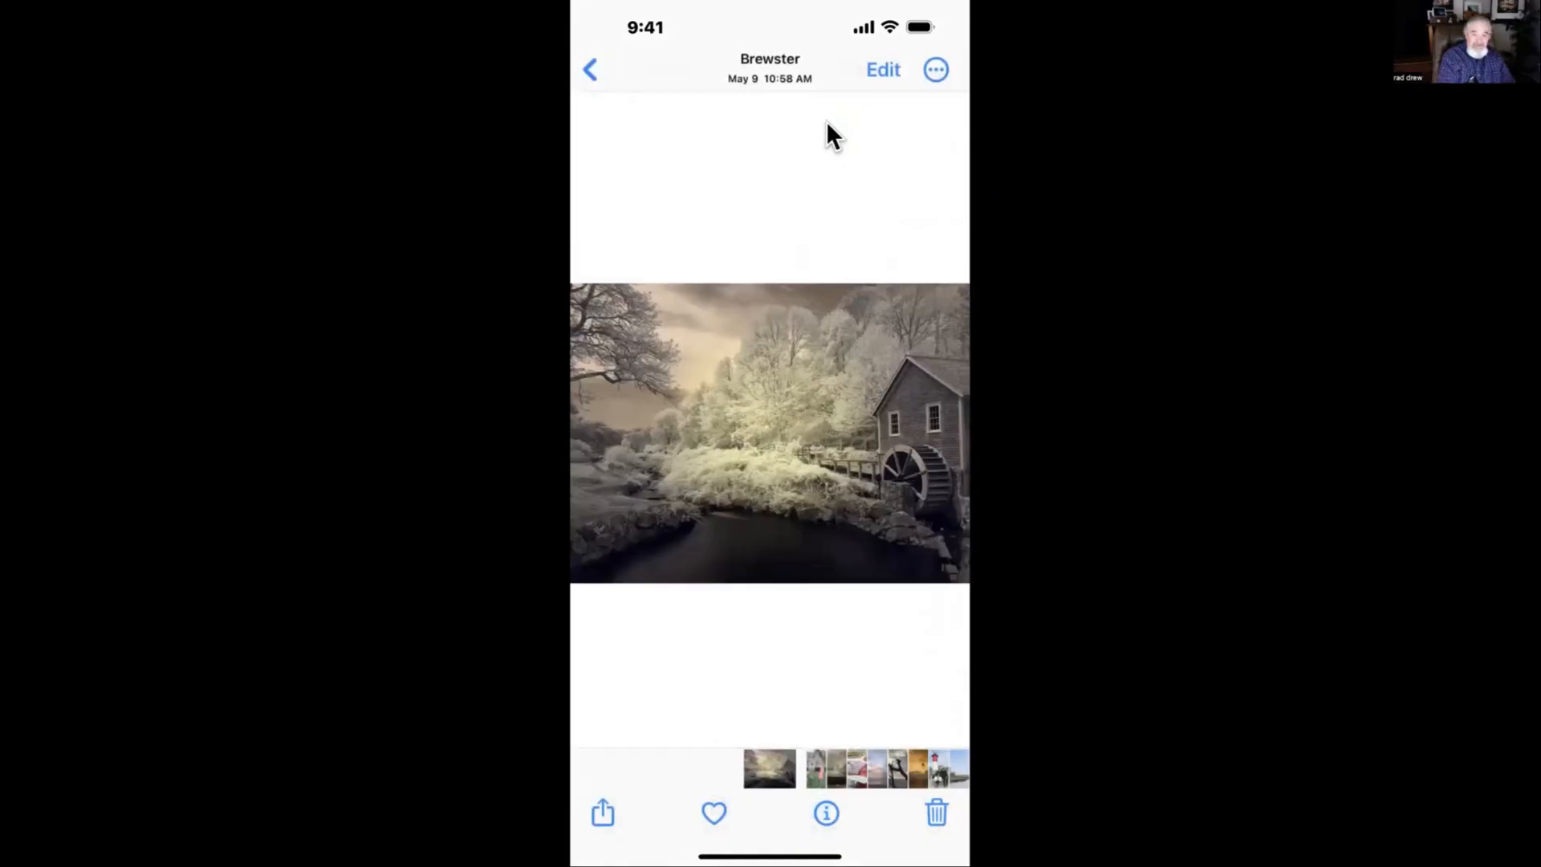
mouse_move(775, 430)
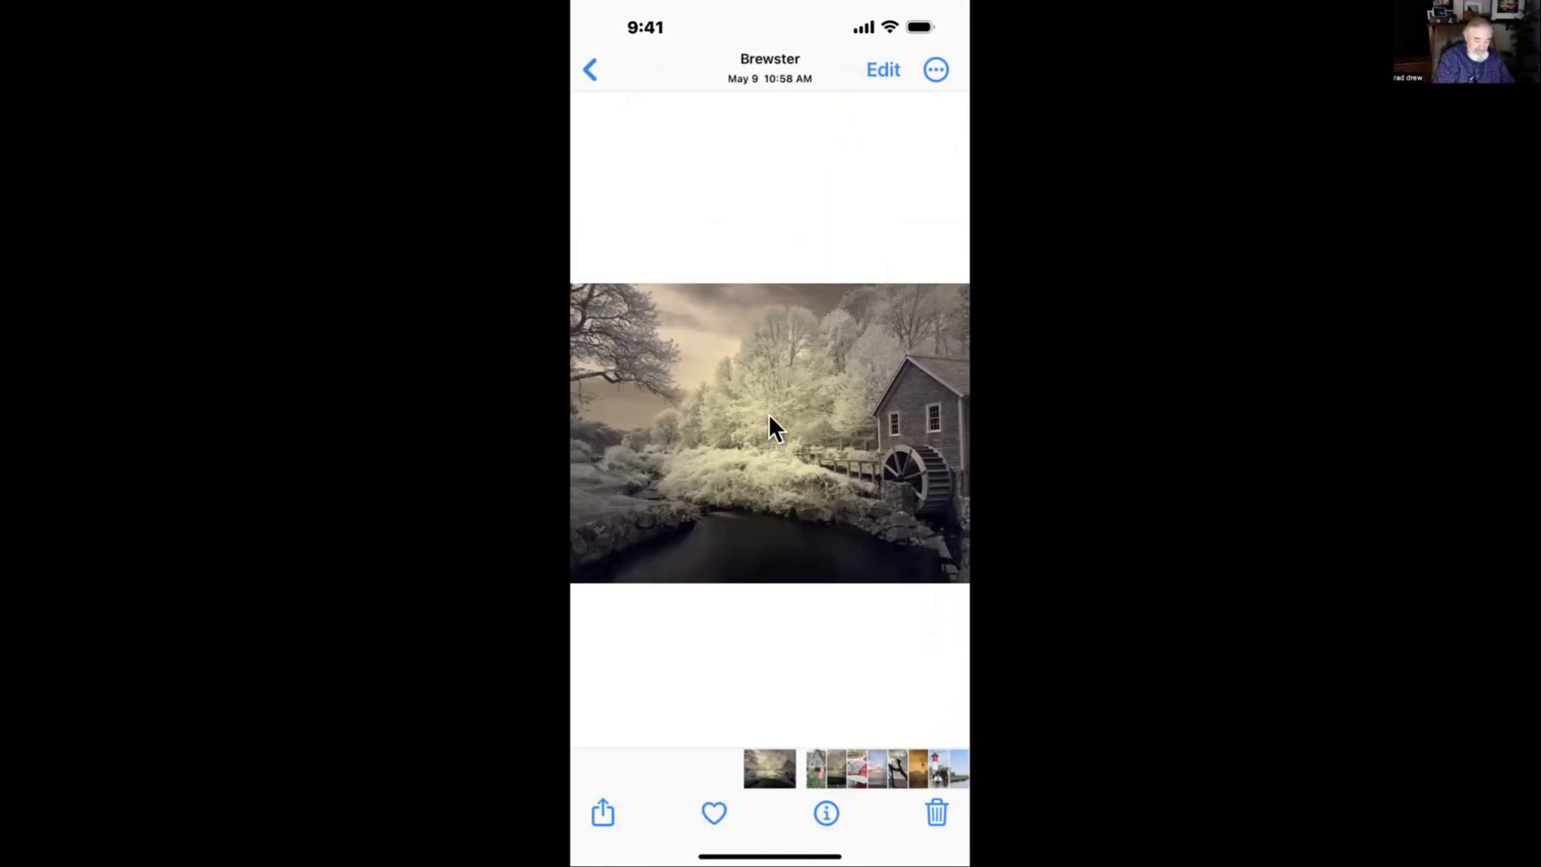
Bring up the share sheet for the full-screen Brewster watermill photo
left_click(600, 811)
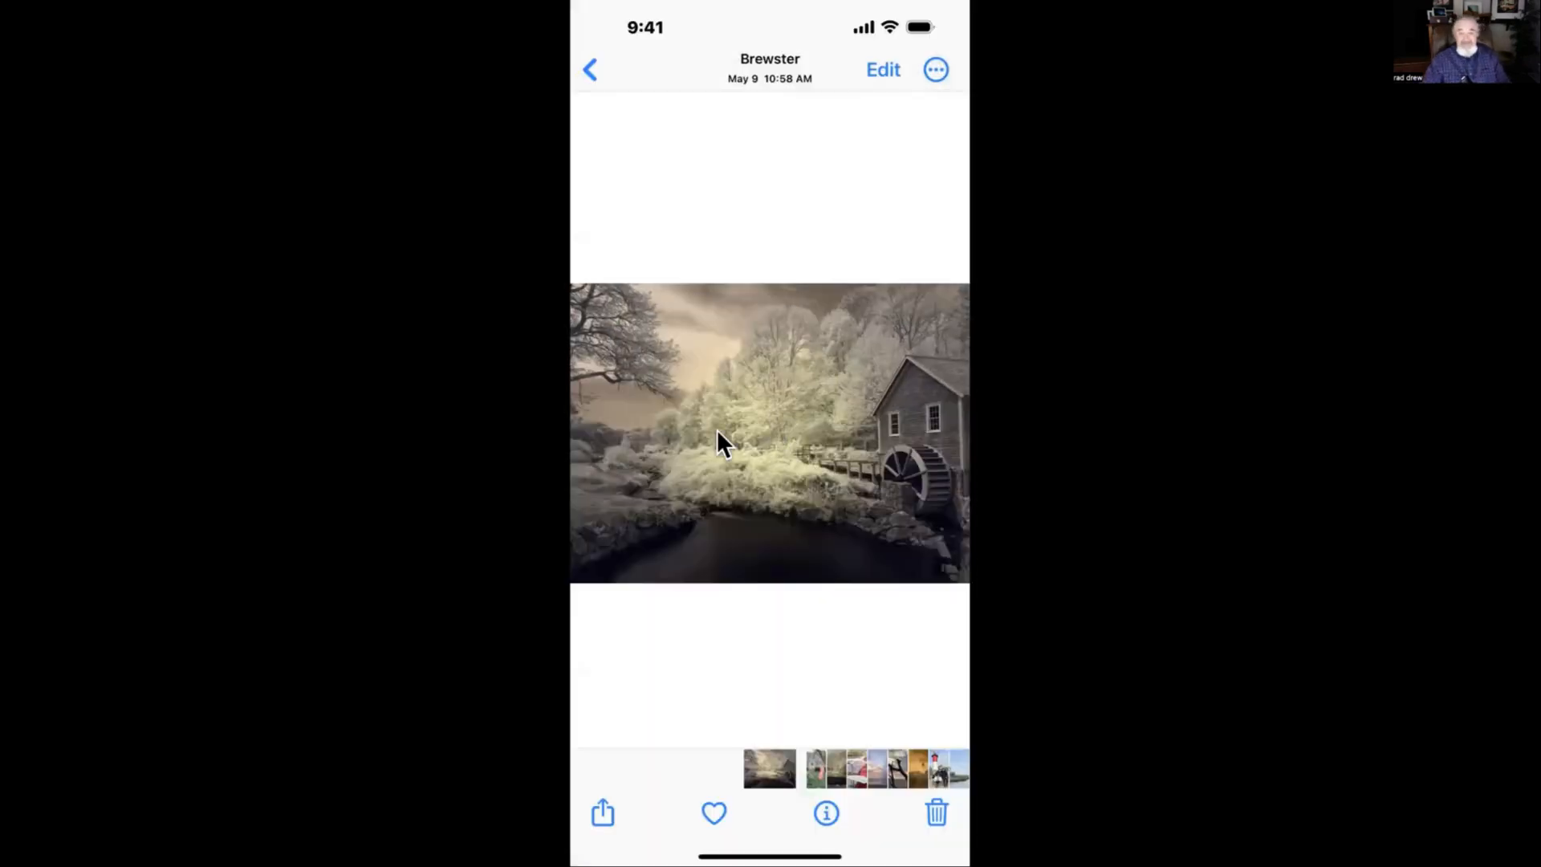
mouse_move(715, 439)
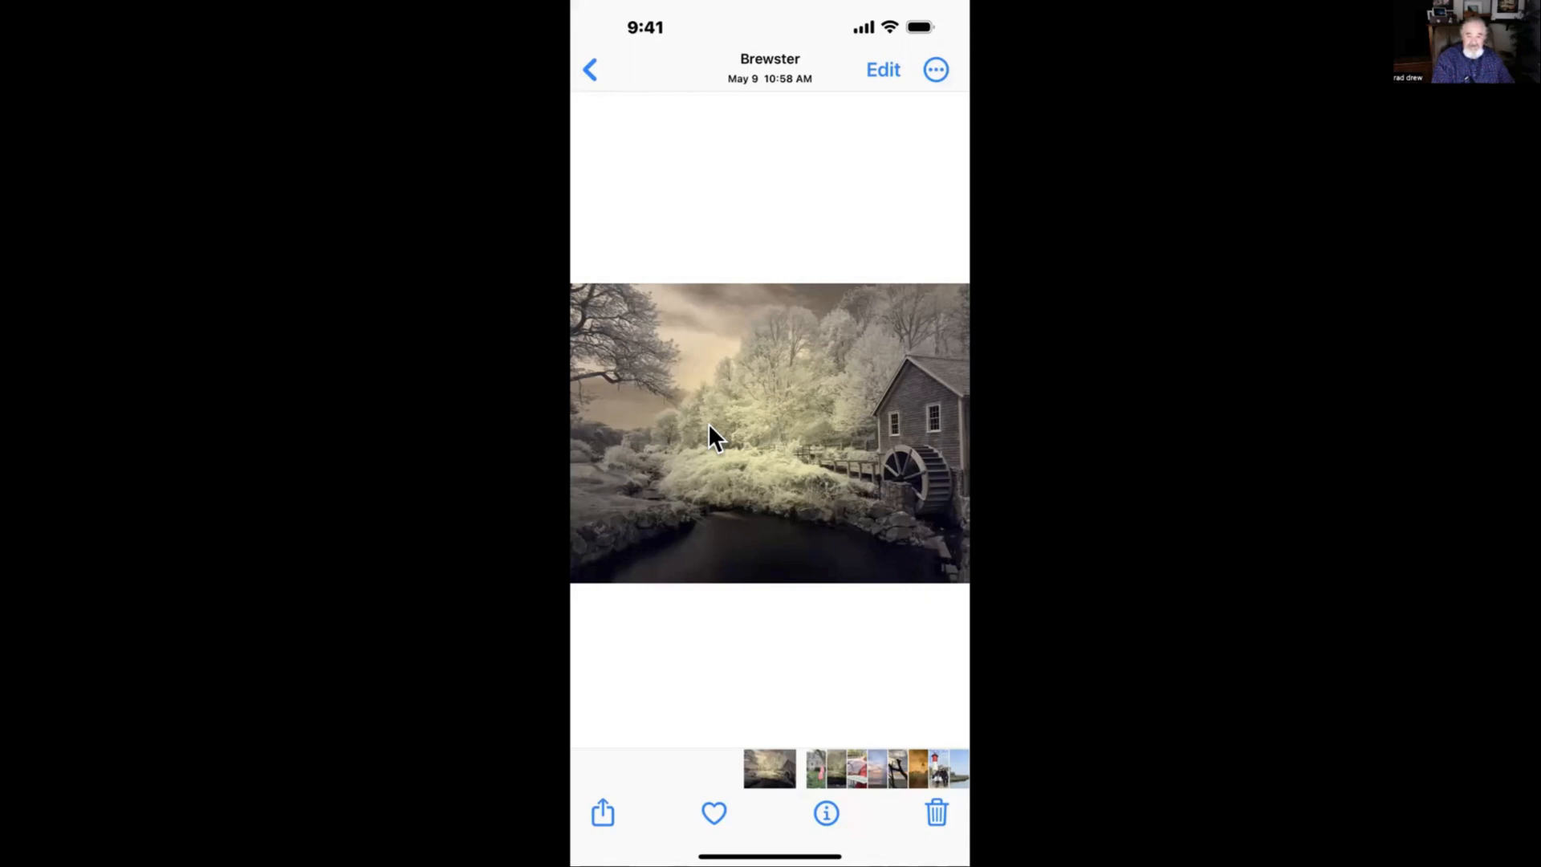
mouse_move(933, 70)
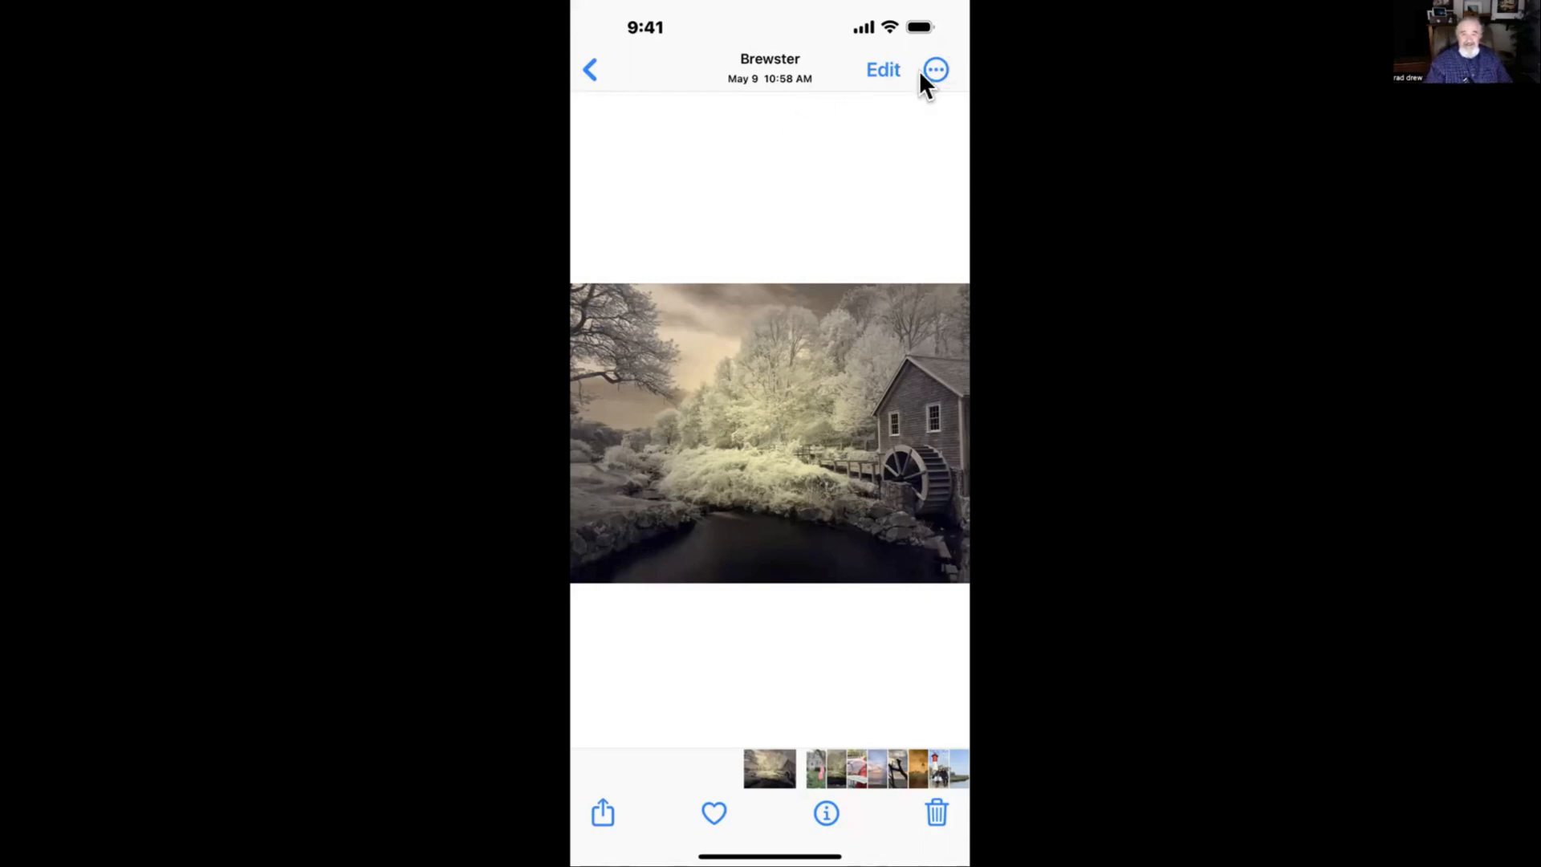
mouse_move(887, 88)
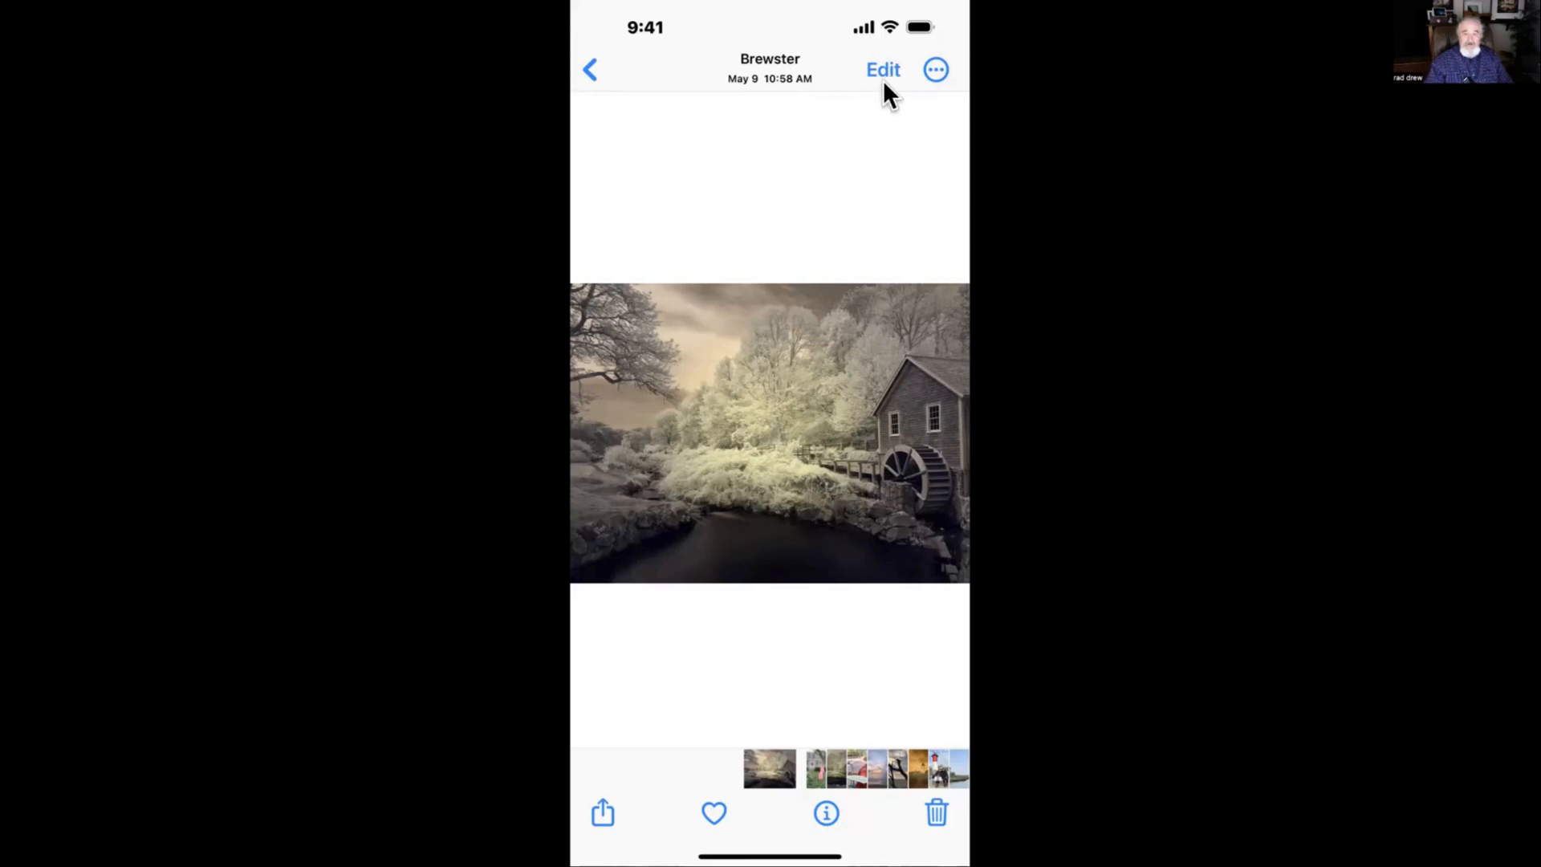
mouse_move(732, 440)
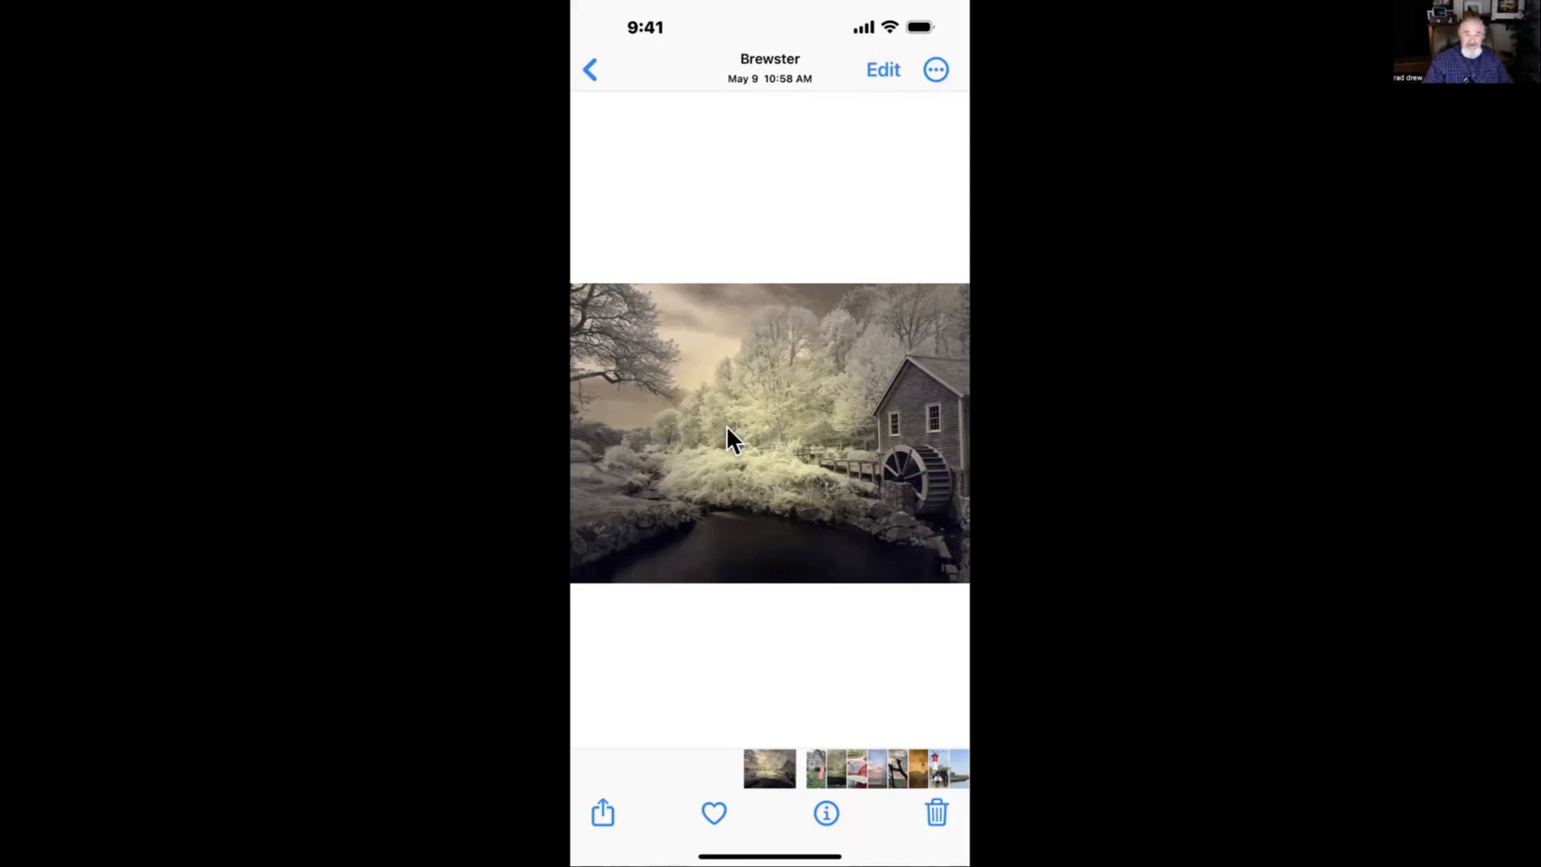
mouse_move(767, 468)
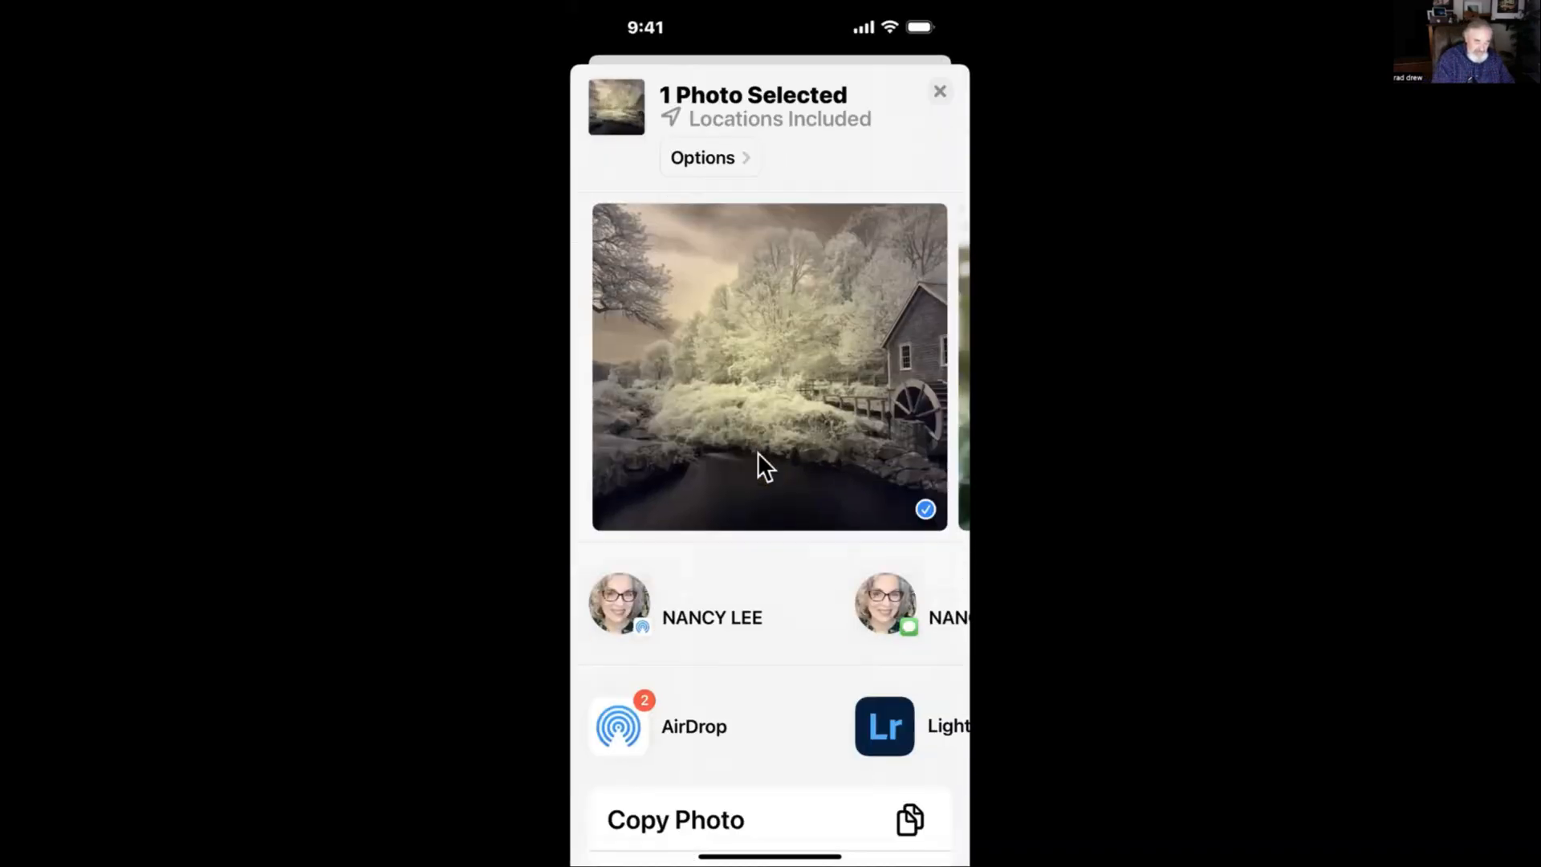
Copy the watermill photo and paste it into Snapseed from its home-screen shortcut
left_click(938, 90)
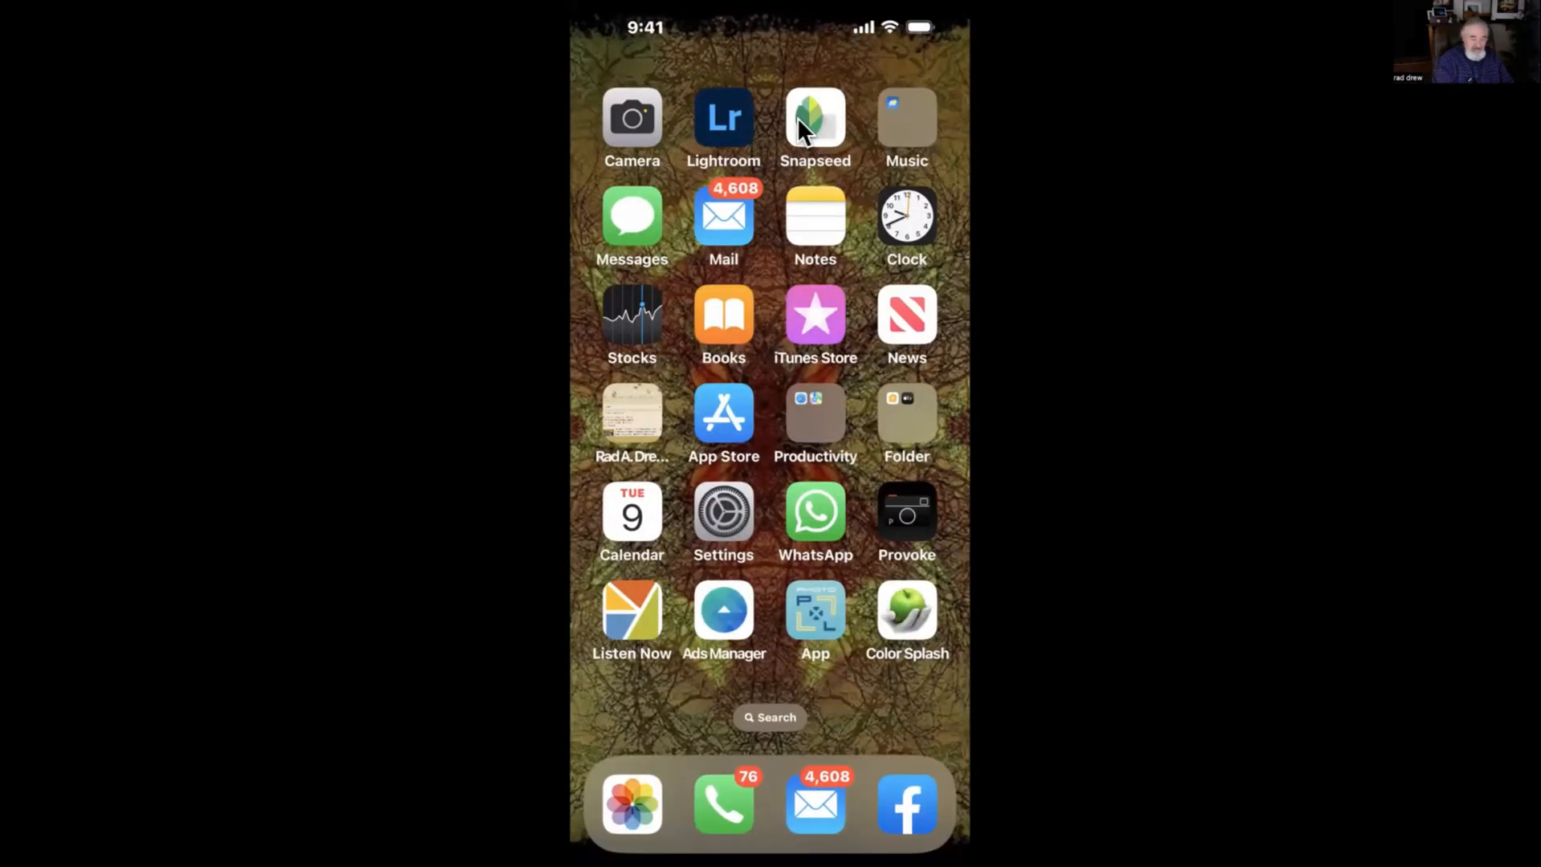
left_click(814, 118)
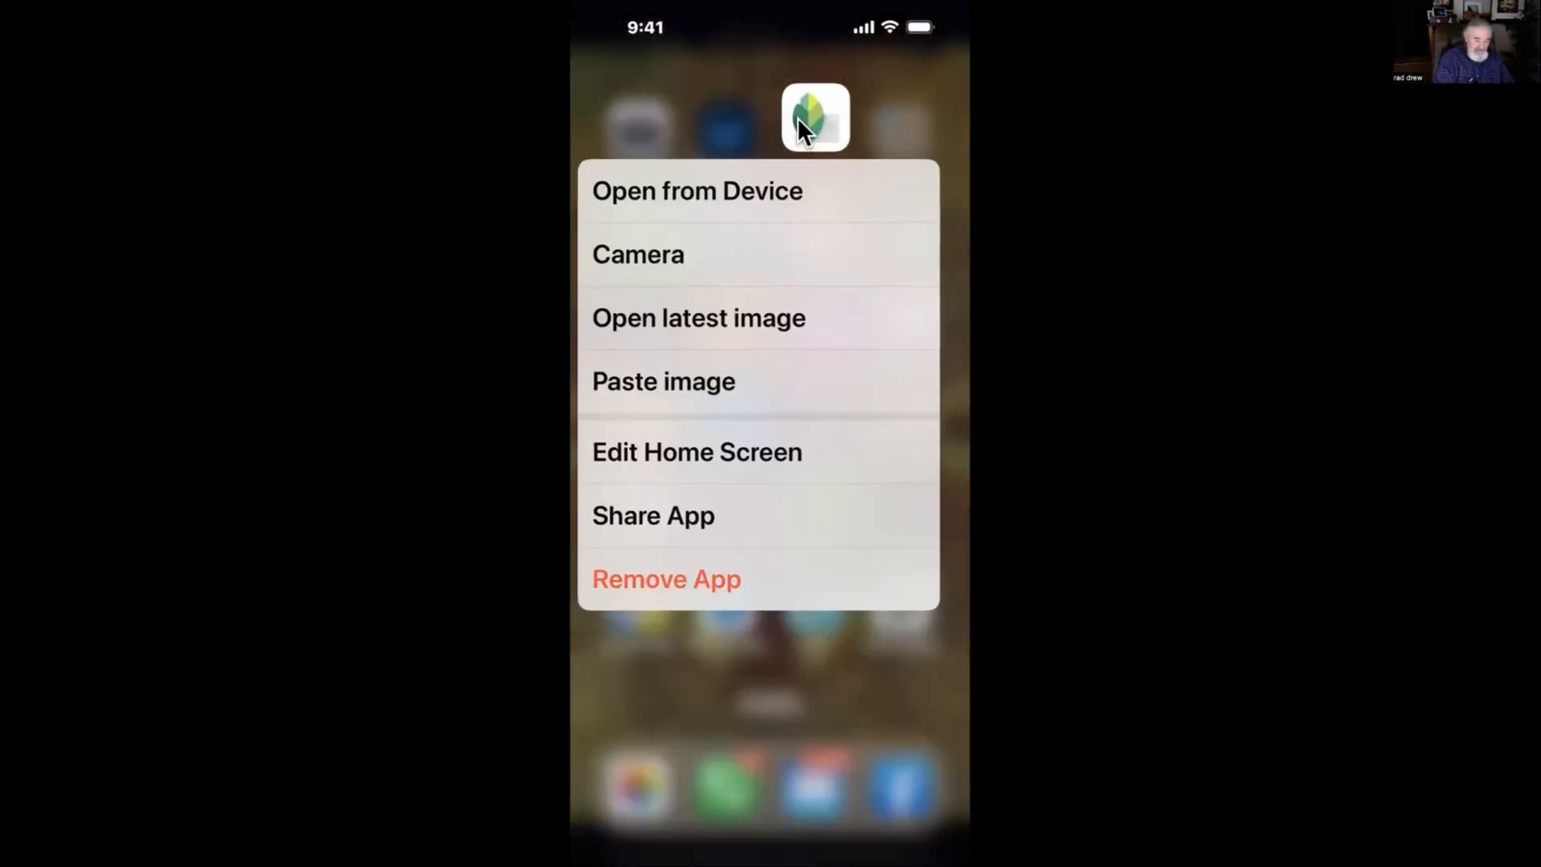
left_click(664, 381)
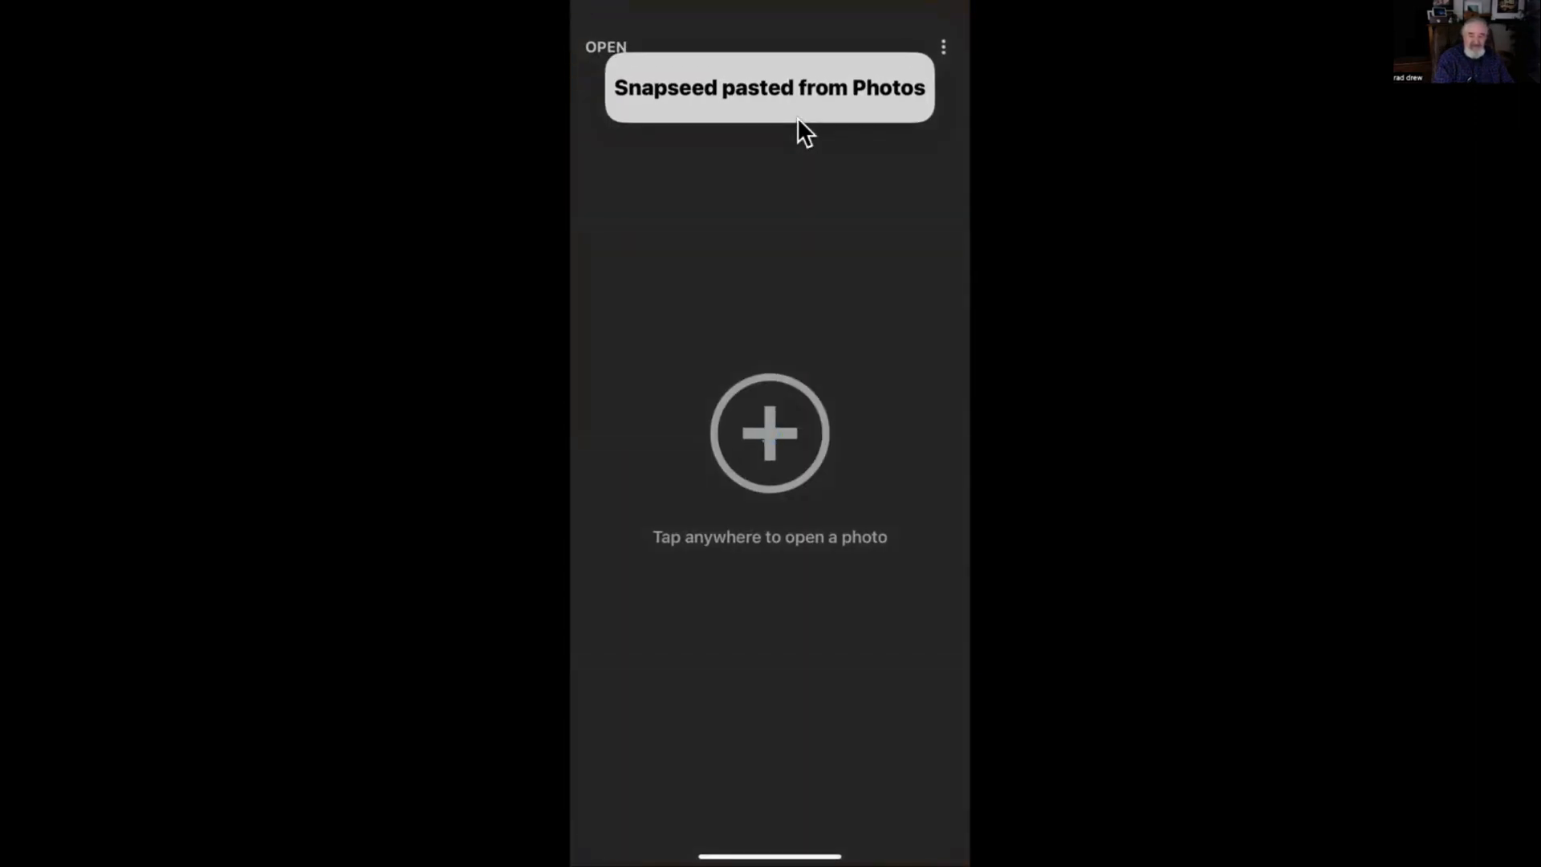
left_click(770, 432)
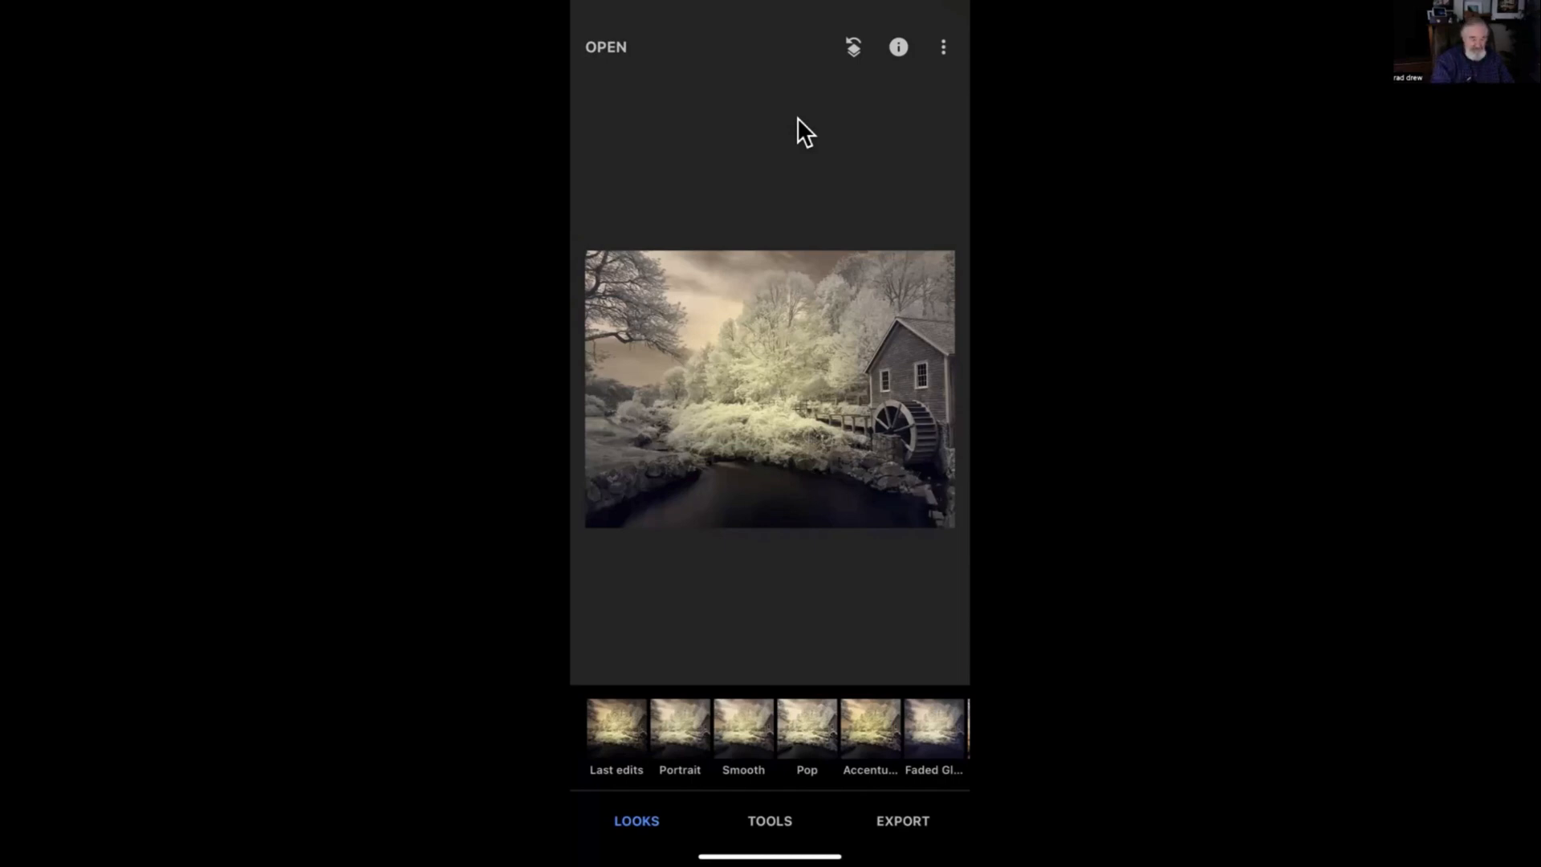
mouse_move(818, 388)
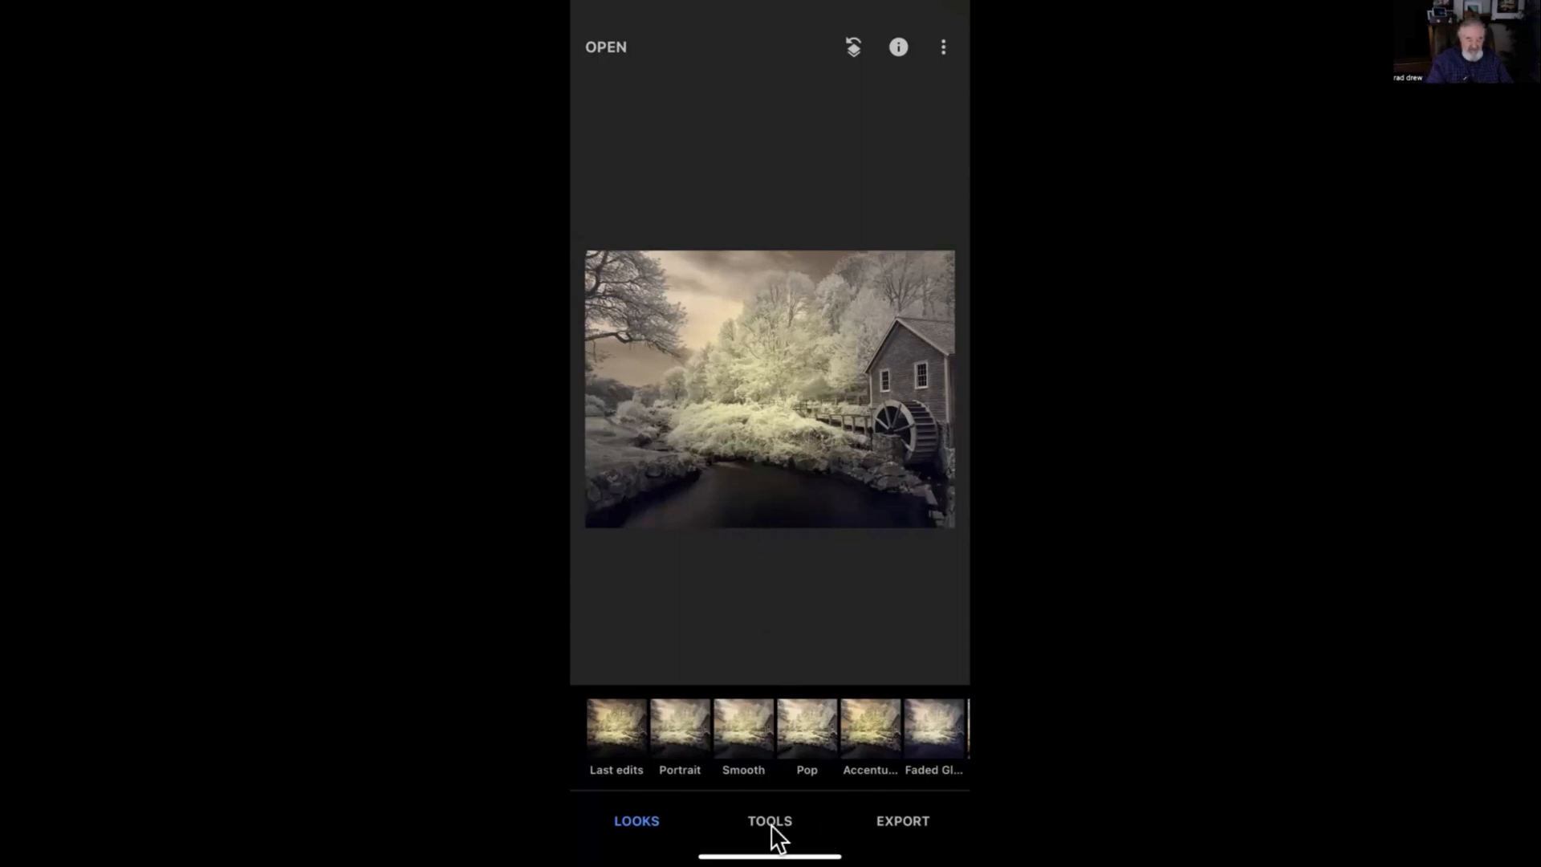
In Tune Image, set Saturation -98, Ambiance +44 and Highlights +28
left_click(769, 820)
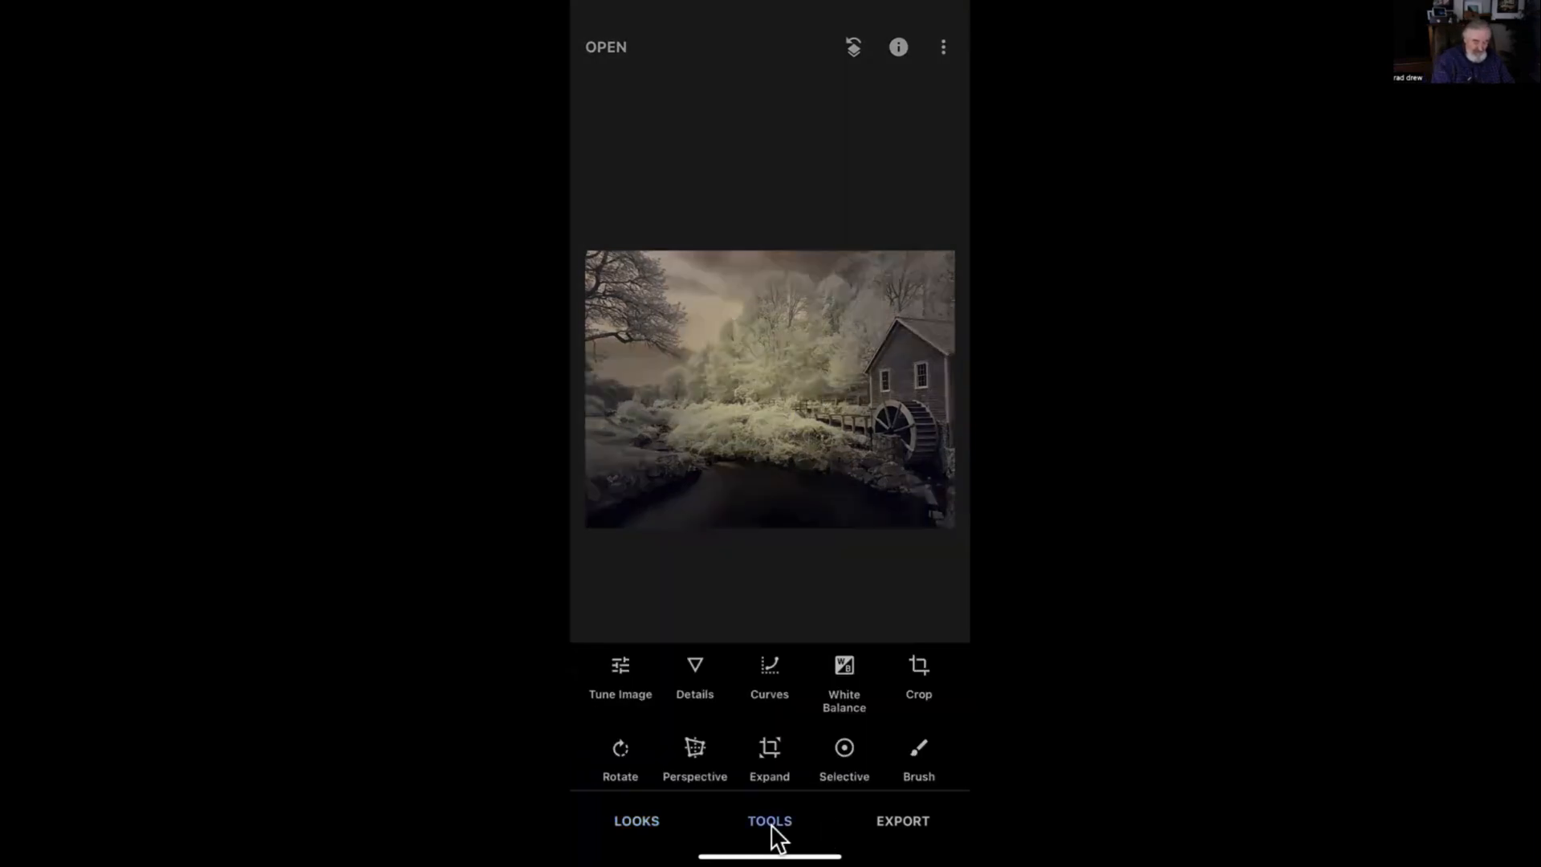
left_click(620, 678)
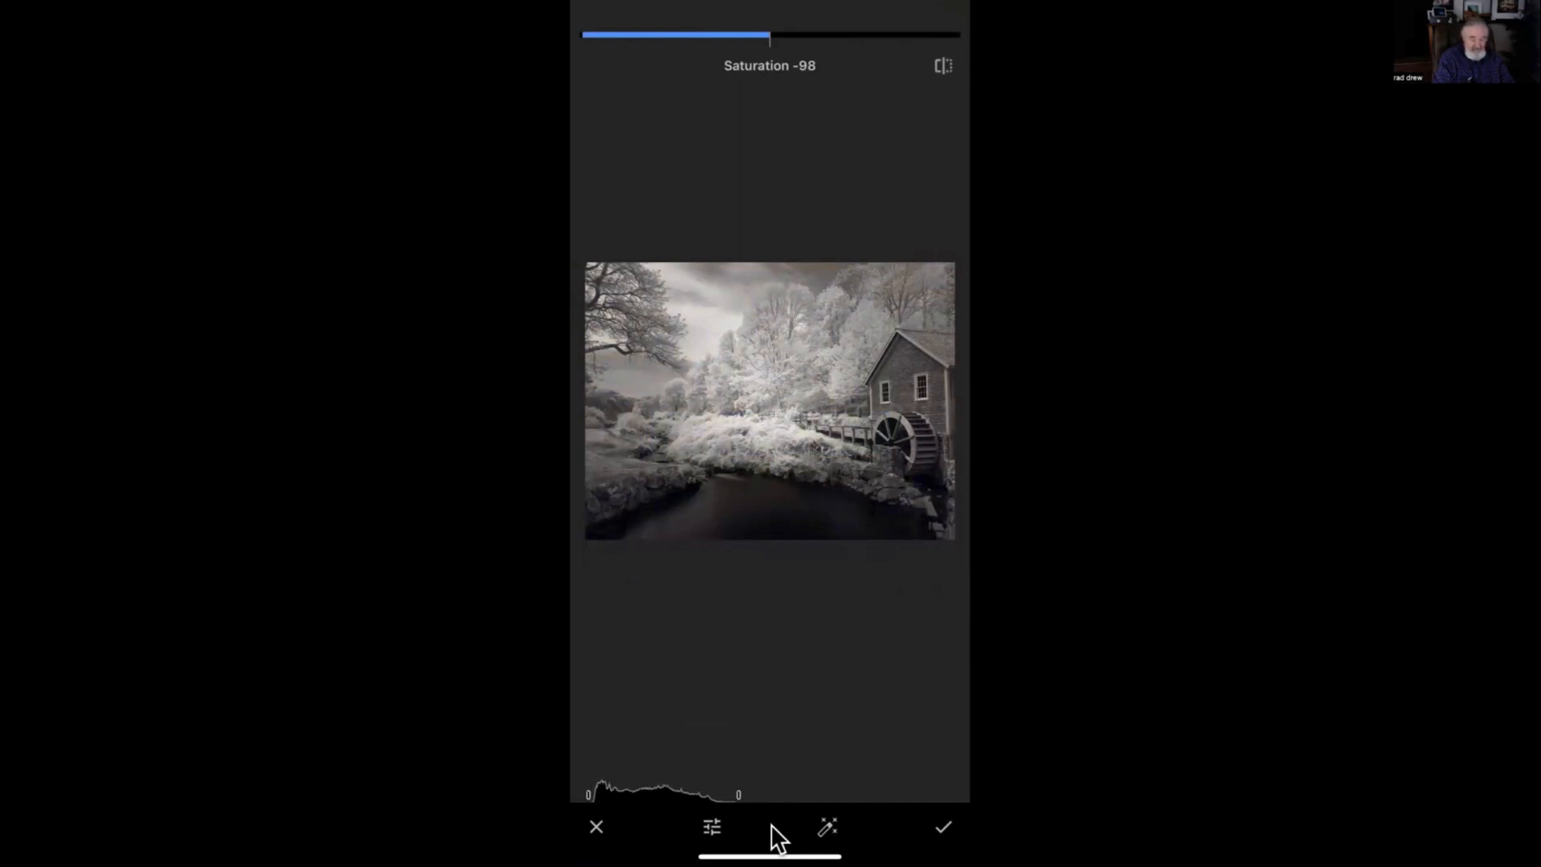
left_click(711, 826)
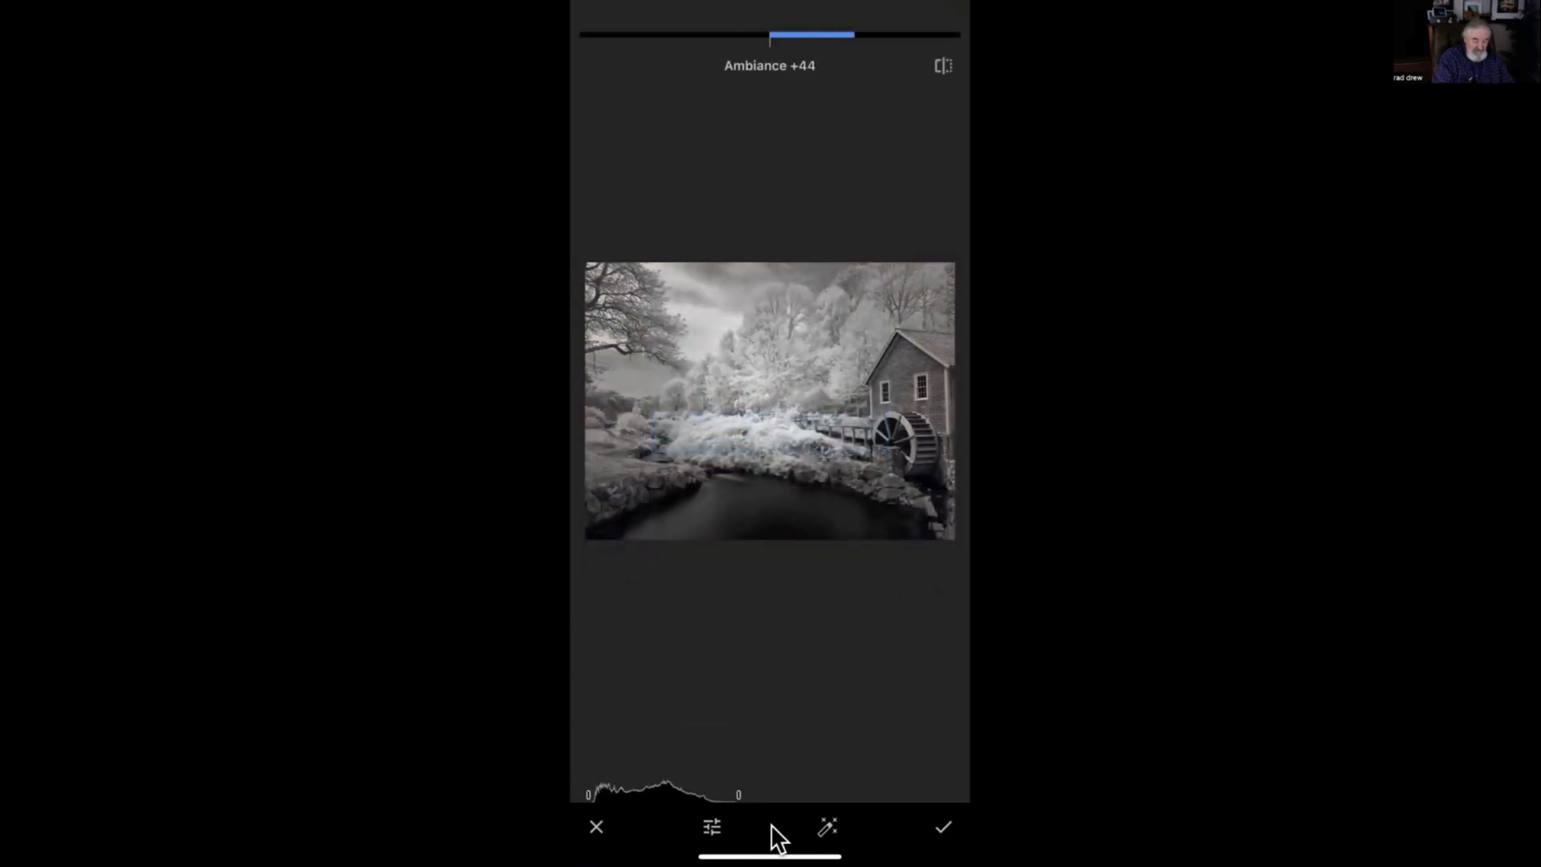
left_click_drag(771, 36, 902, 36)
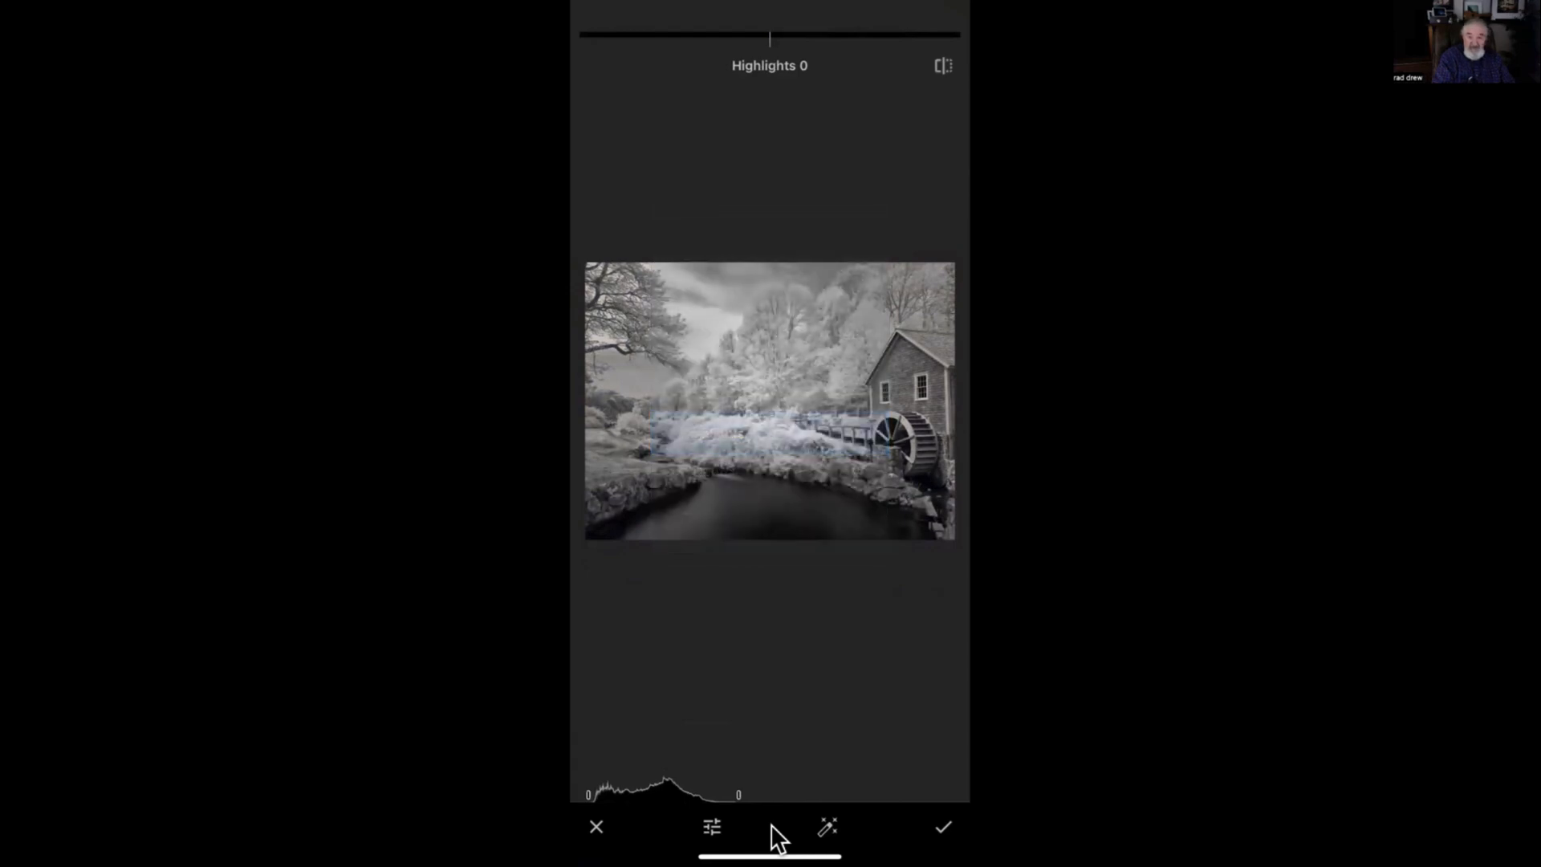
left_click_drag(770, 36, 796, 36)
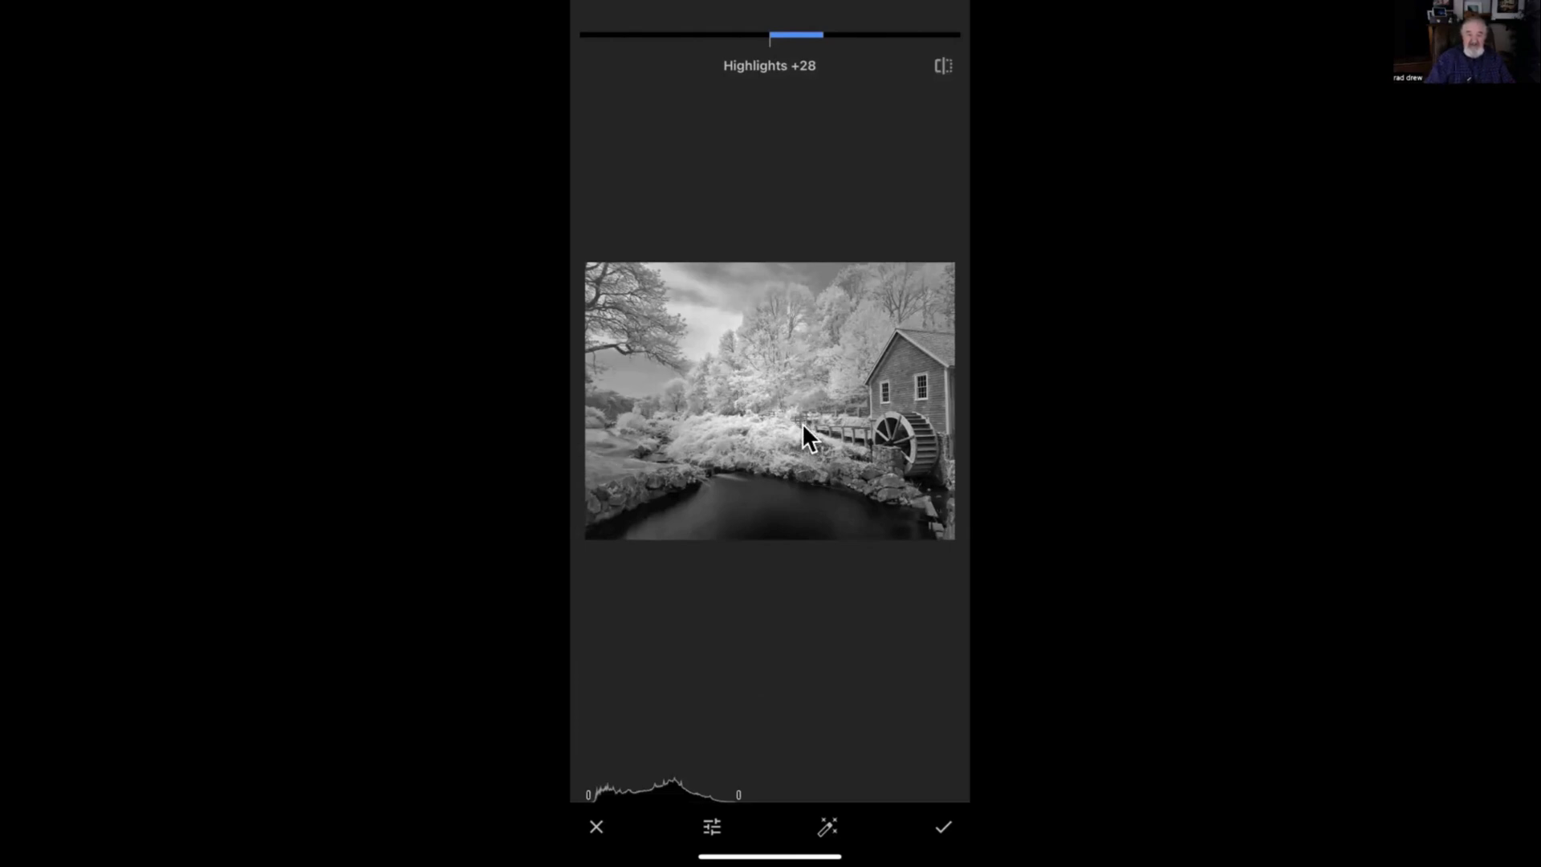
mouse_move(796, 494)
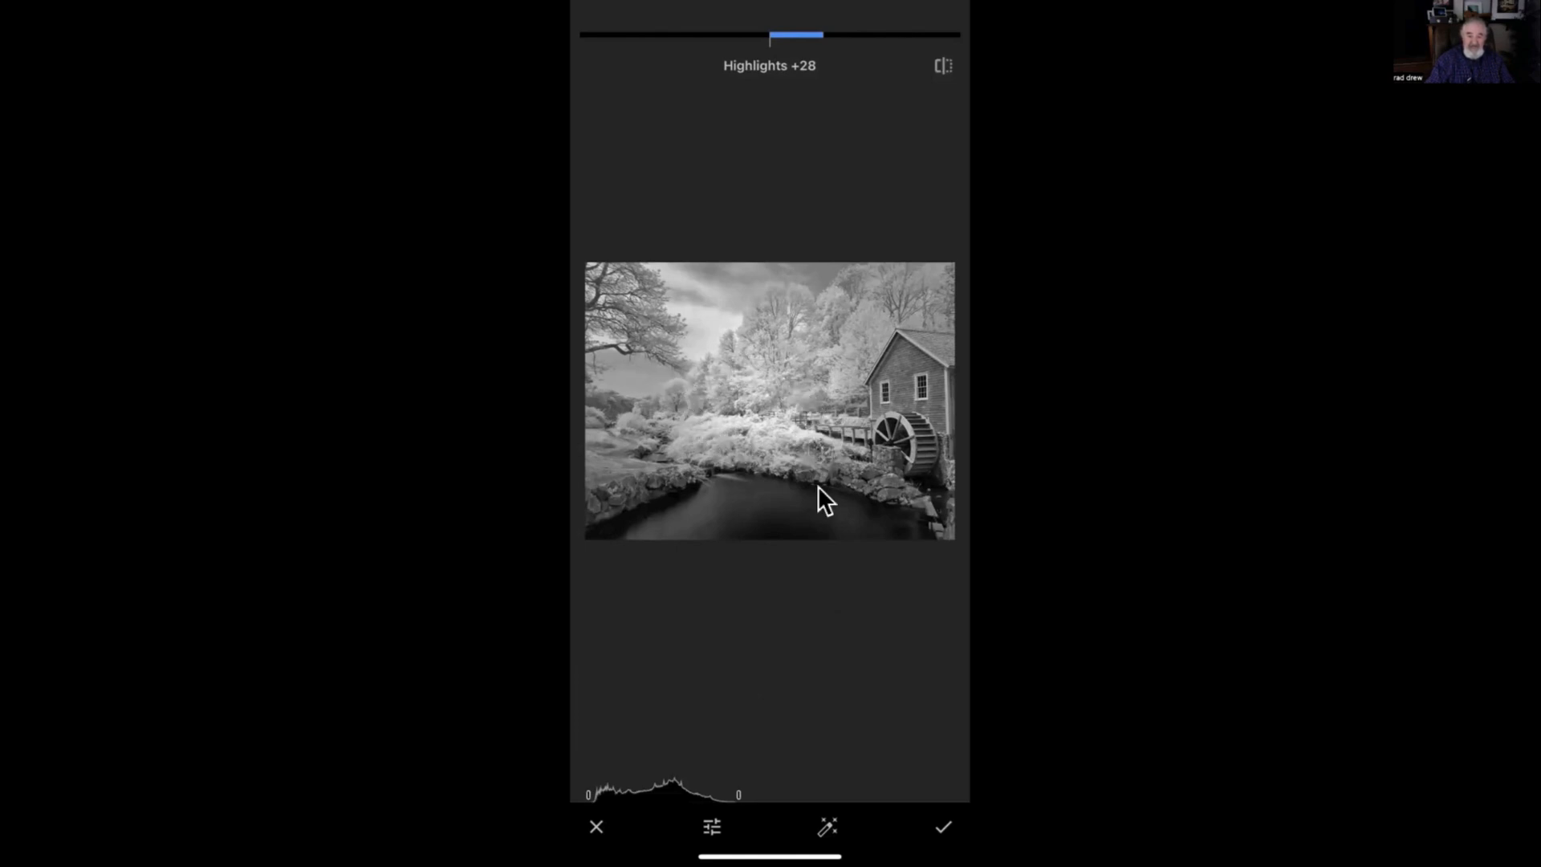
mouse_move(874, 511)
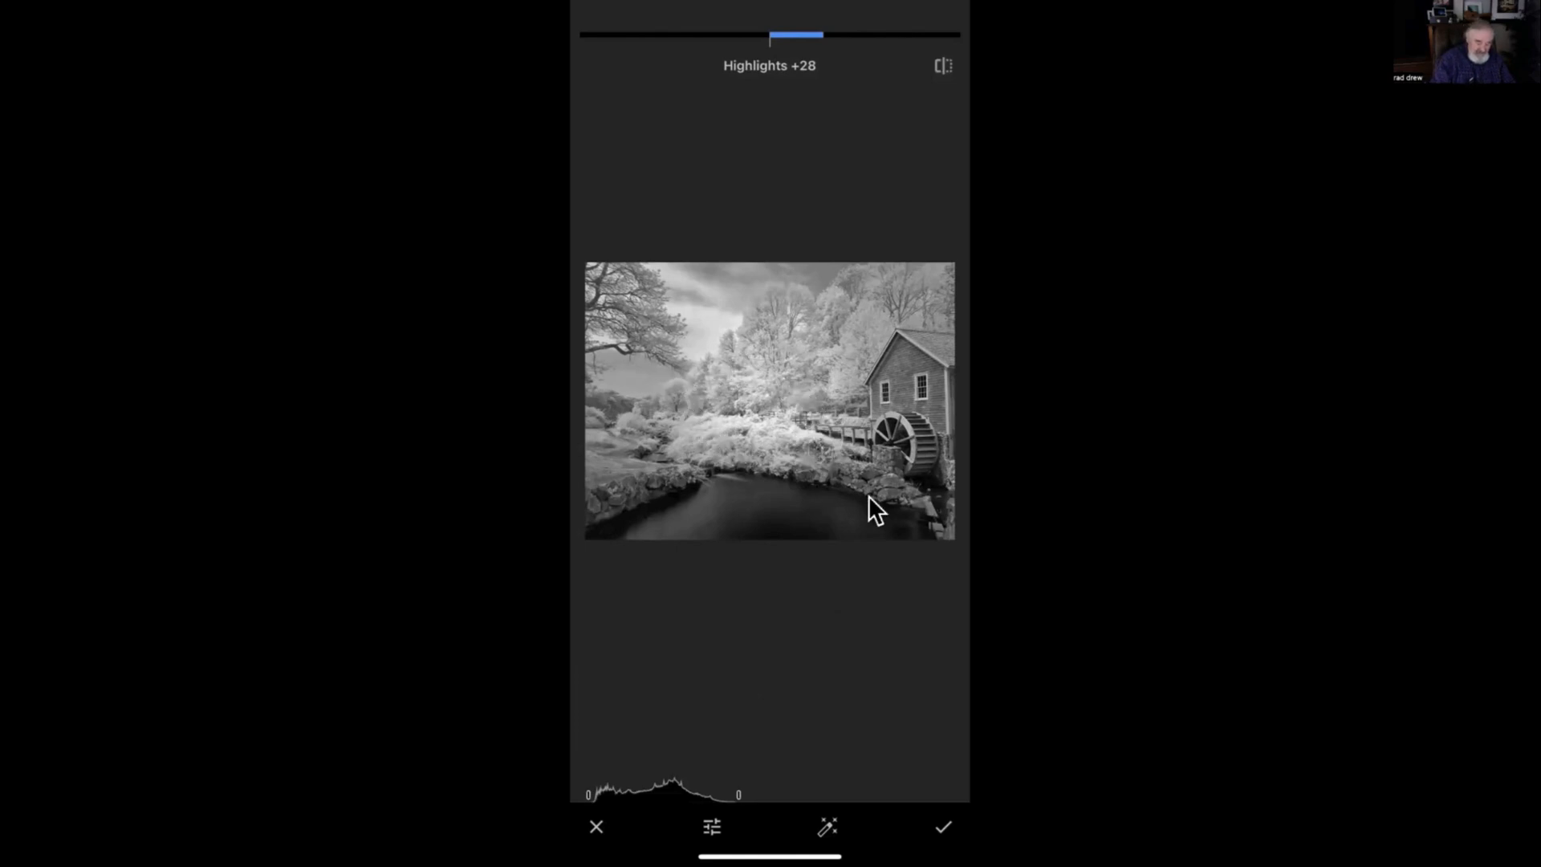
Apply the black-and-white Tune Image settings and open the Selective tool
left_click(942, 825)
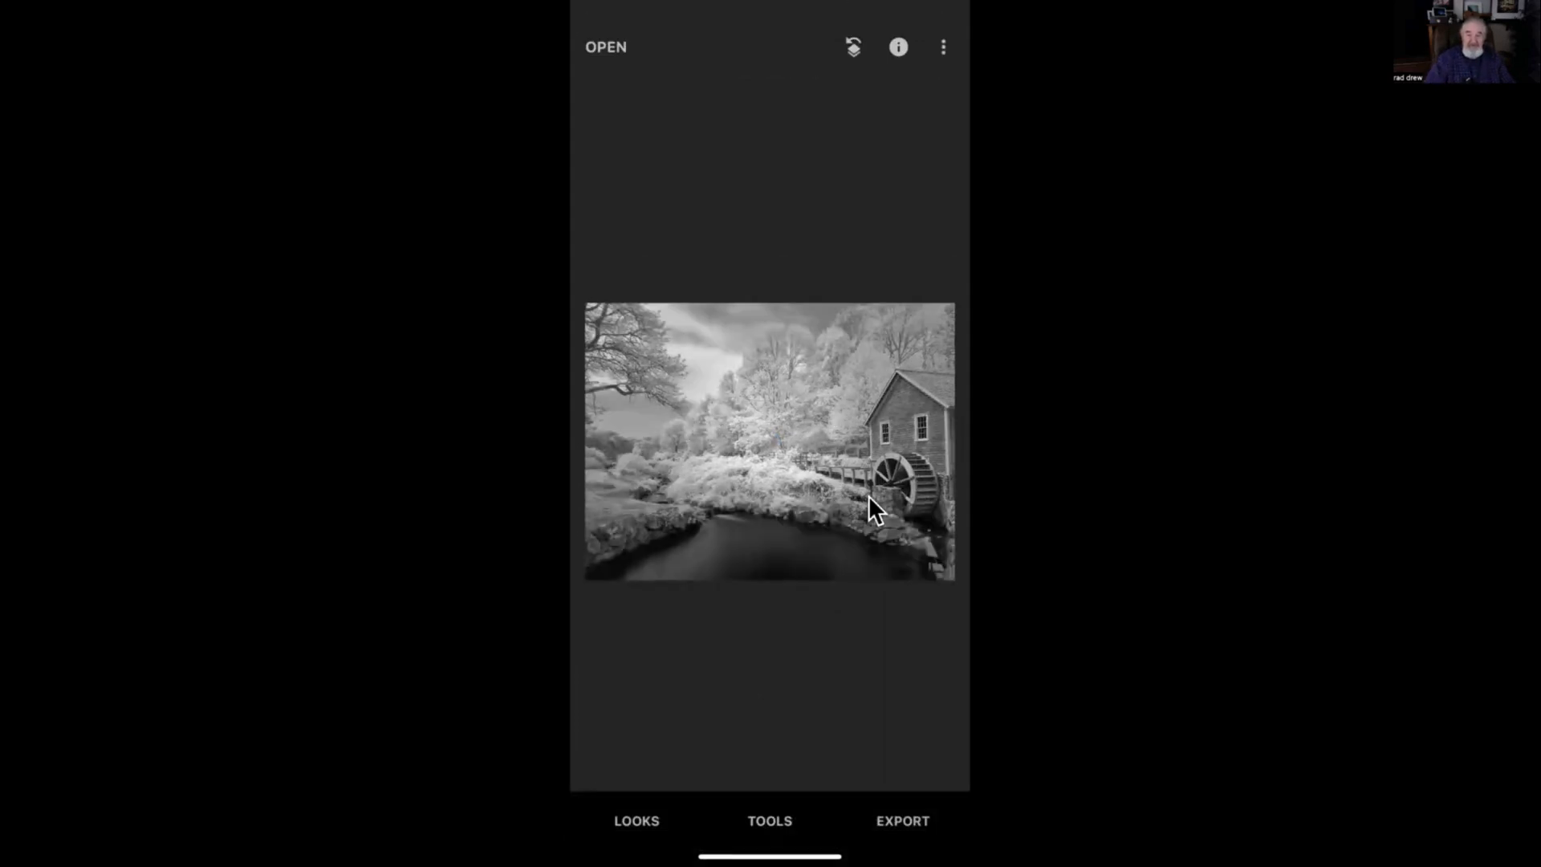
mouse_move(757, 830)
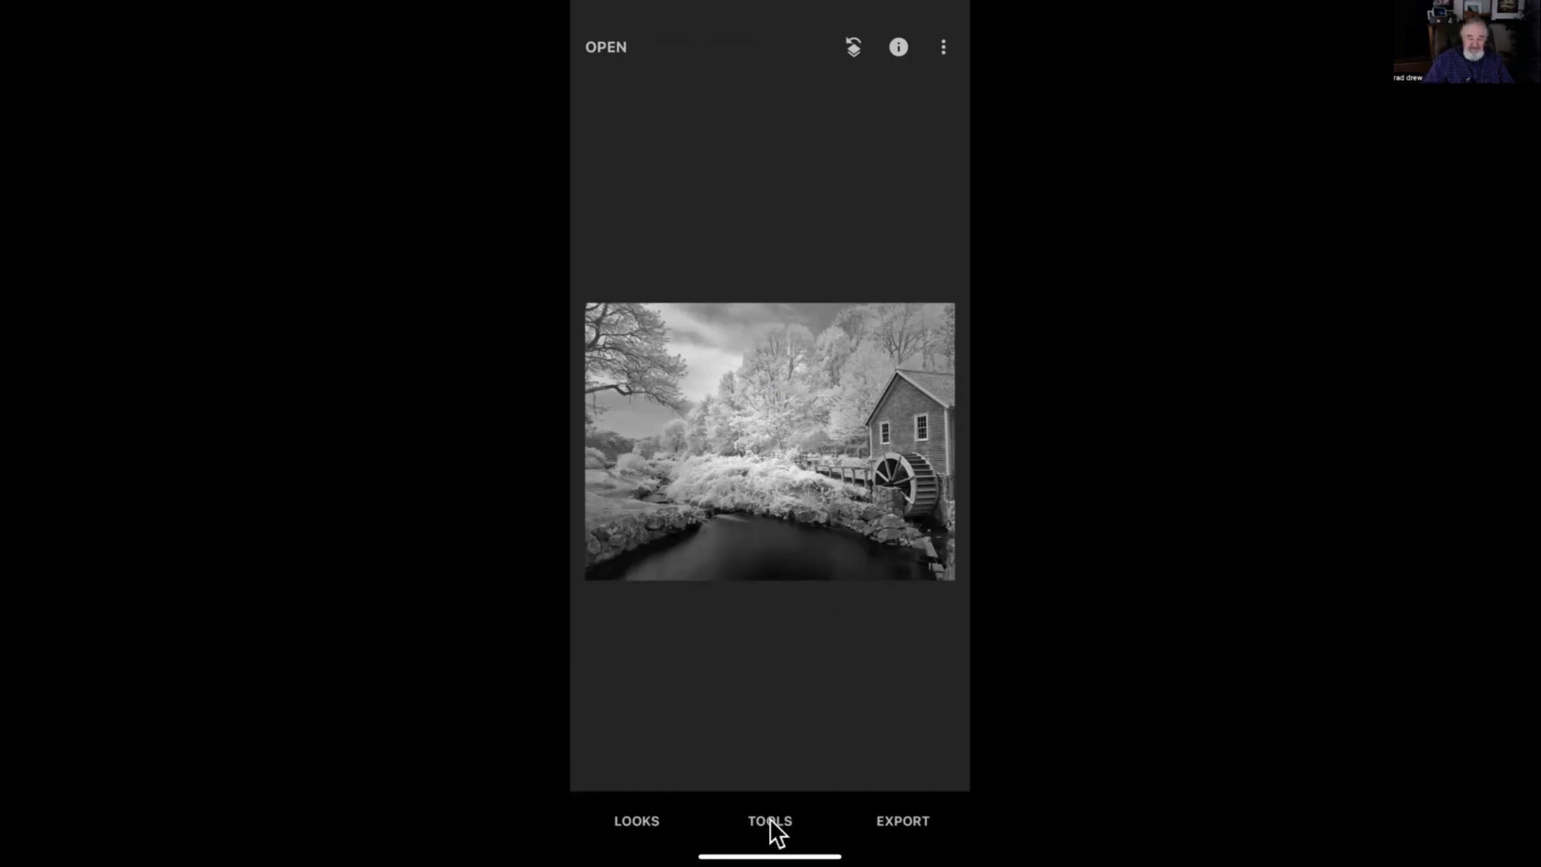
left_click(769, 820)
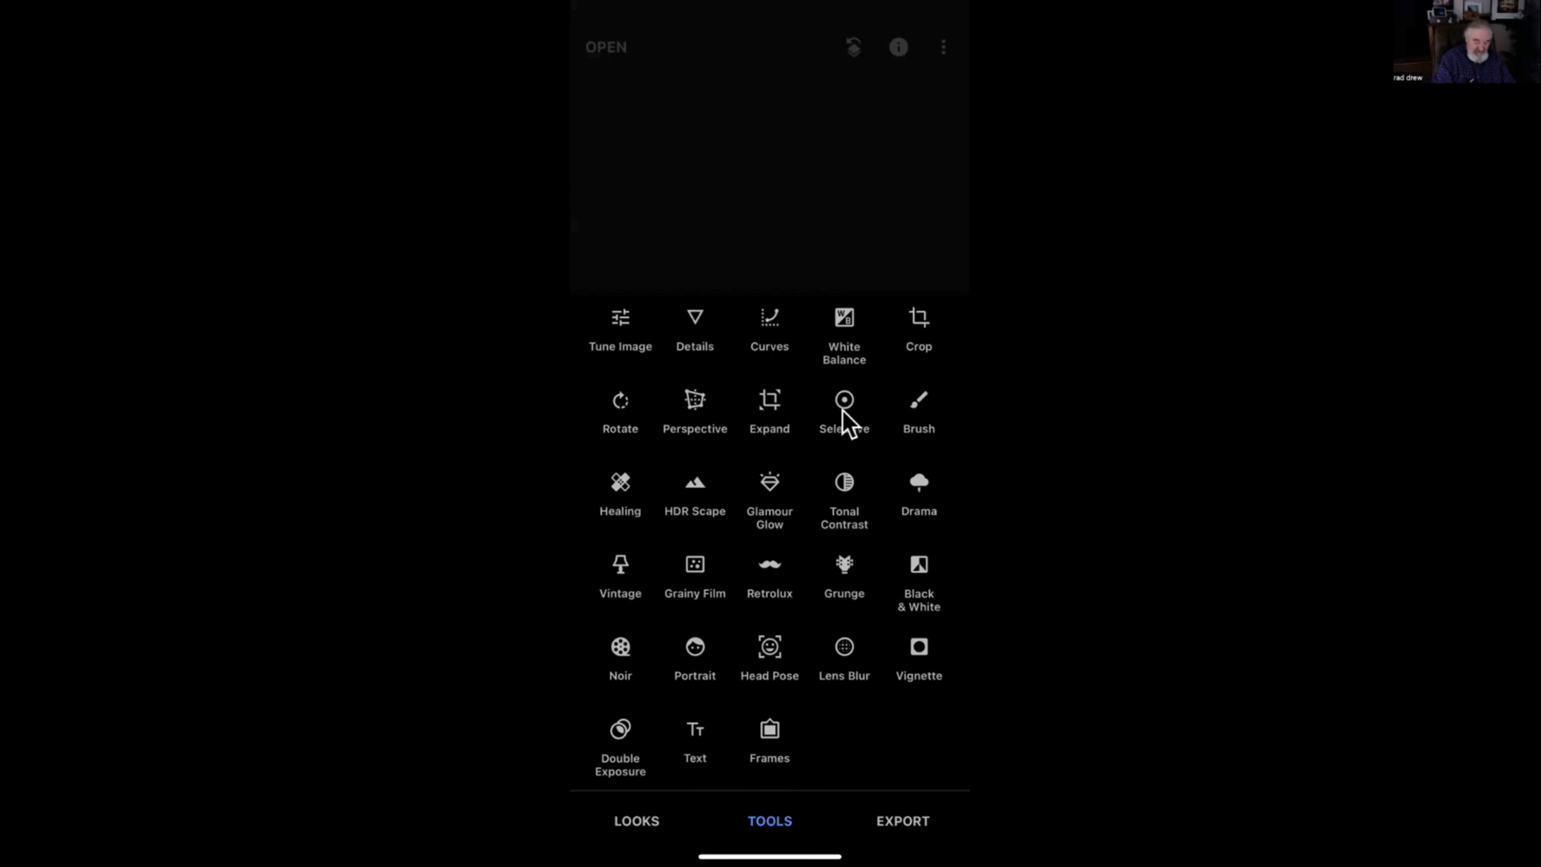
left_click(843, 400)
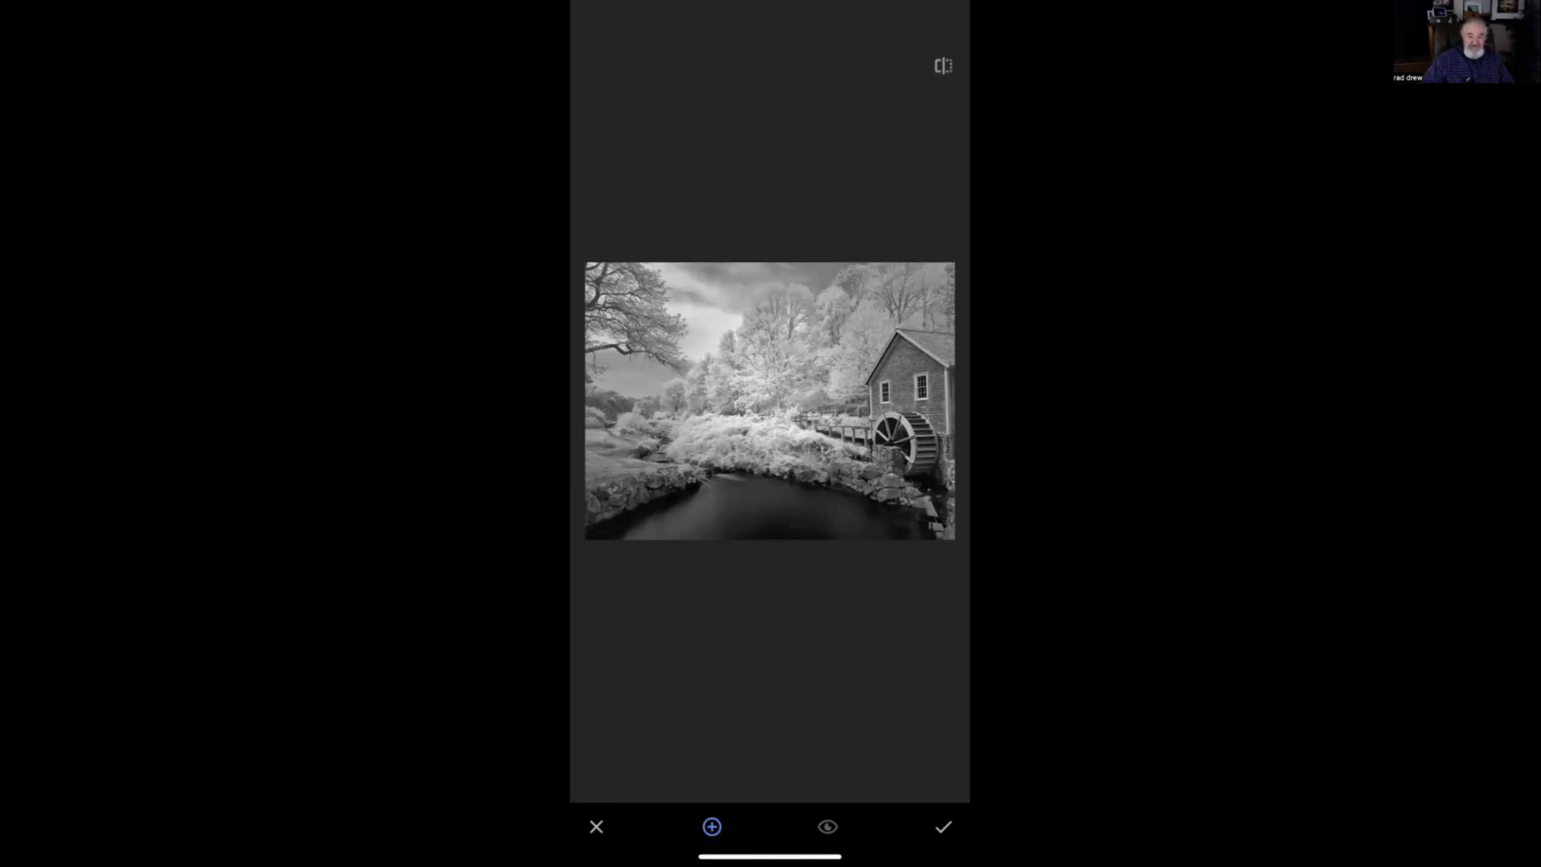
mouse_move(732, 835)
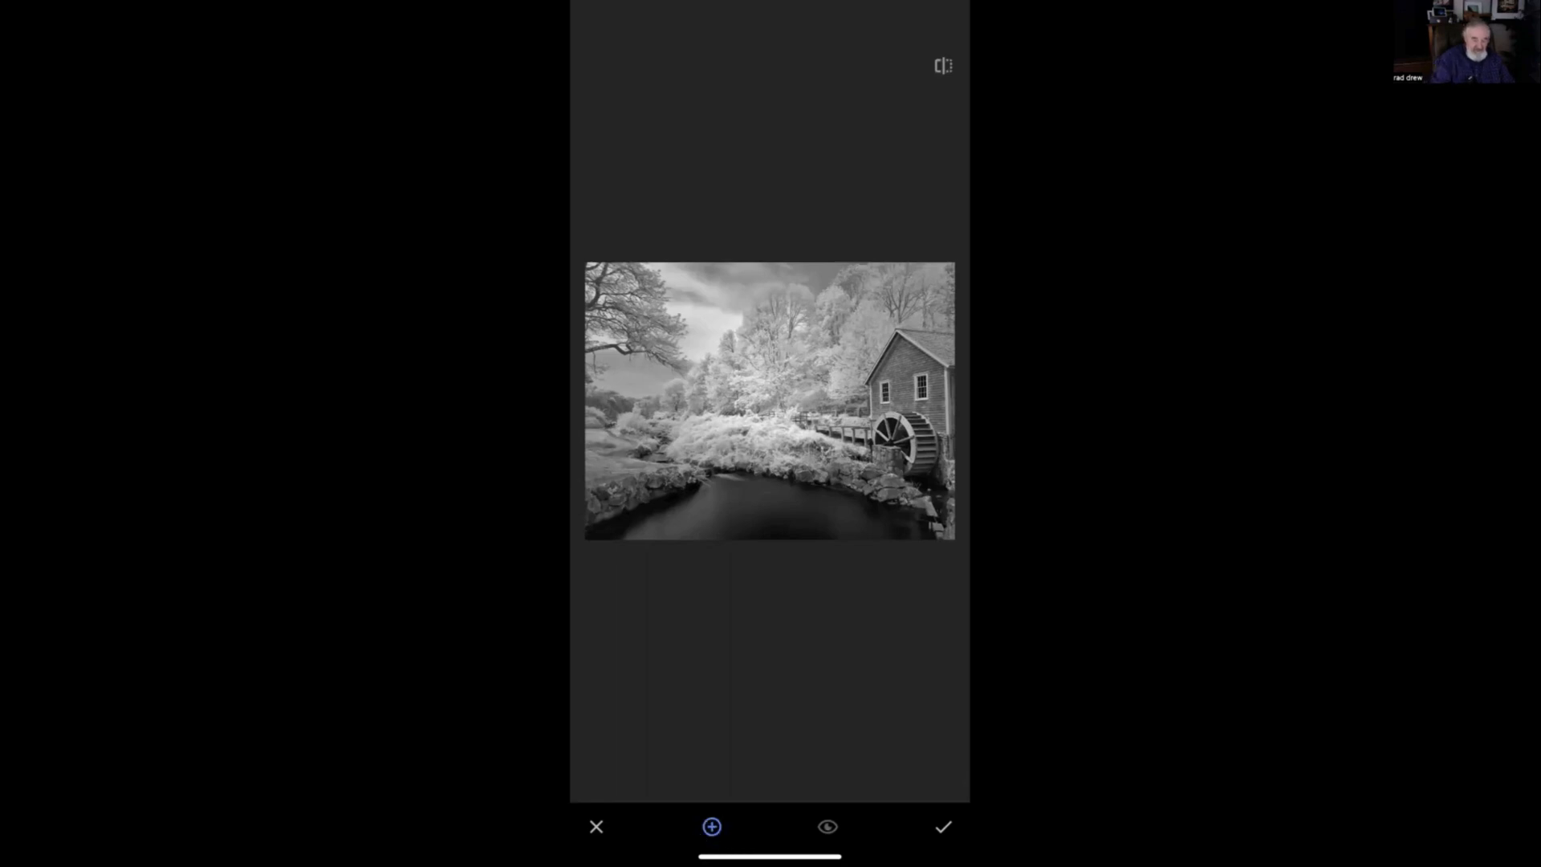
mouse_move(756, 439)
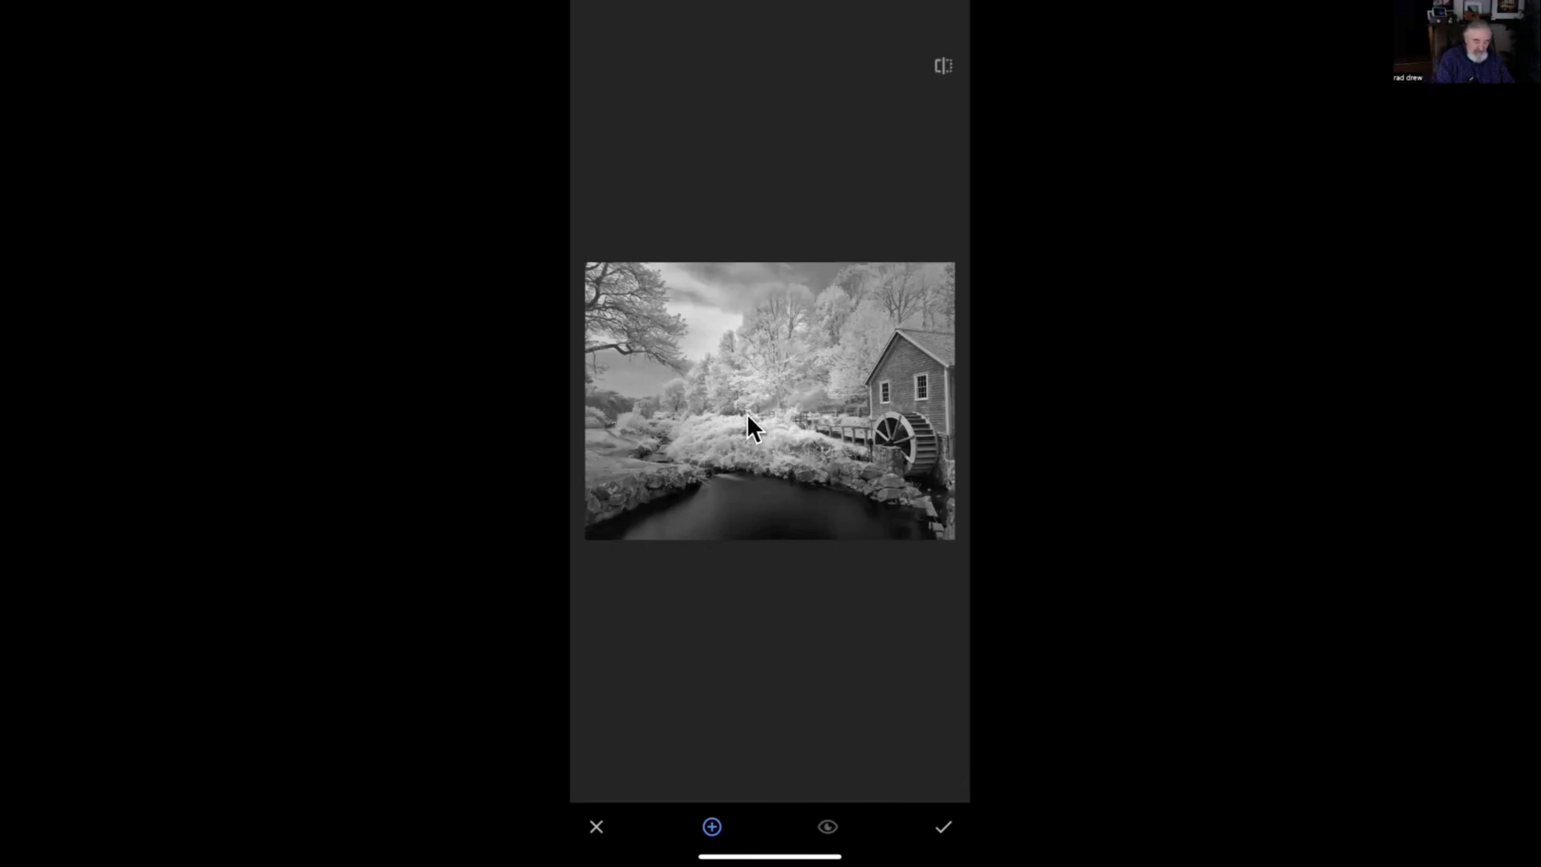
Place a Selective point on the bright central bushes and set its brightness to -18
left_click(747, 432)
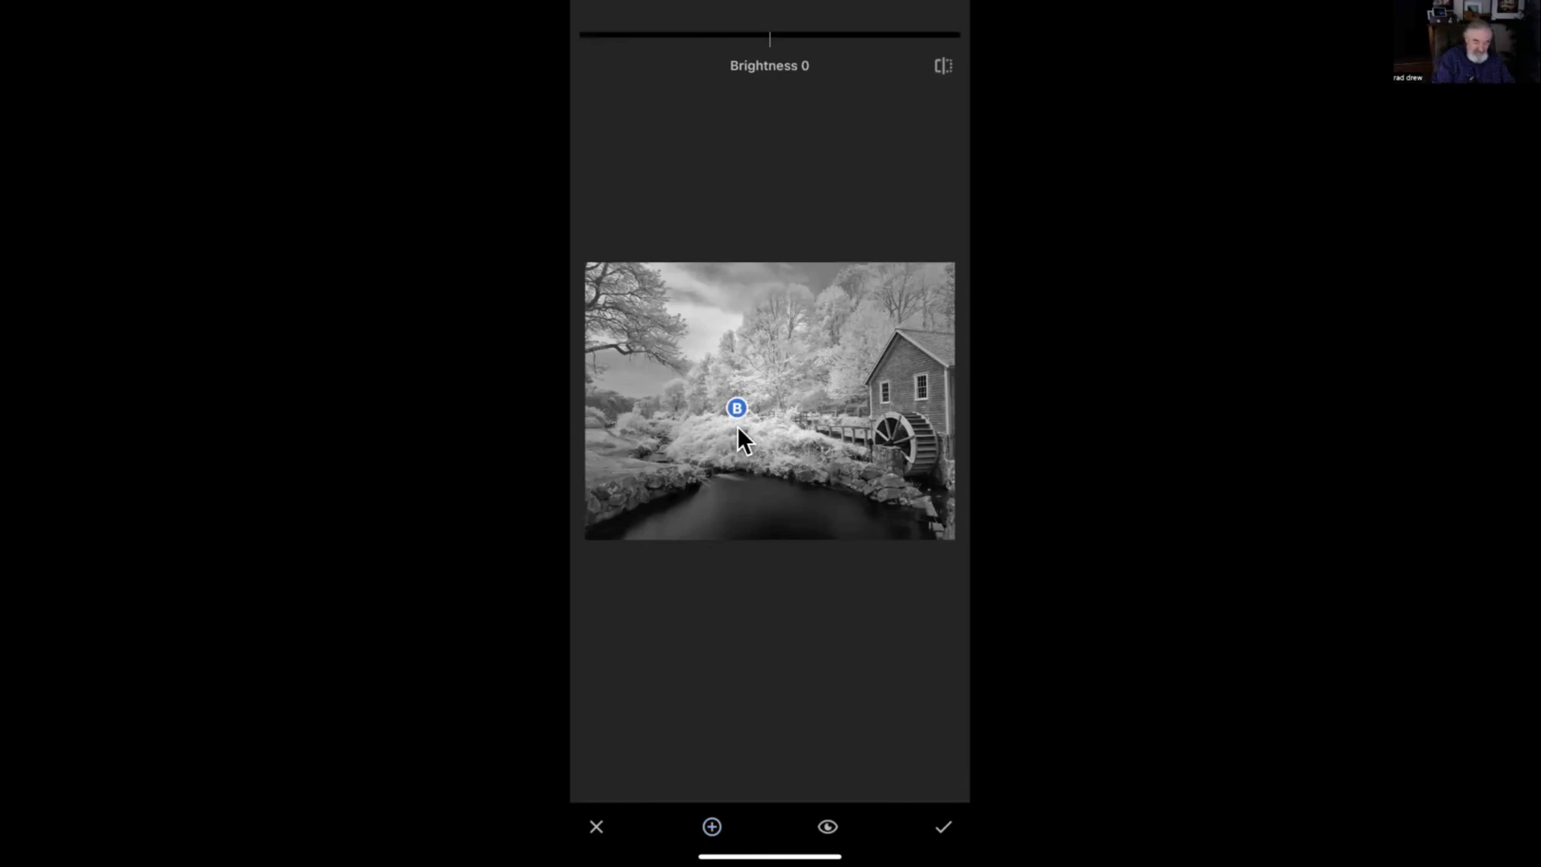
left_click_drag(736, 407, 731, 433)
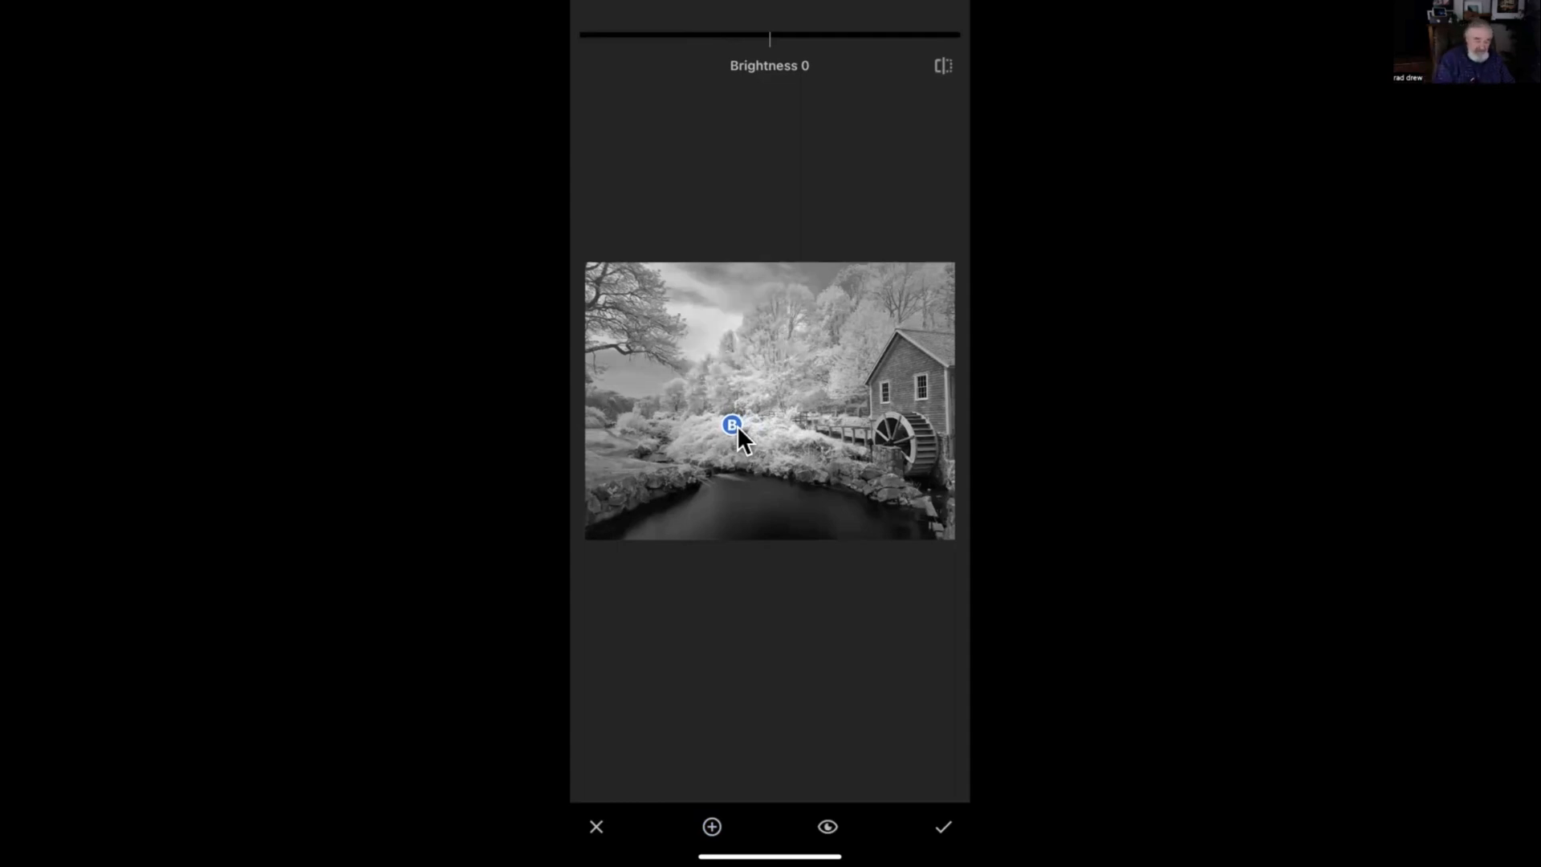
left_click(732, 424)
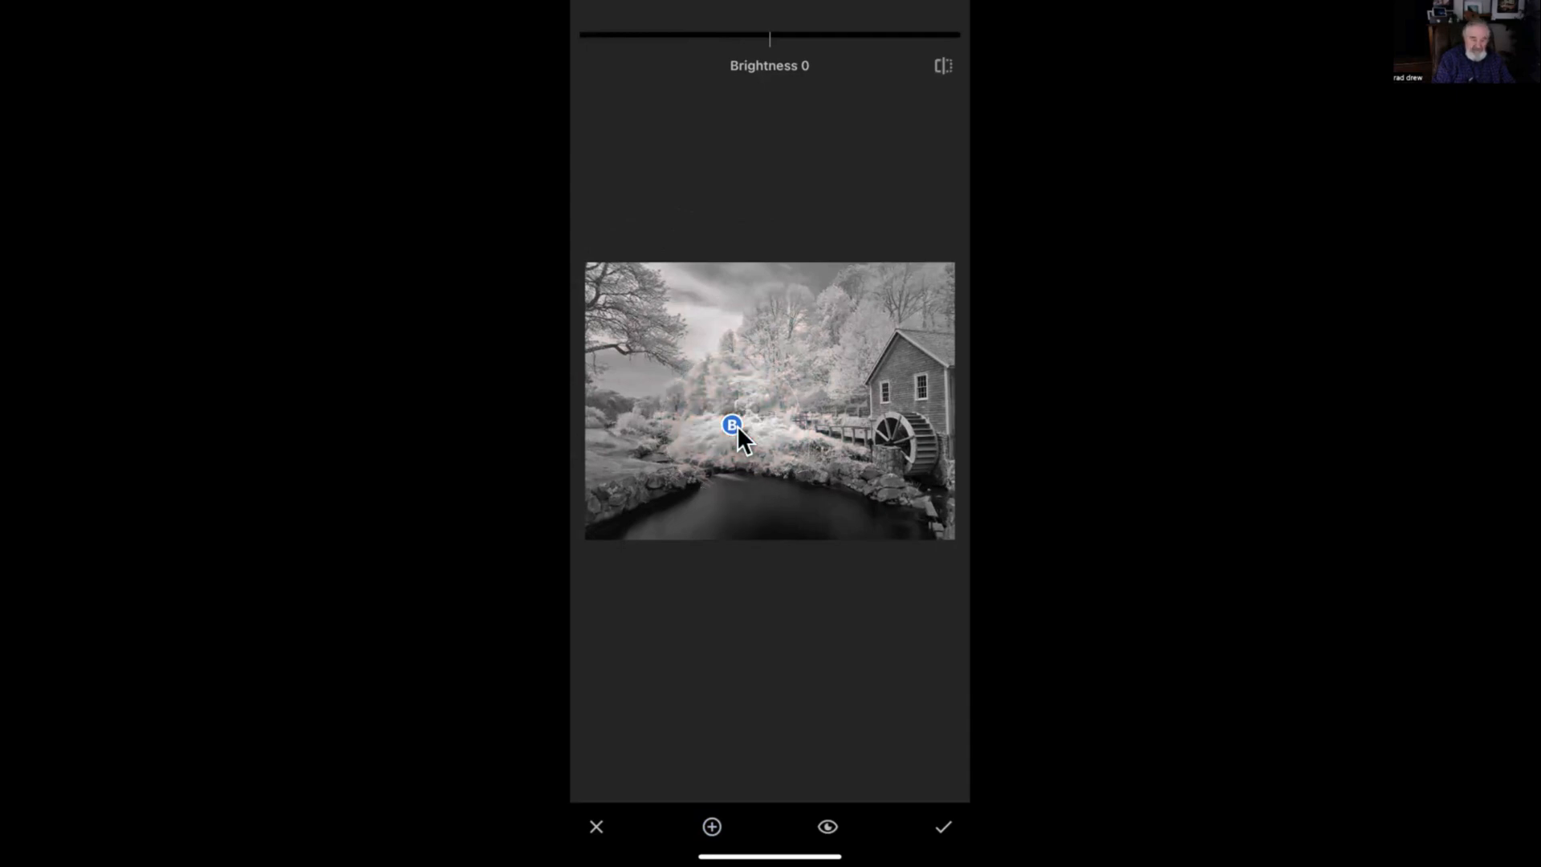
mouse_move(779, 463)
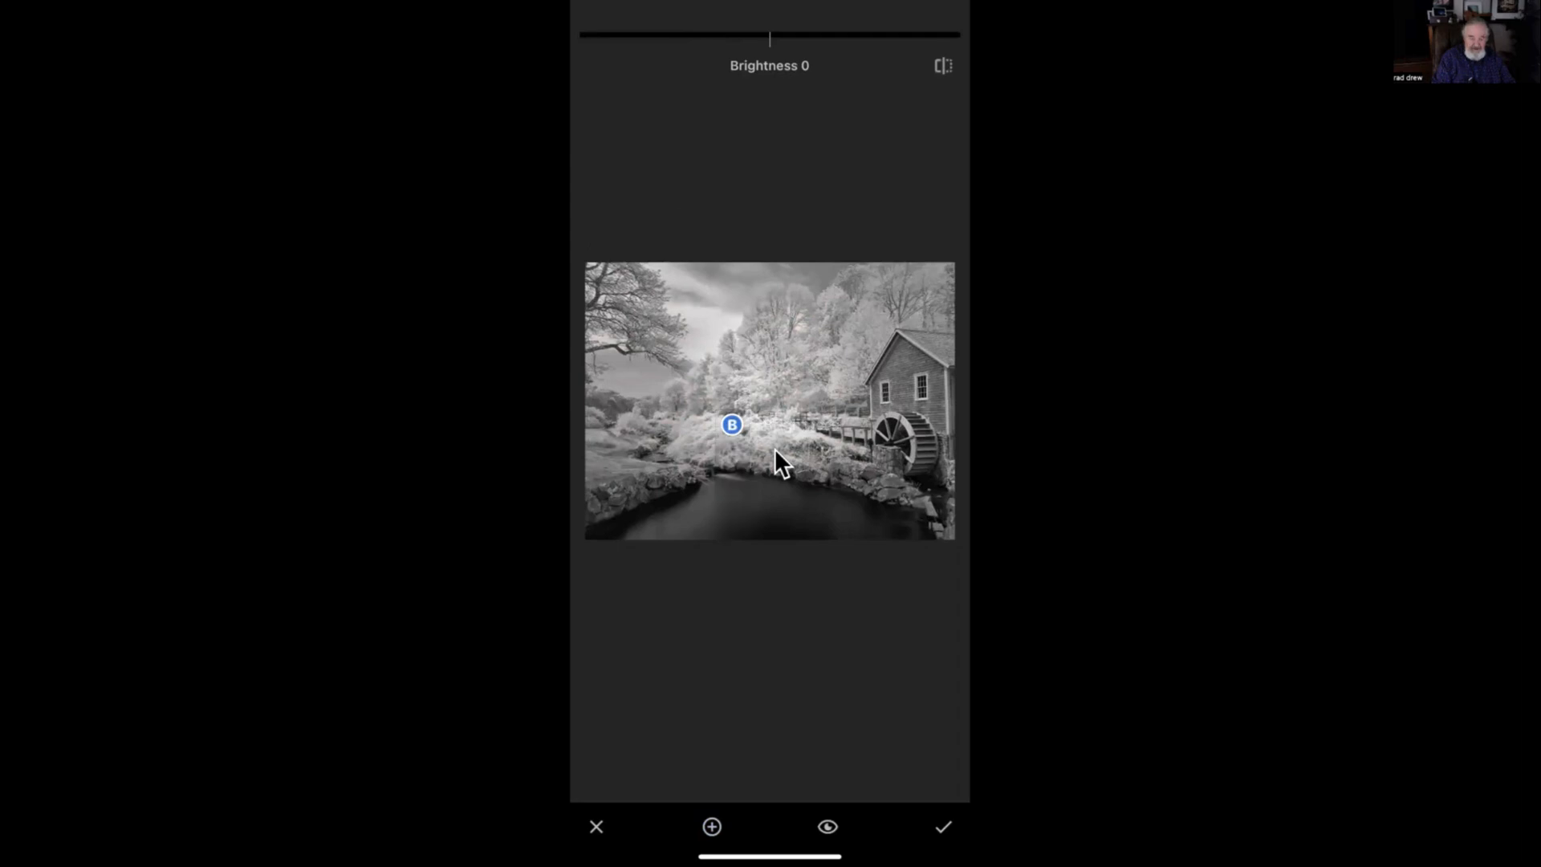
left_click_drag(769, 36, 765, 37)
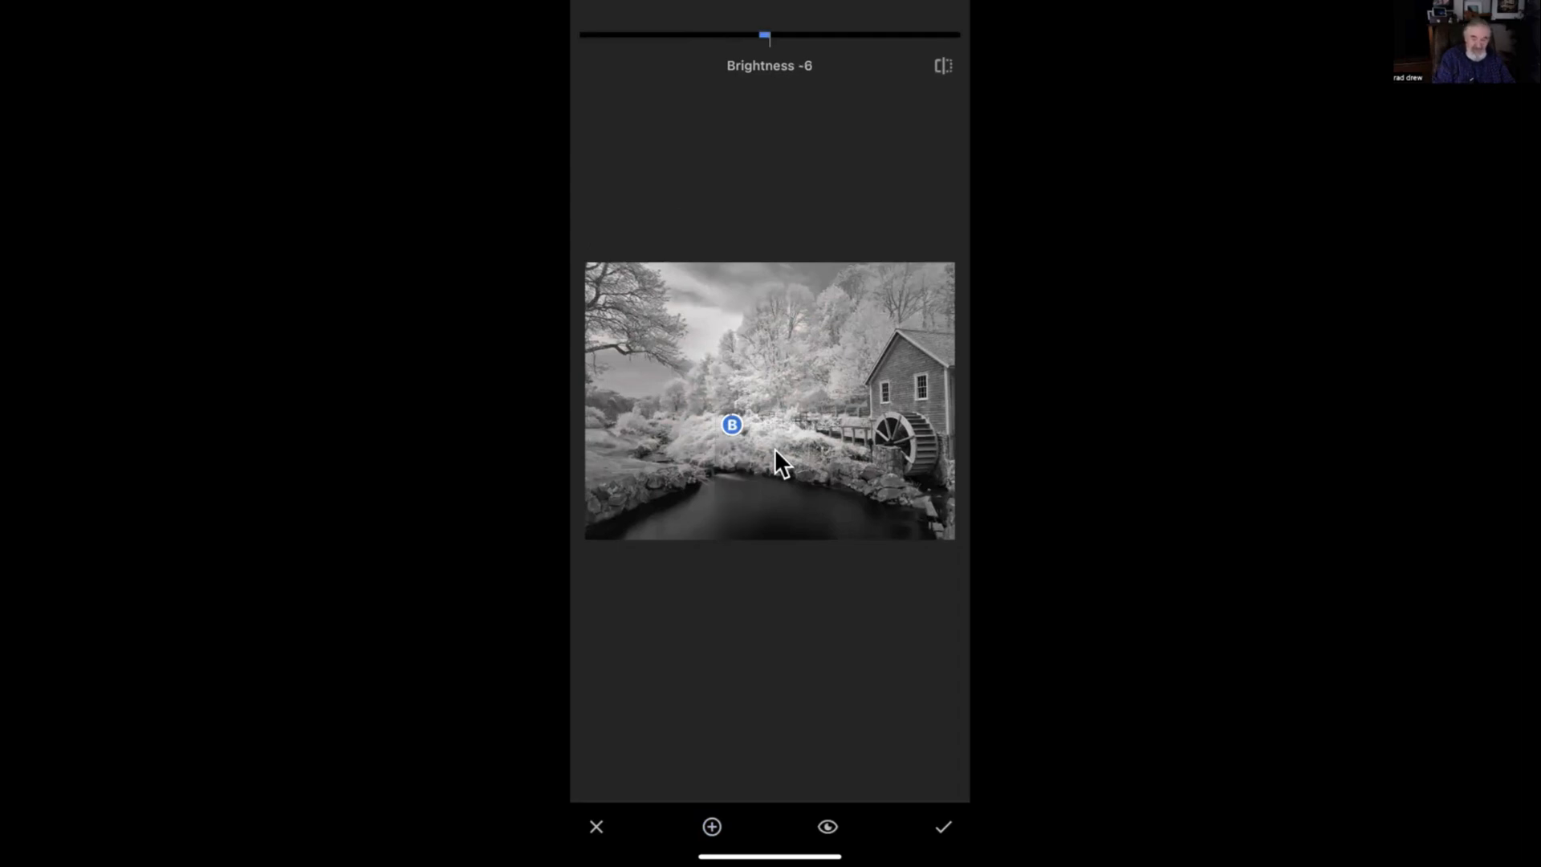
left_click_drag(765, 36, 758, 36)
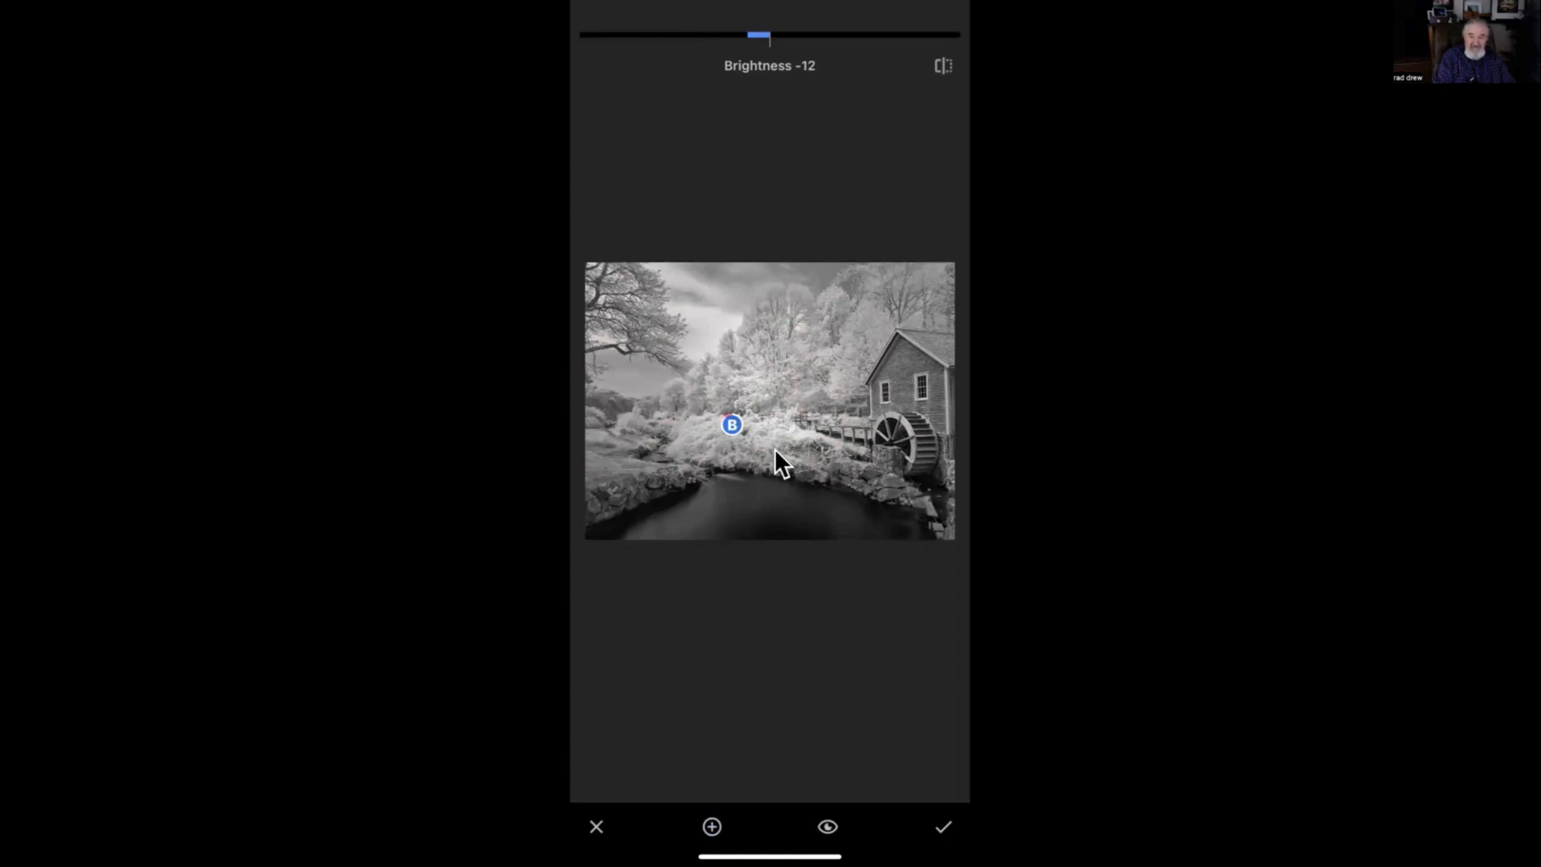
left_click_drag(757, 36, 766, 36)
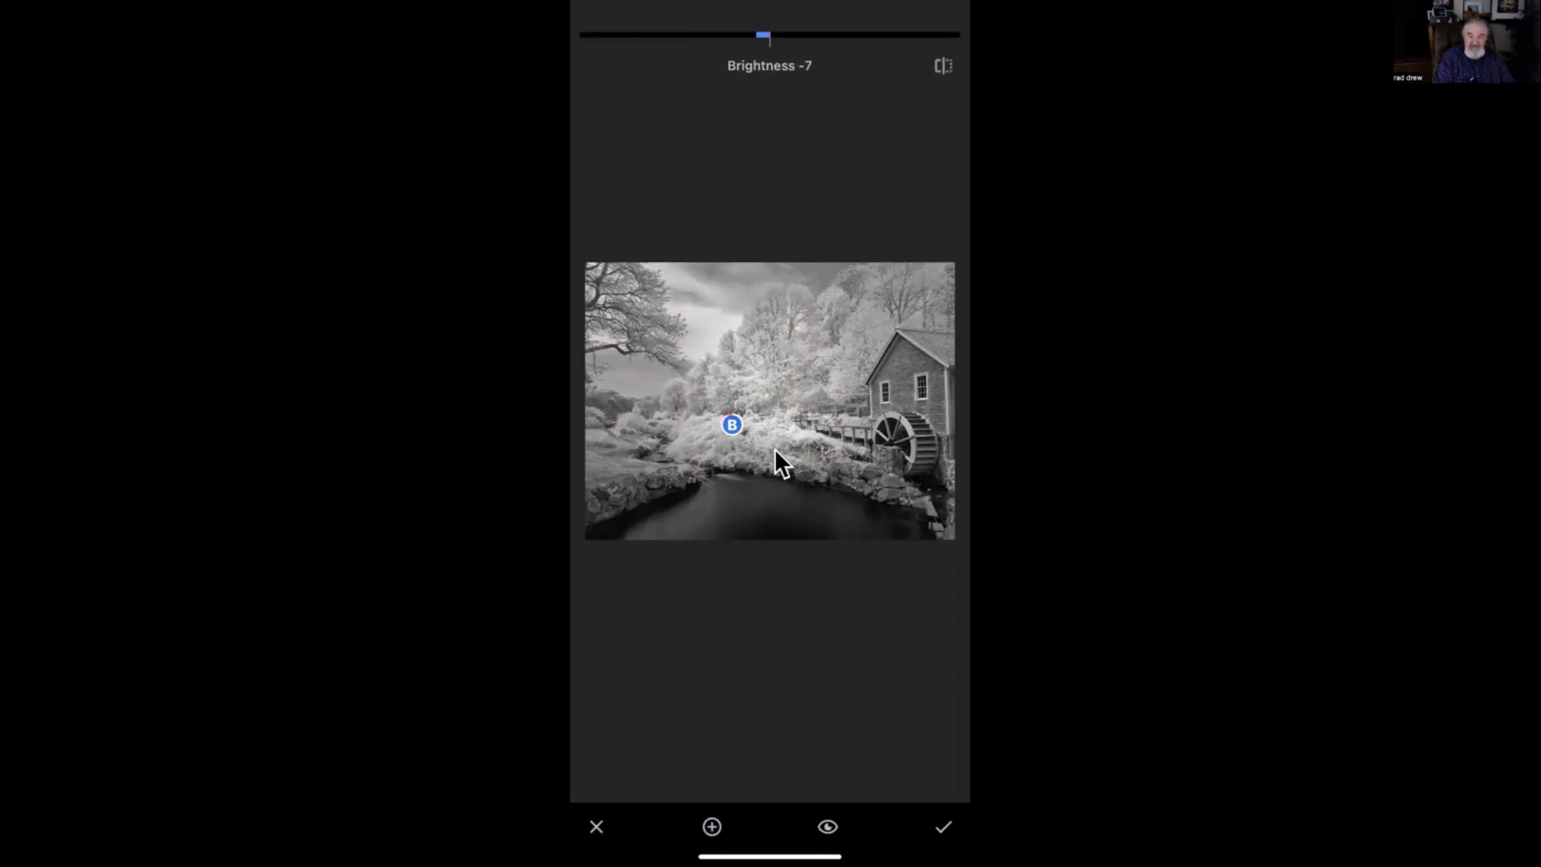
left_click_drag(765, 36, 872, 36)
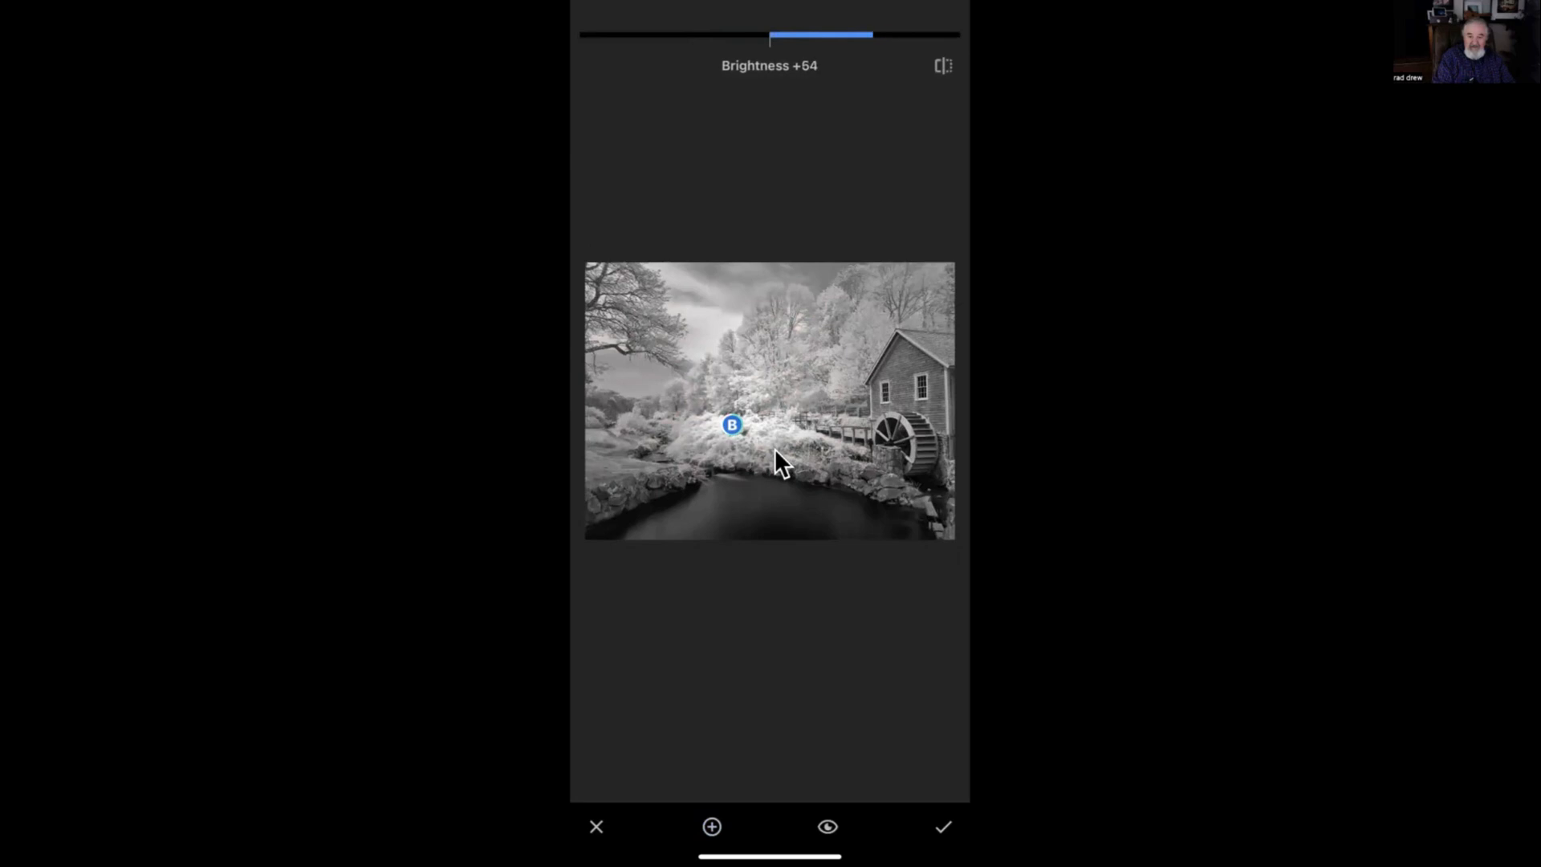
left_click_drag(869, 36, 744, 36)
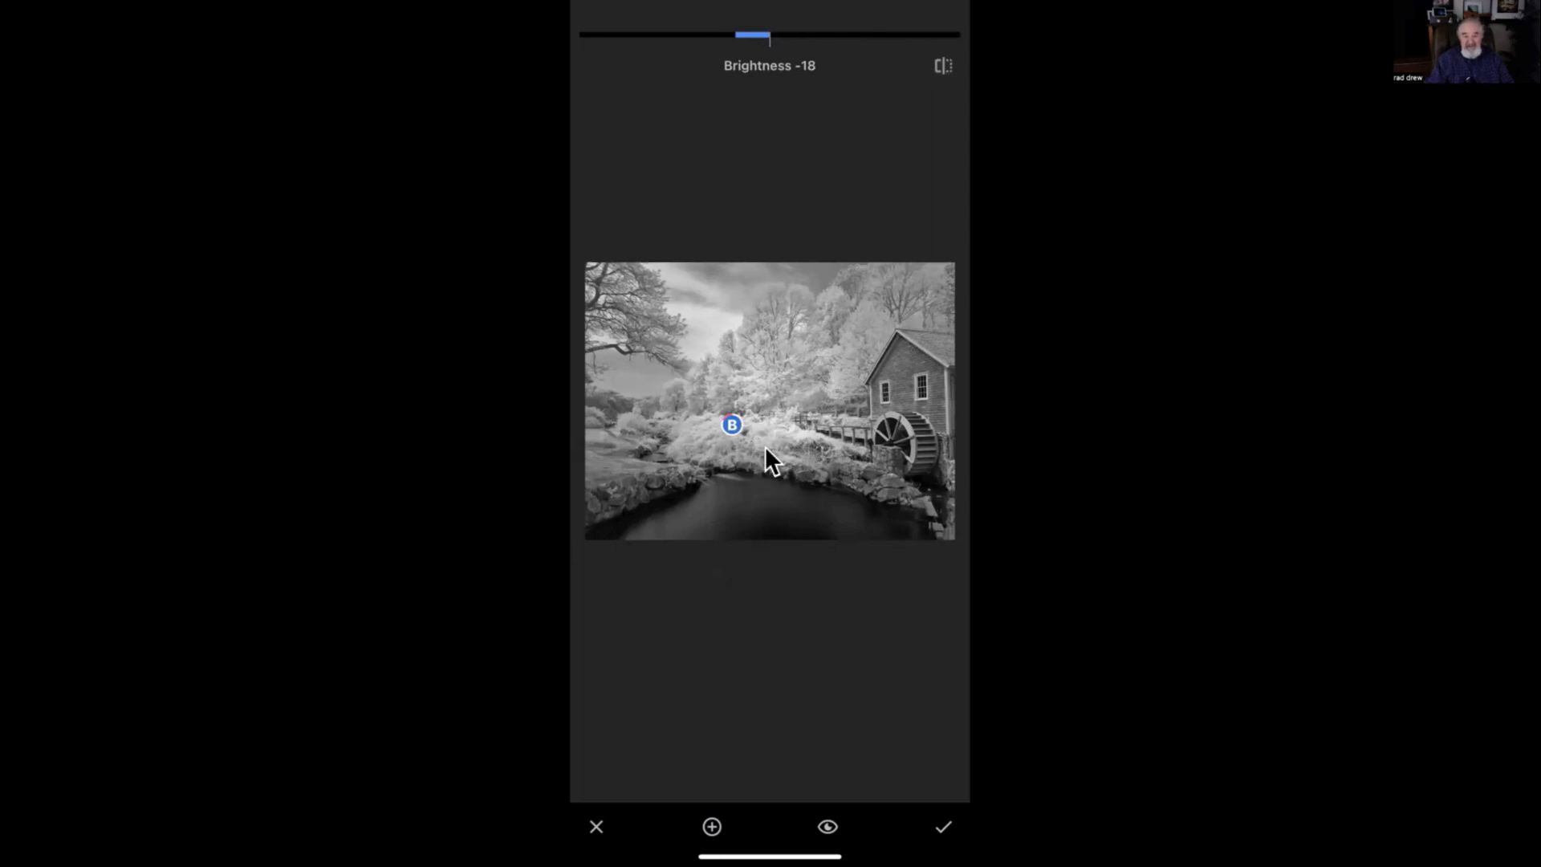
mouse_move(784, 467)
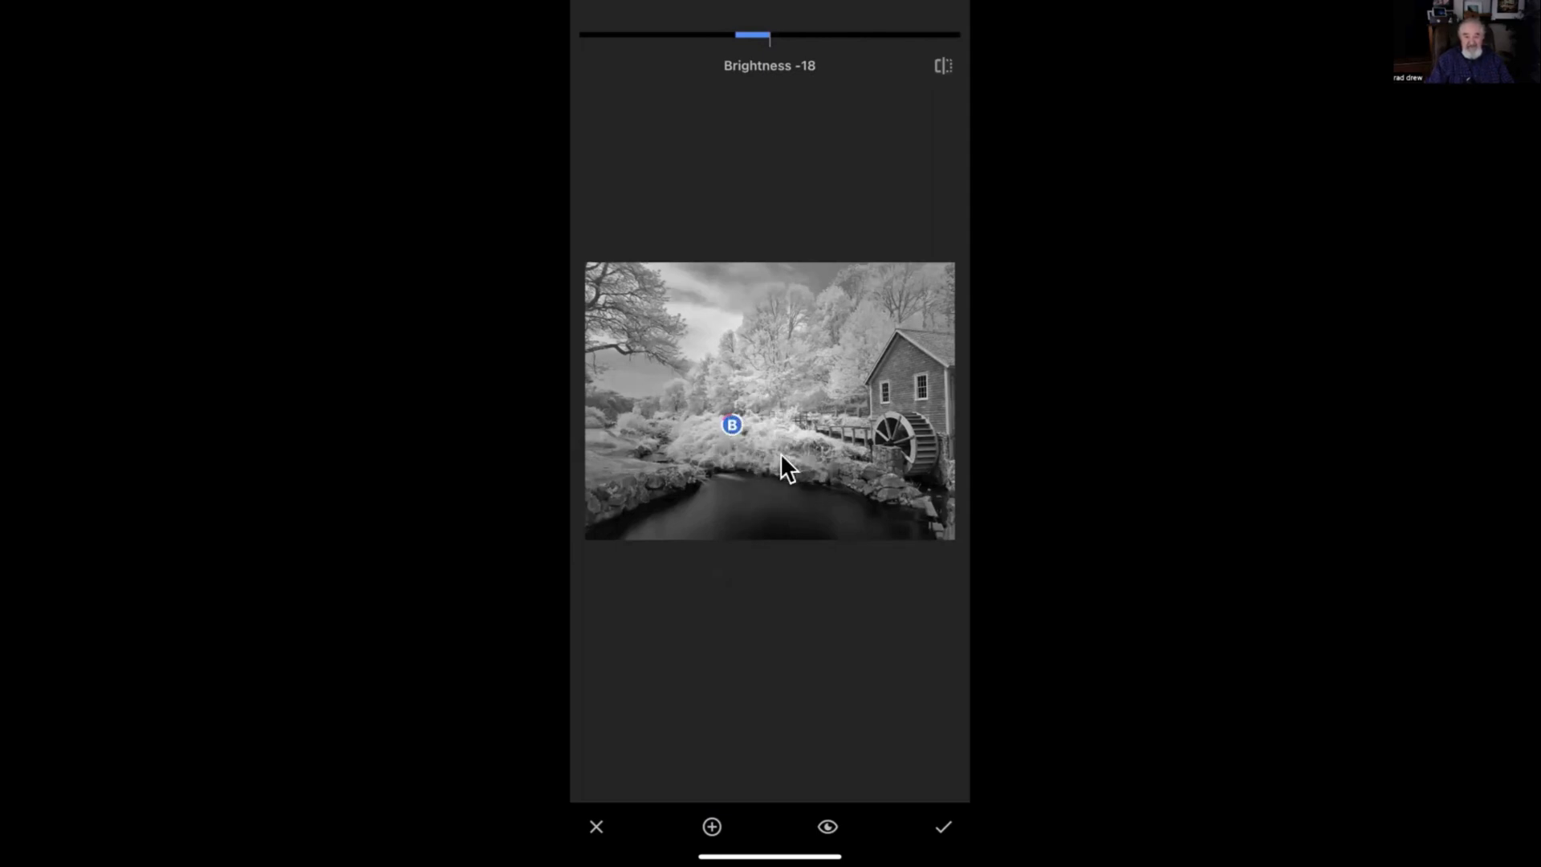
mouse_move(783, 469)
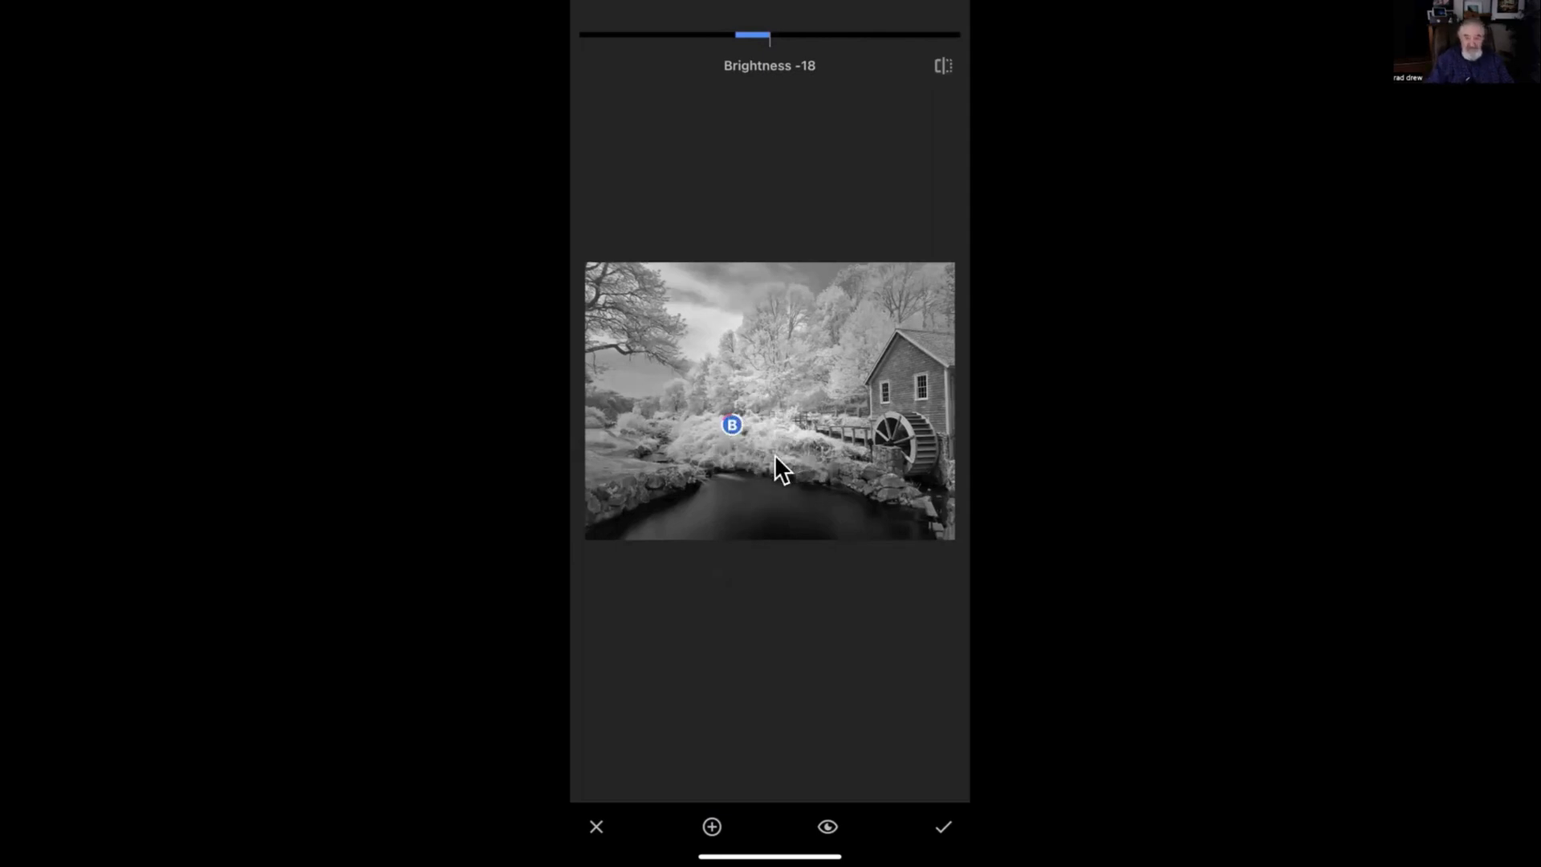
mouse_move(762, 355)
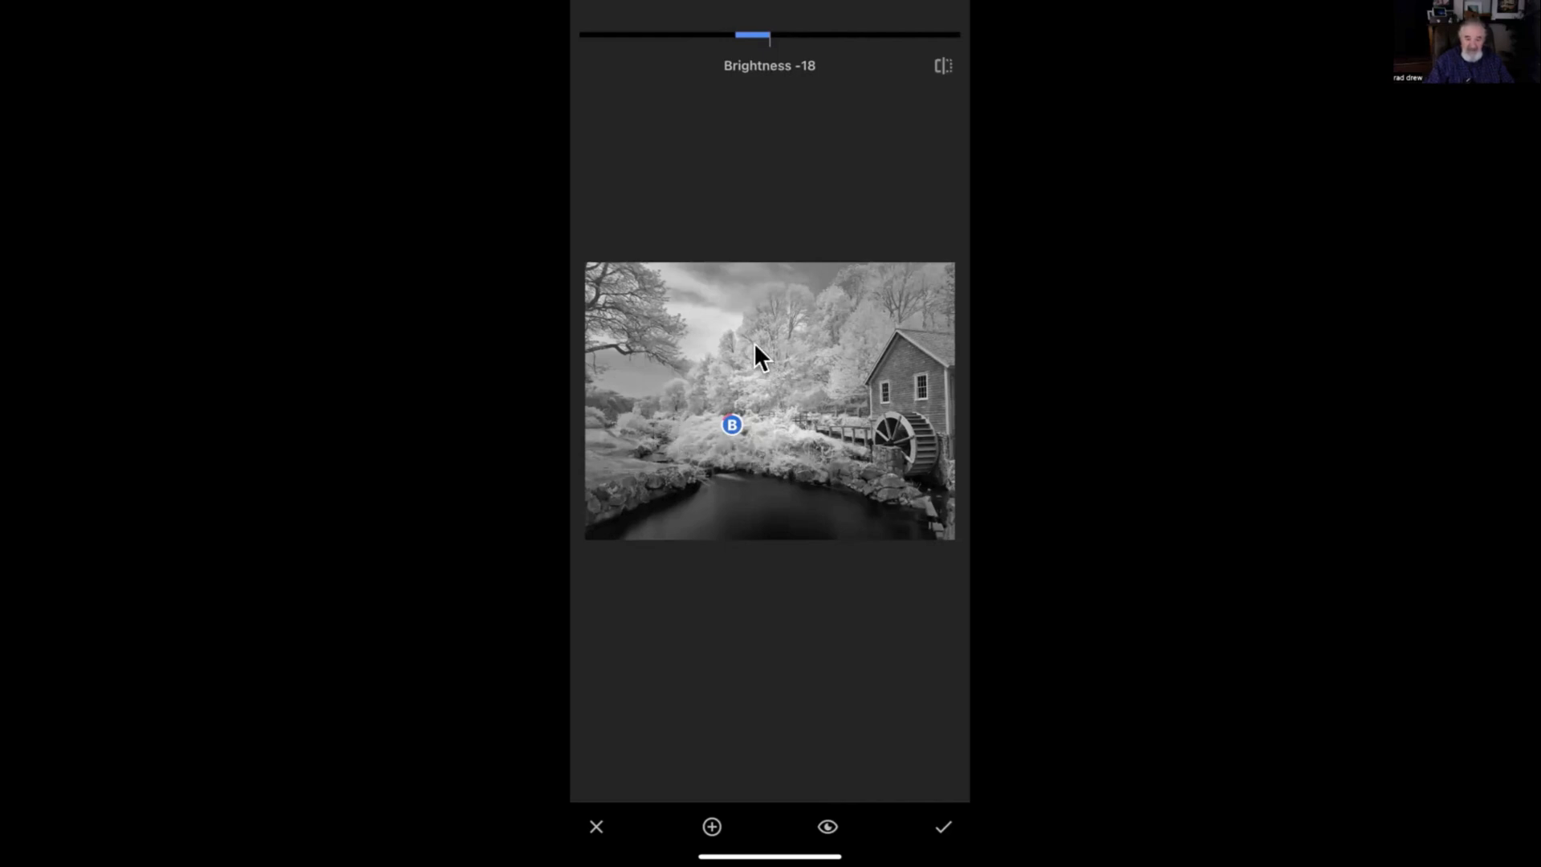
mouse_move(804, 460)
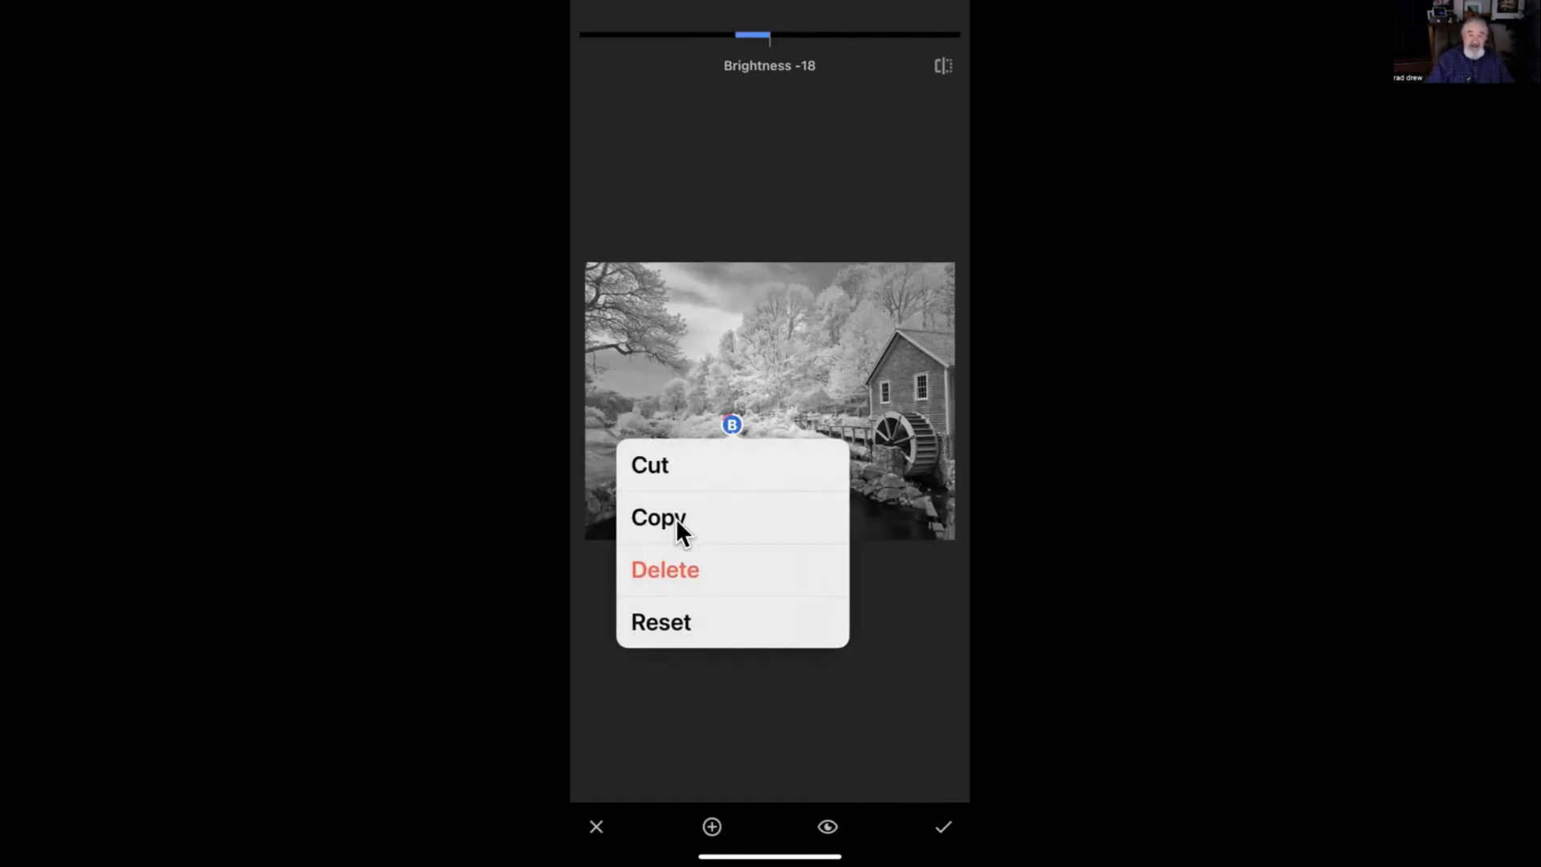
mouse_move(769, 478)
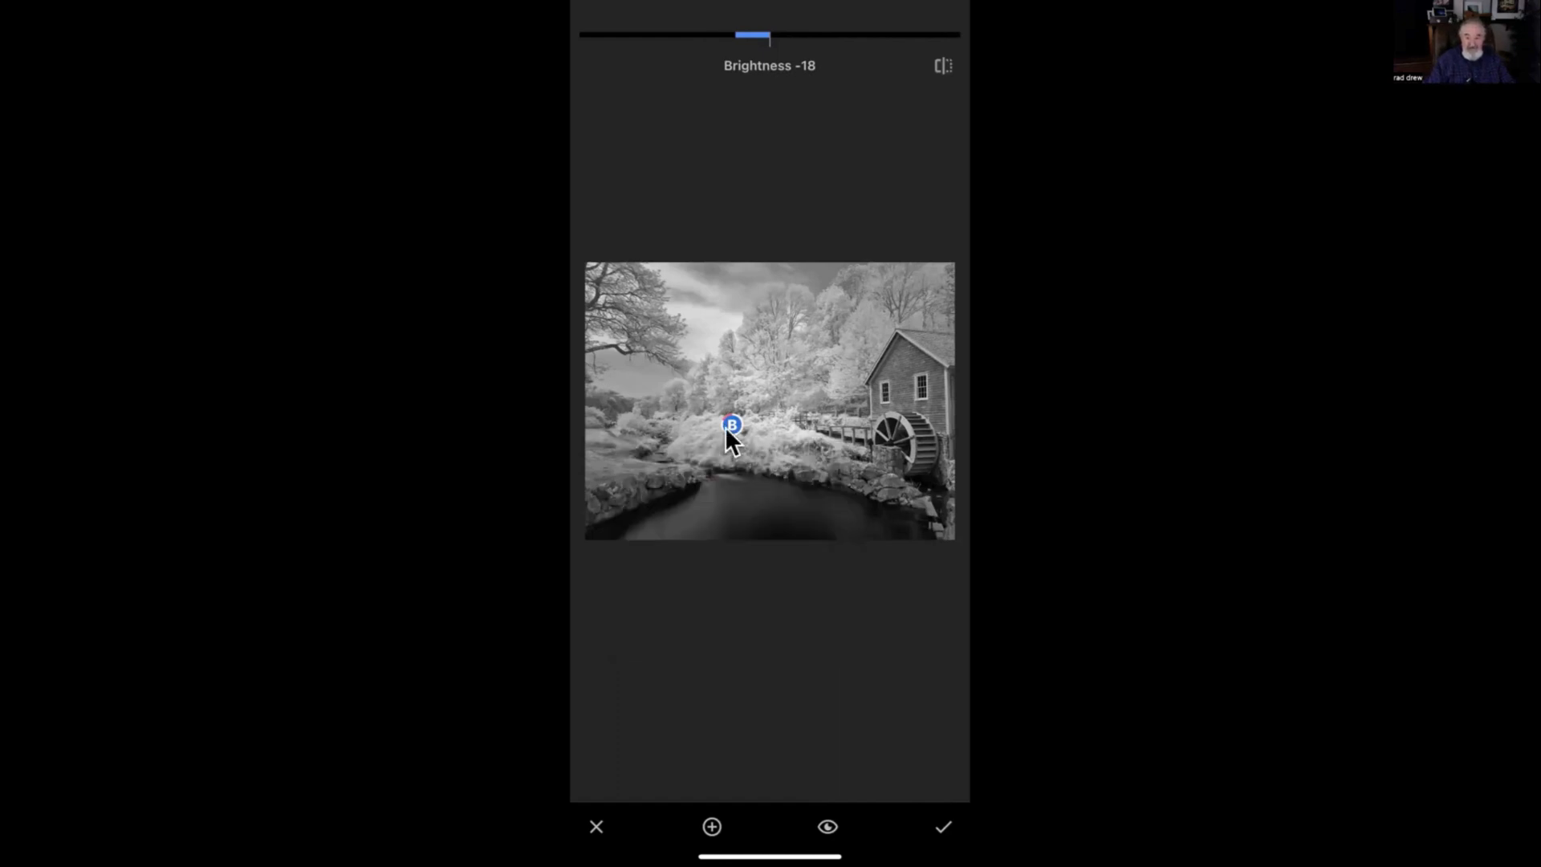
mouse_move(688, 442)
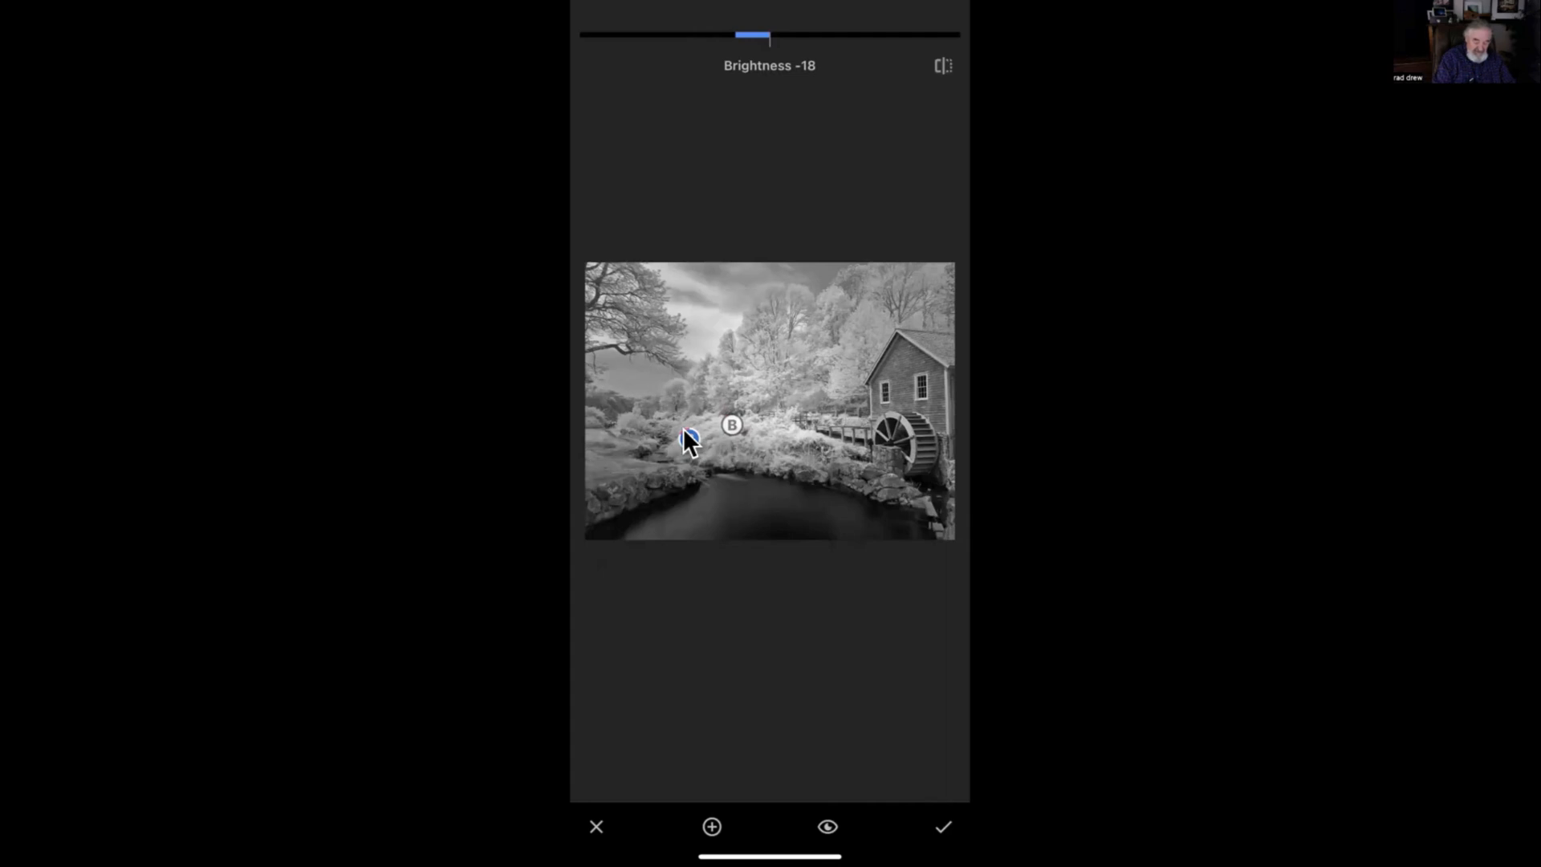
Paste copies of the -18 point onto nearby bright foliage, four points total, and apply
right_click(688, 438)
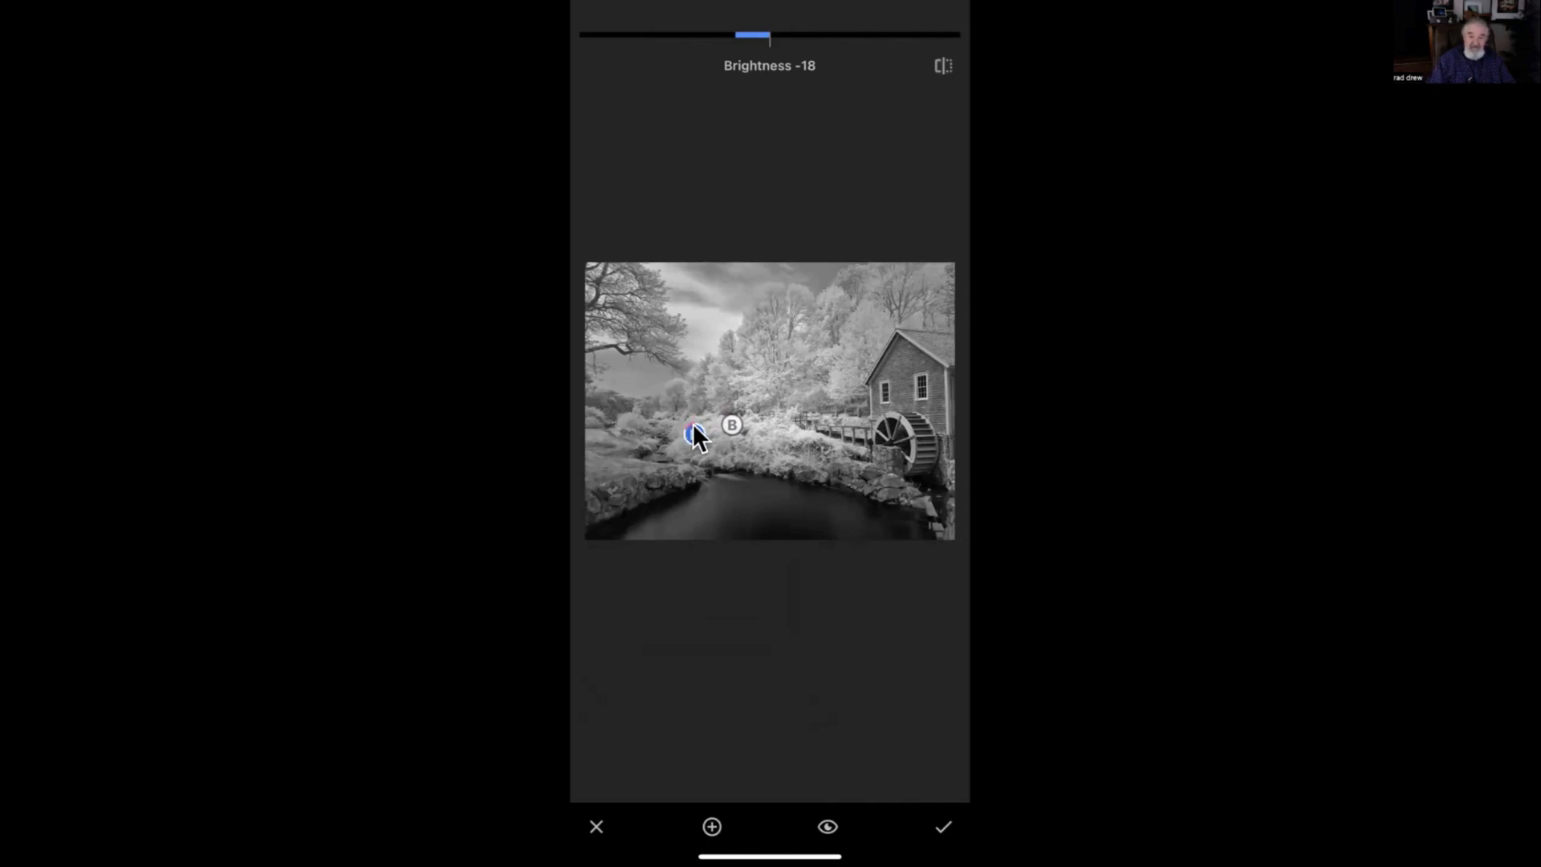
left_click(693, 434)
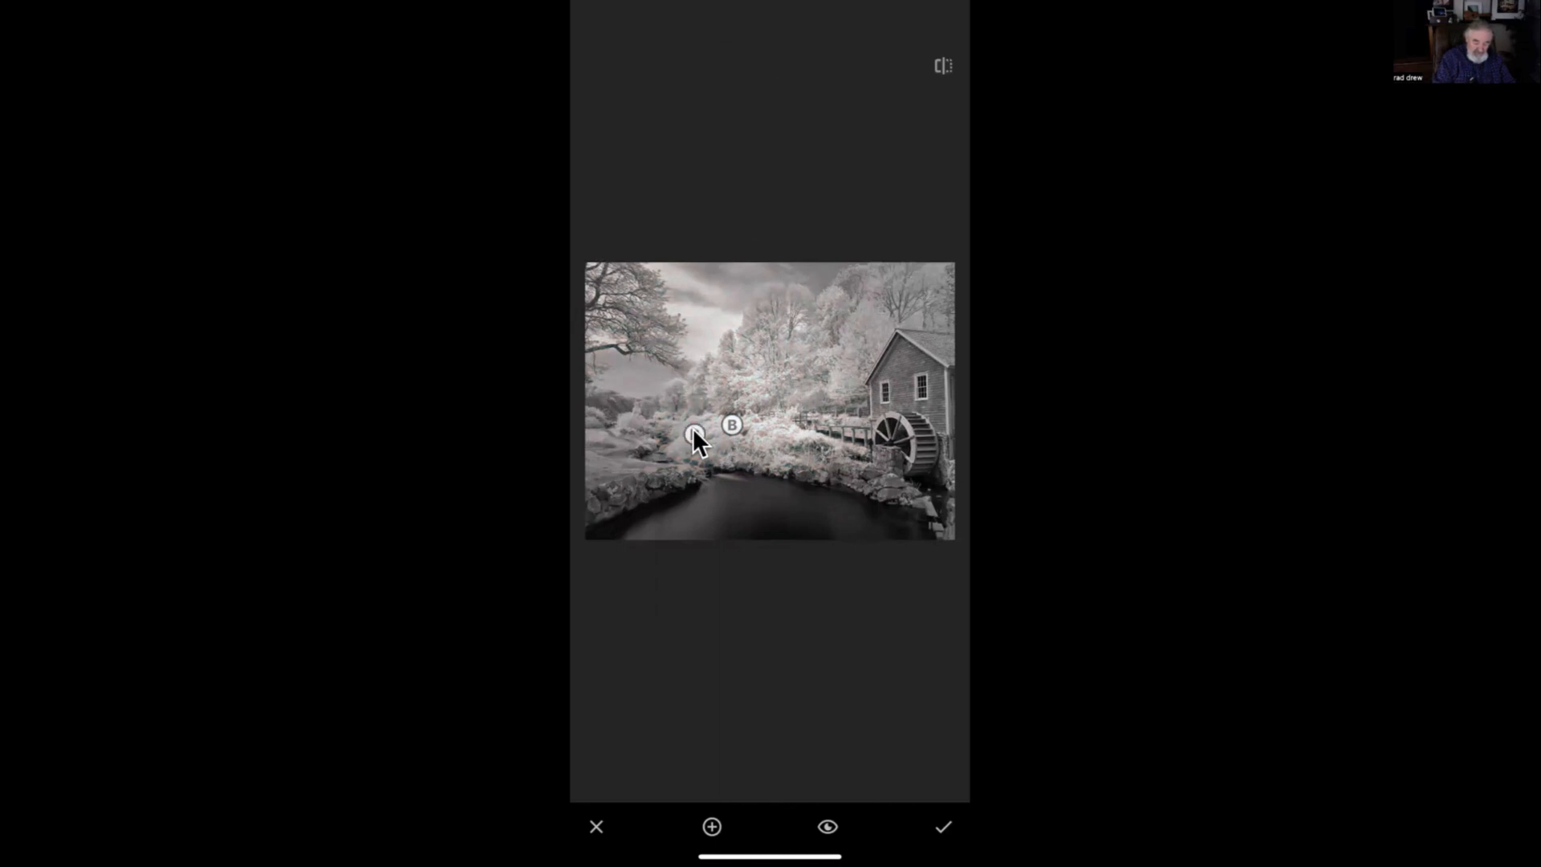
left_click(783, 428)
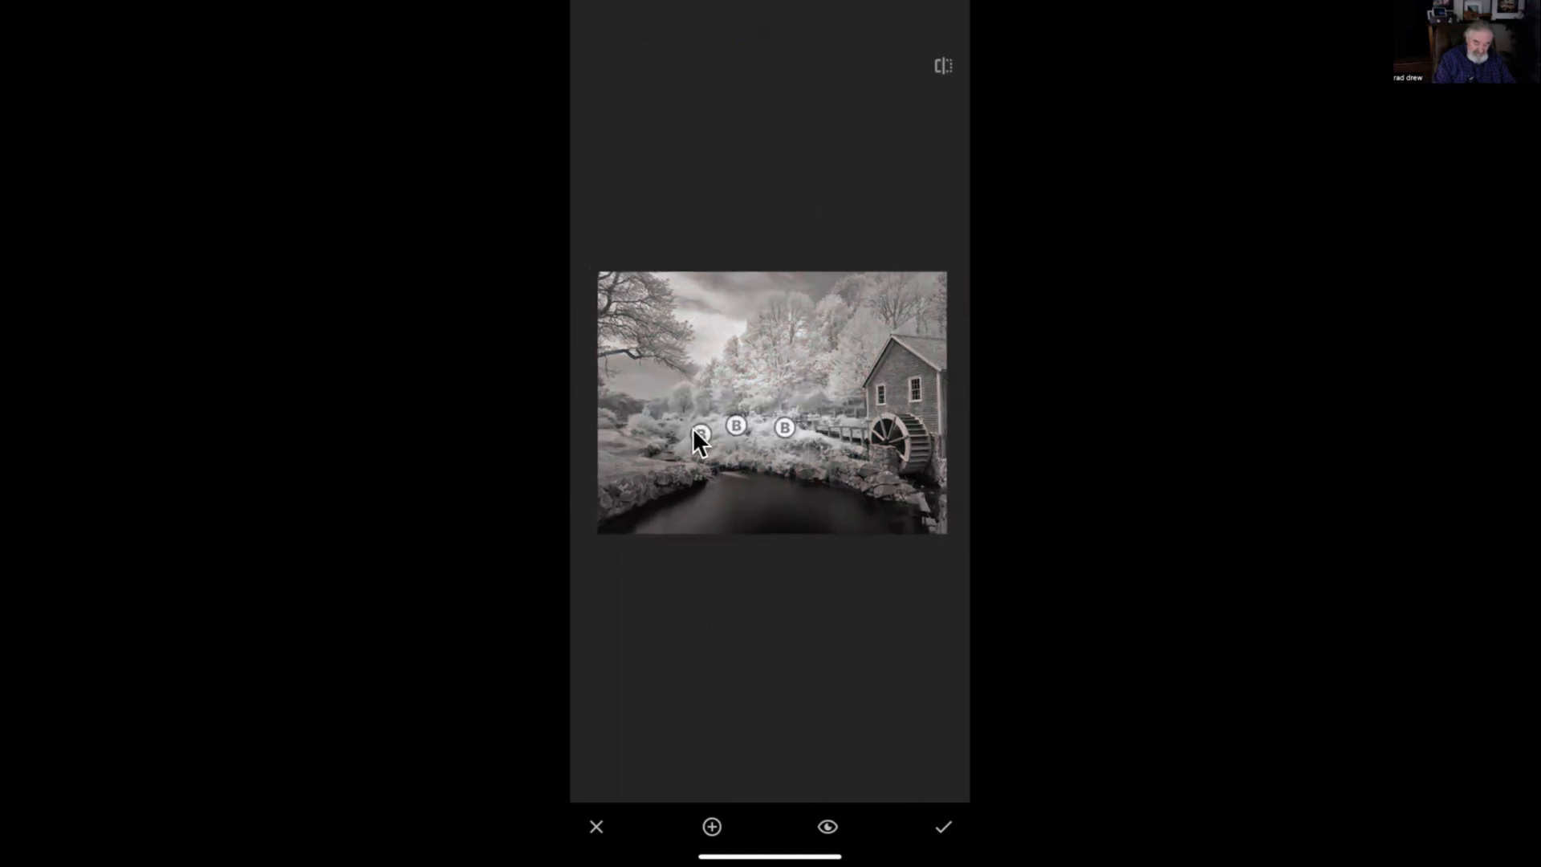
left_click(699, 434)
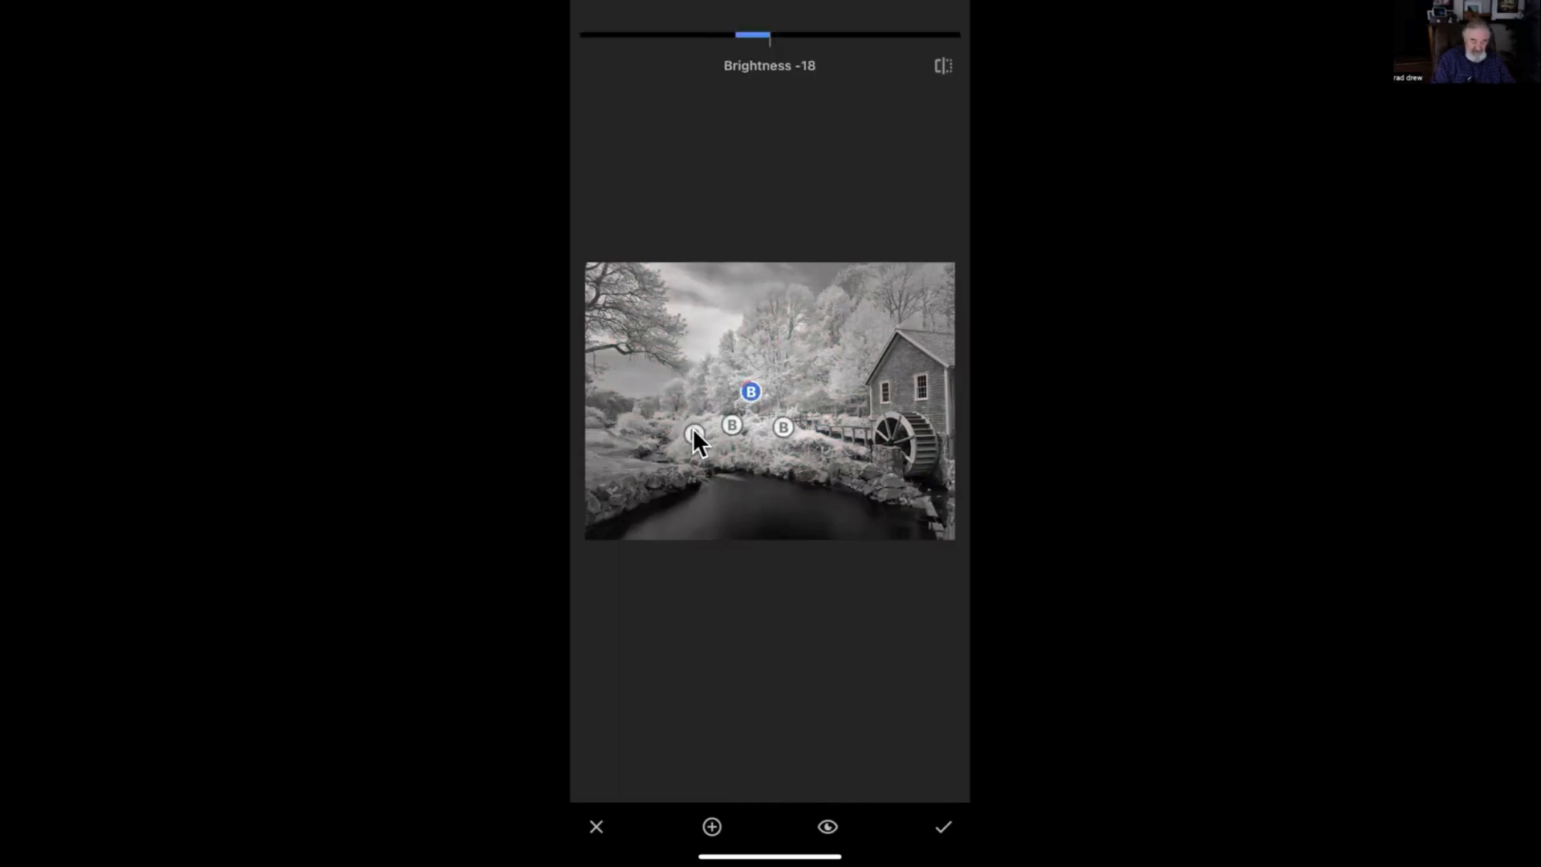
left_click(941, 825)
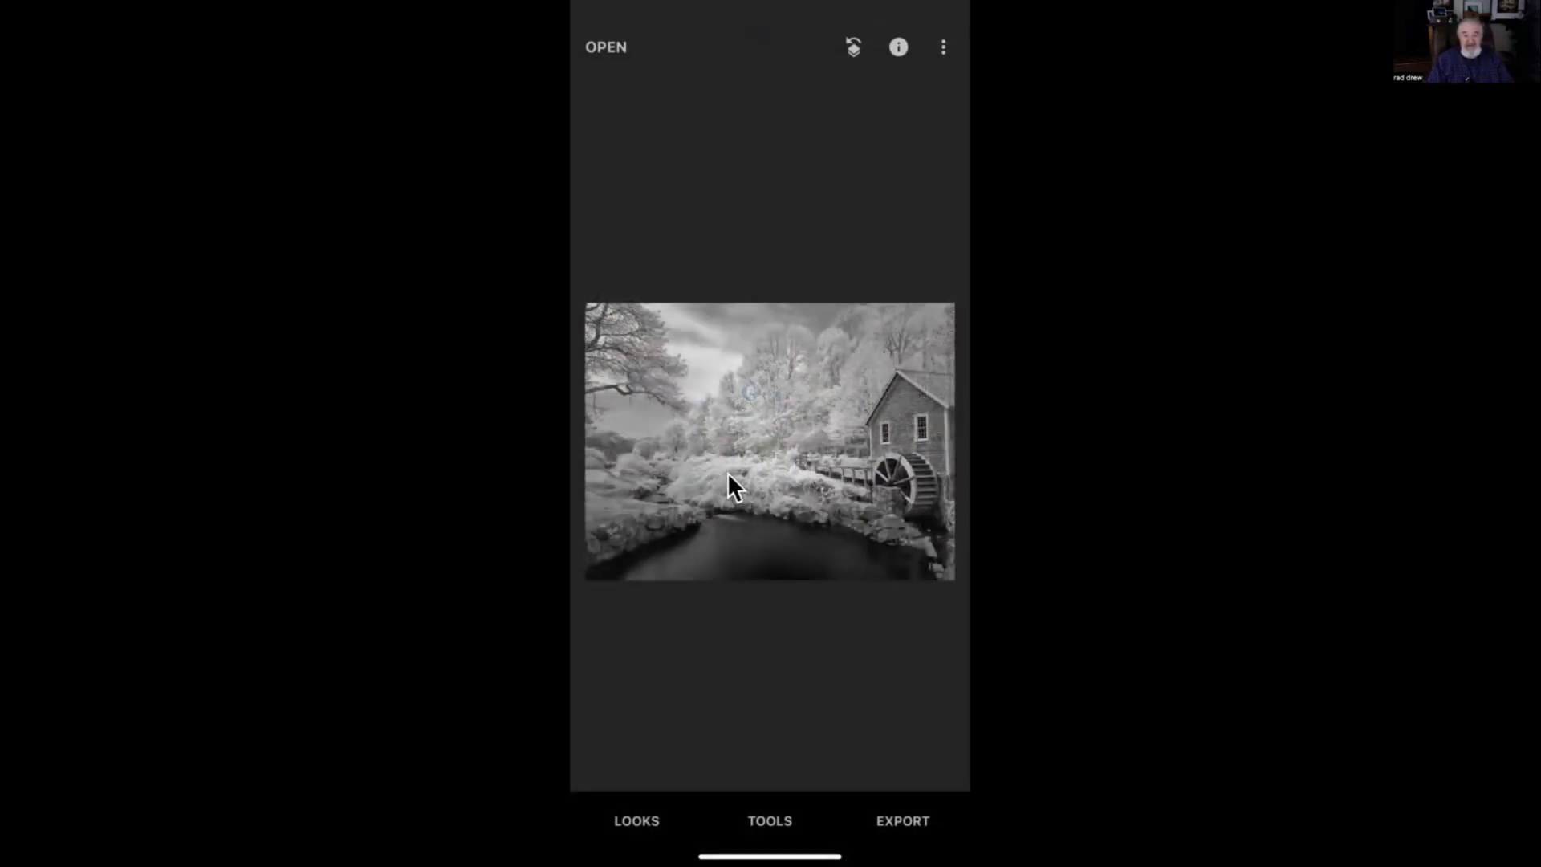
mouse_move(770, 487)
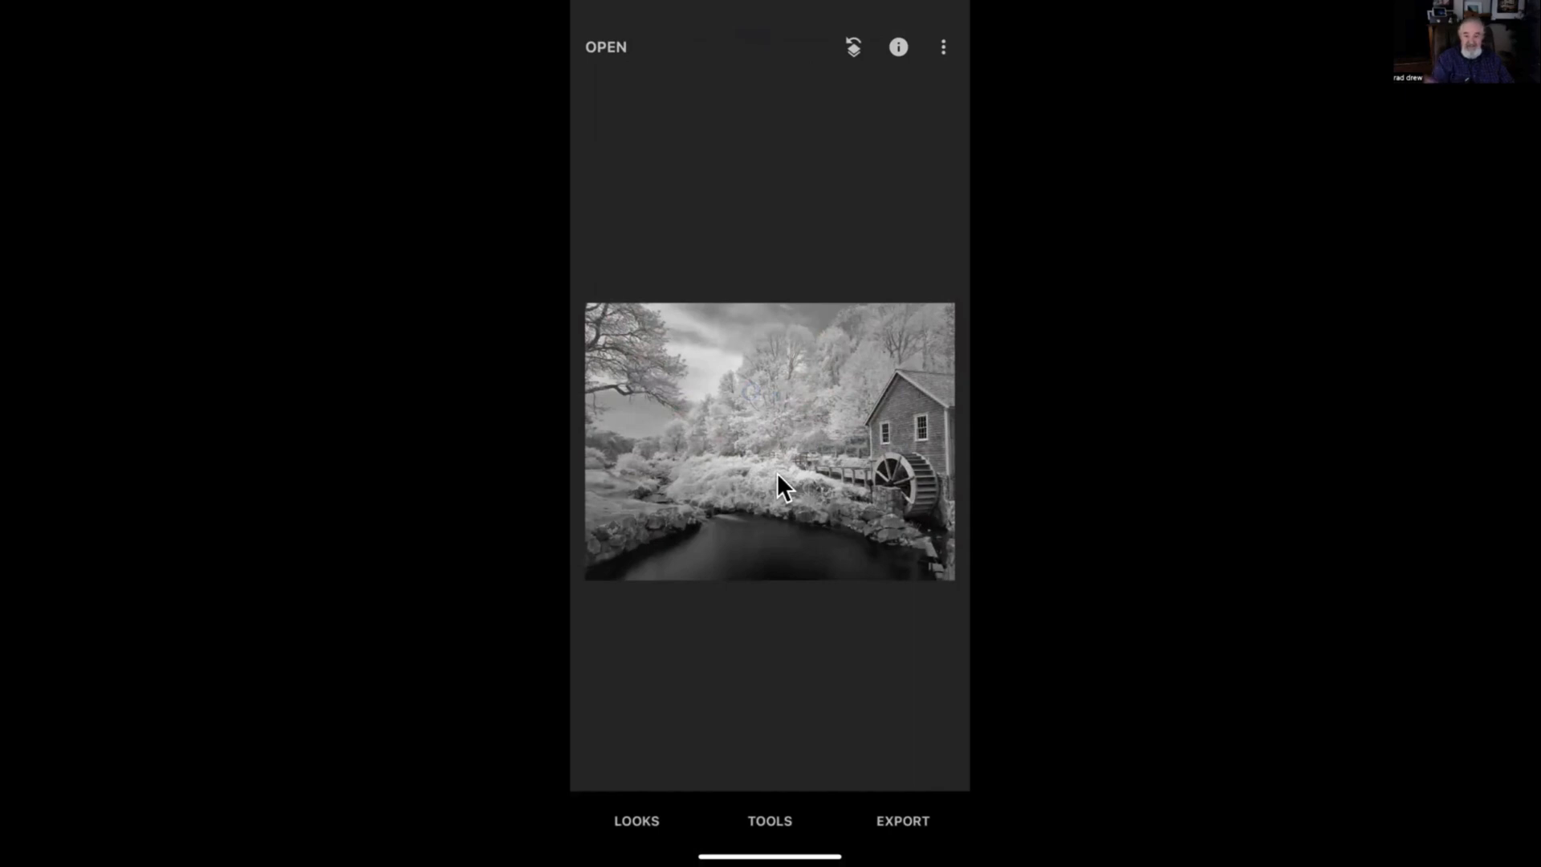
mouse_move(765, 470)
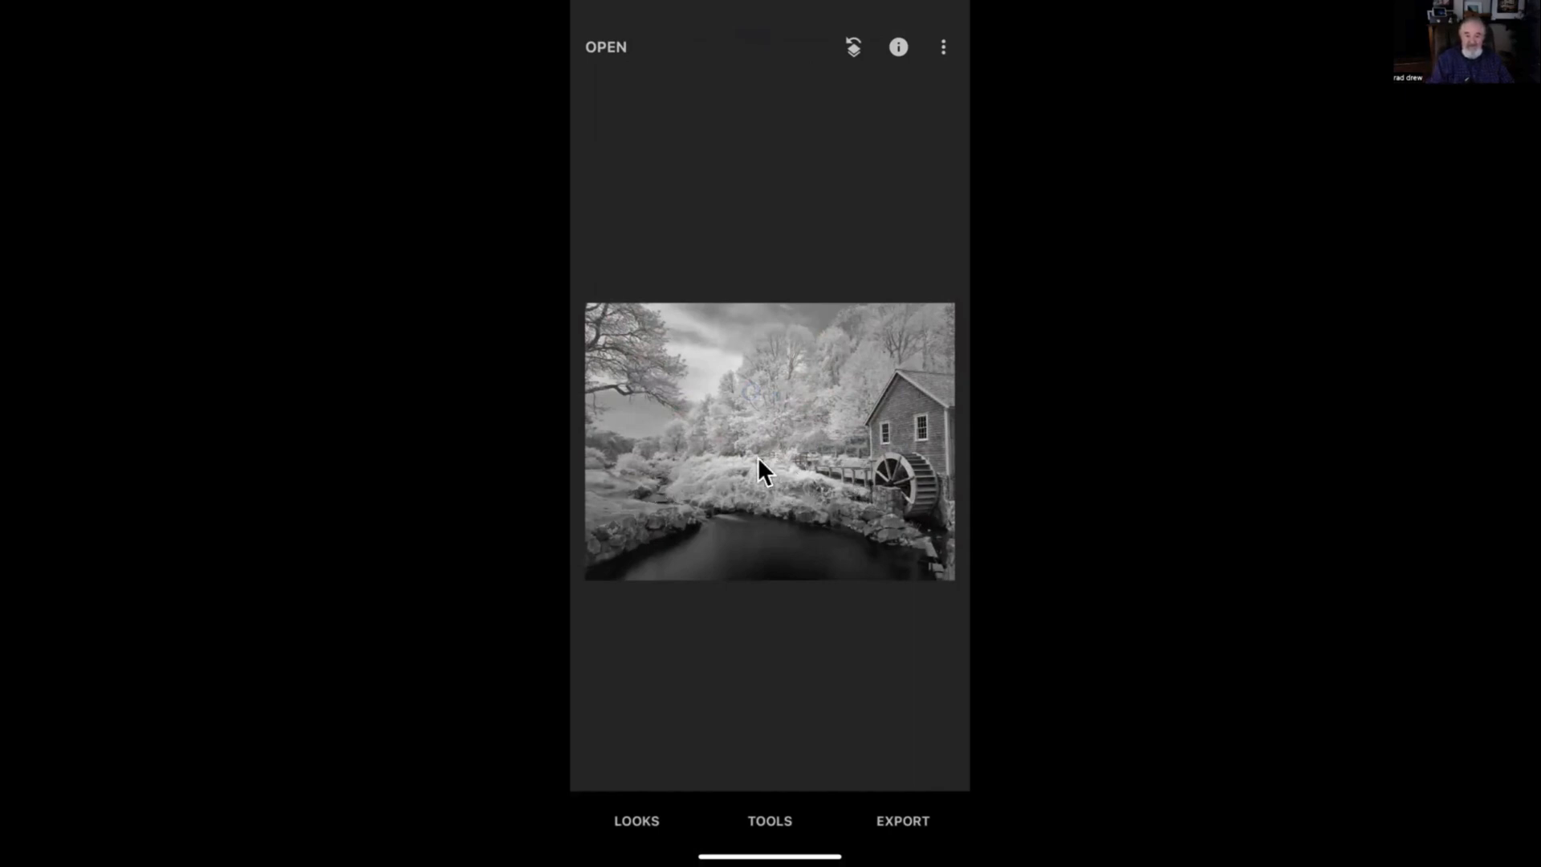
mouse_move(837, 438)
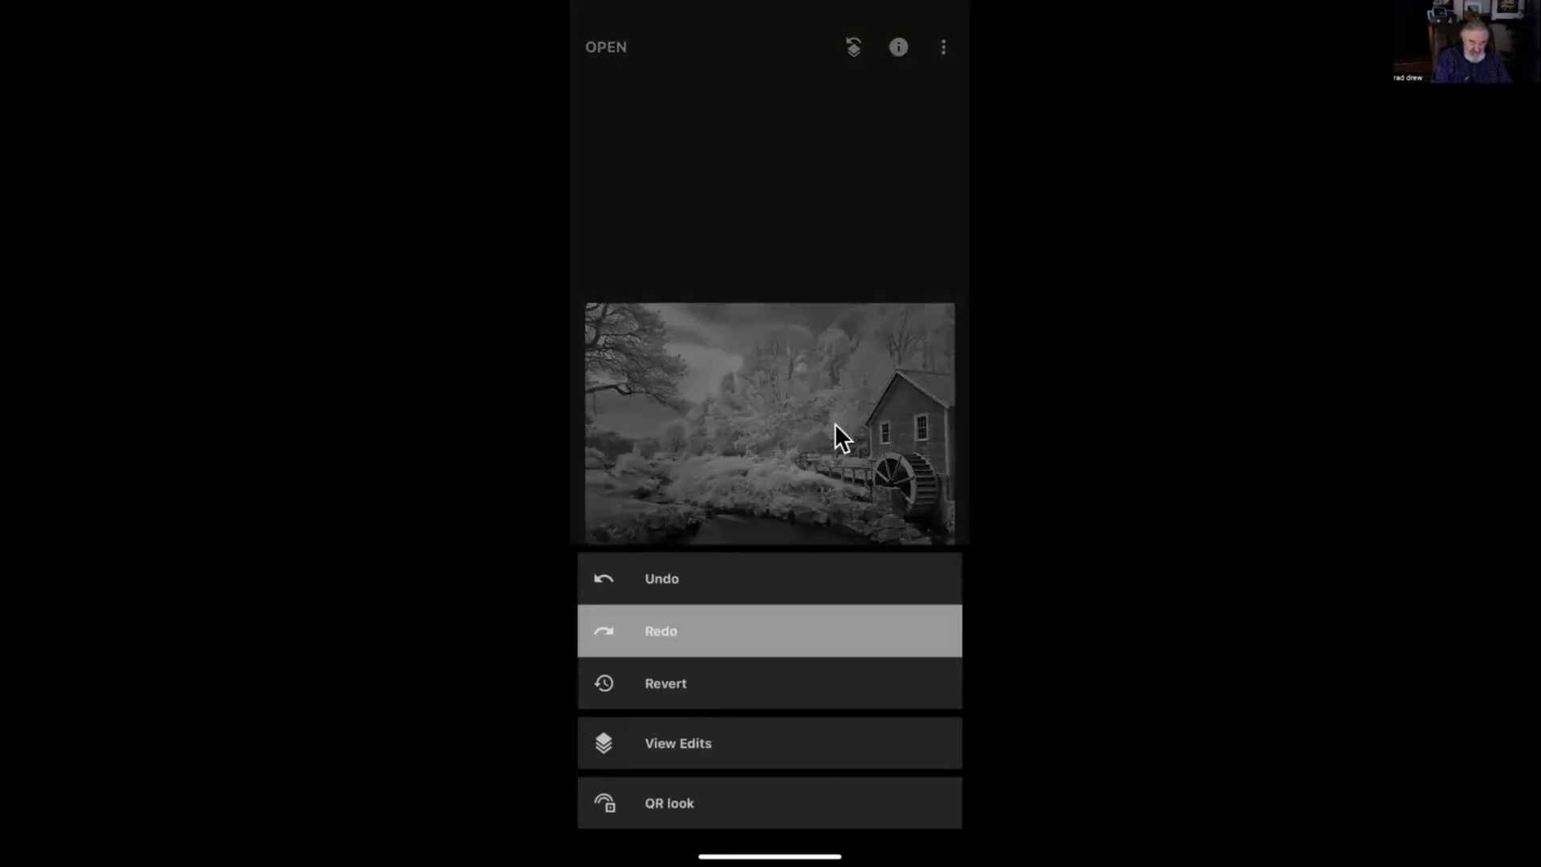
left_click(660, 630)
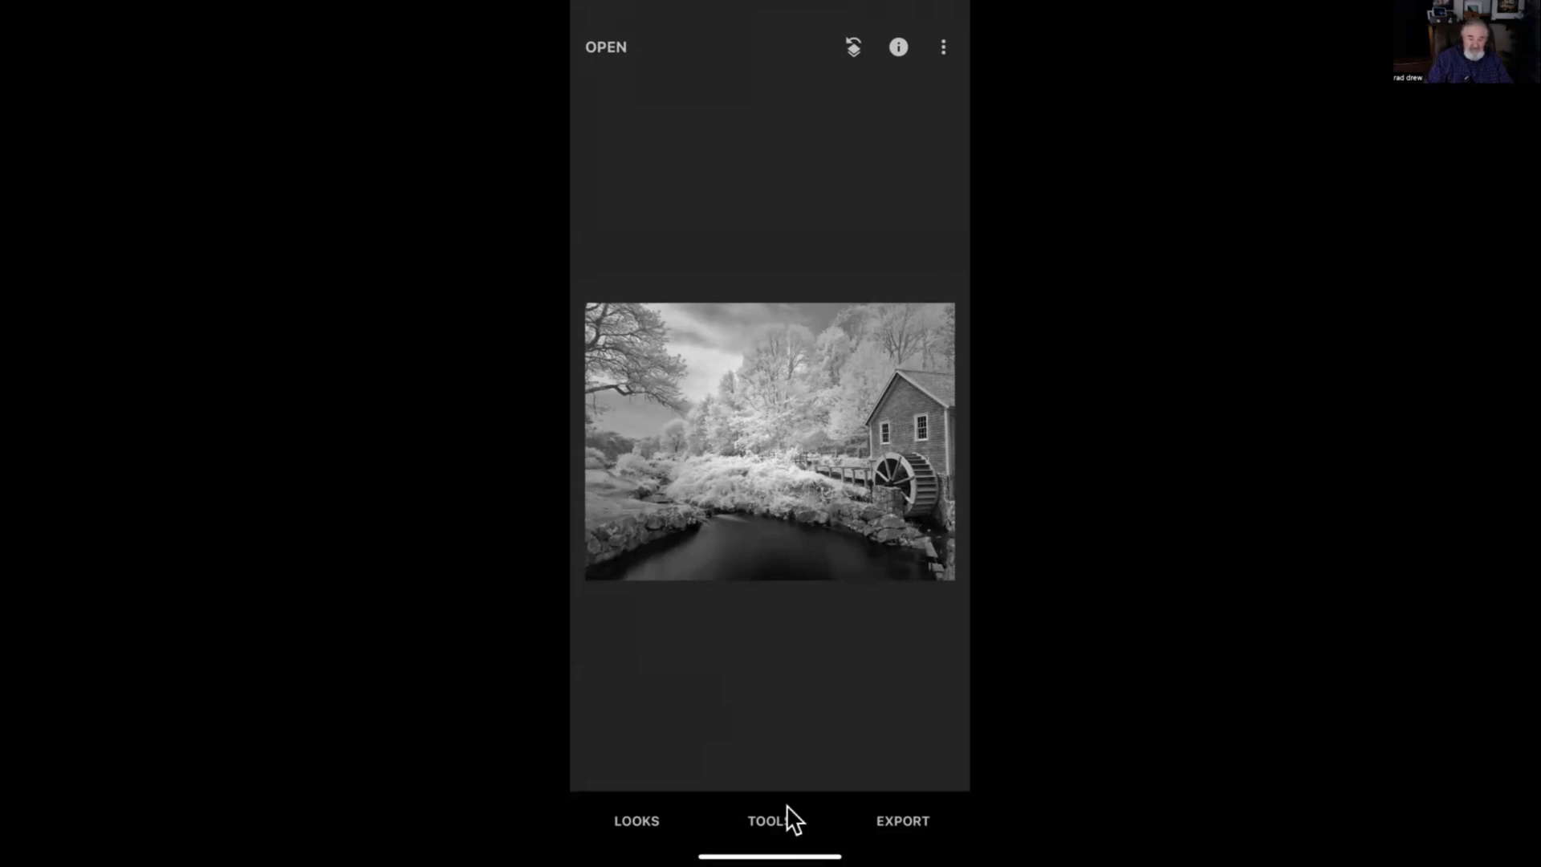
Lower the photo's brightness to -59 in Tune Image and apply it
left_click(769, 821)
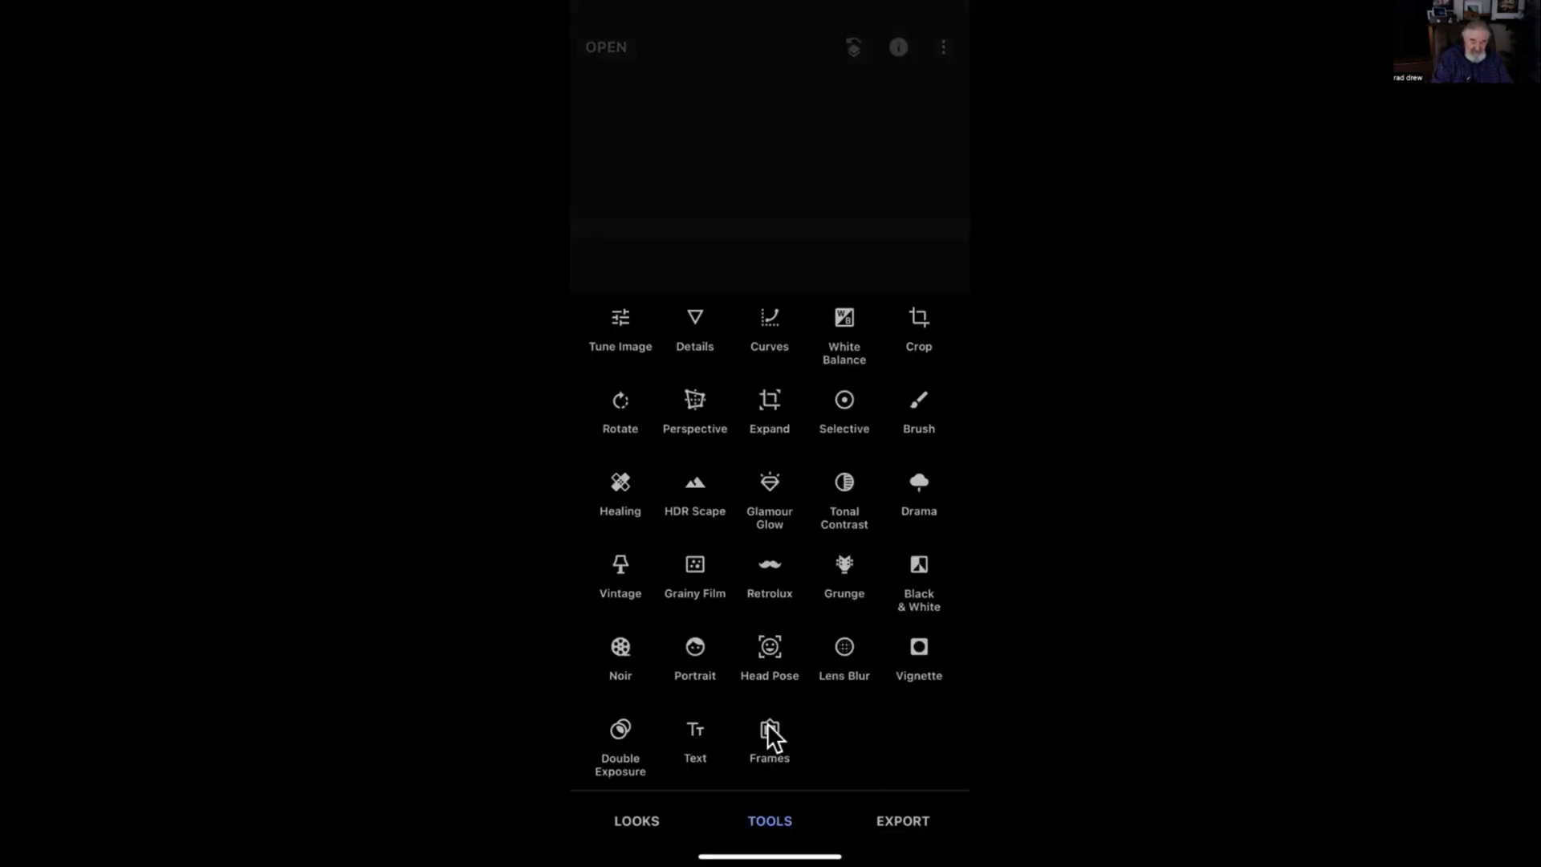
left_click(620, 329)
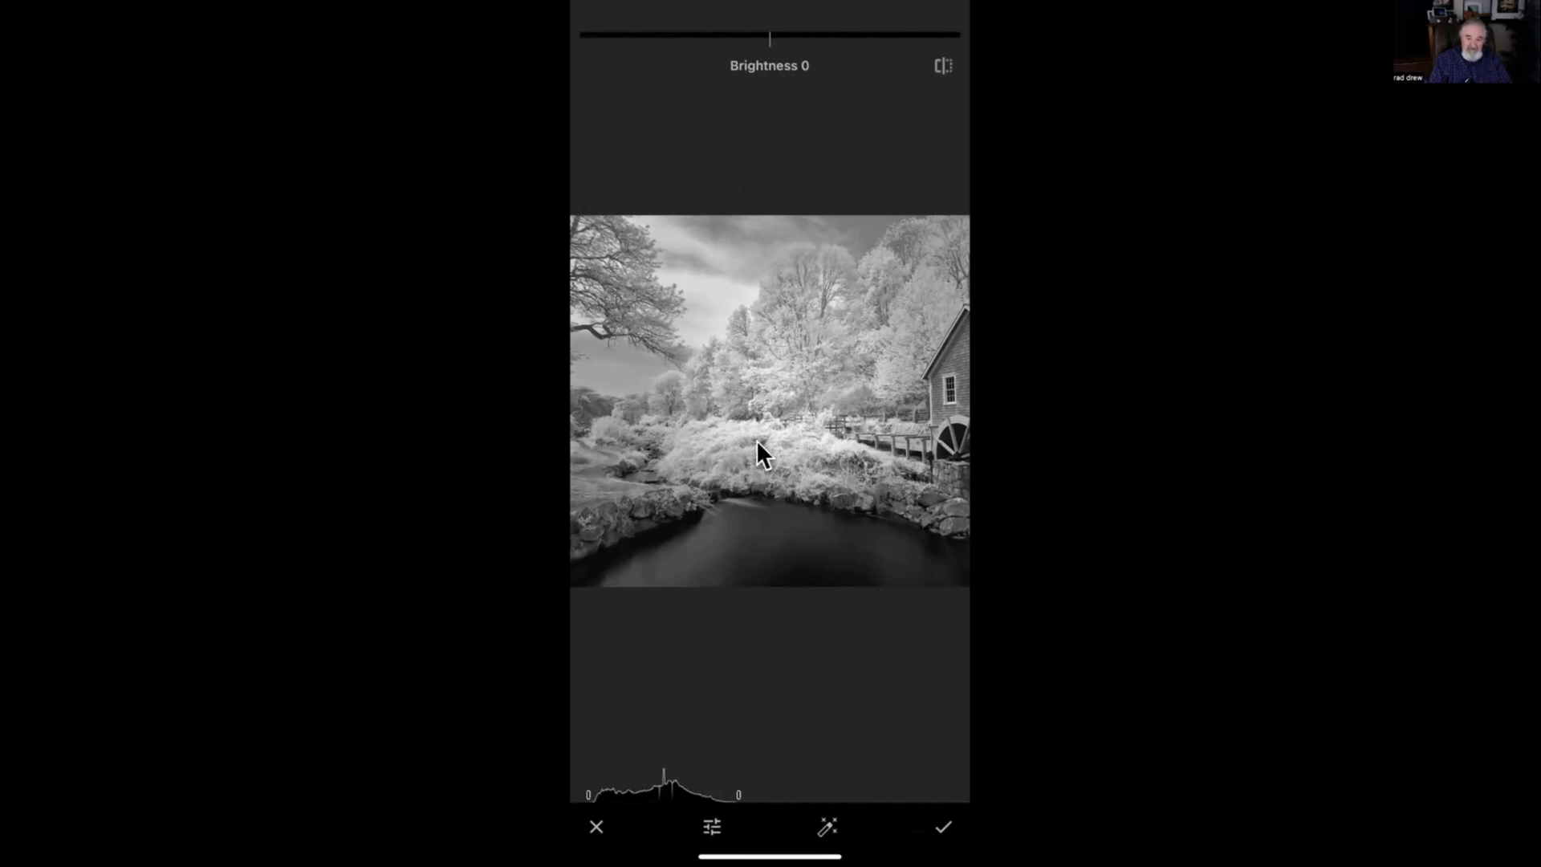
mouse_move(837, 302)
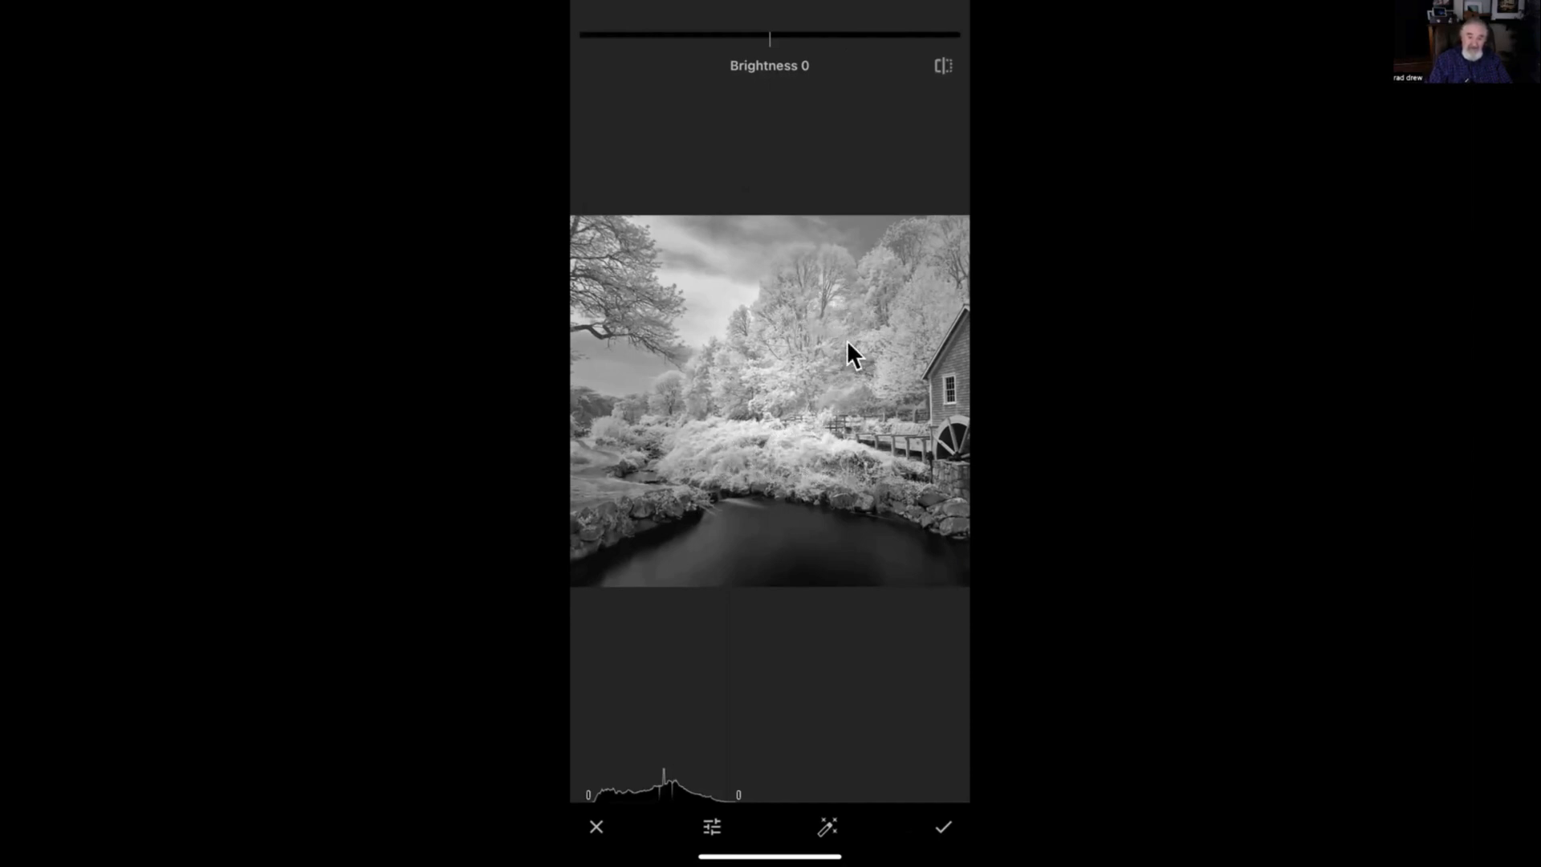
mouse_move(796, 479)
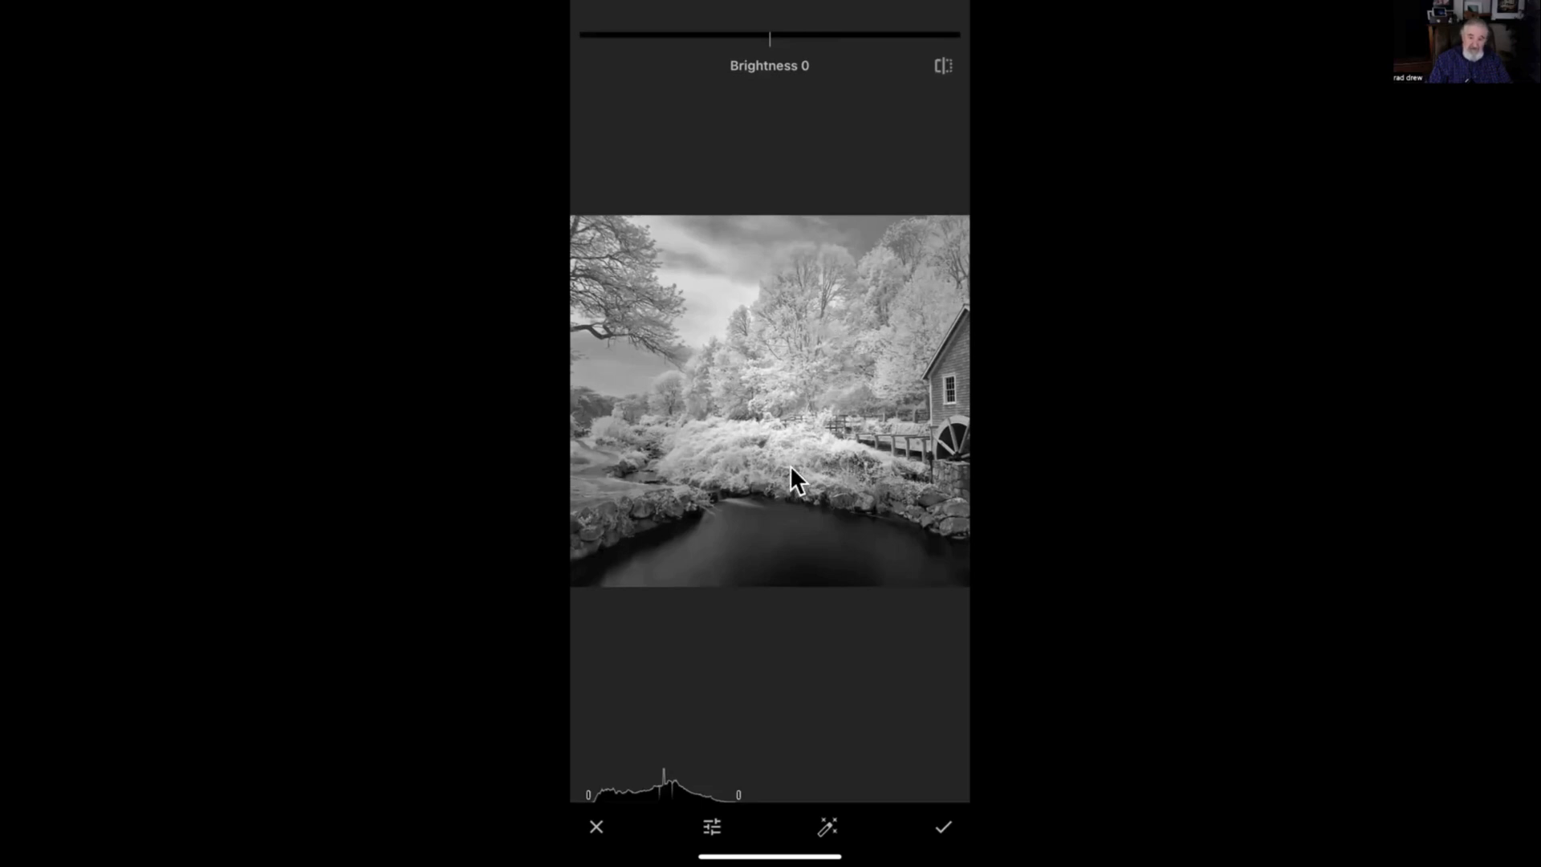
mouse_move(773, 442)
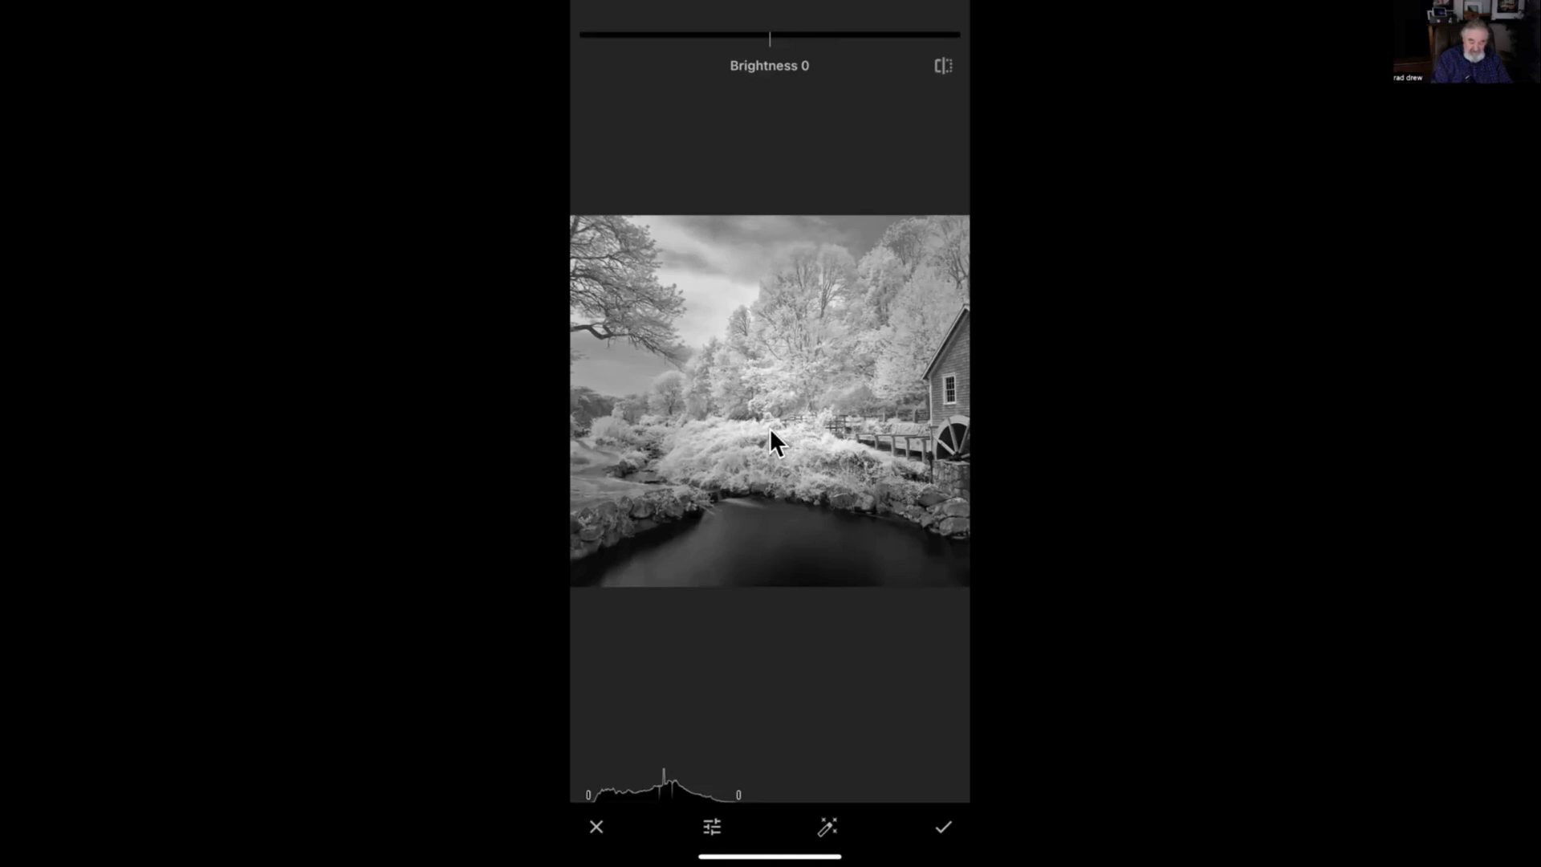
left_click_drag(770, 37, 782, 36)
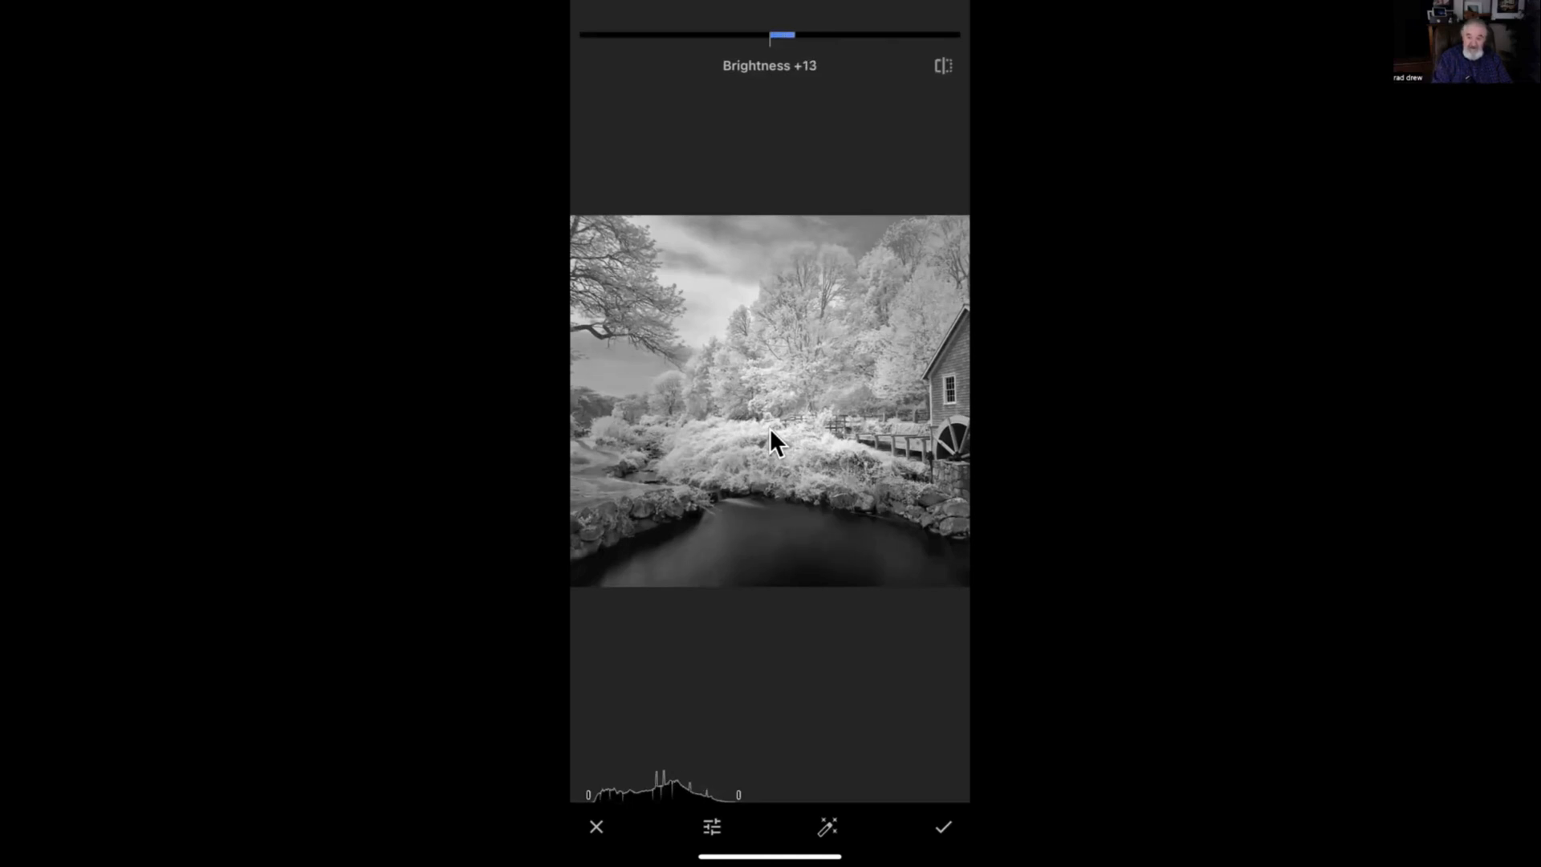
left_click_drag(783, 36, 798, 36)
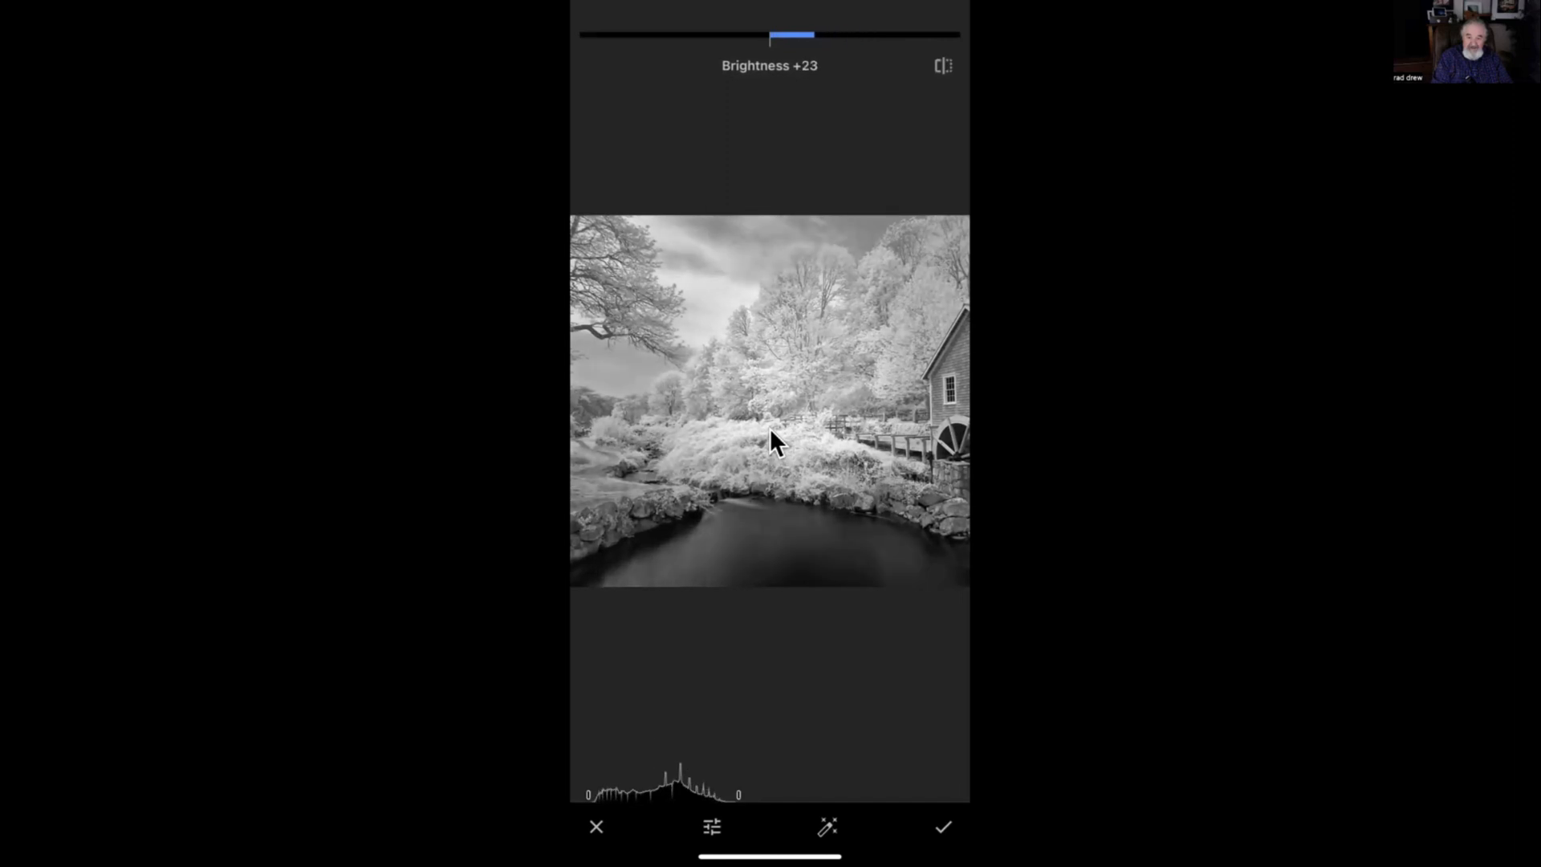
left_click_drag(813, 36, 775, 36)
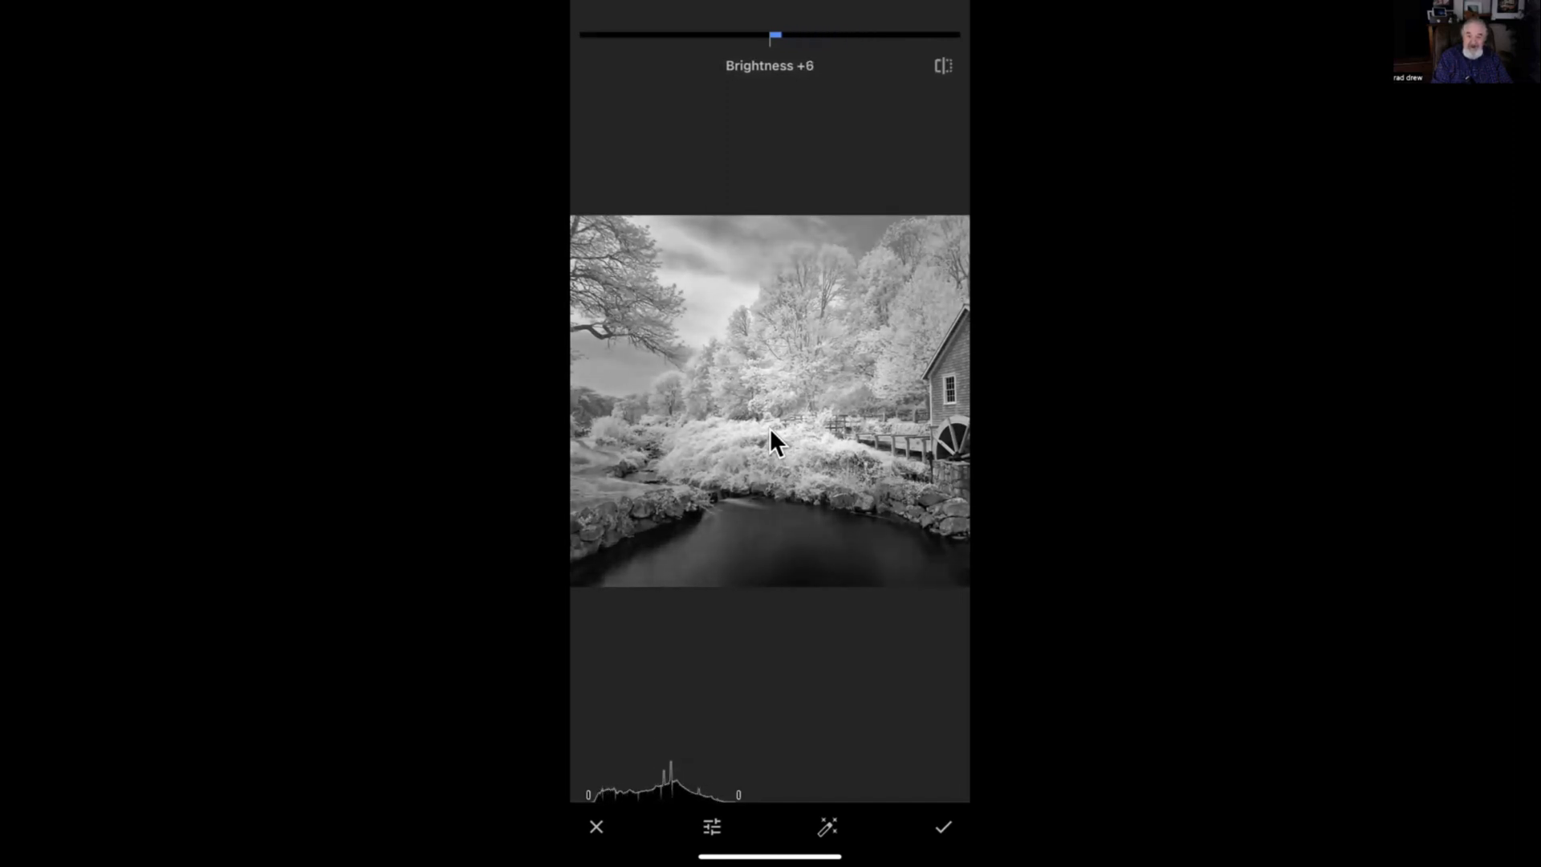
left_click_drag(773, 36, 769, 36)
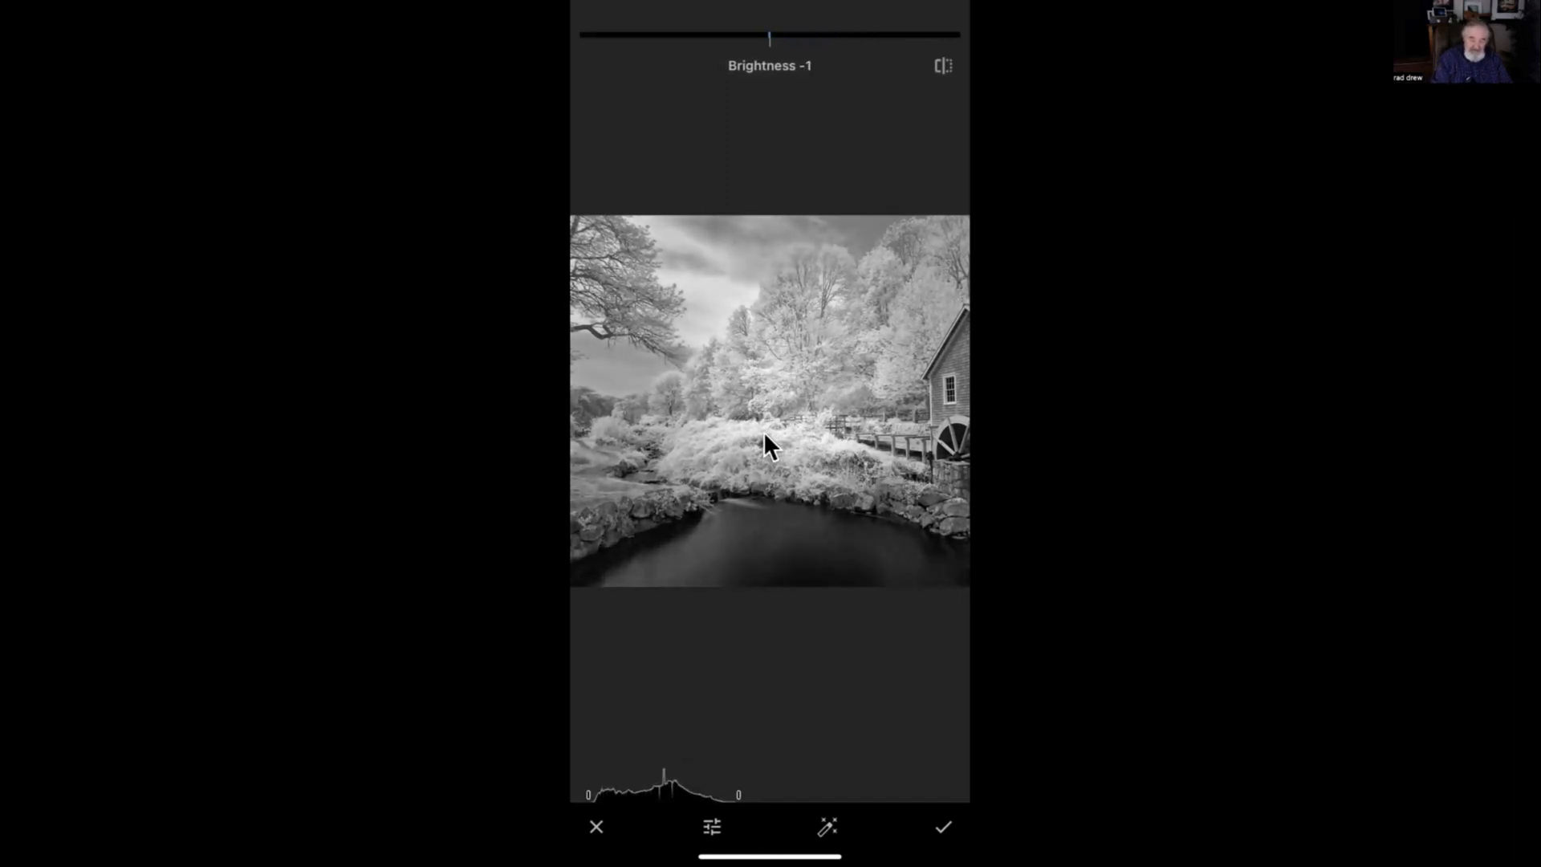
left_click_drag(770, 36, 717, 36)
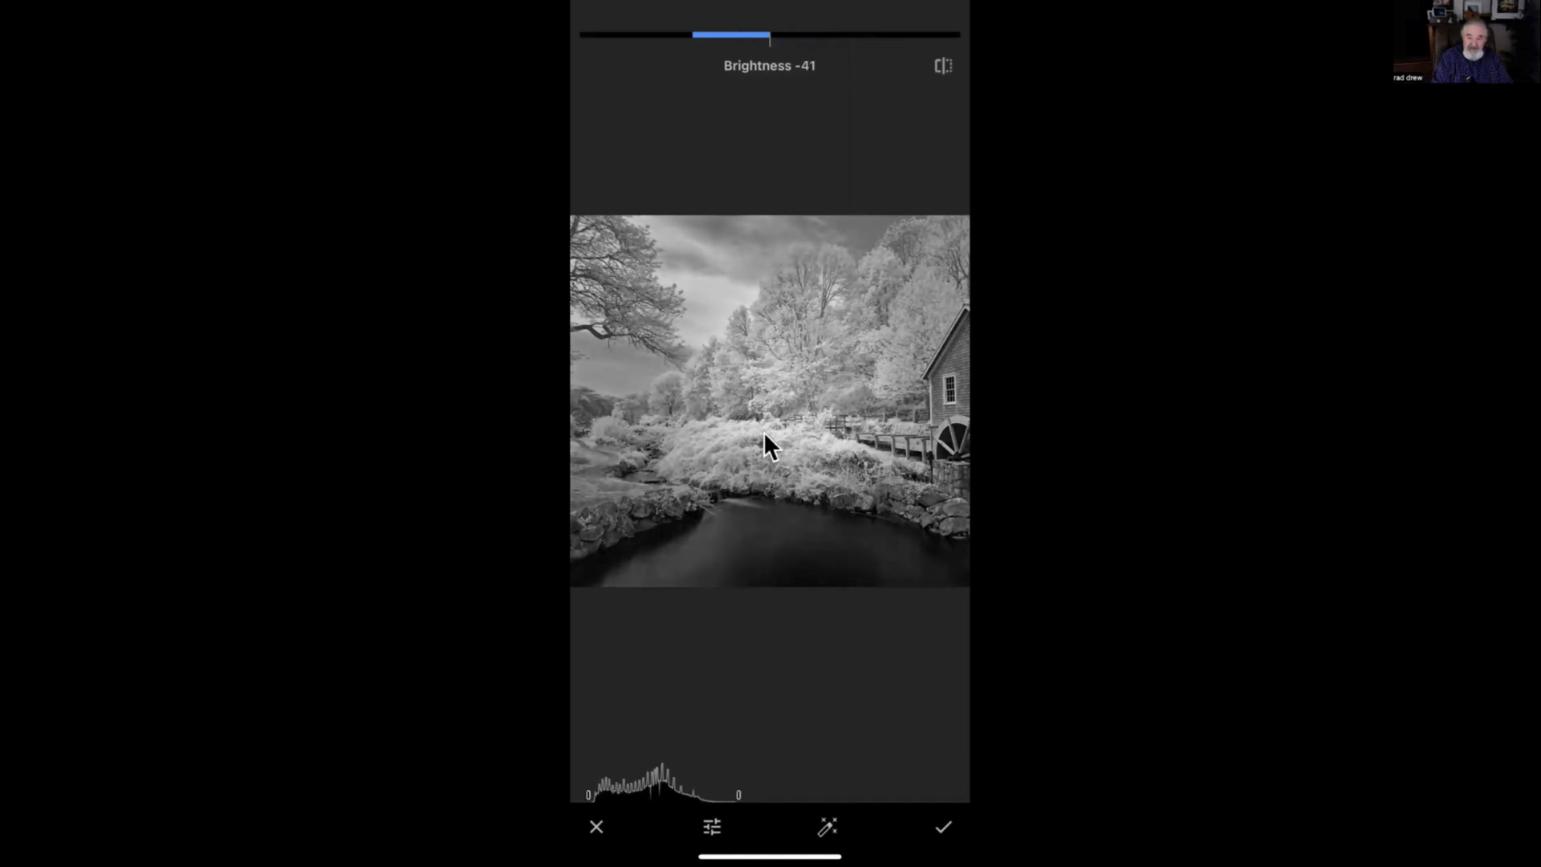
left_click_drag(771, 36, 762, 36)
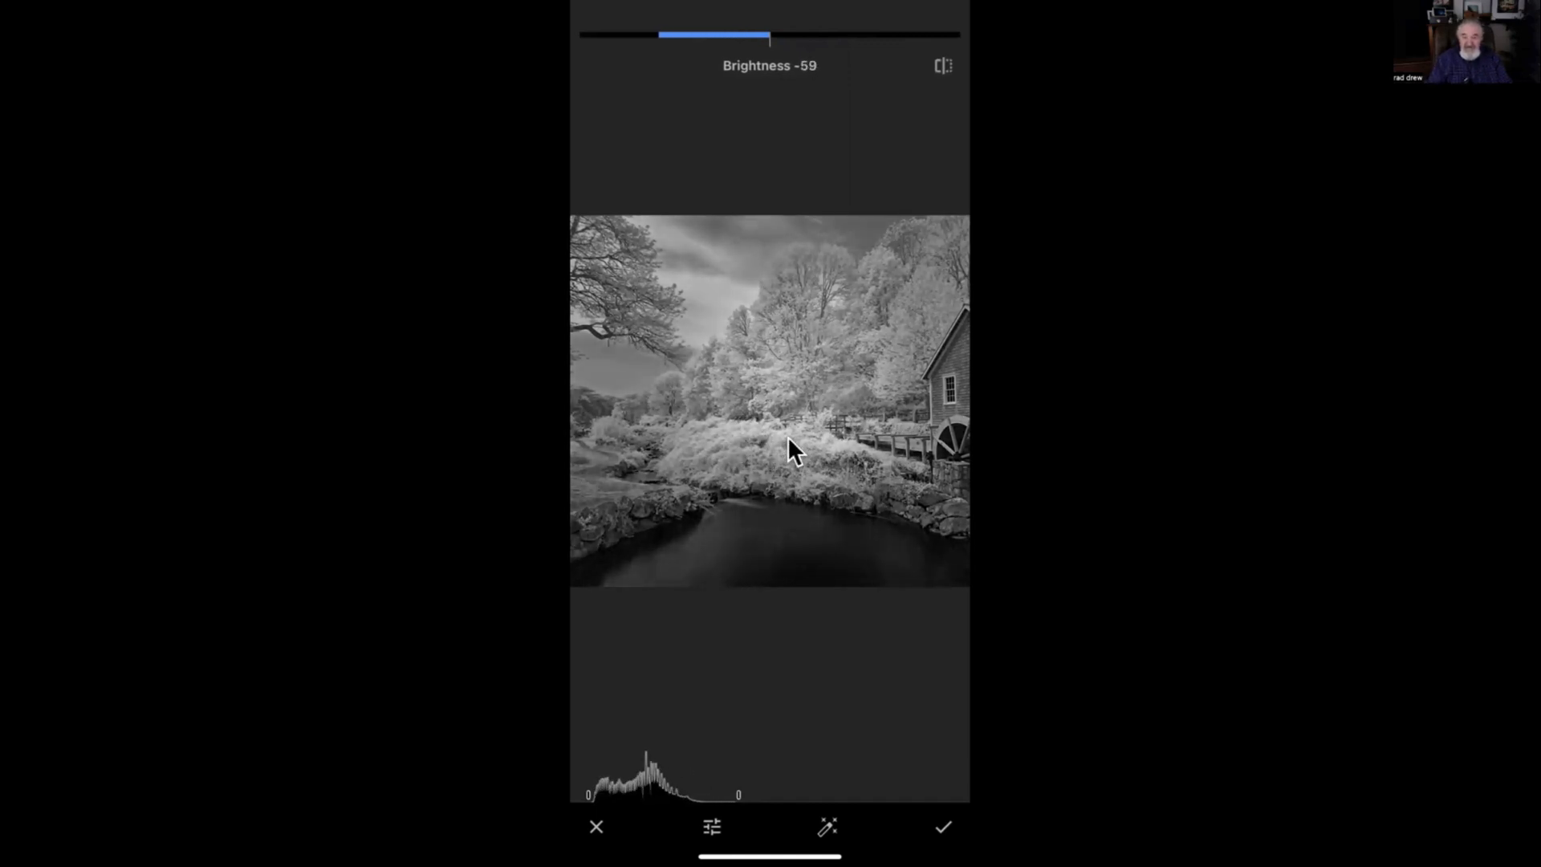
mouse_move(946, 504)
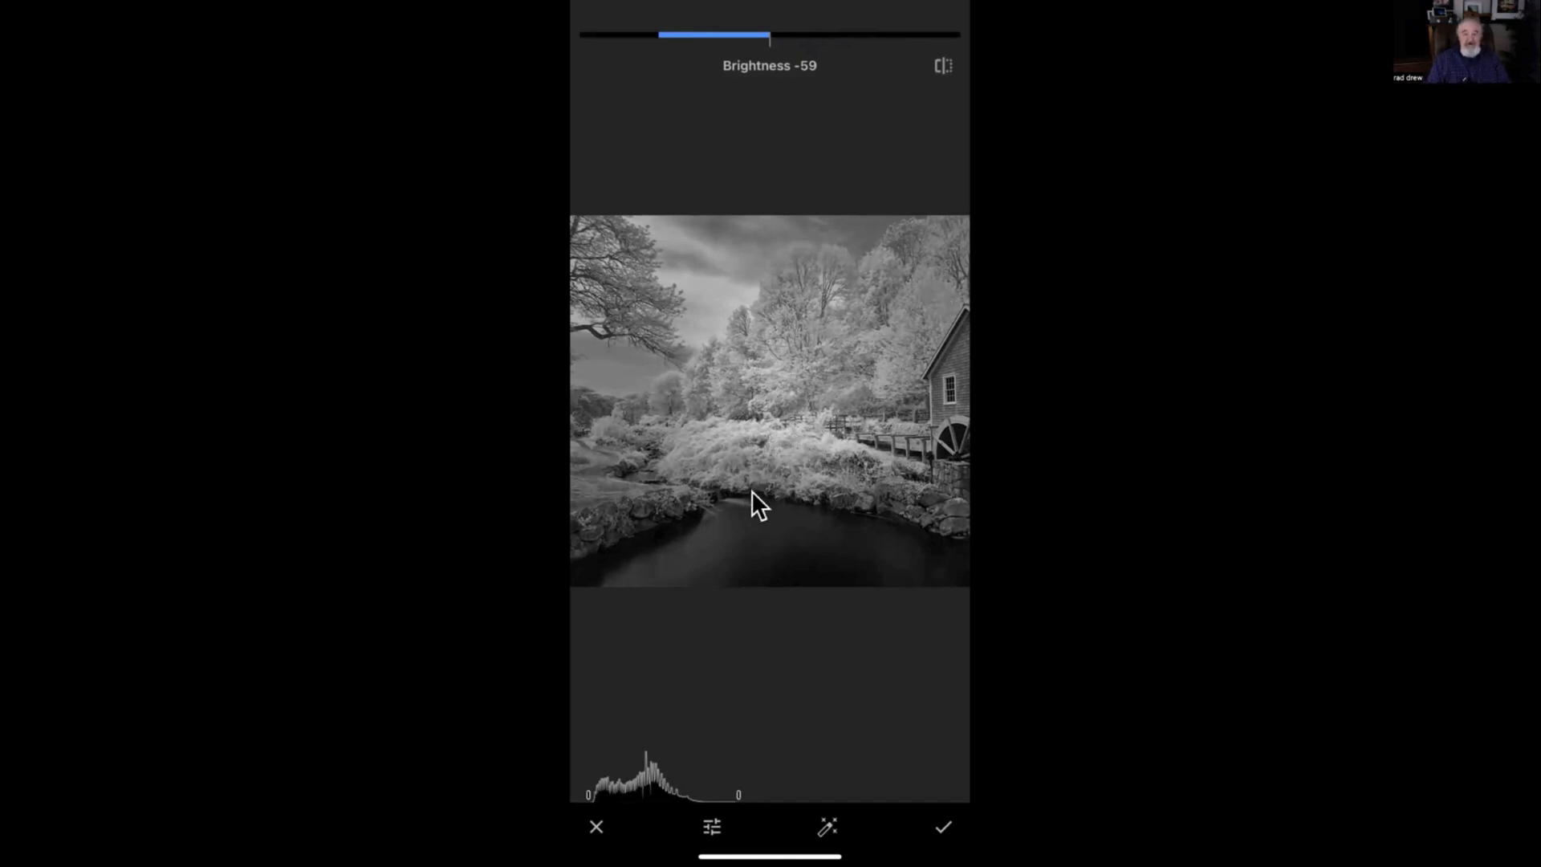
mouse_move(800, 442)
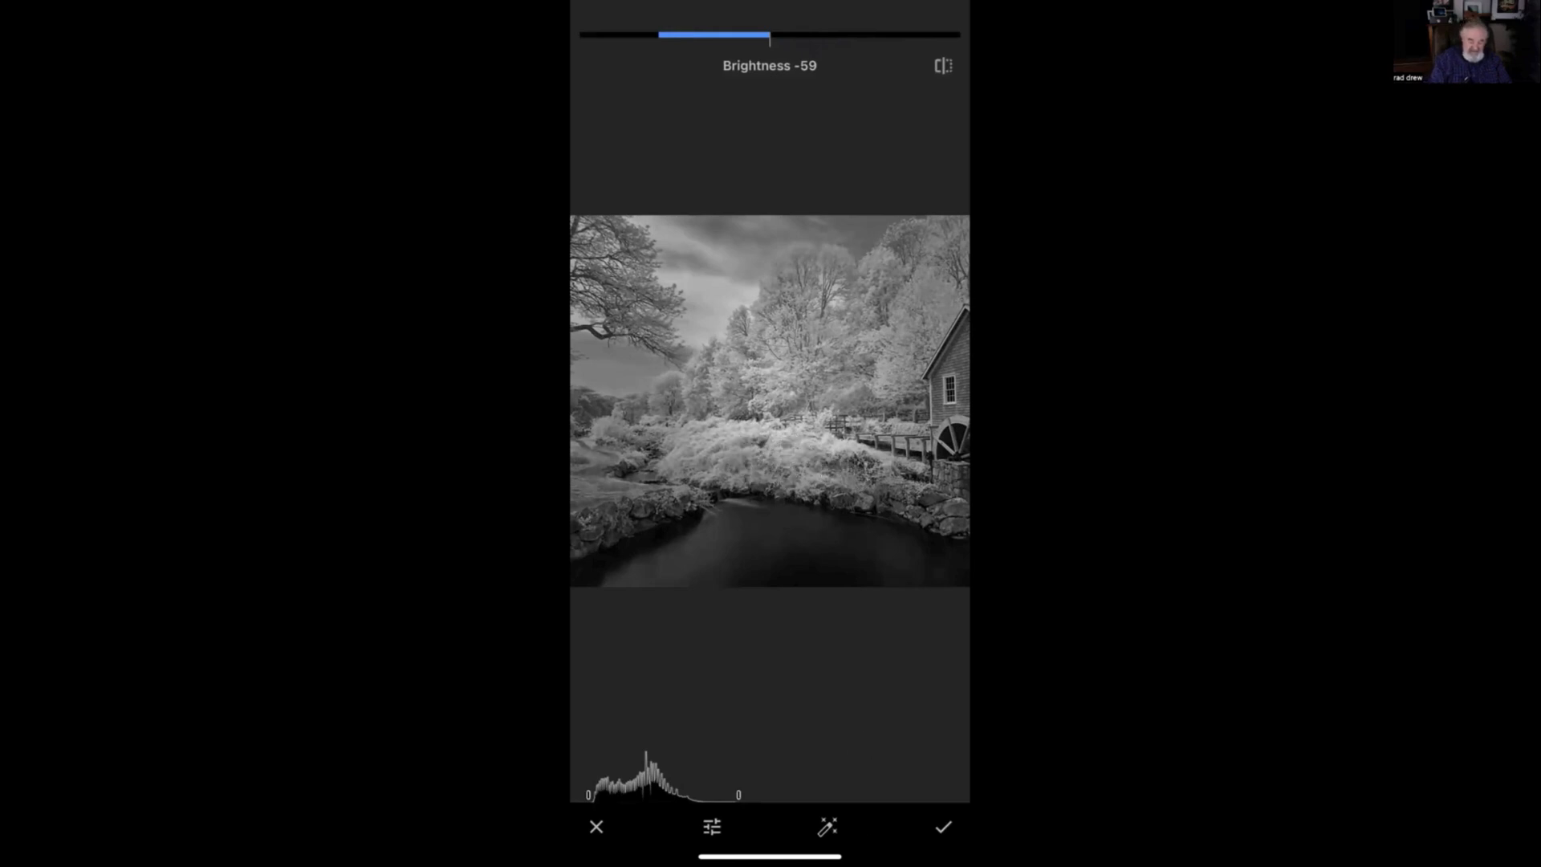
left_click(941, 826)
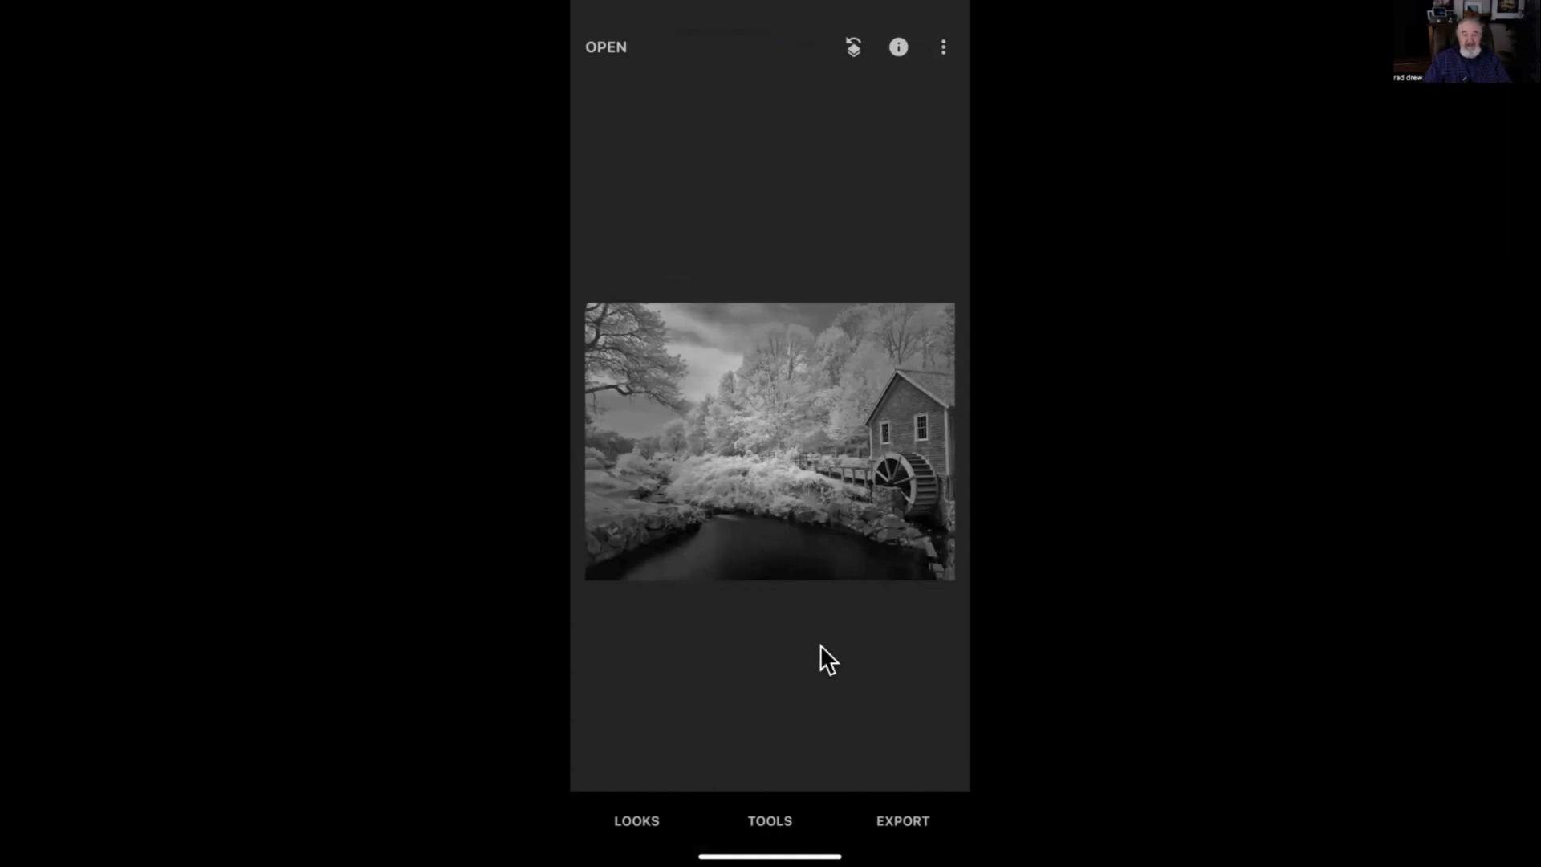
mouse_move(796, 619)
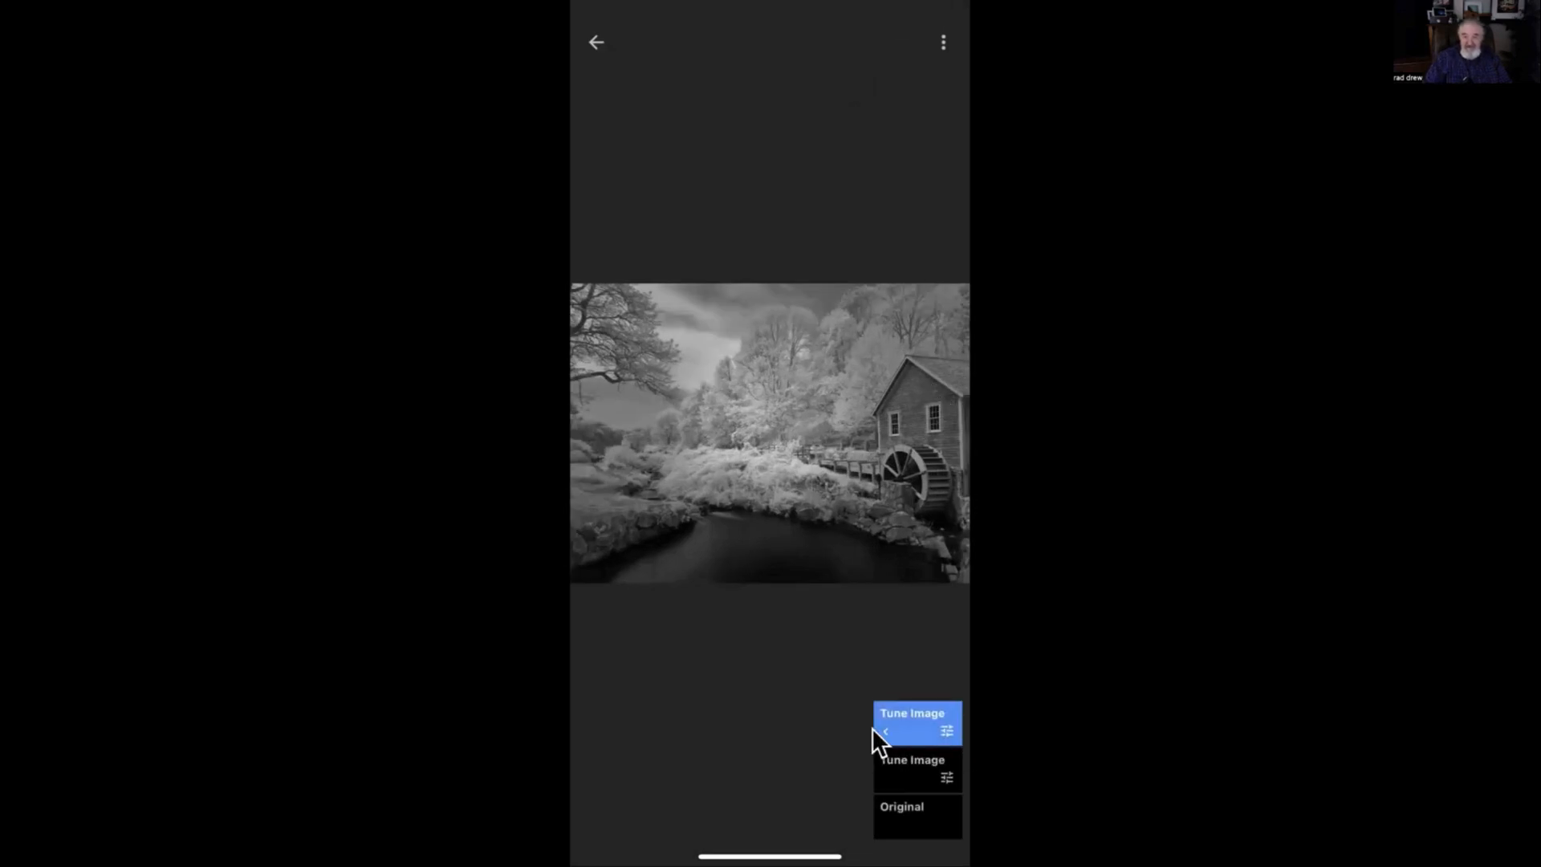
mouse_move(933, 747)
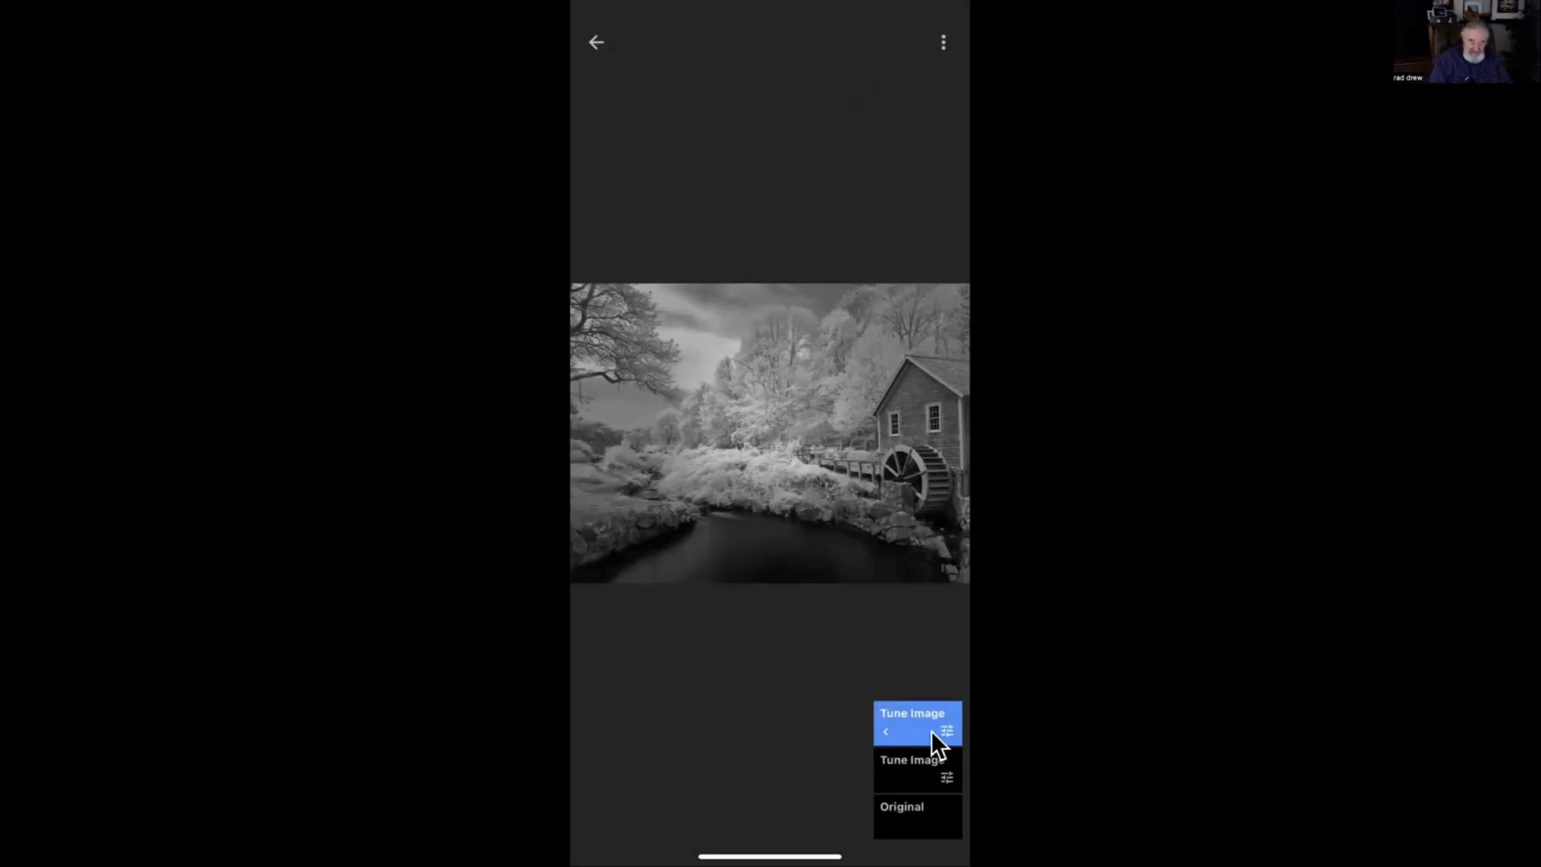
Reveal the delete, brush and sliders options for the top Tune Image entry
left_click(912, 723)
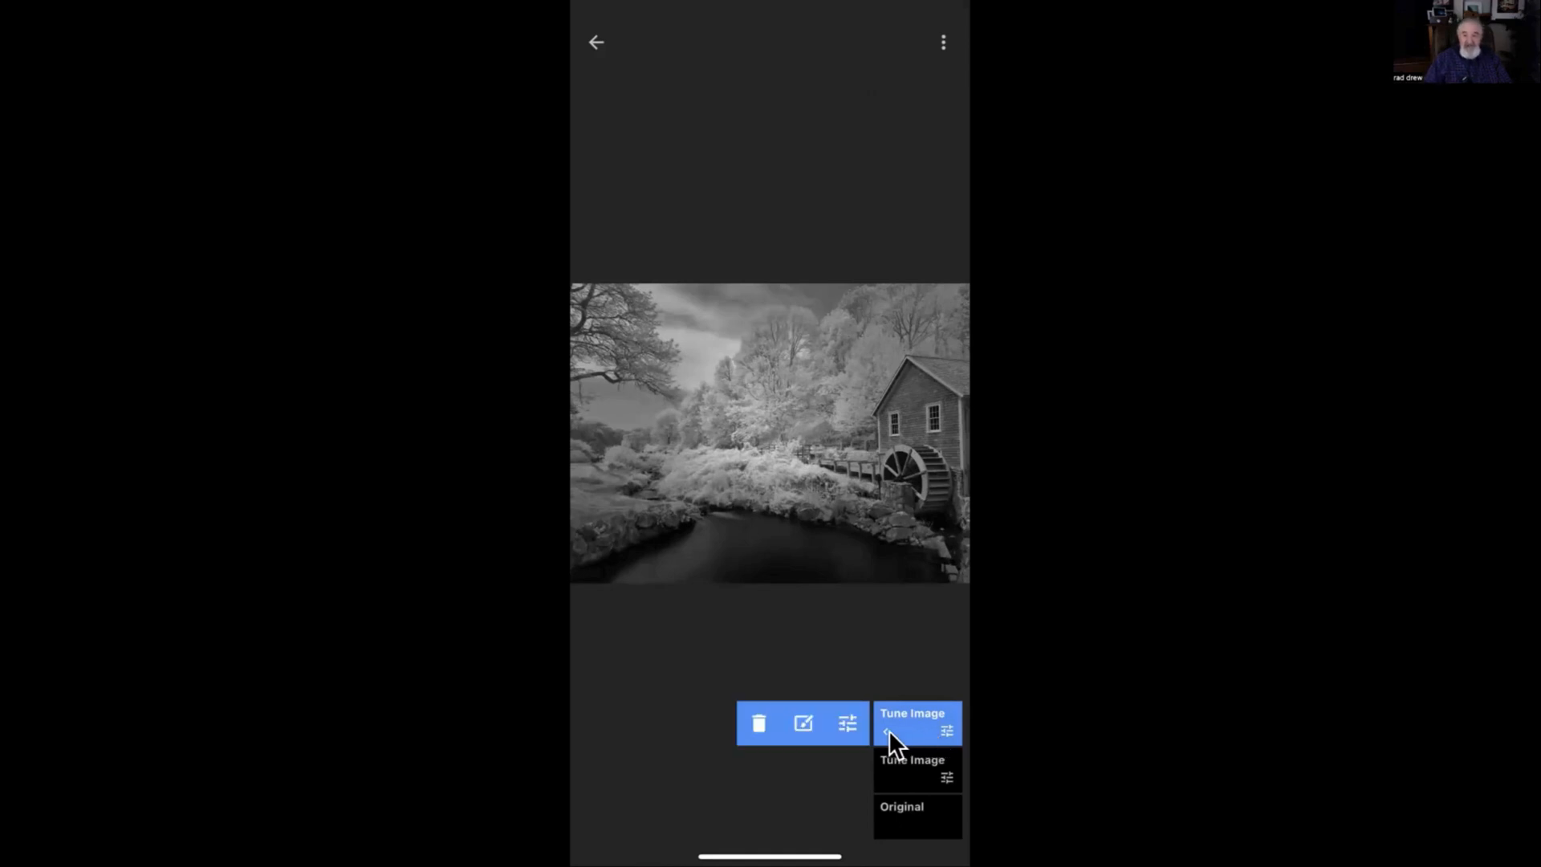
mouse_move(844, 735)
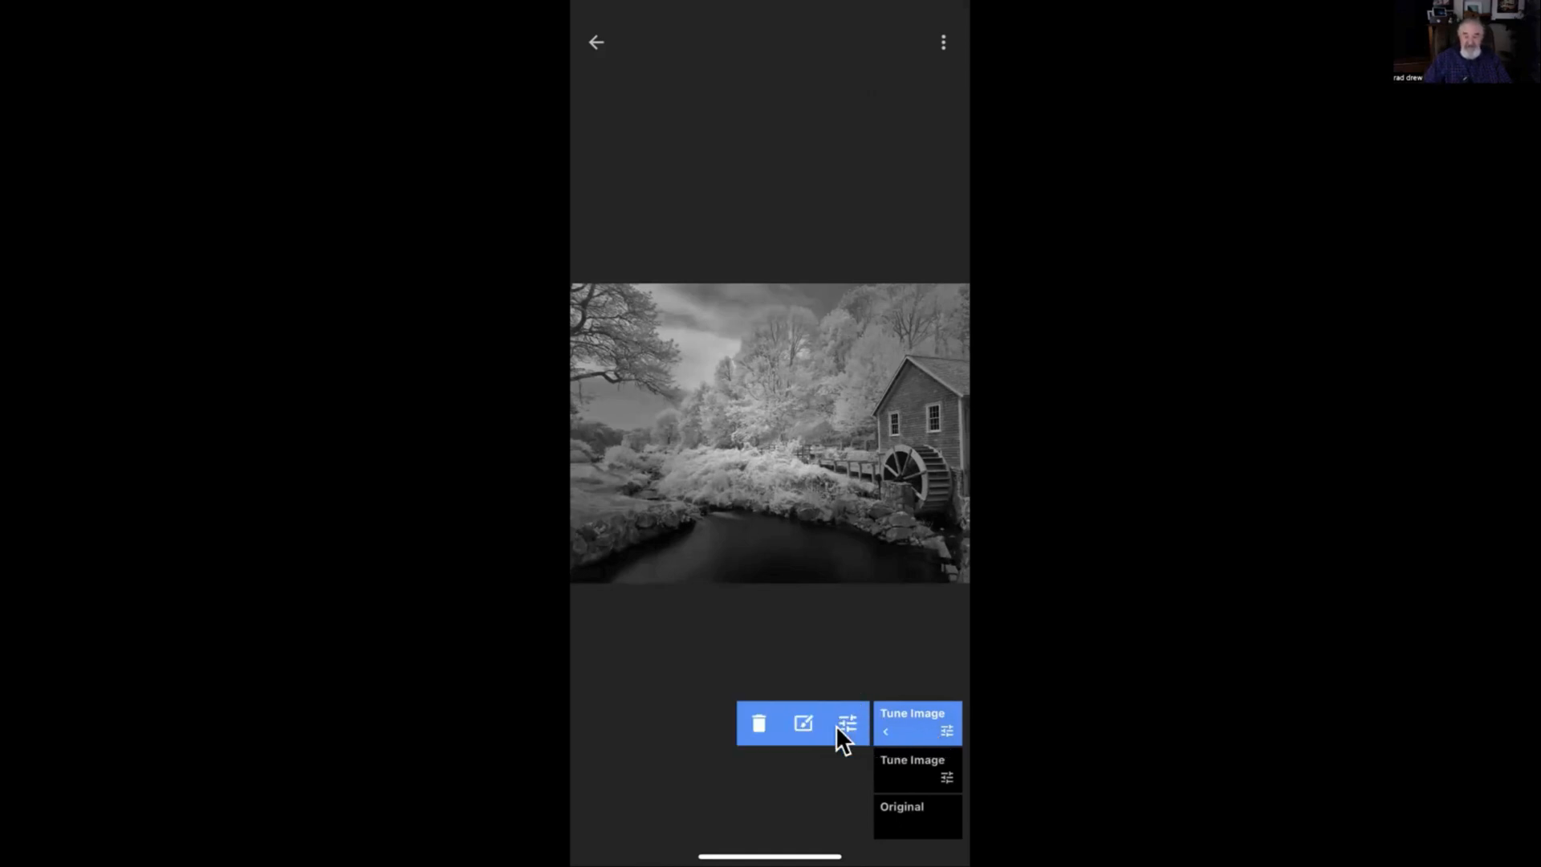
mouse_move(853, 725)
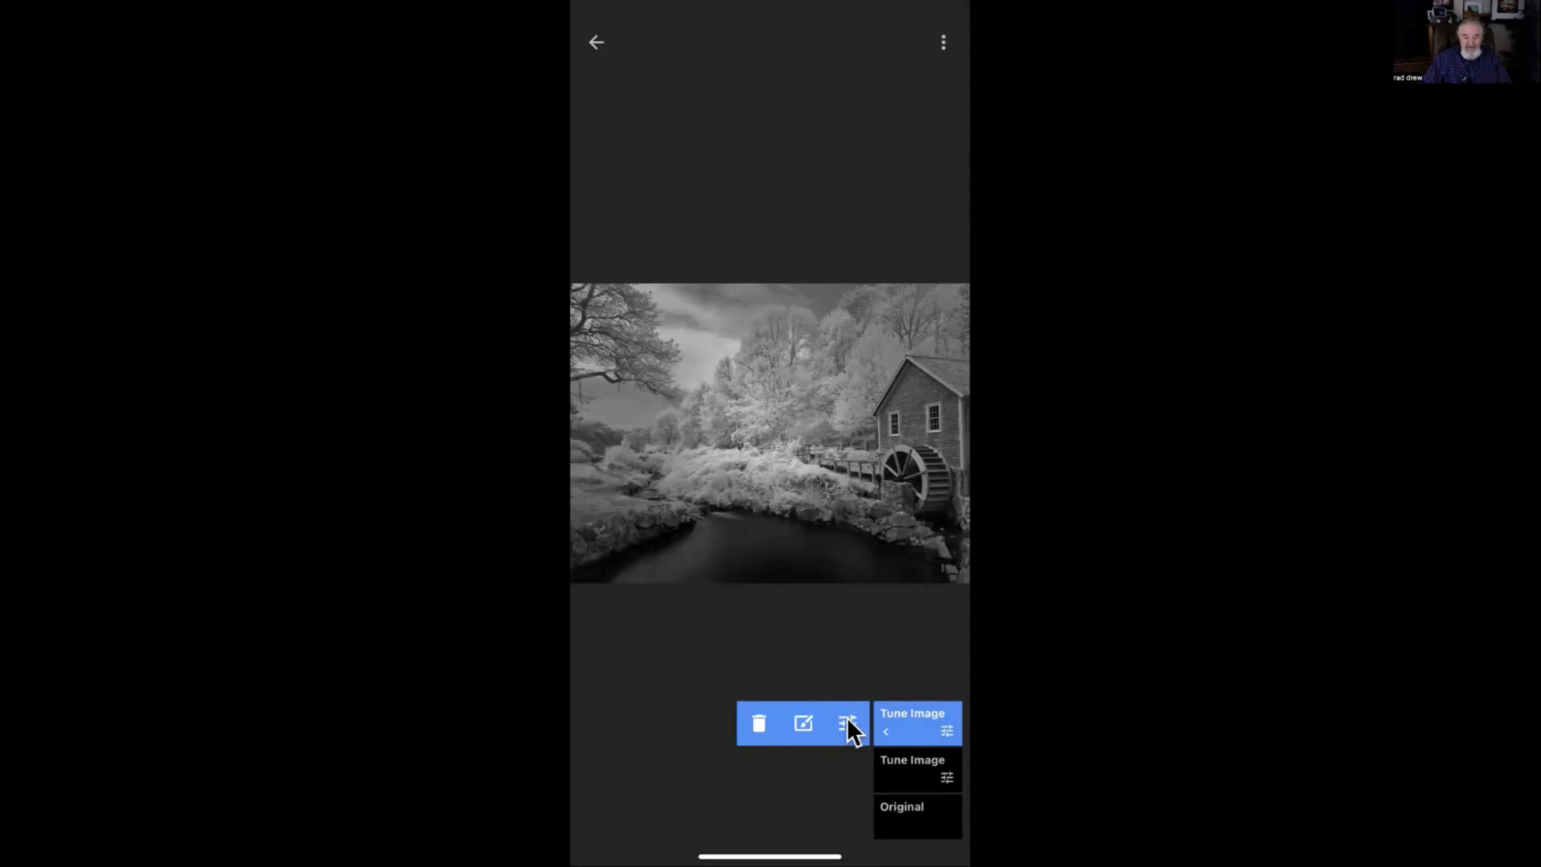
mouse_move(810, 735)
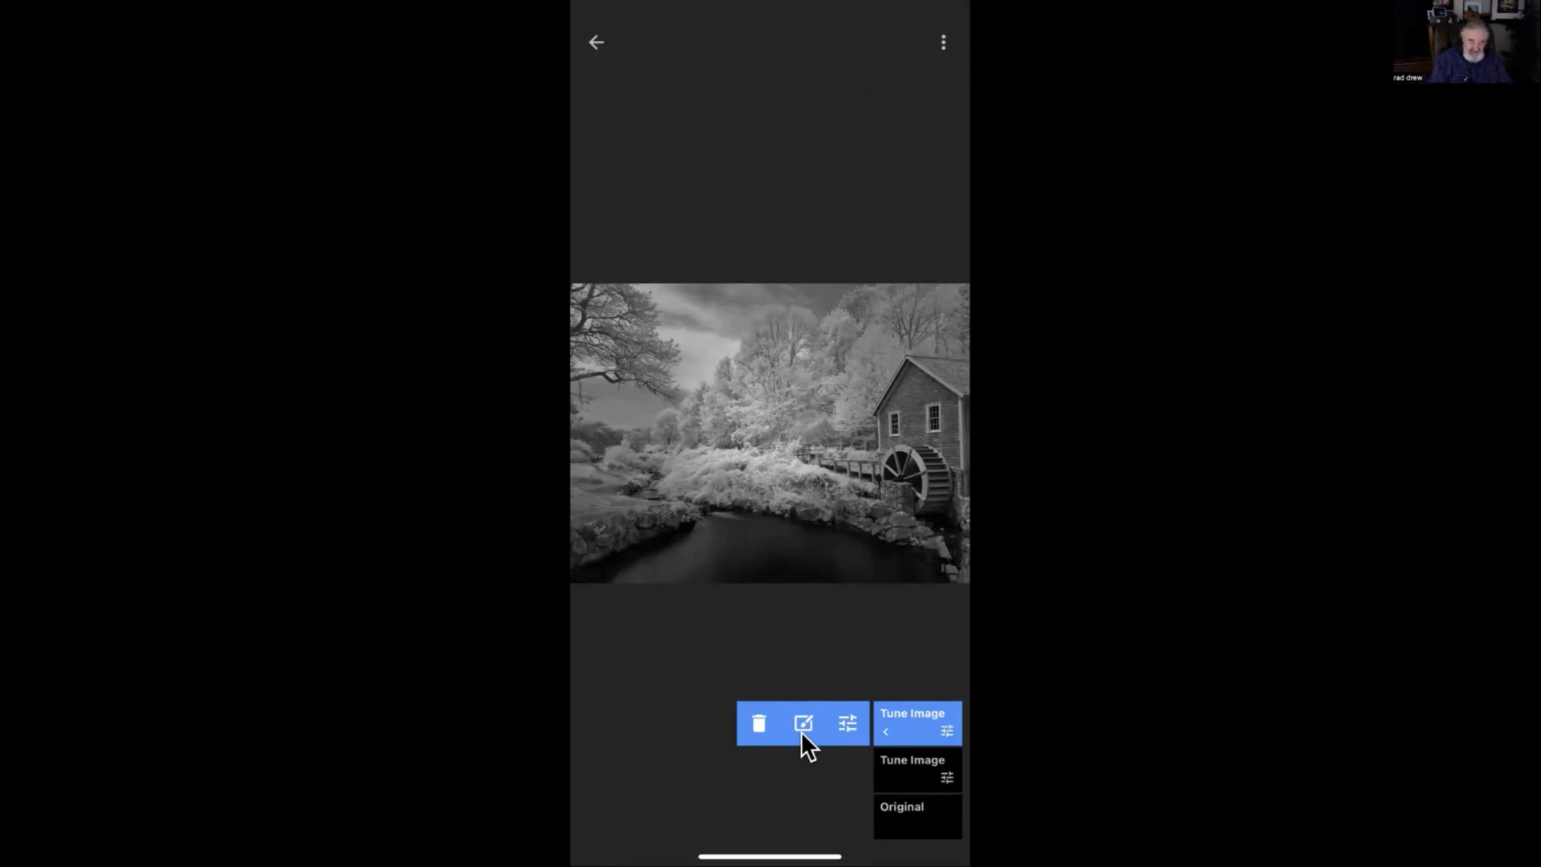
mouse_move(869, 518)
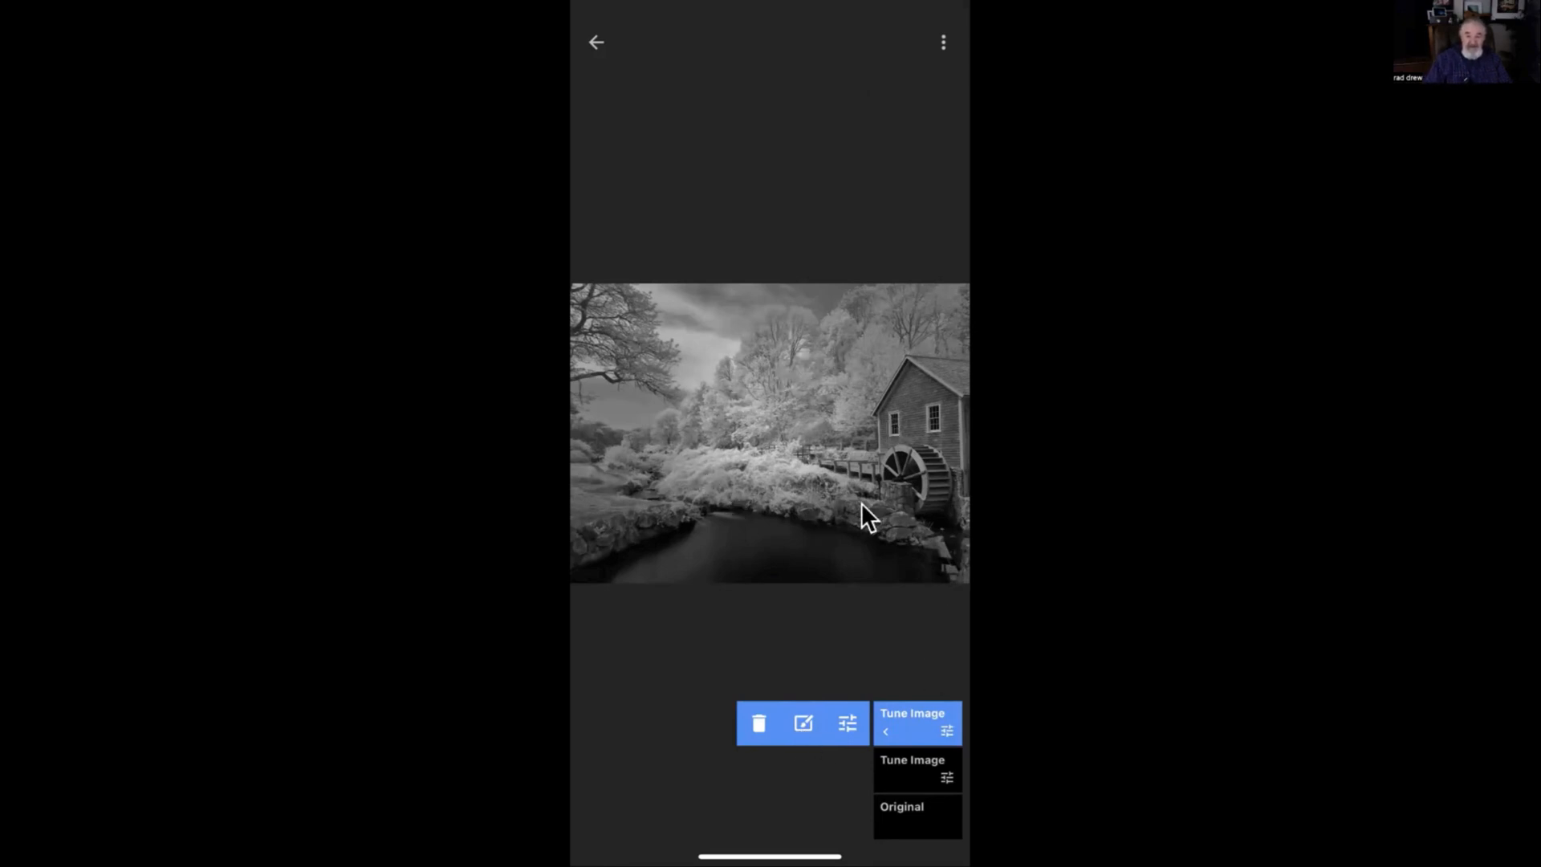
mouse_move(740, 639)
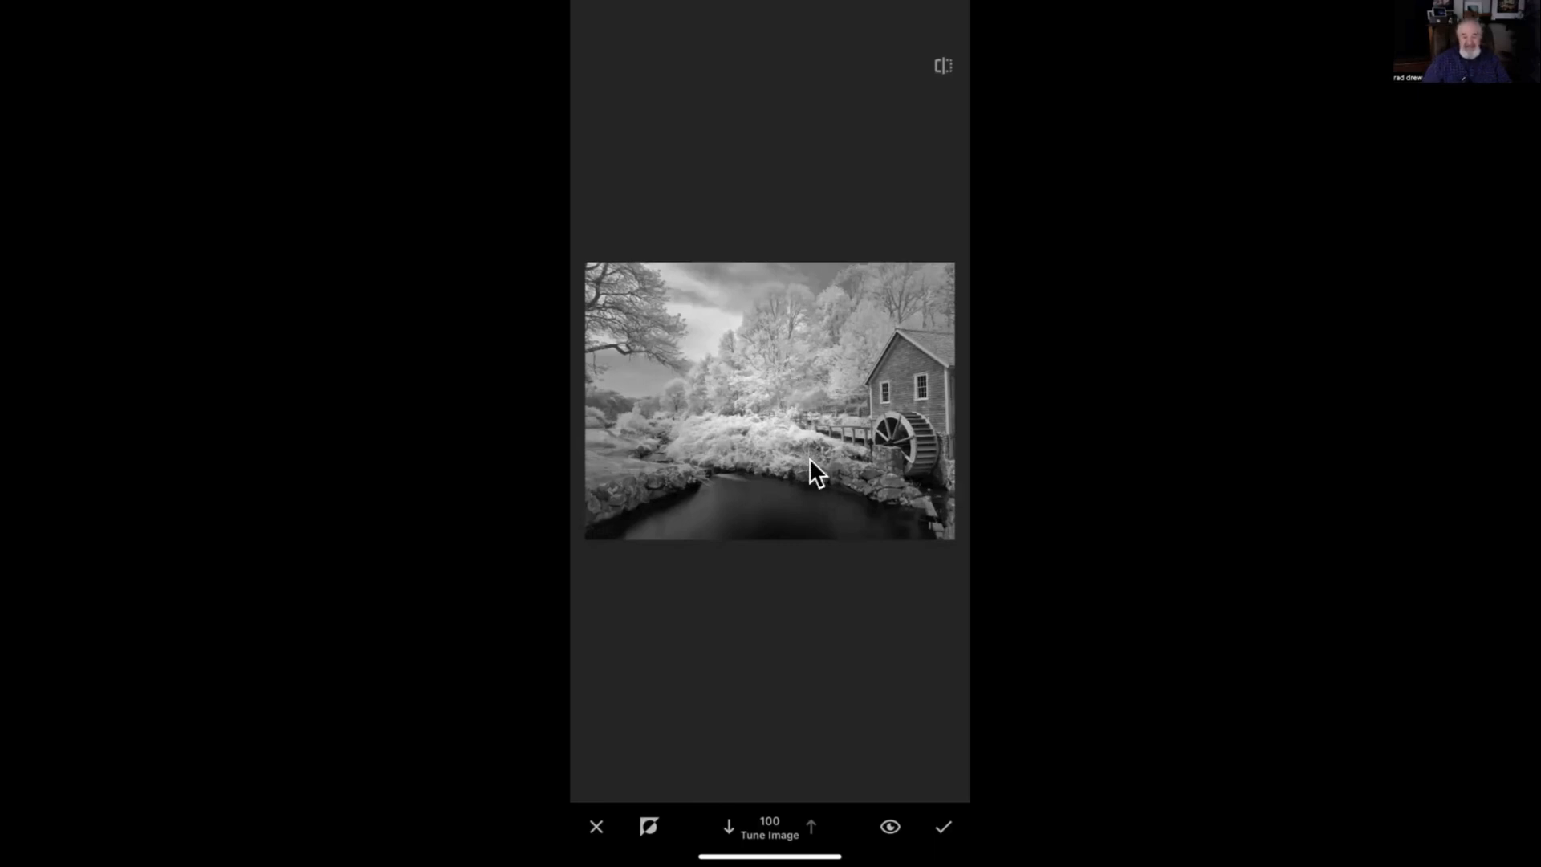
mouse_move(819, 563)
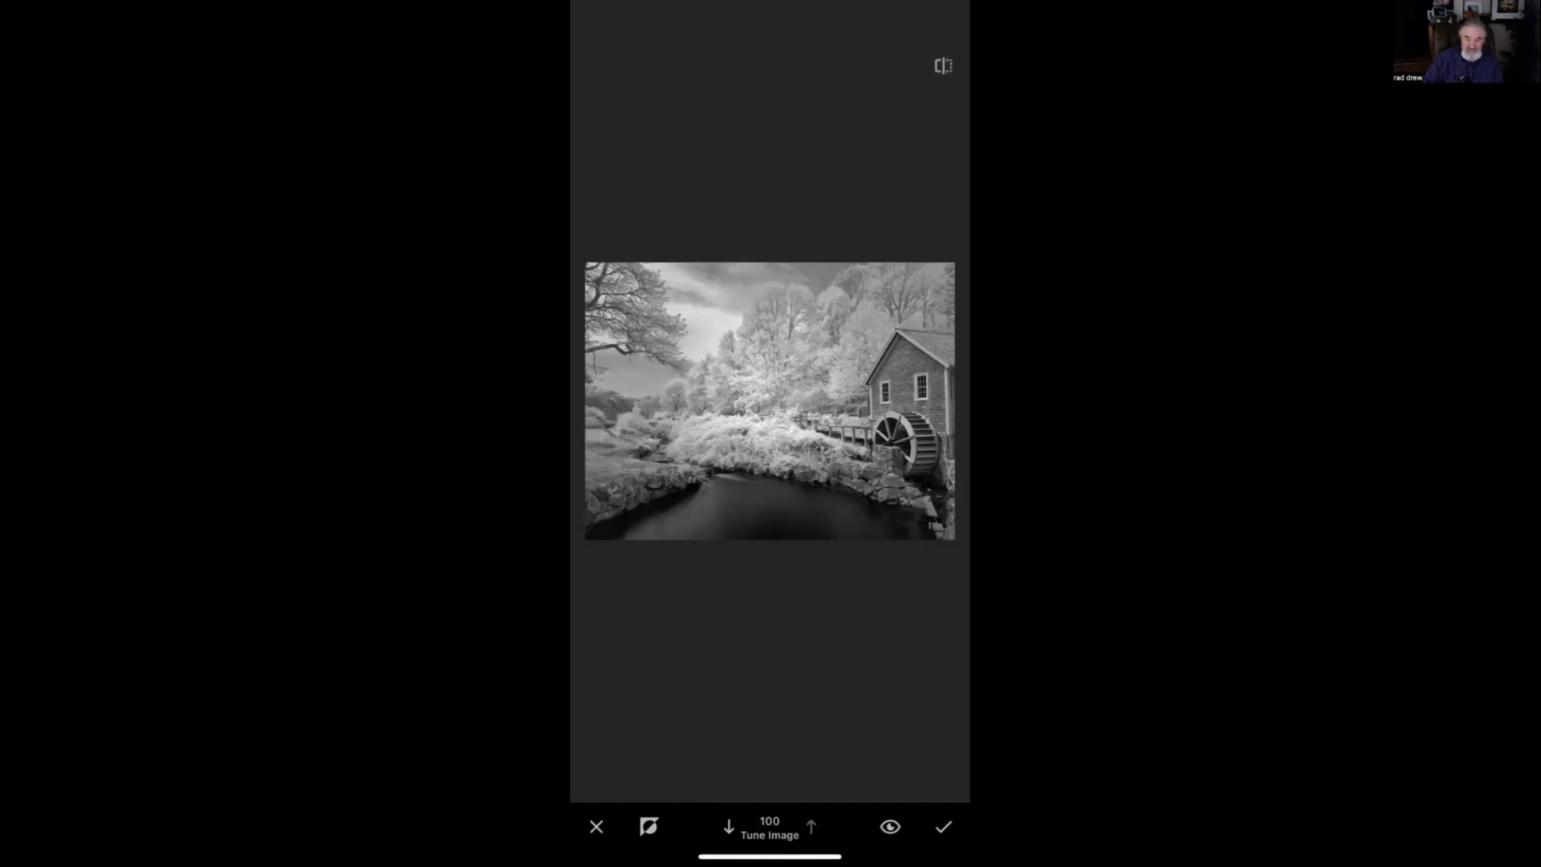
Brush the -59 darkening onto the central foliage and stream patch, previewing the mask
left_click(889, 826)
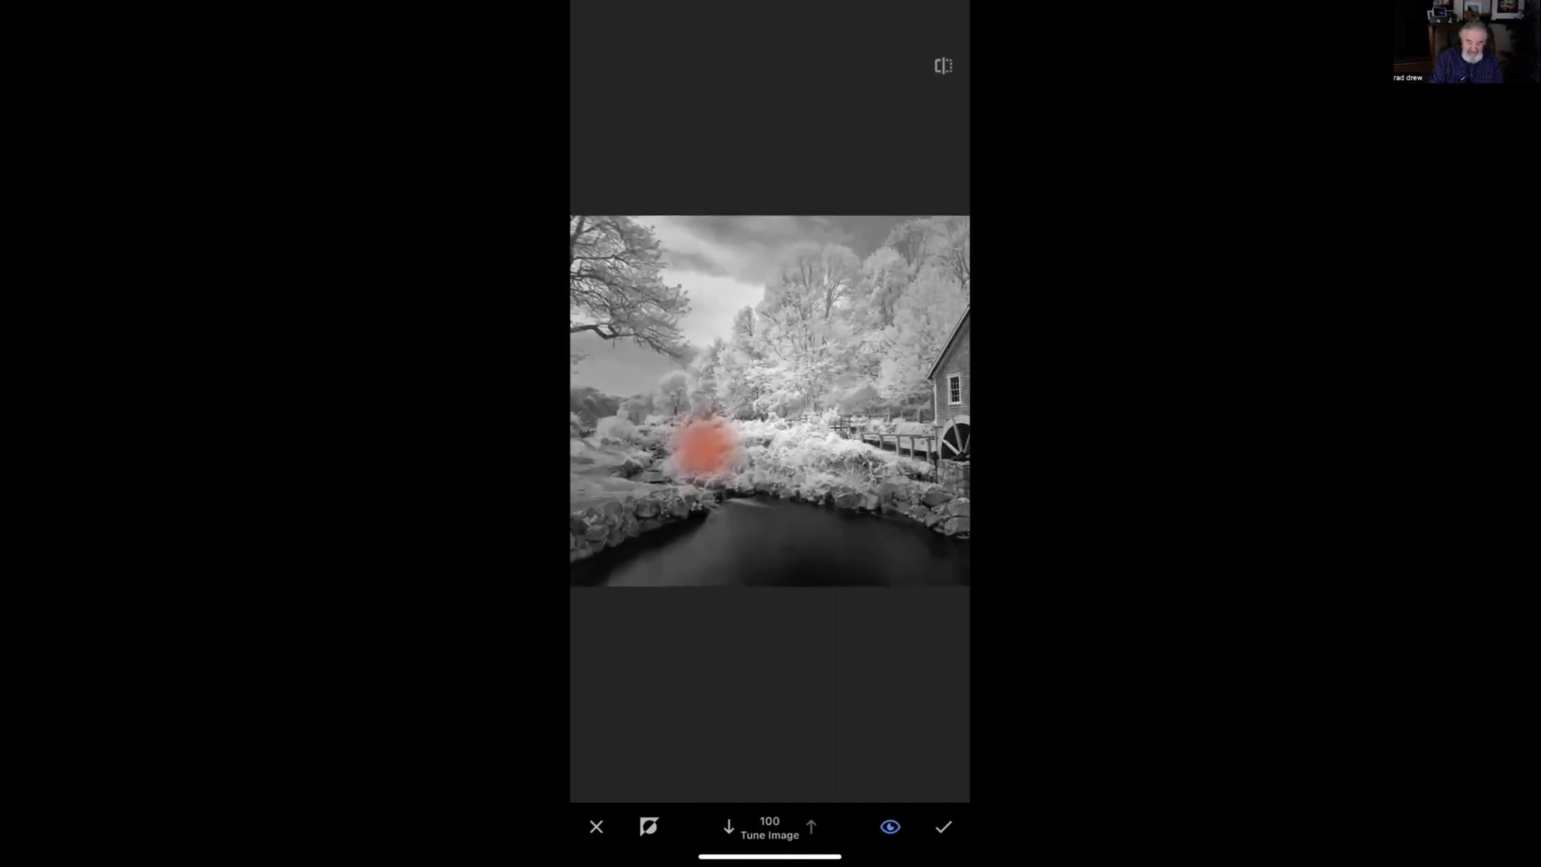
left_click_drag(703, 447, 840, 447)
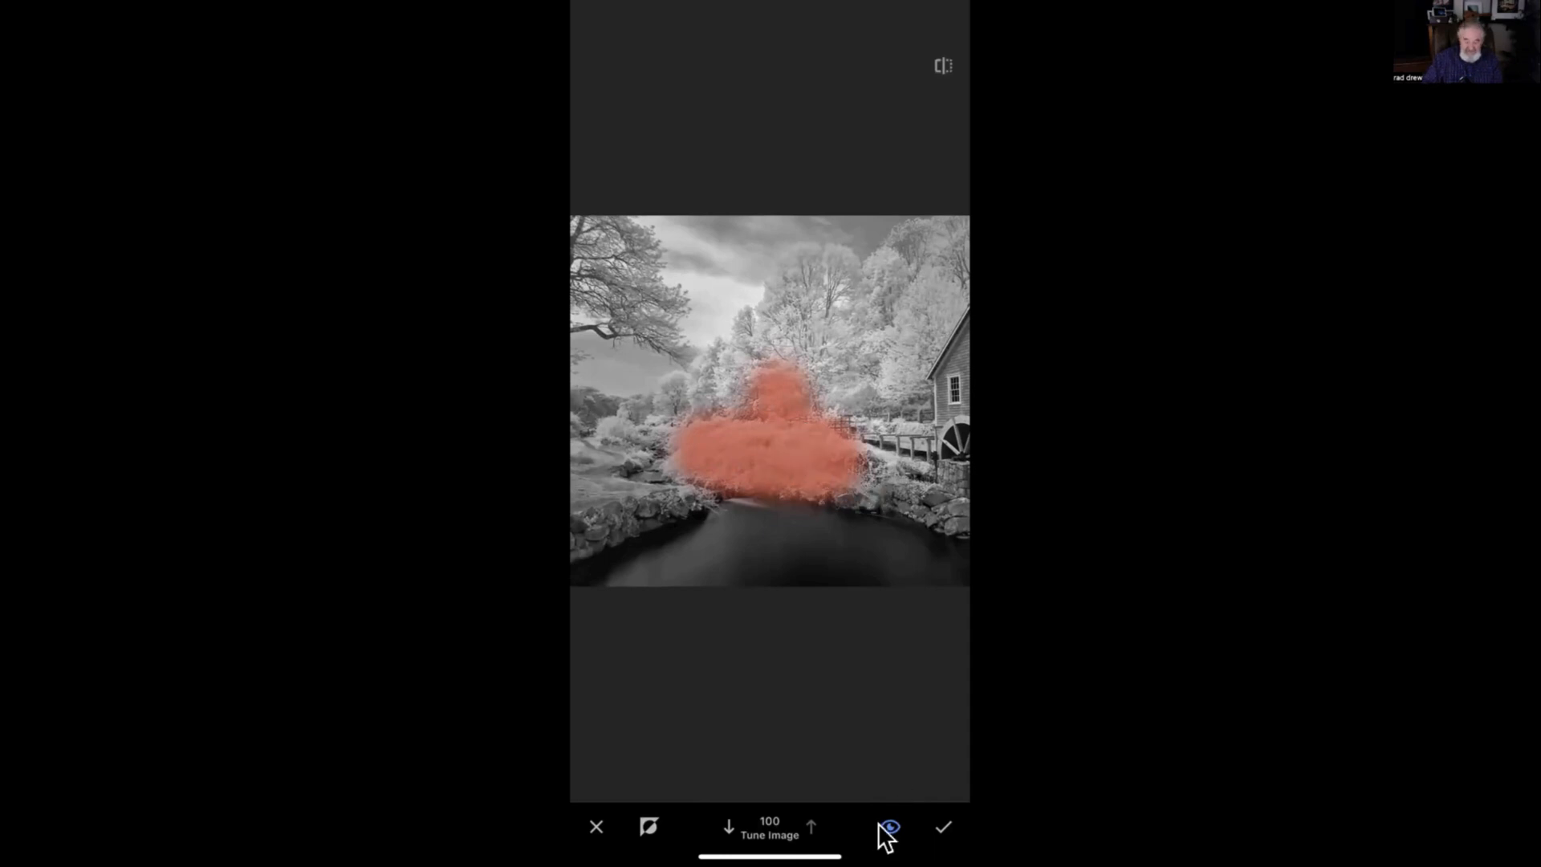
left_click(887, 826)
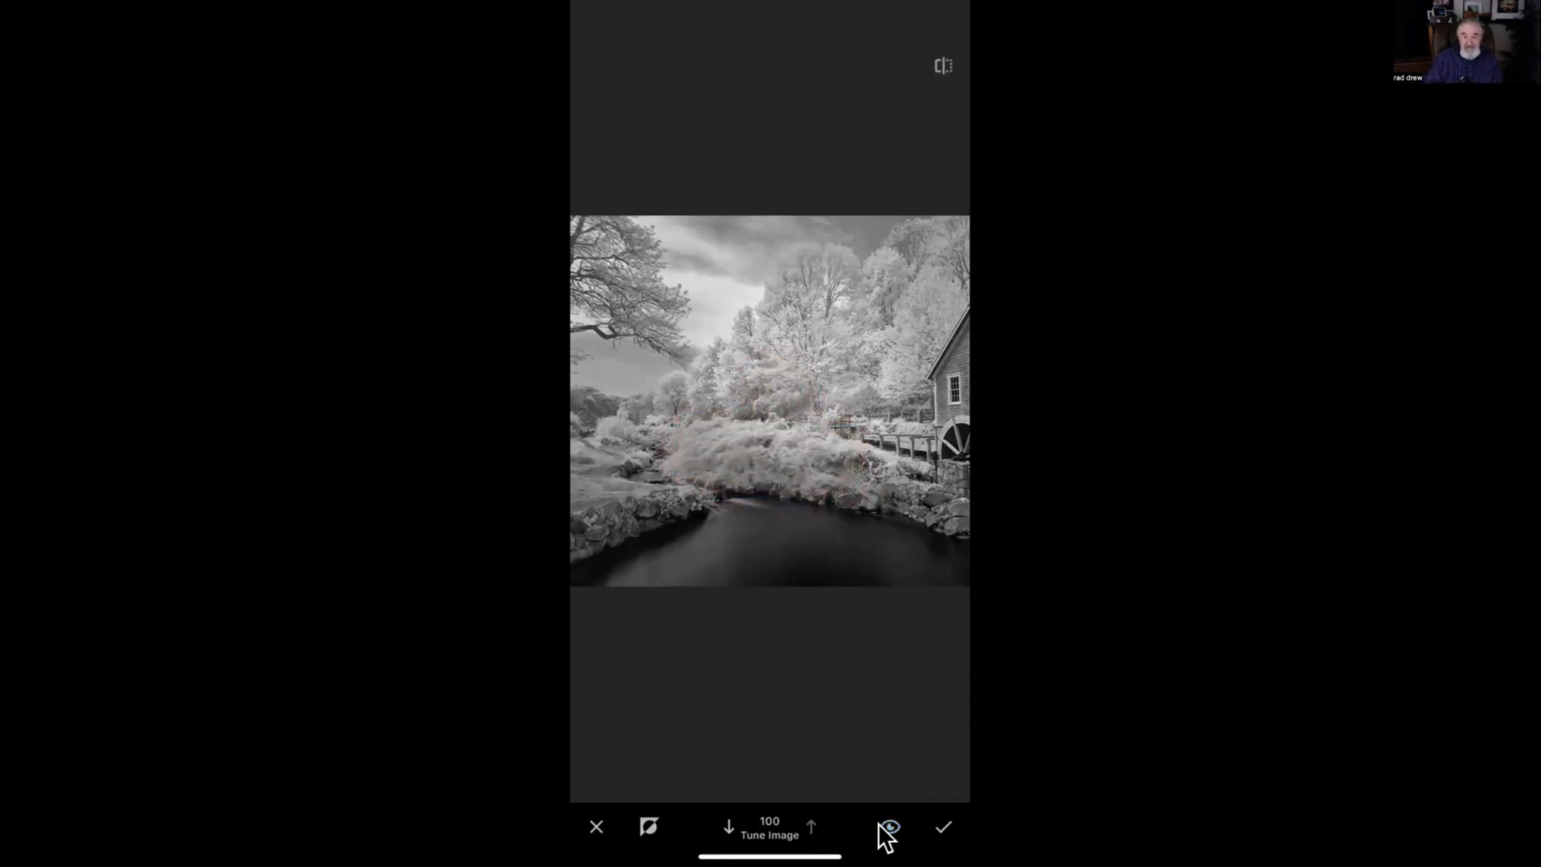
left_click(886, 826)
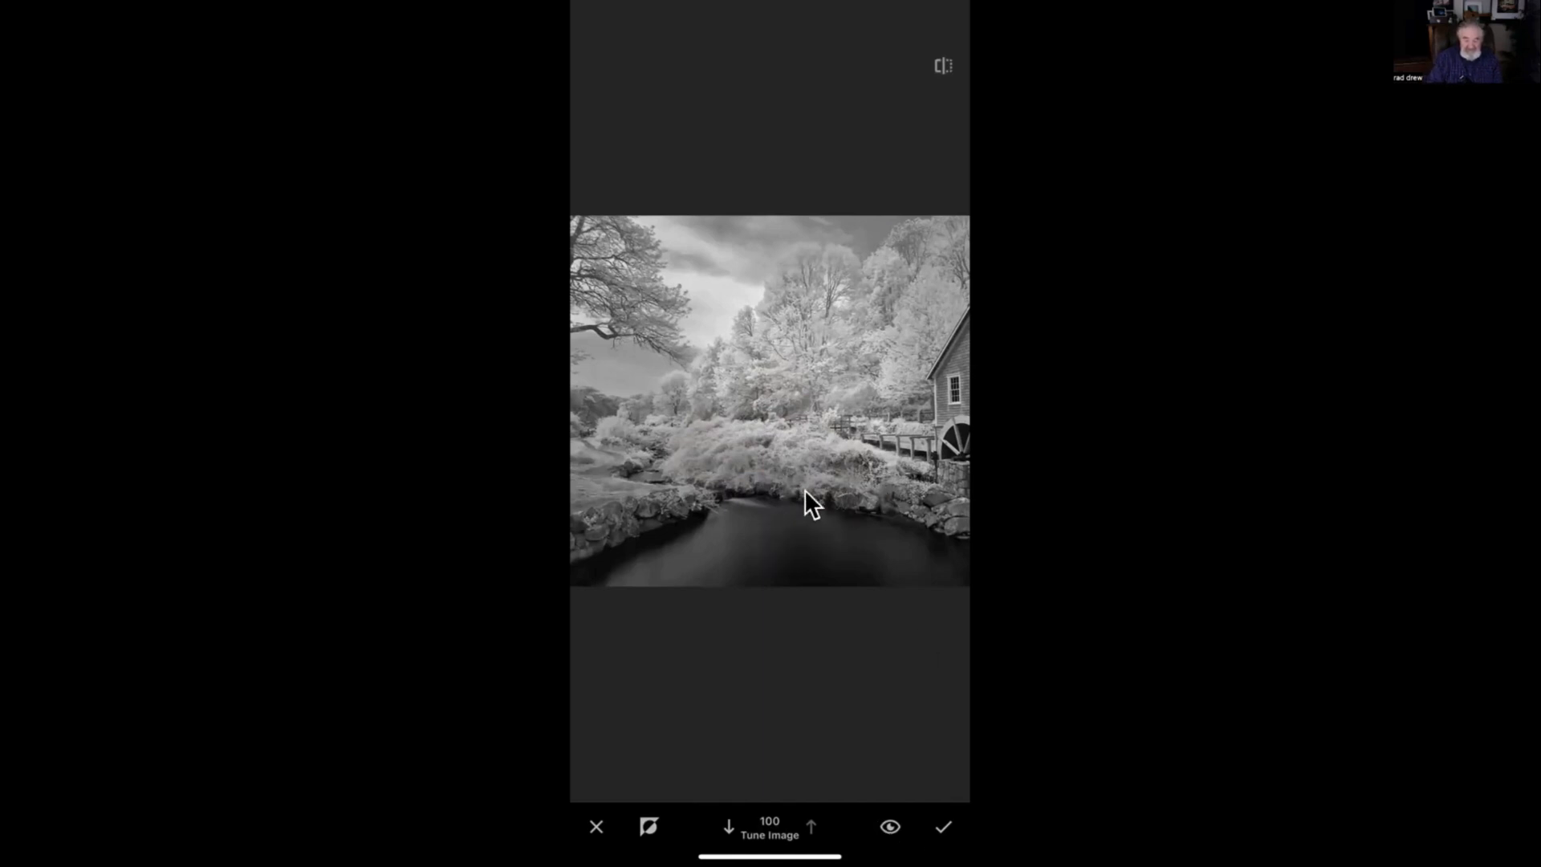
mouse_move(872, 462)
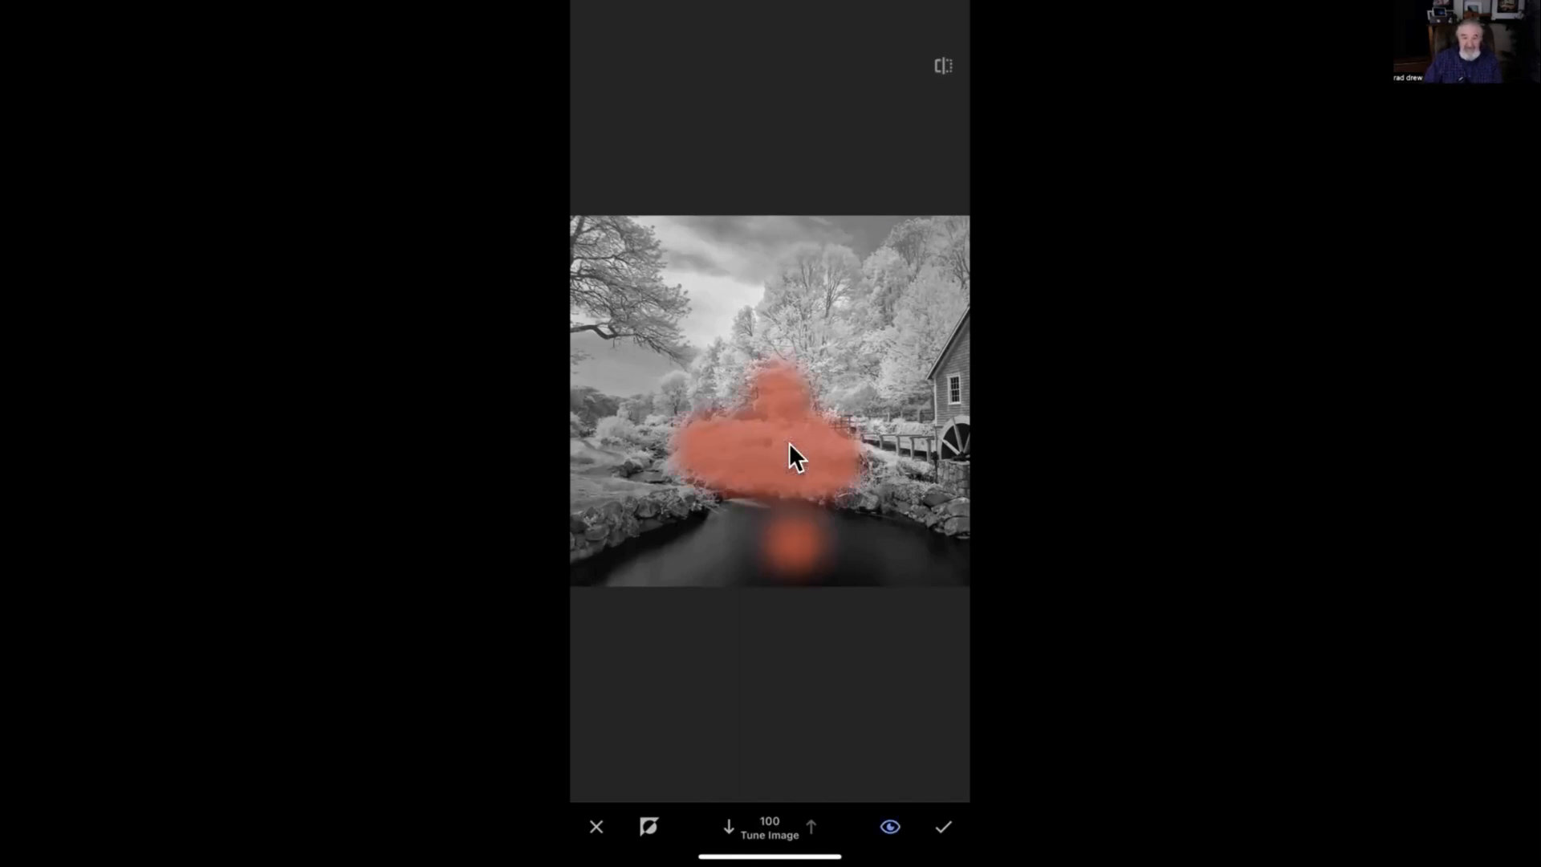
mouse_move(863, 816)
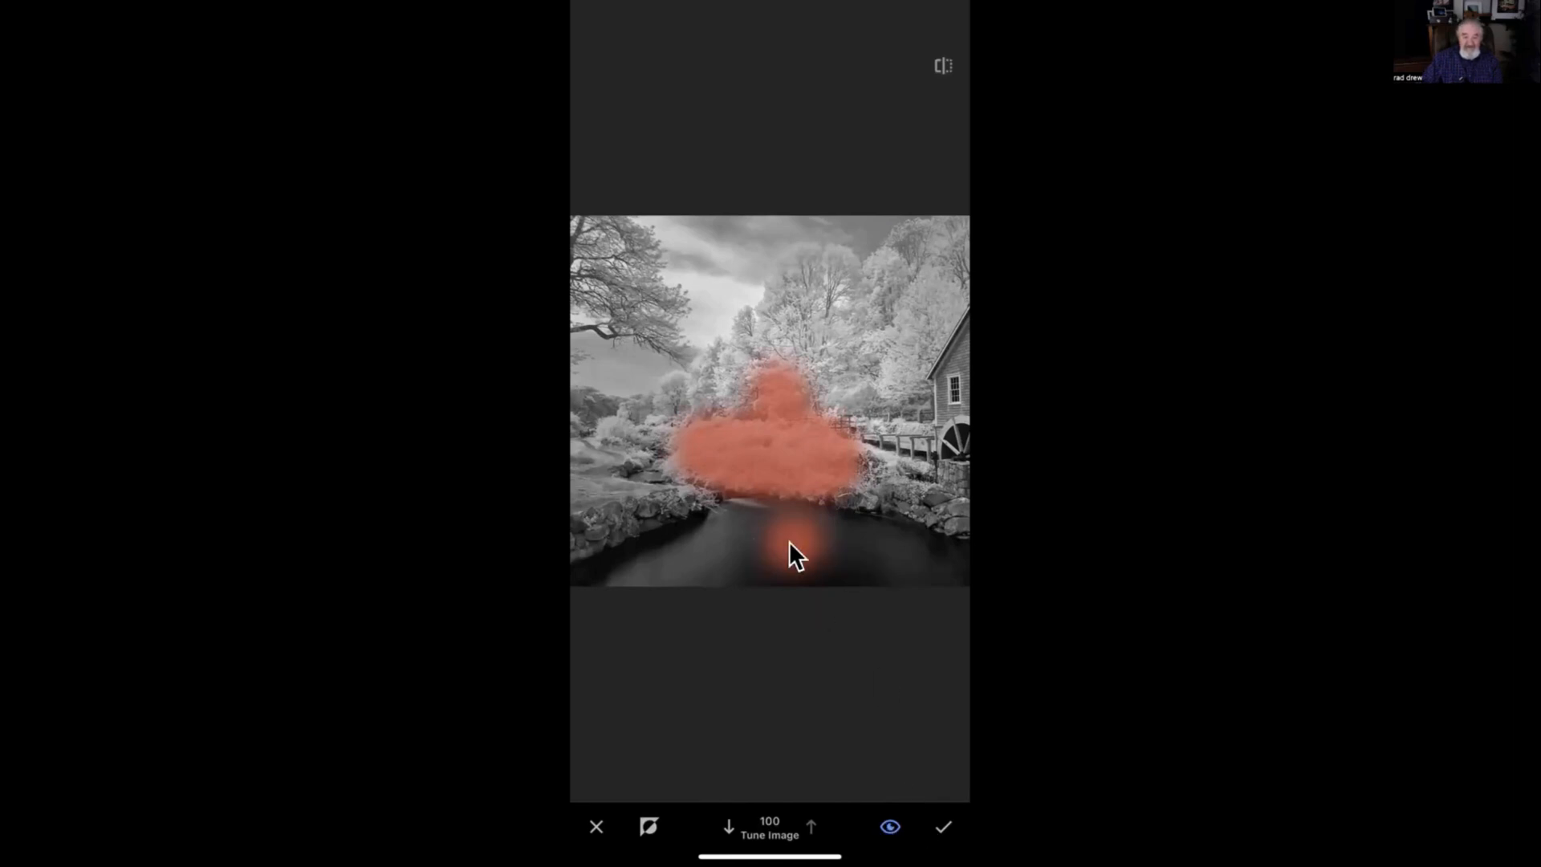
mouse_move(771, 725)
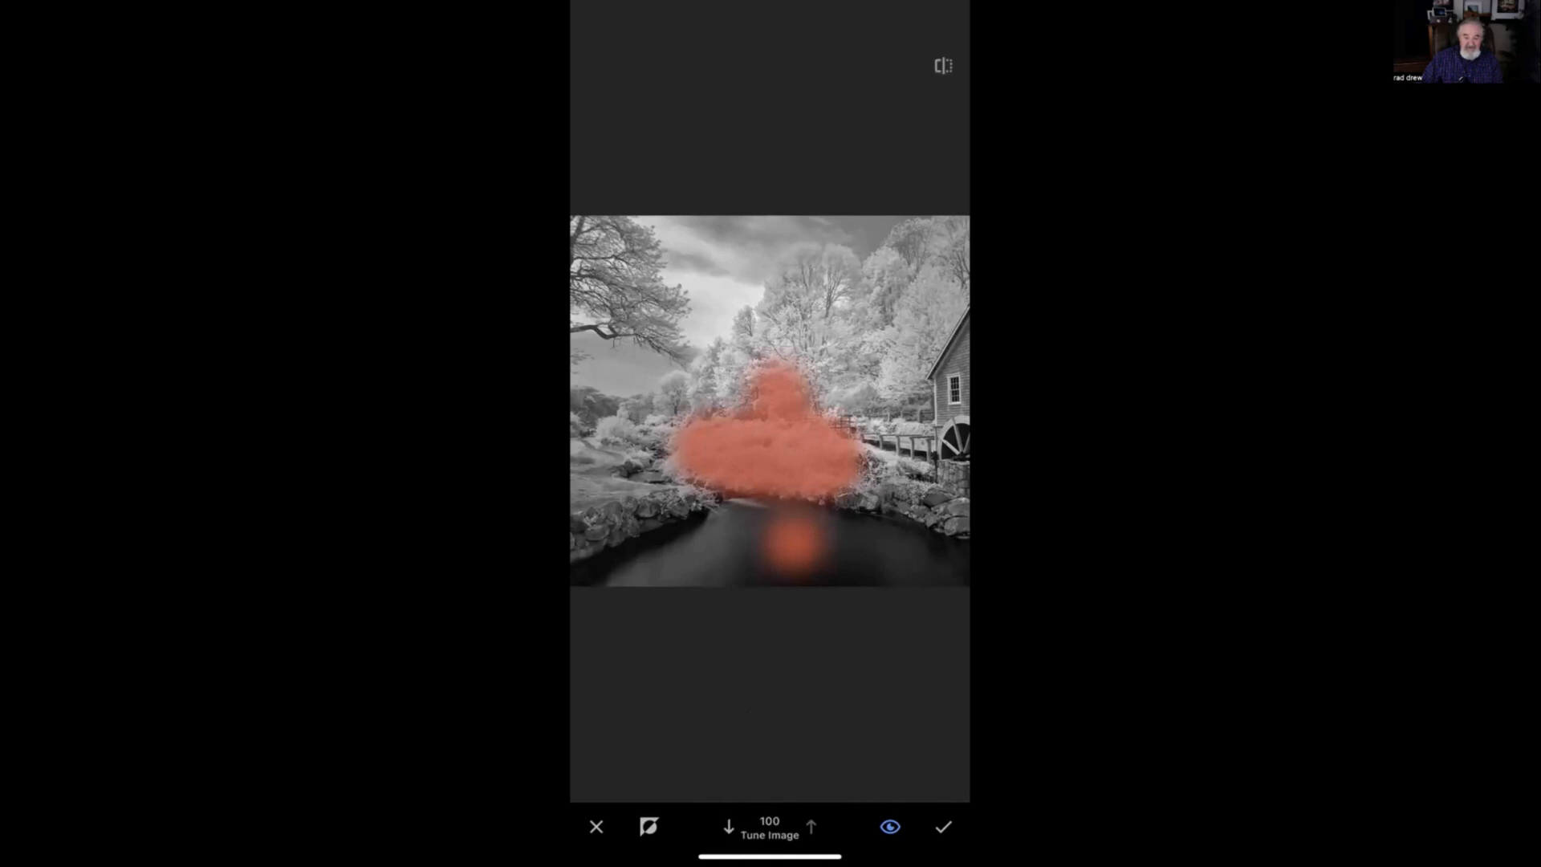
left_click(727, 827)
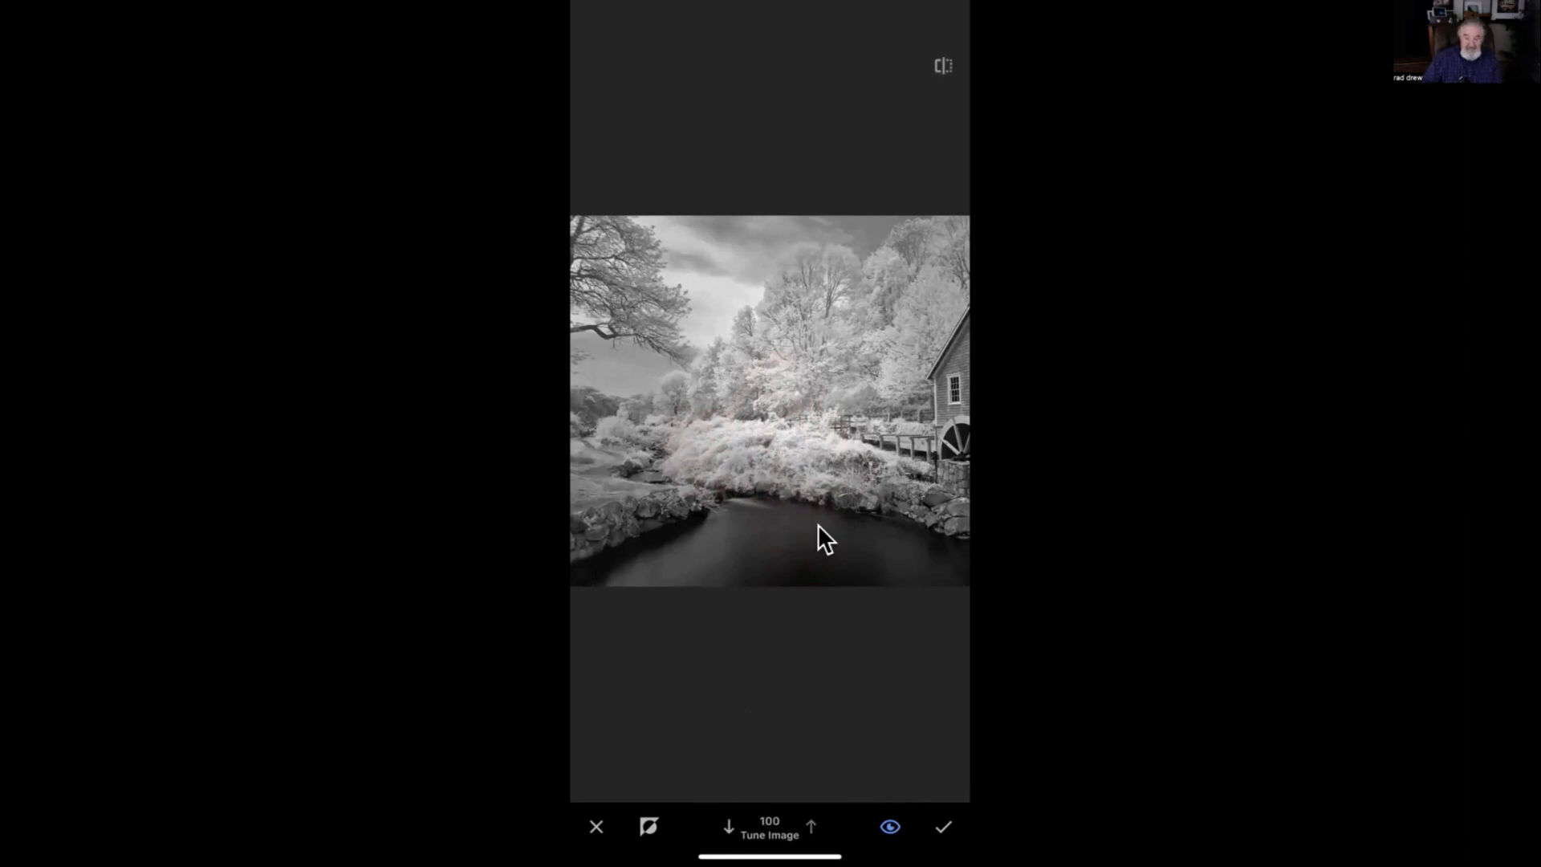
mouse_move(770, 468)
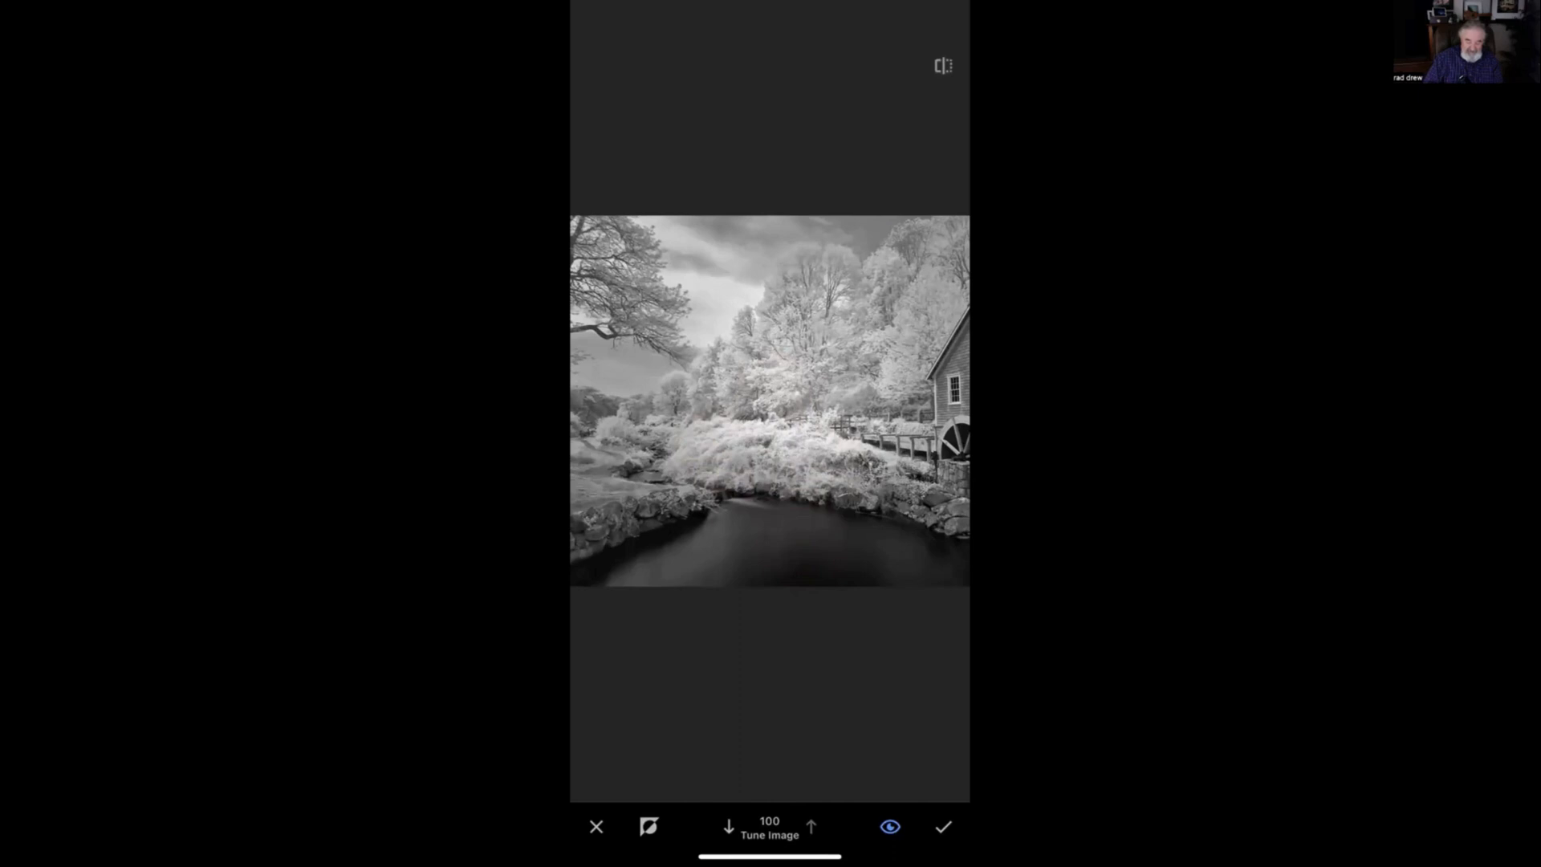
Set the brush strength to 75 and toggle the mask overlay to check the bushes' coverage
left_click(728, 826)
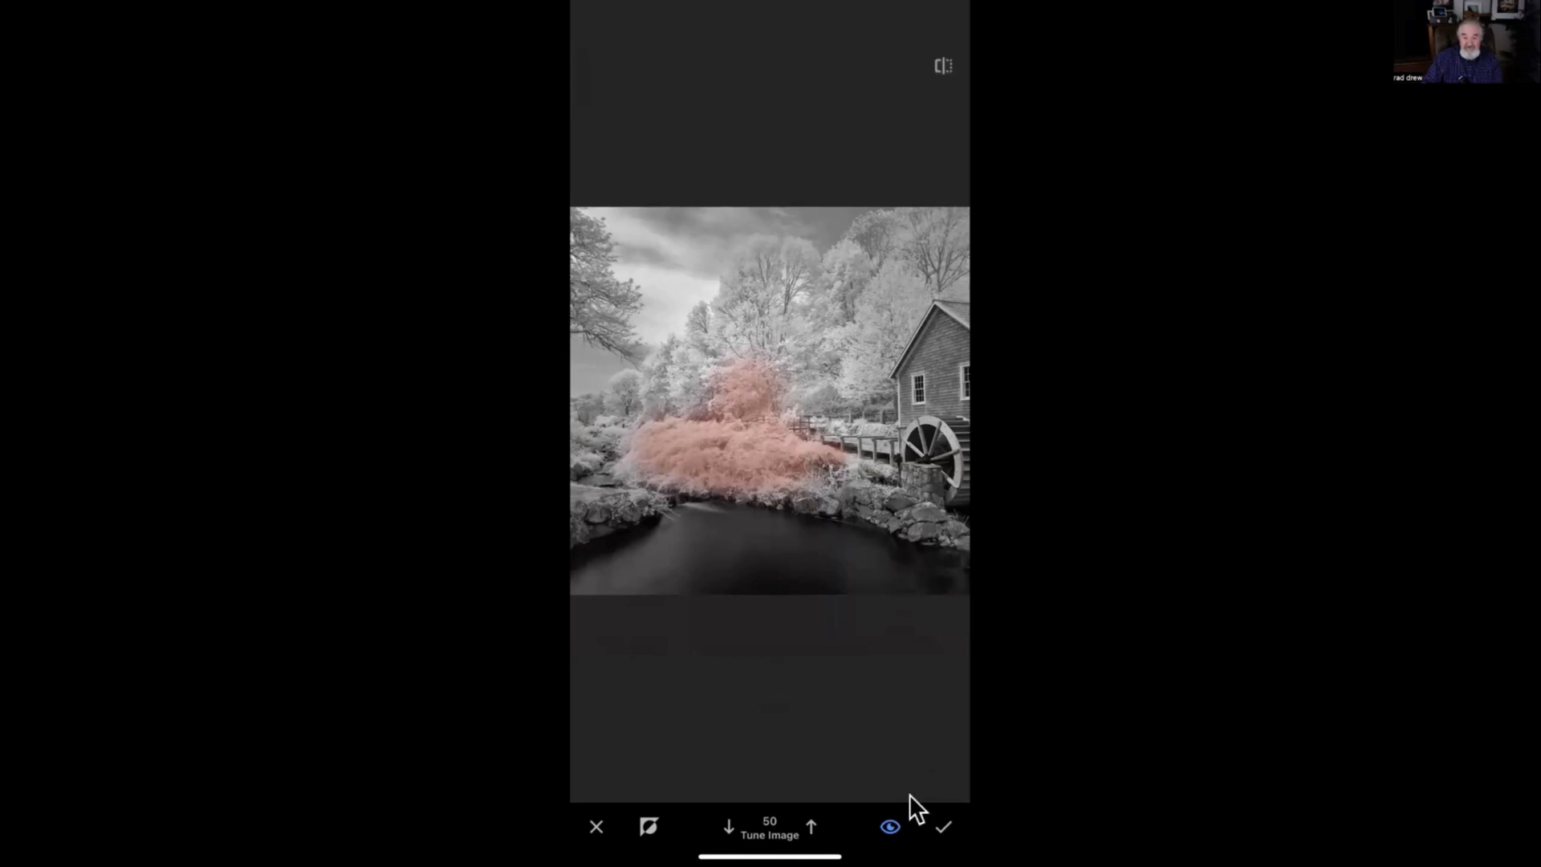
left_click(888, 826)
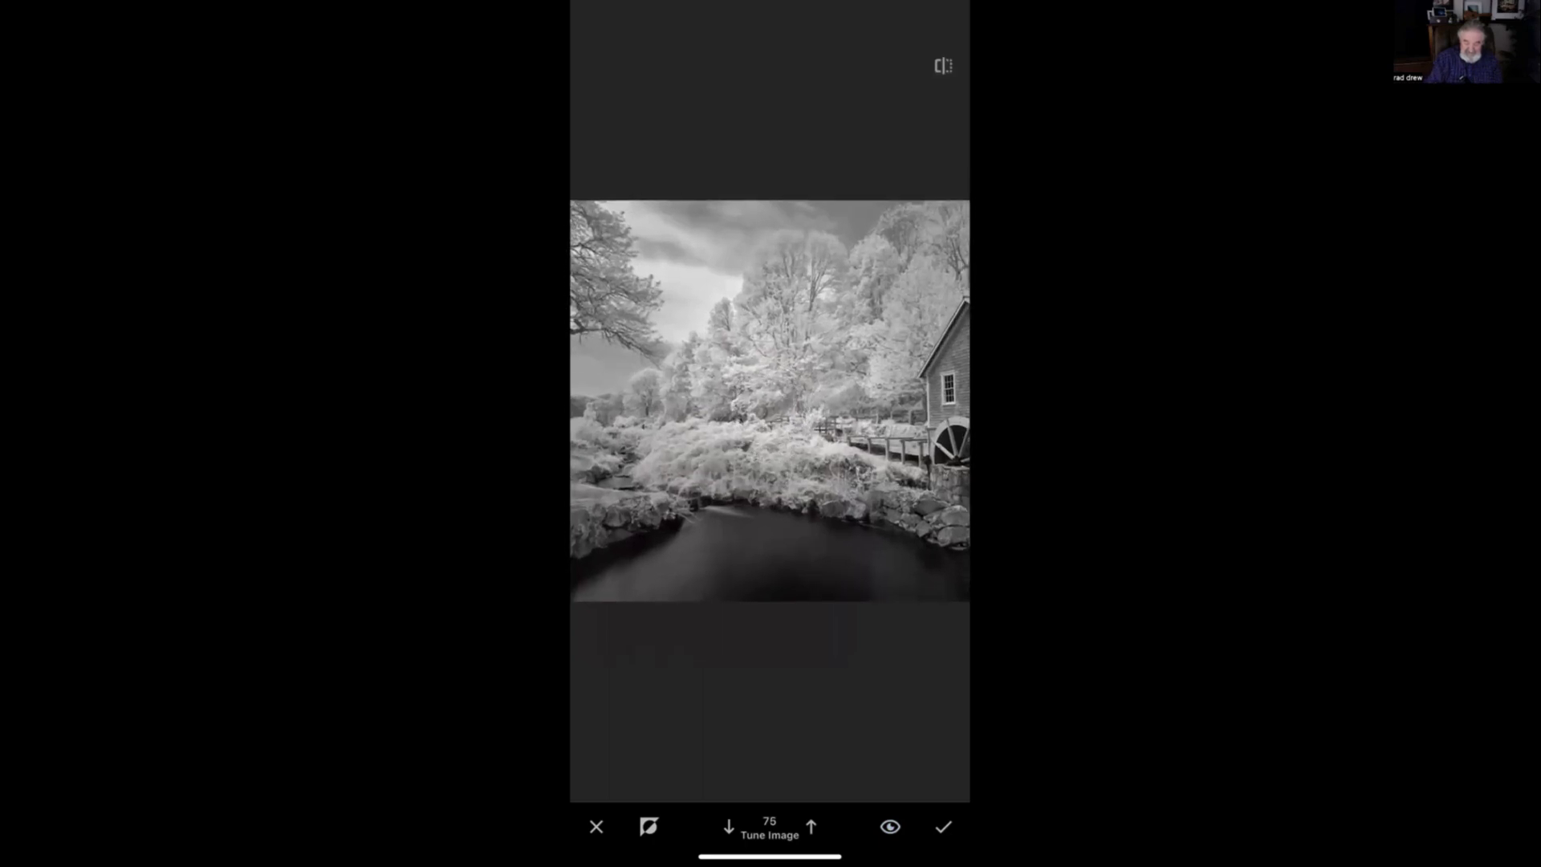
left_click(889, 827)
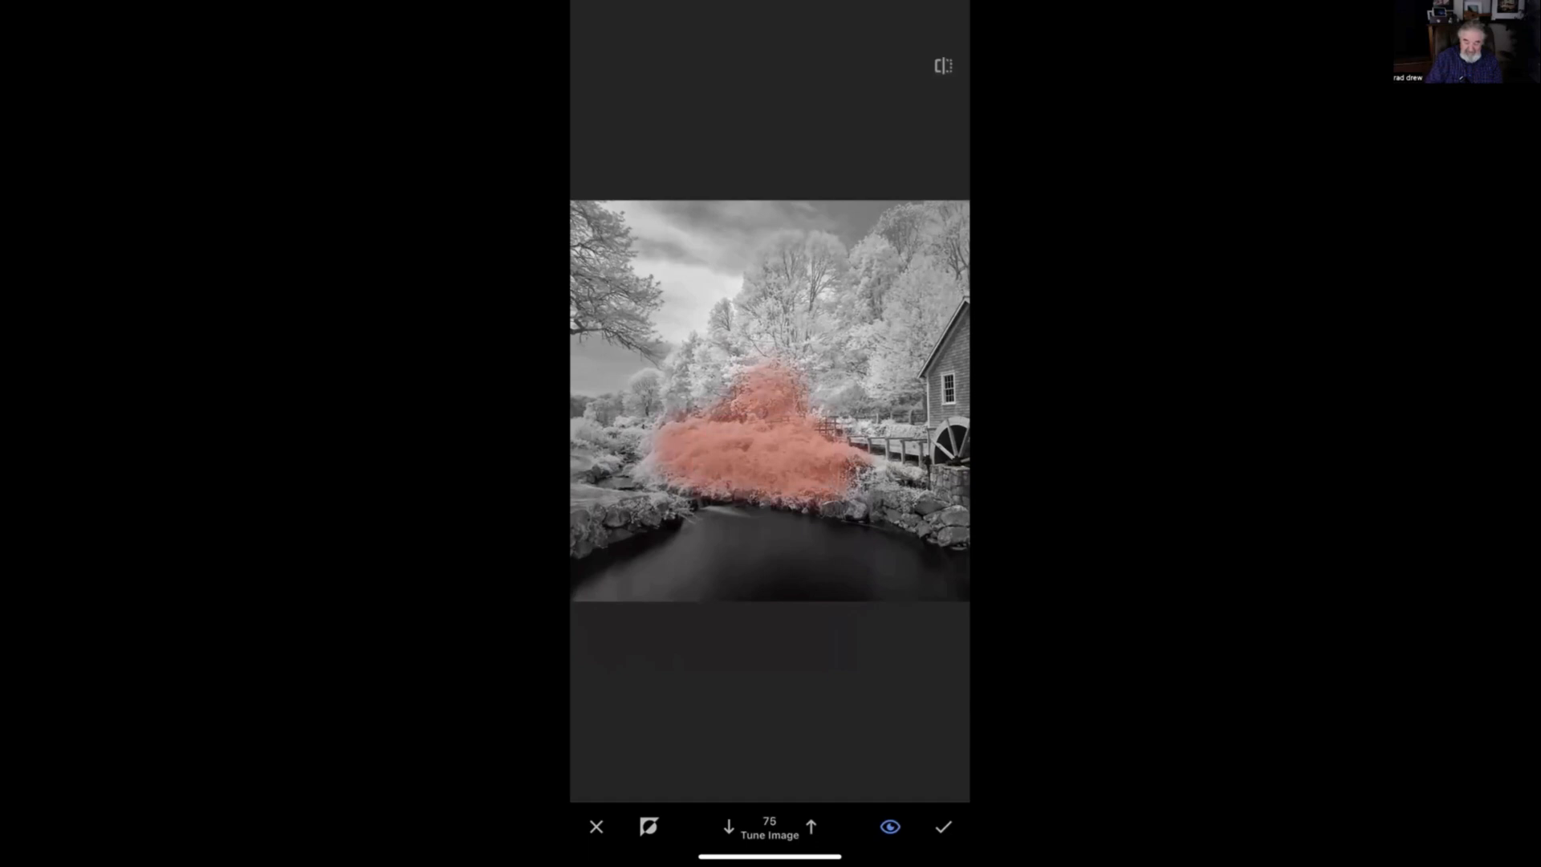
left_click(889, 826)
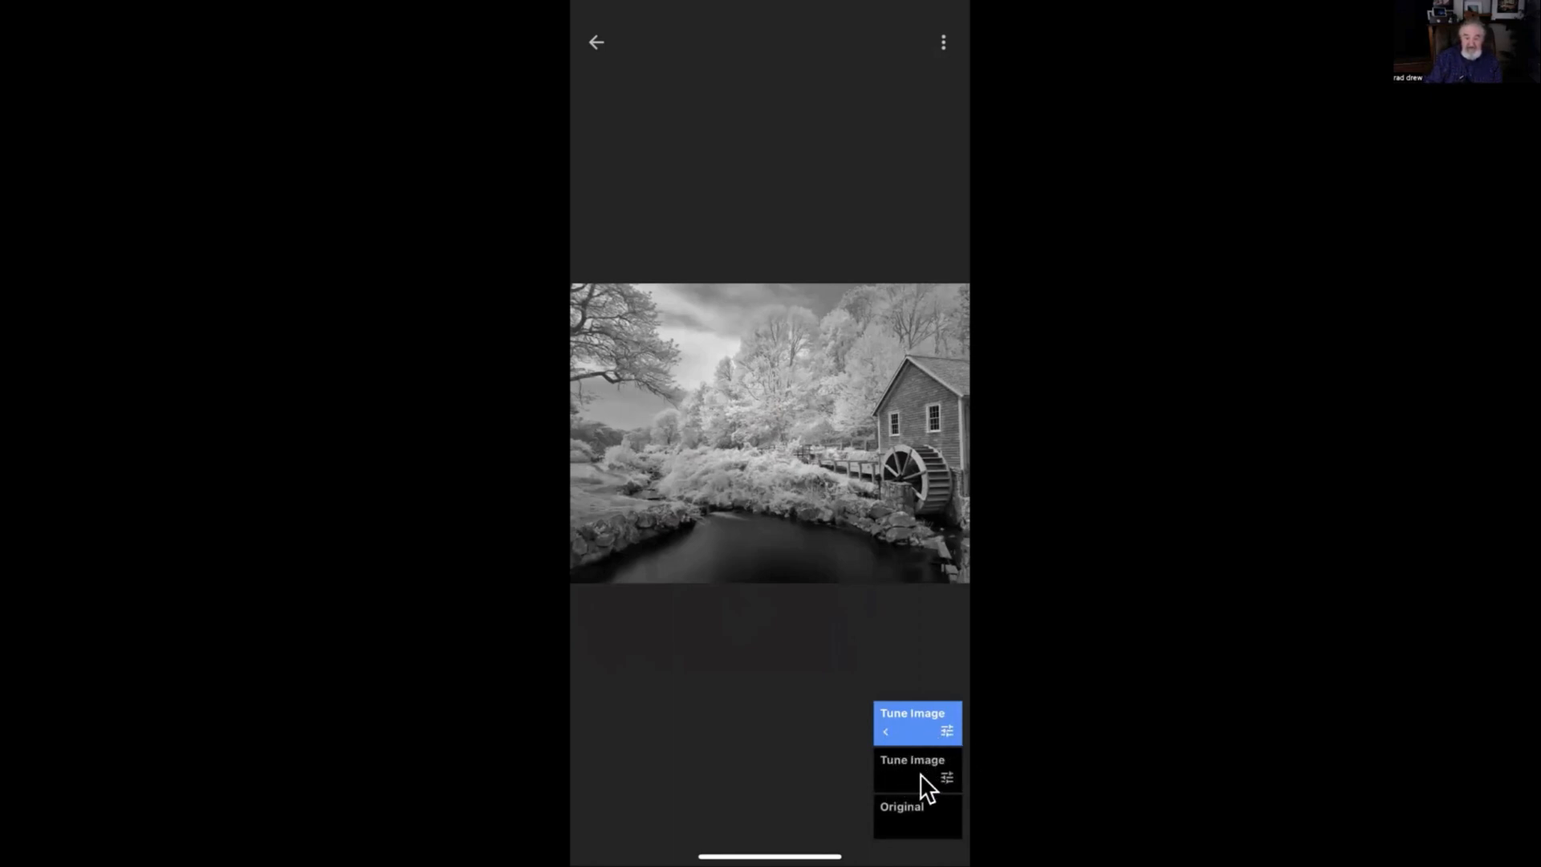
Keep the brushed watermill edit and start a fresh Tune Image session
left_click(911, 758)
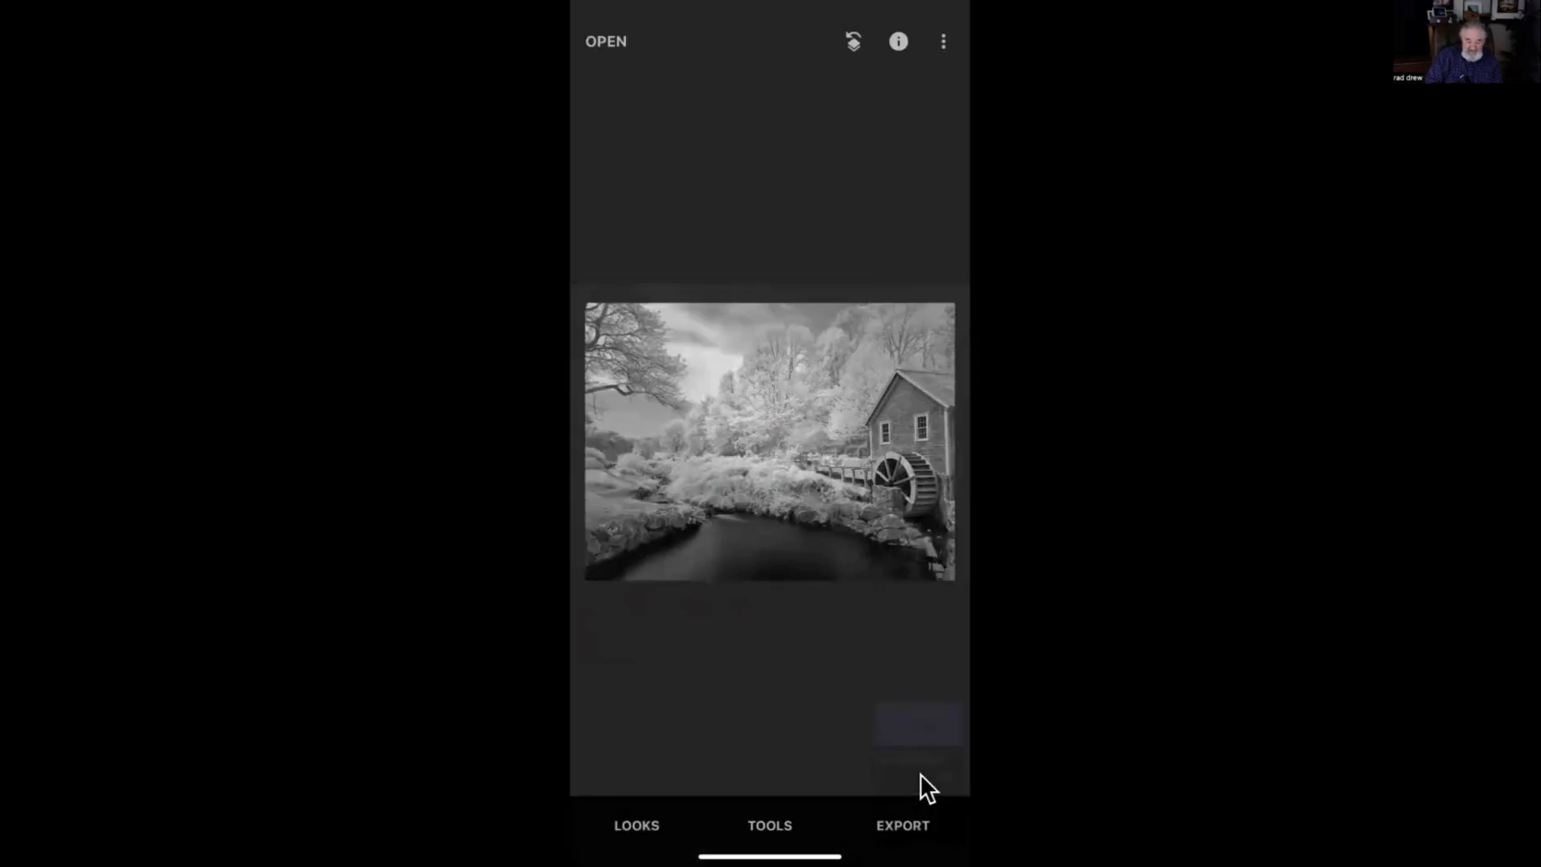
left_click(769, 824)
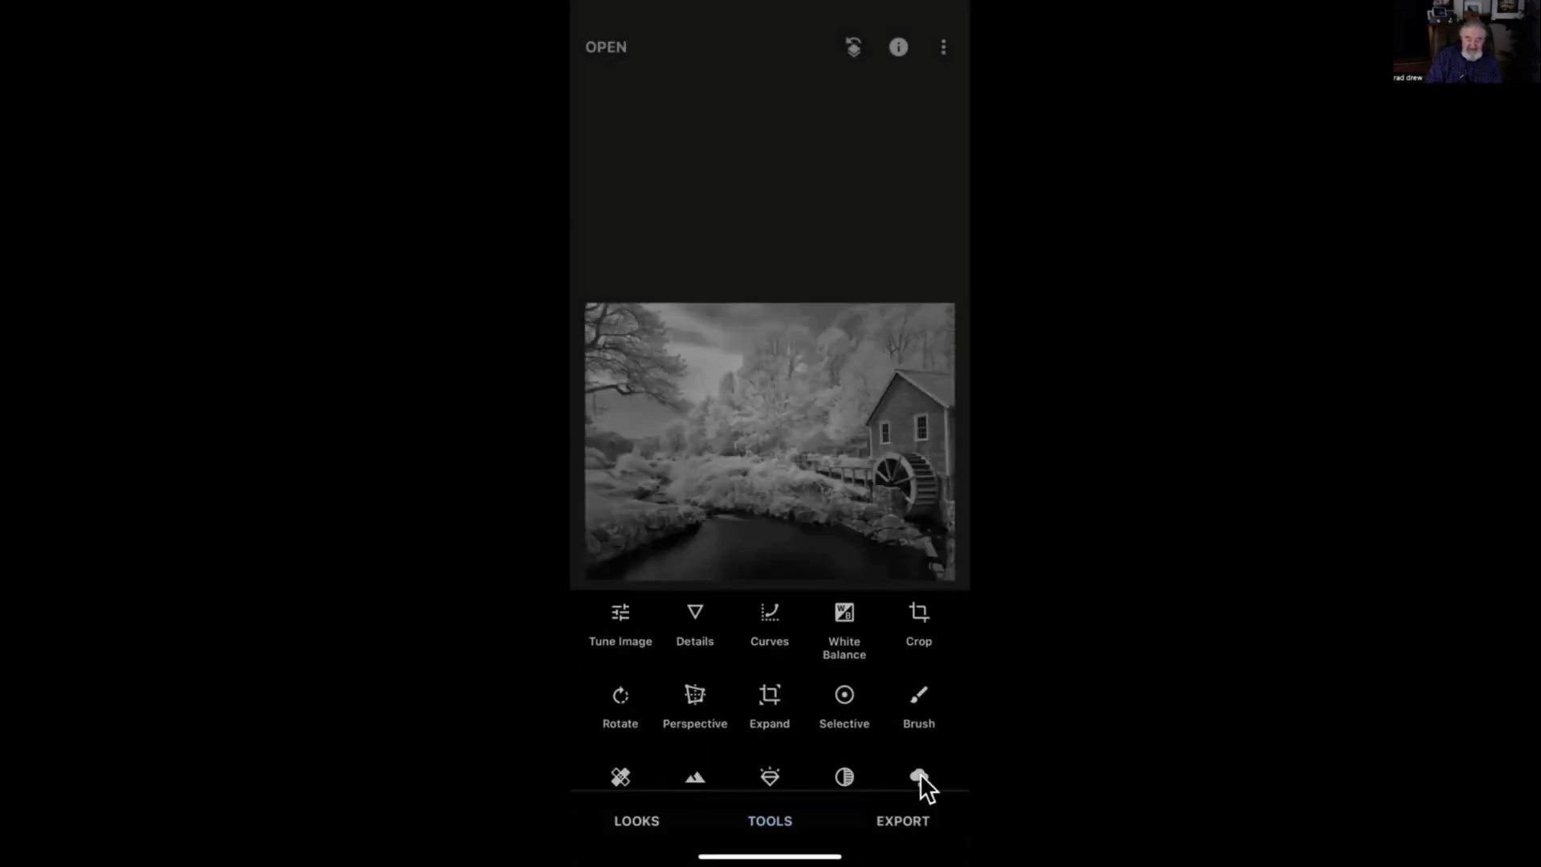
left_click(619, 611)
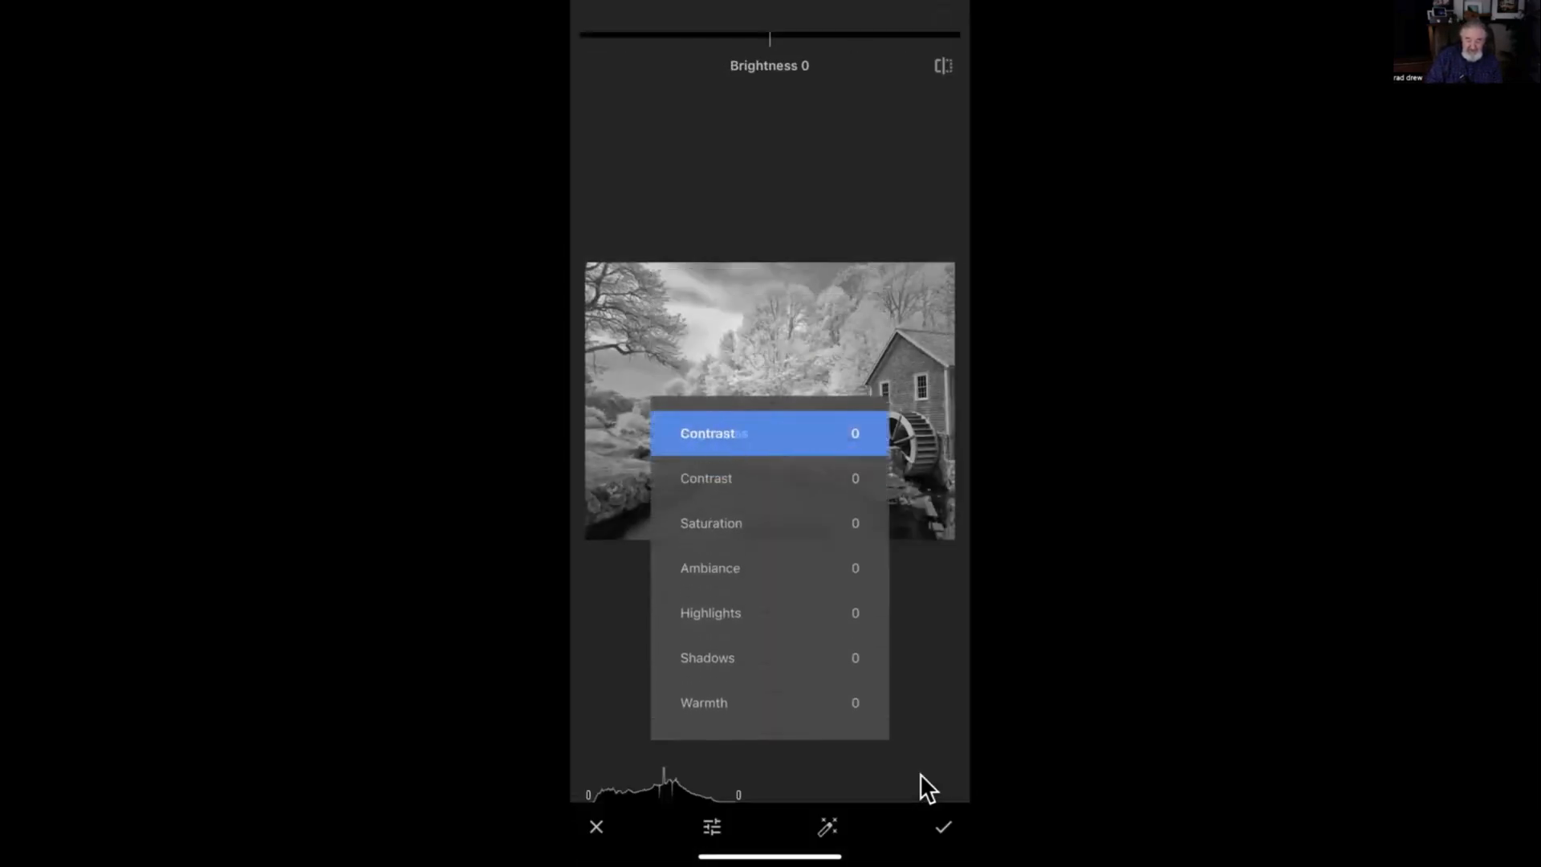
Raise the watermill photo's Shadows to +19 in Tune Image
left_click(709, 612)
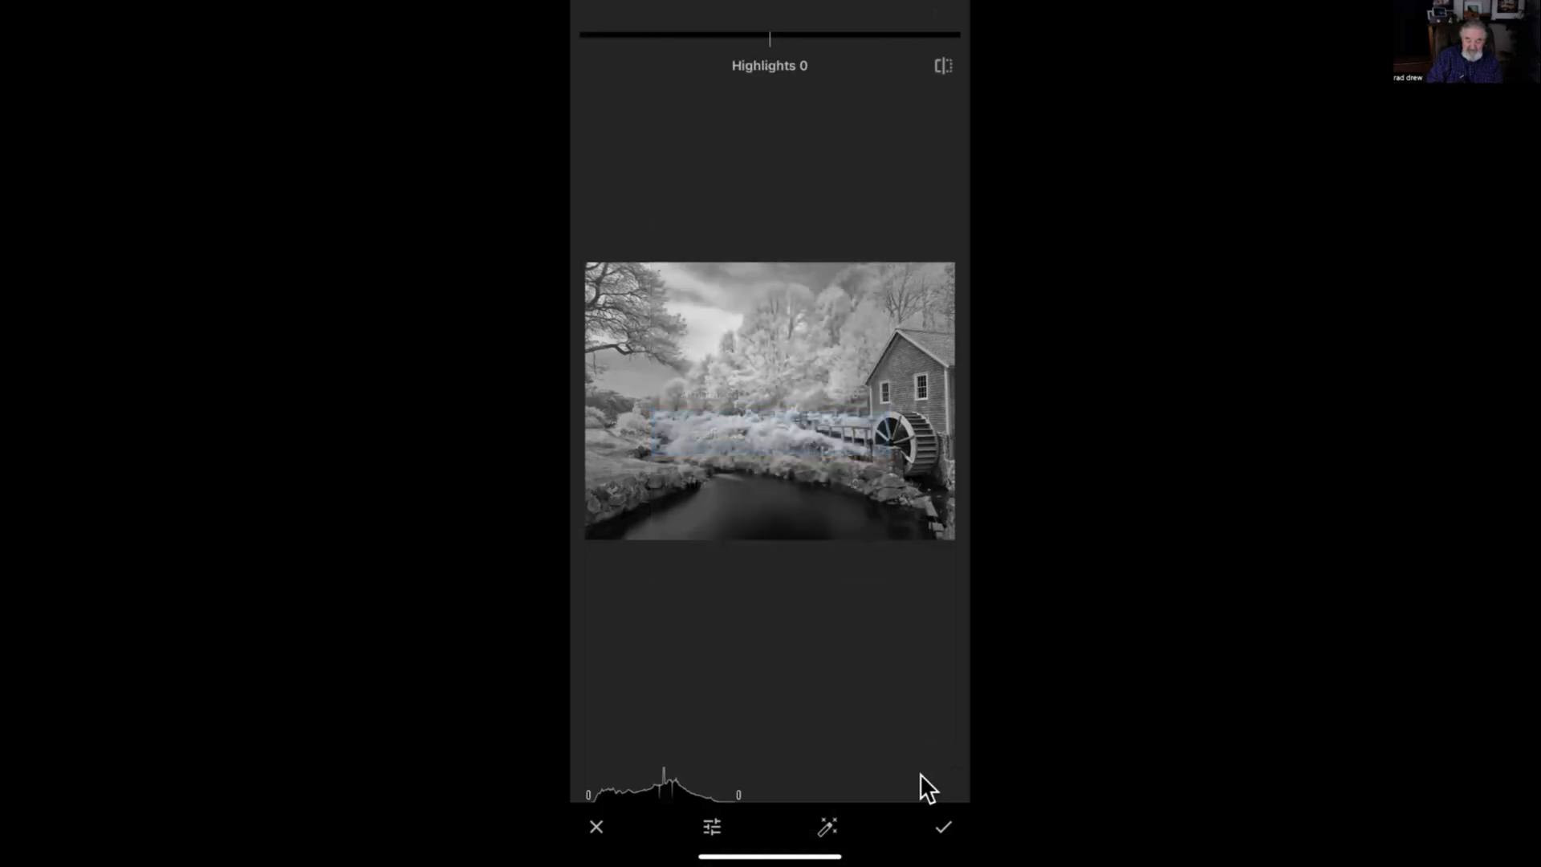
left_click_drag(770, 36, 888, 36)
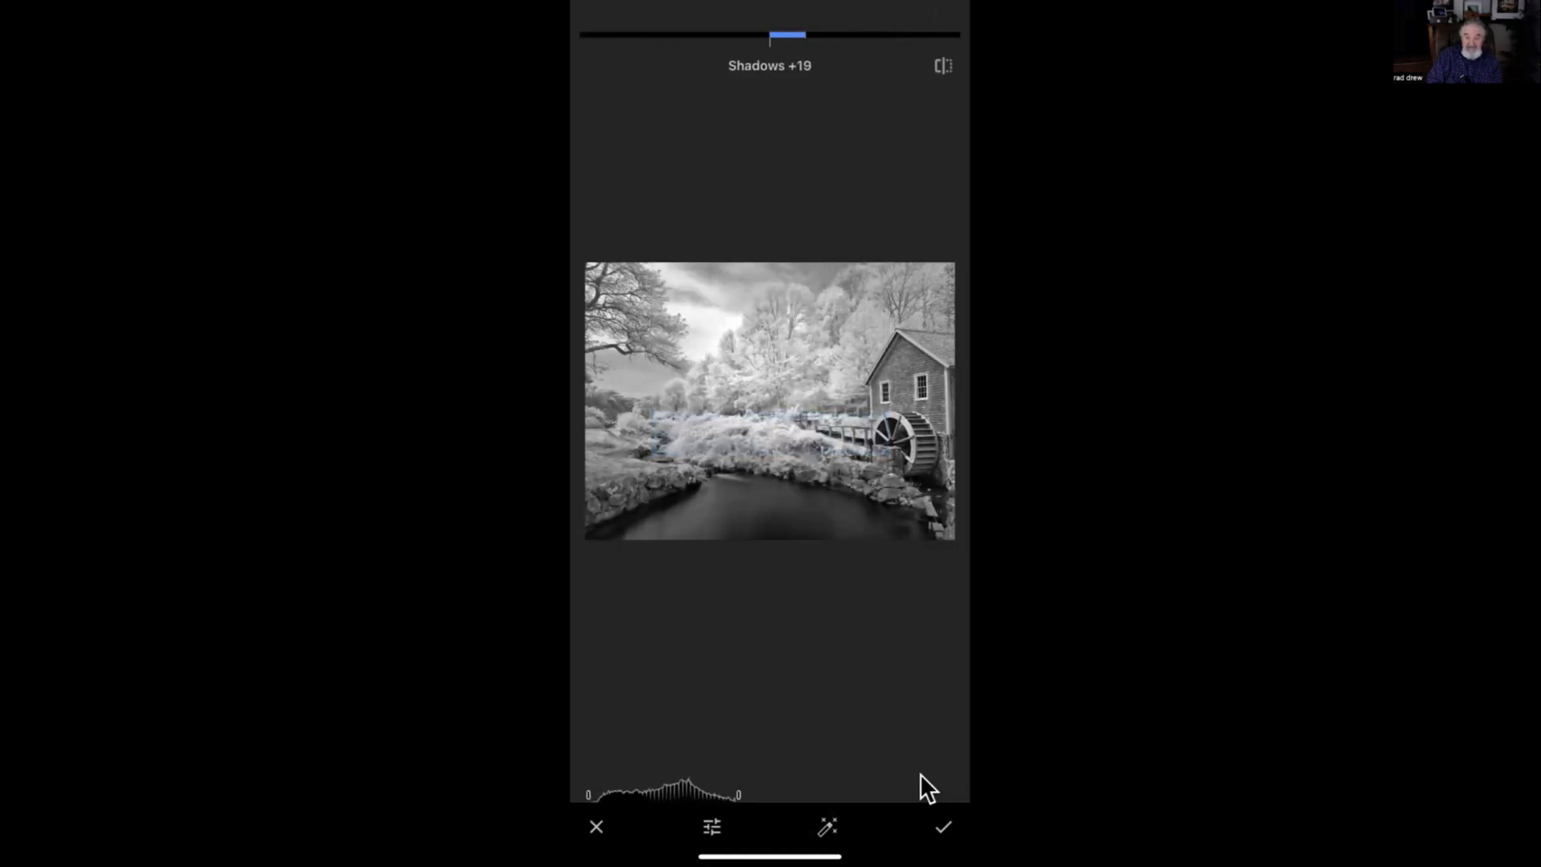
left_click_drag(771, 36, 863, 36)
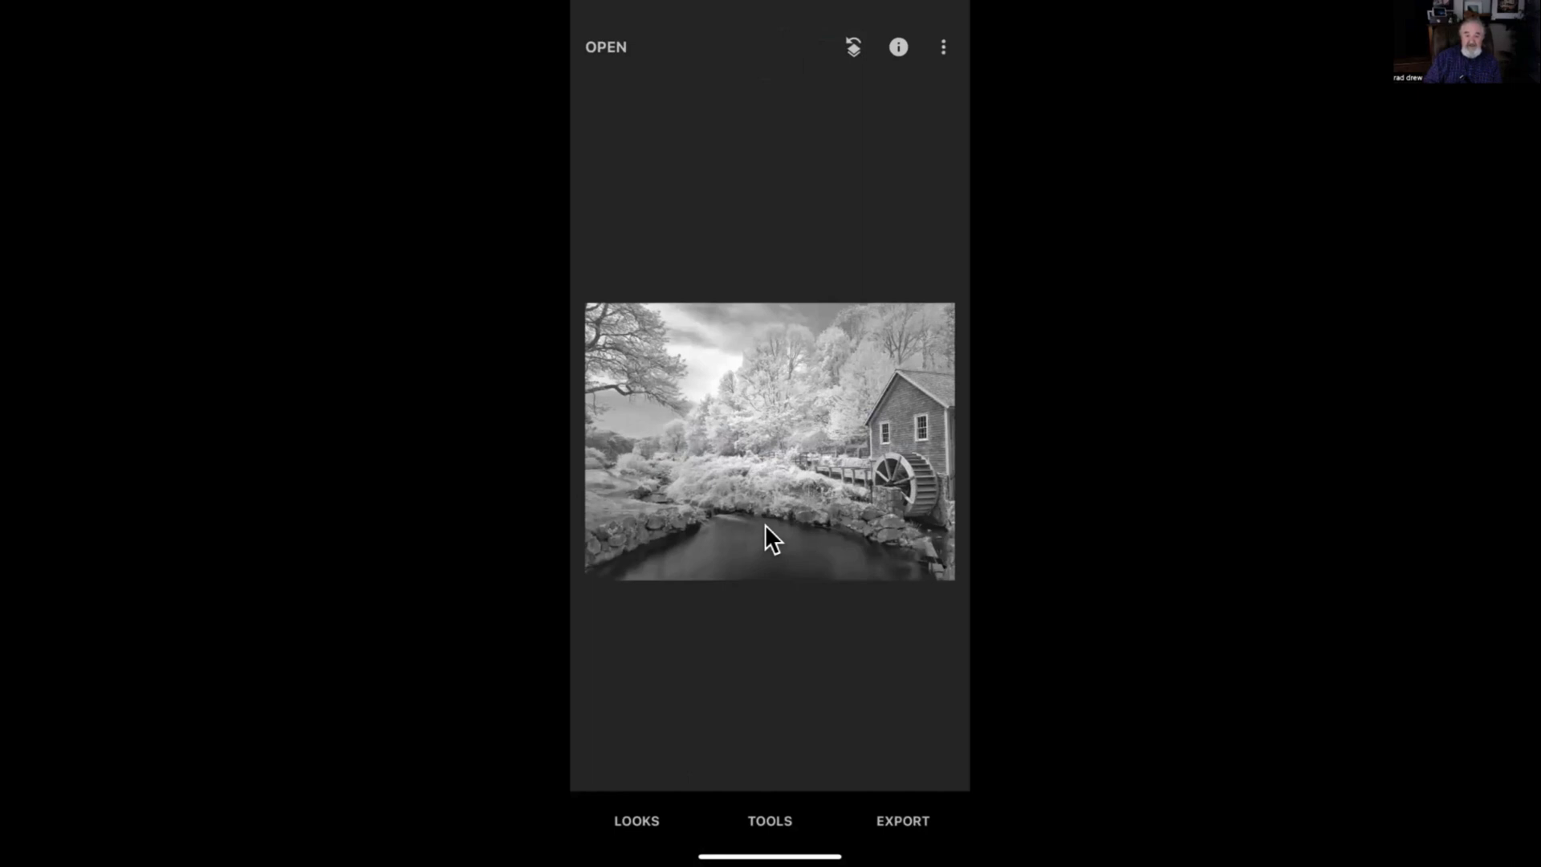
mouse_move(840, 122)
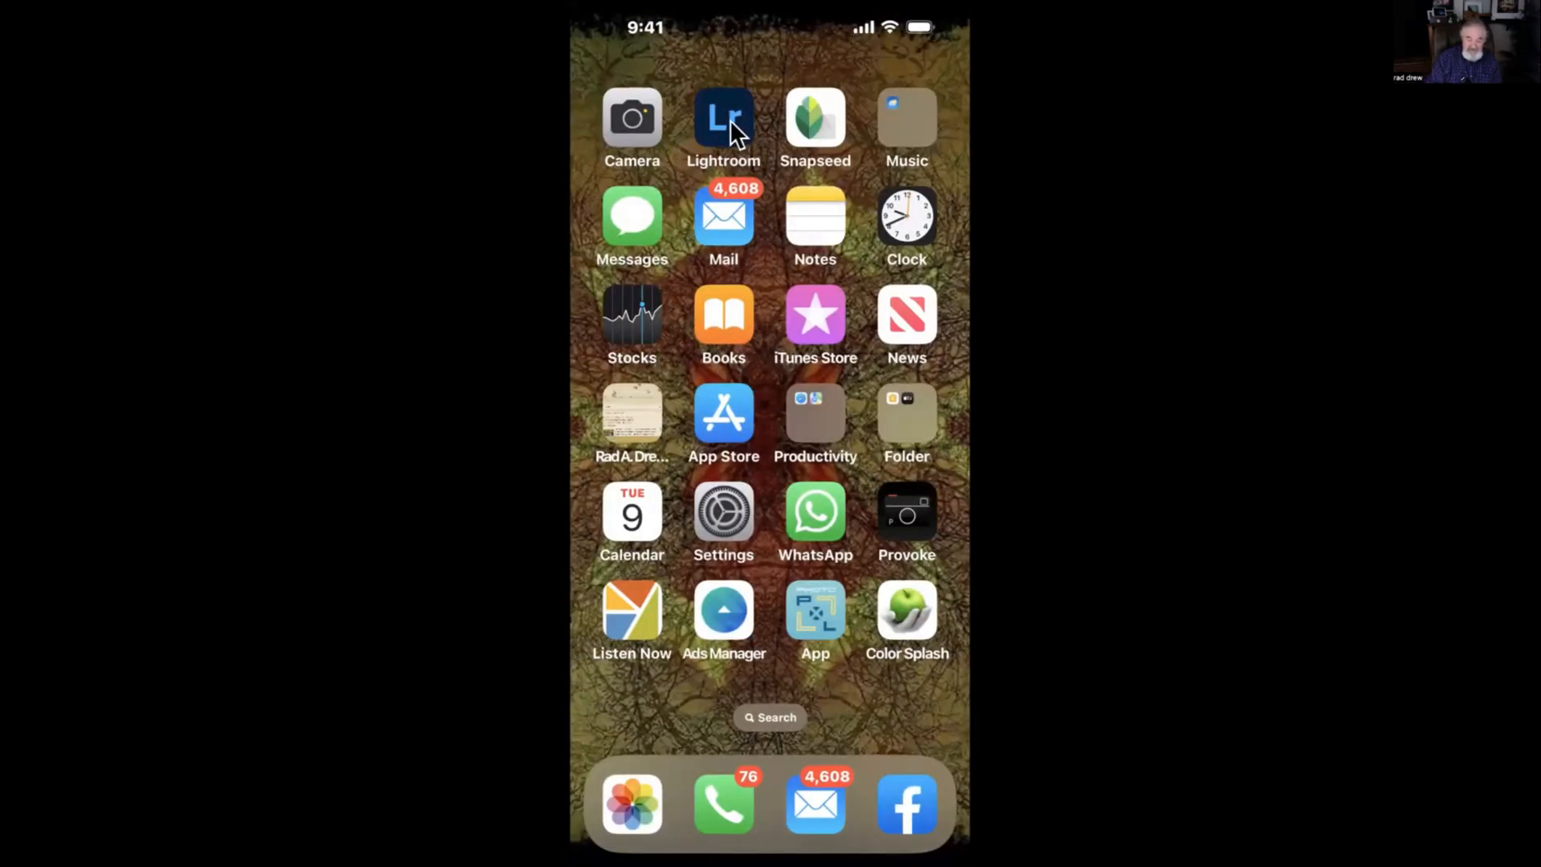
Launch Lightroom Mobile and open the infrared stone bridge photo in the editor
left_click(723, 120)
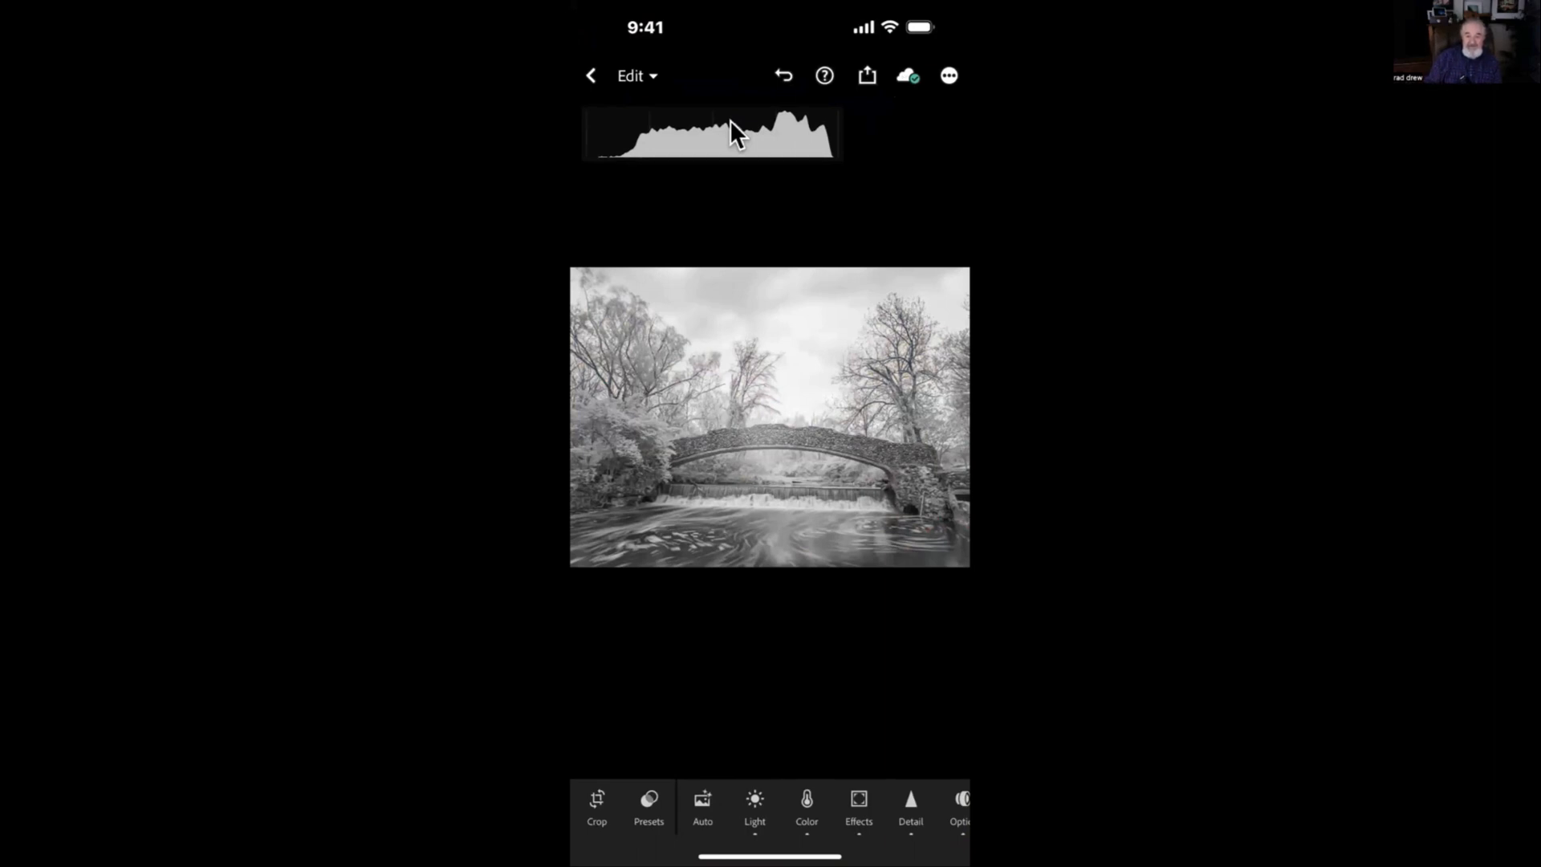
mouse_move(870, 787)
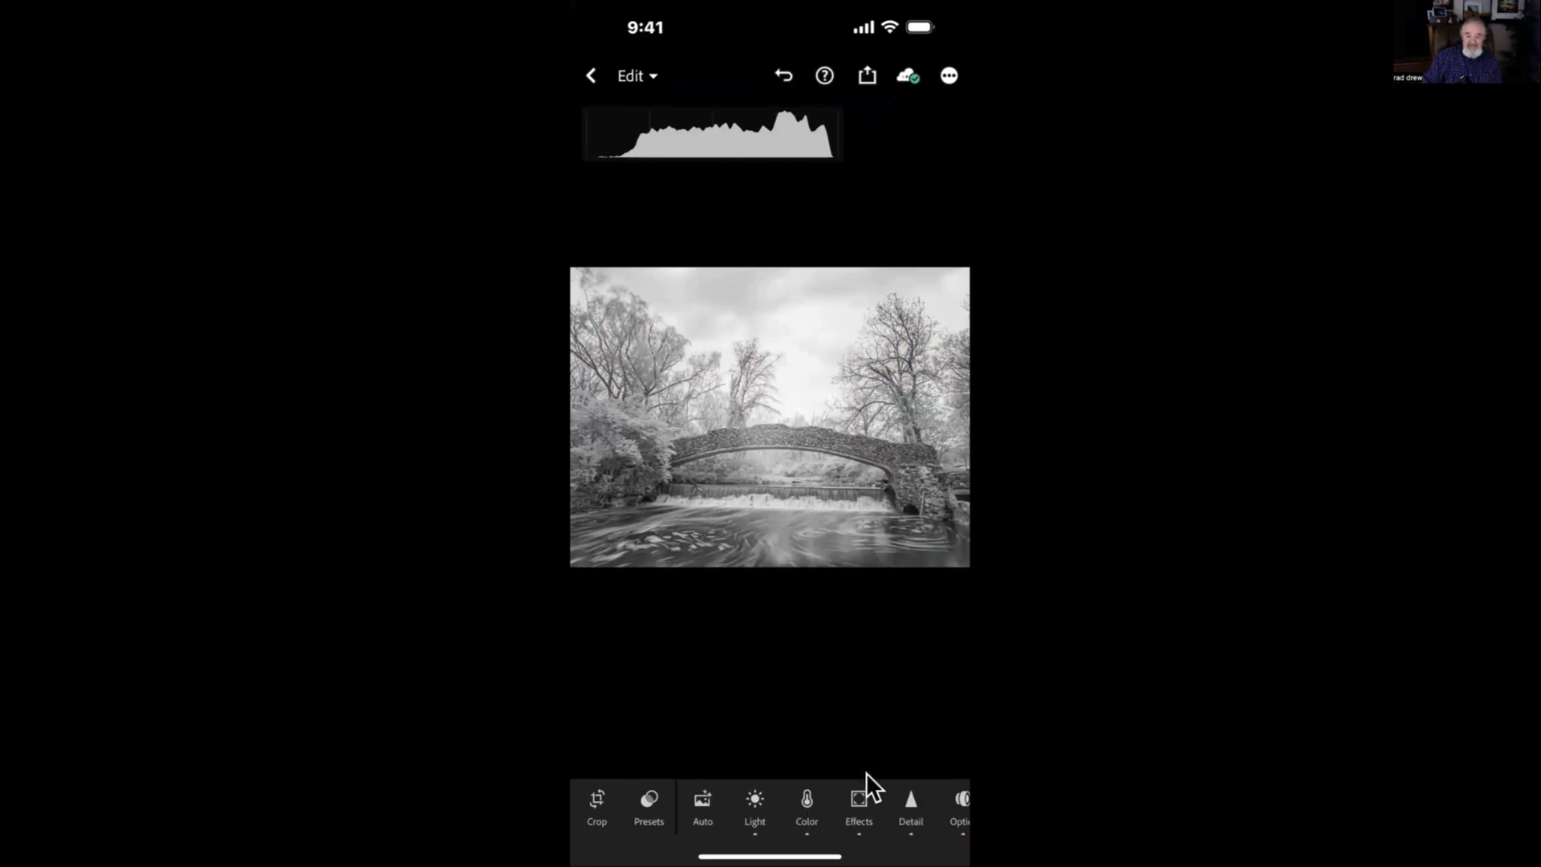
mouse_move(767, 820)
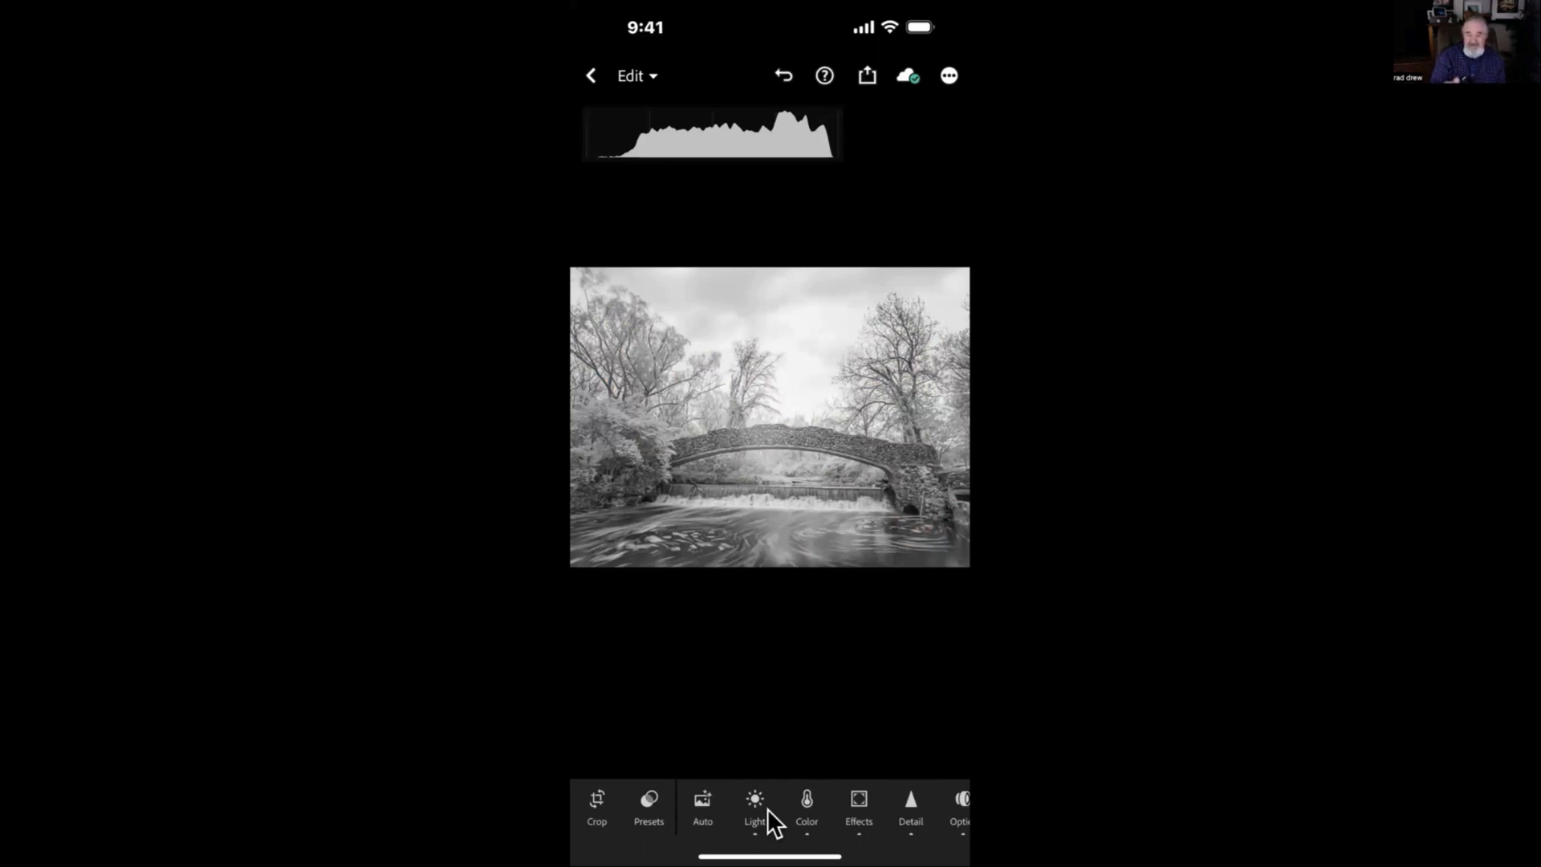
mouse_move(806, 810)
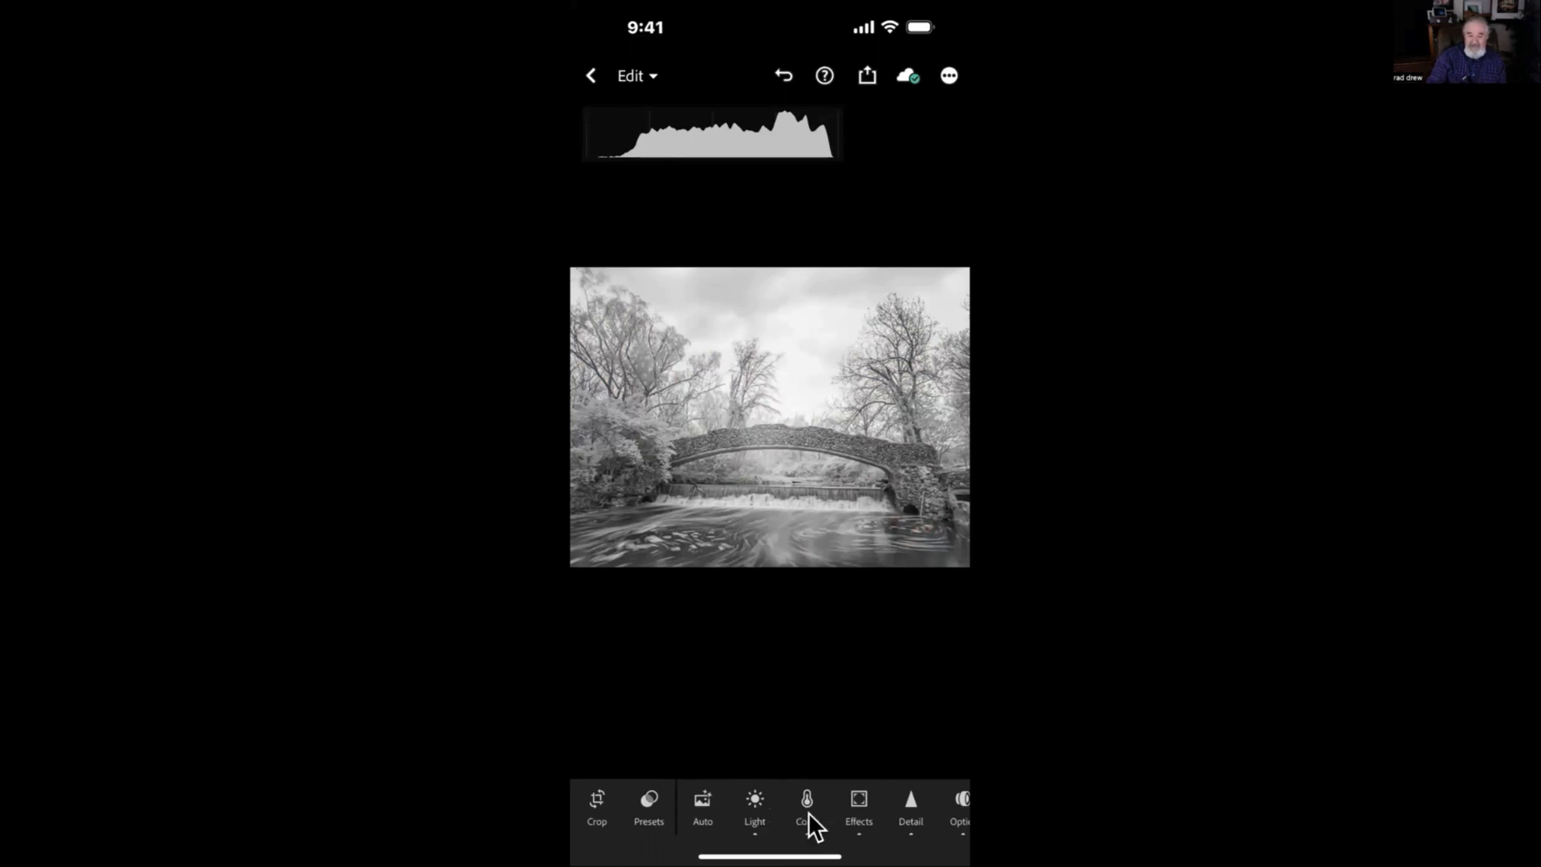
mouse_move(808, 828)
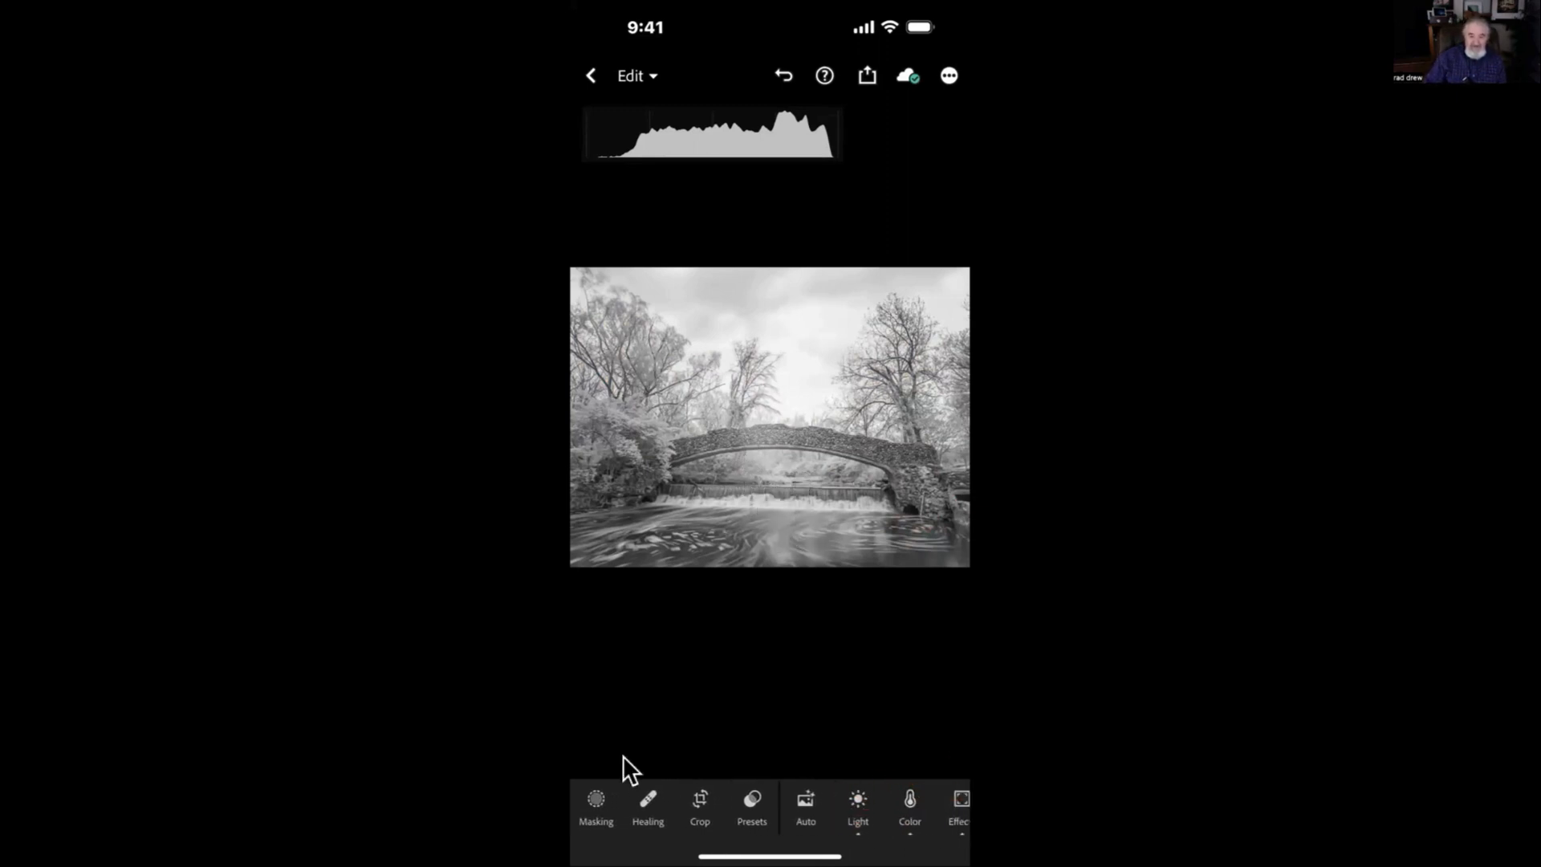
Add a new Radial Gradient mask from the Masking panel
left_click(596, 804)
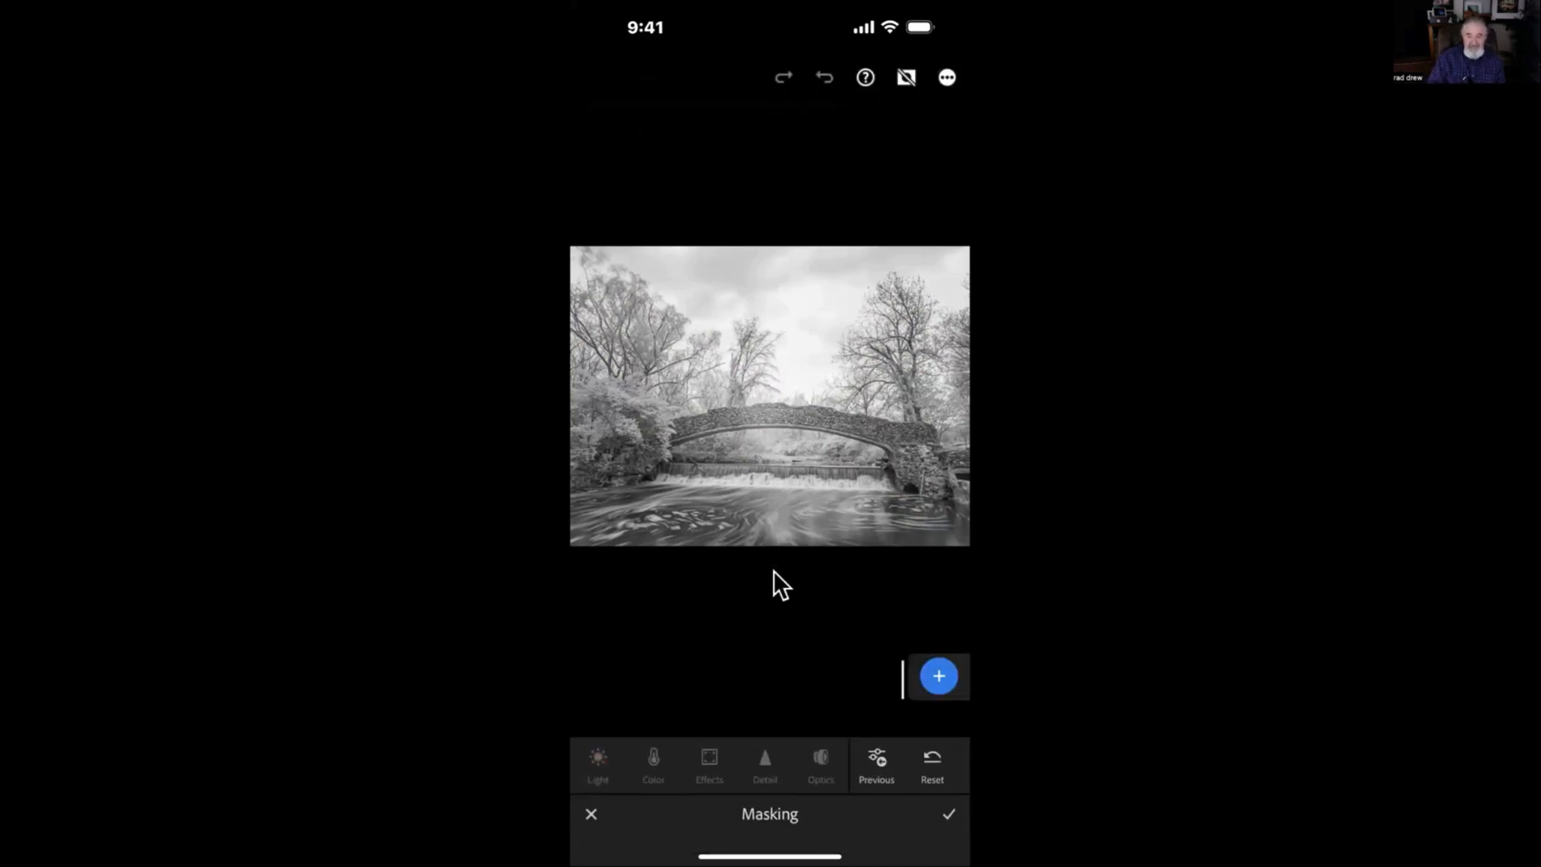
mouse_move(894, 540)
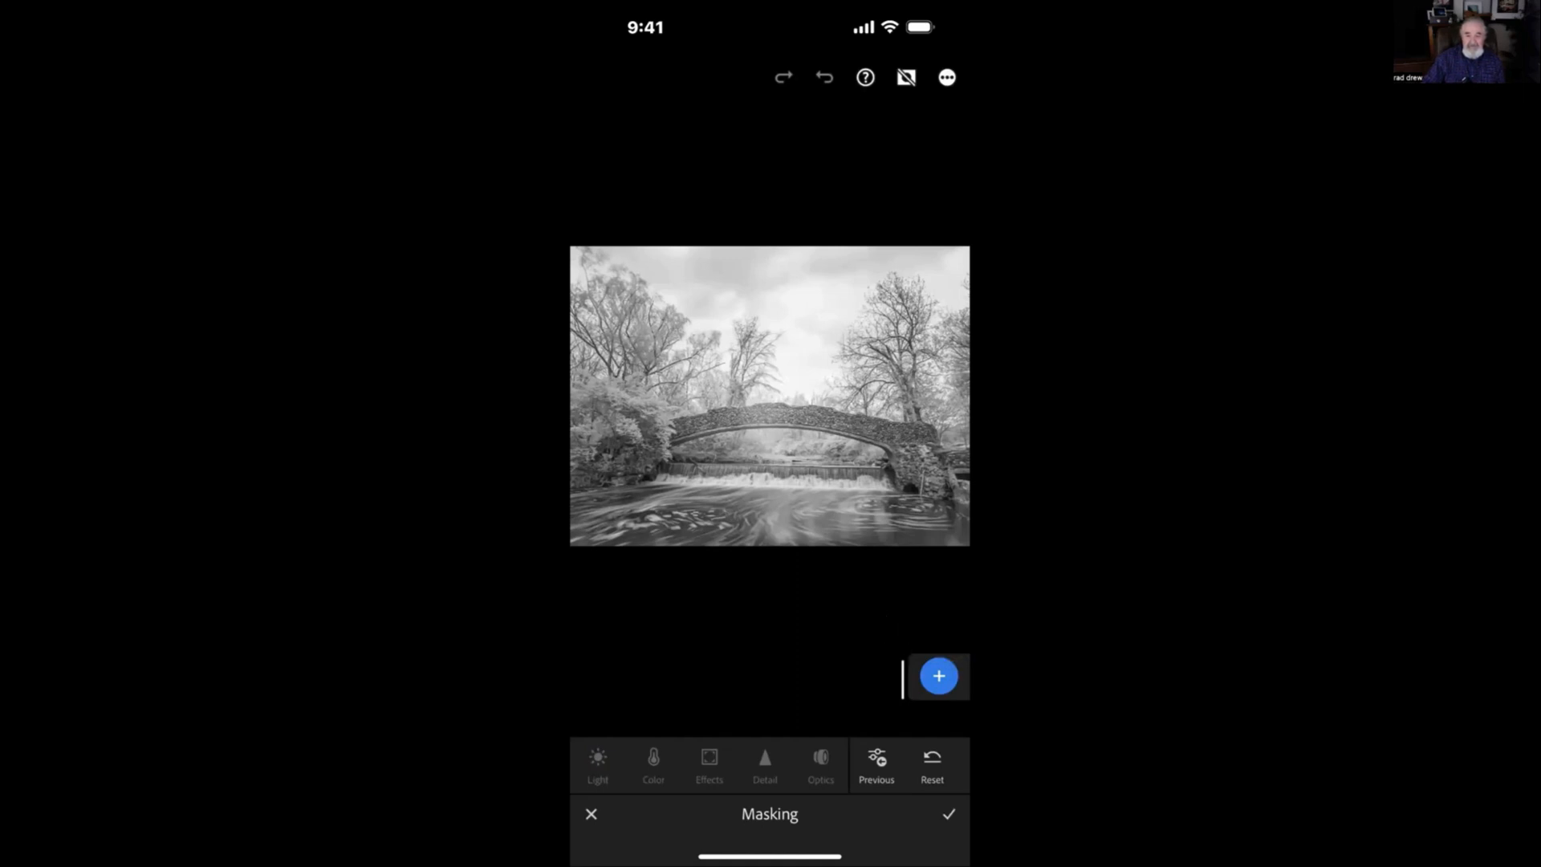
left_click(937, 675)
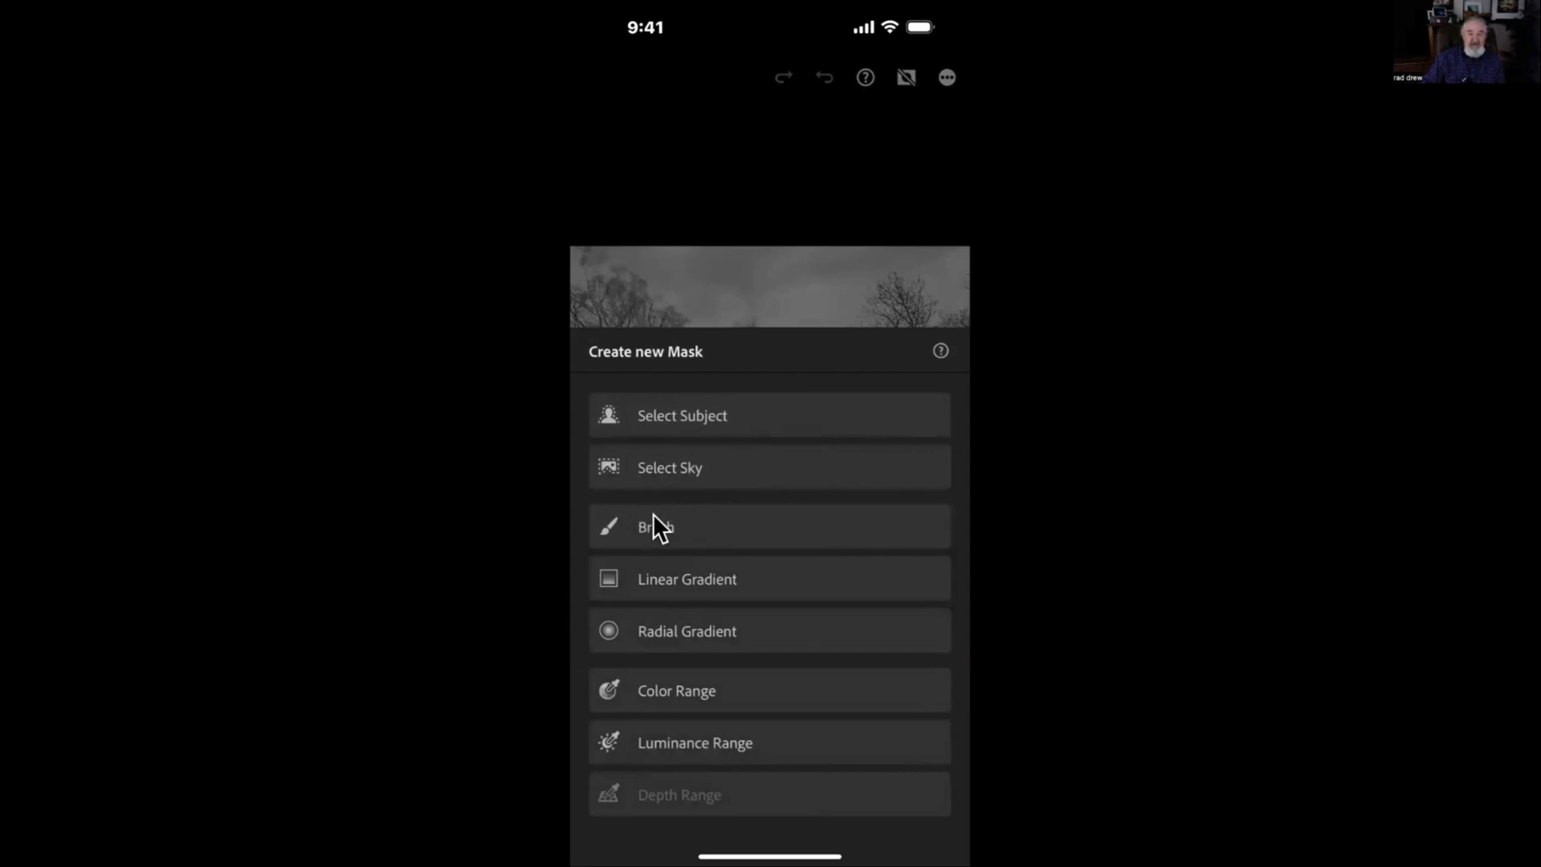
mouse_move(655, 638)
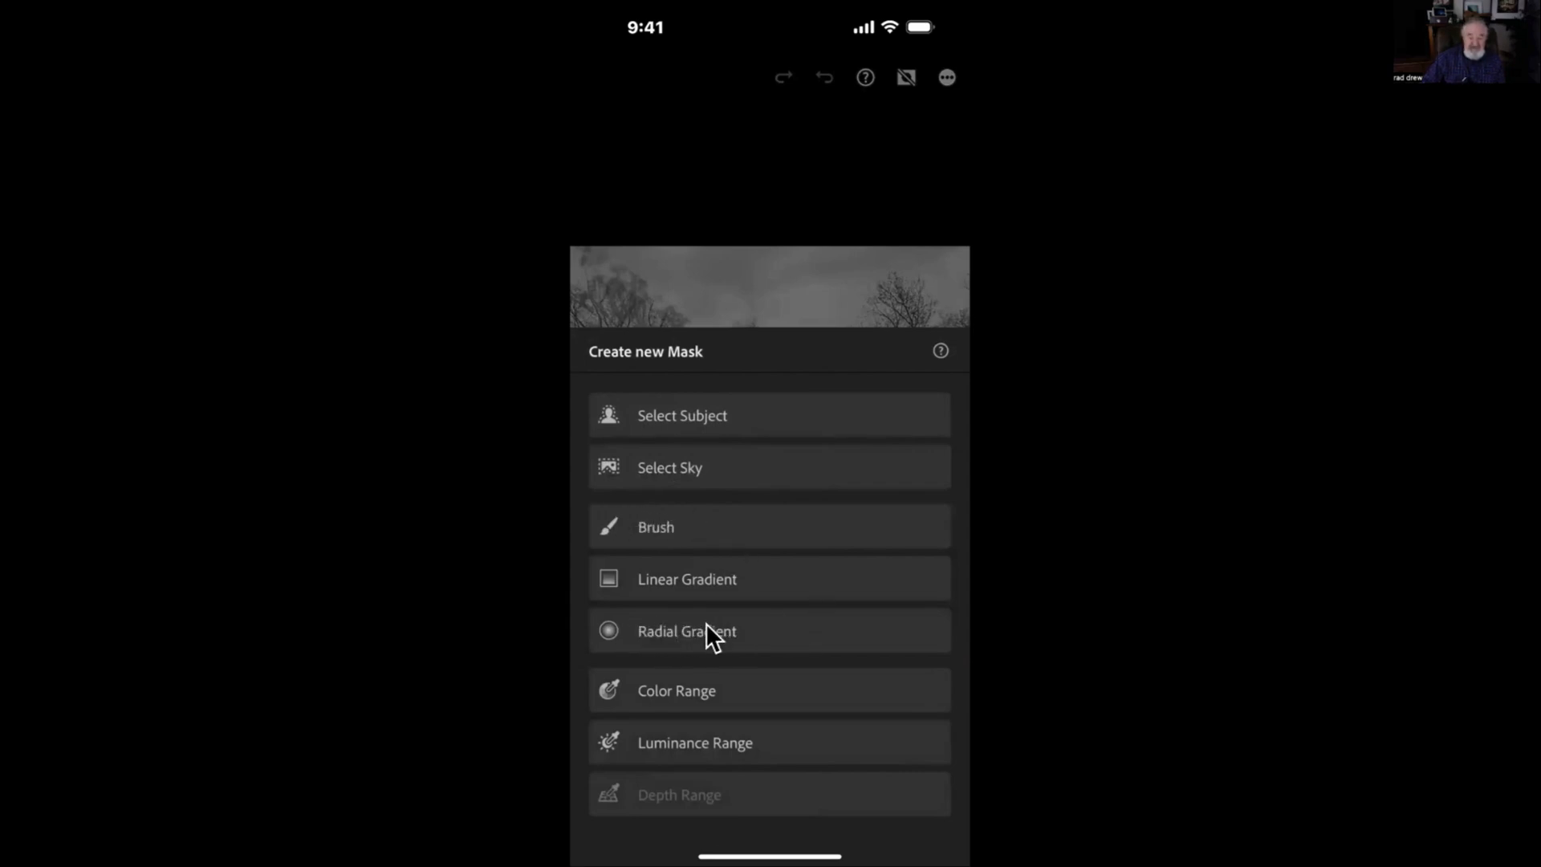
left_click(686, 630)
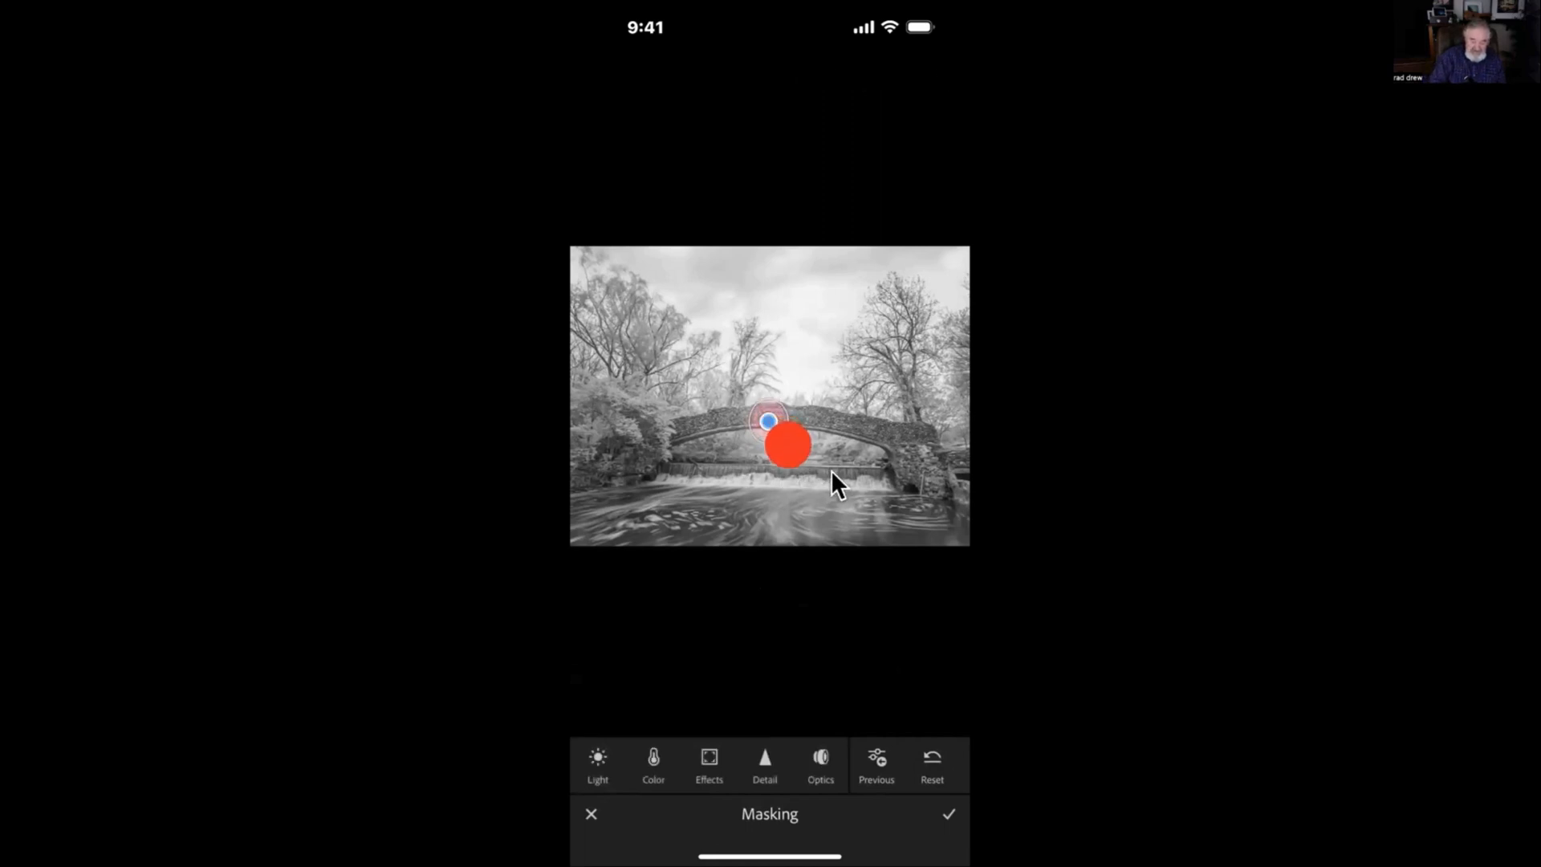
Draw an oval radial mask over the bridge's bright centre and set its feather to 80
left_click_drag(786, 445, 804, 485)
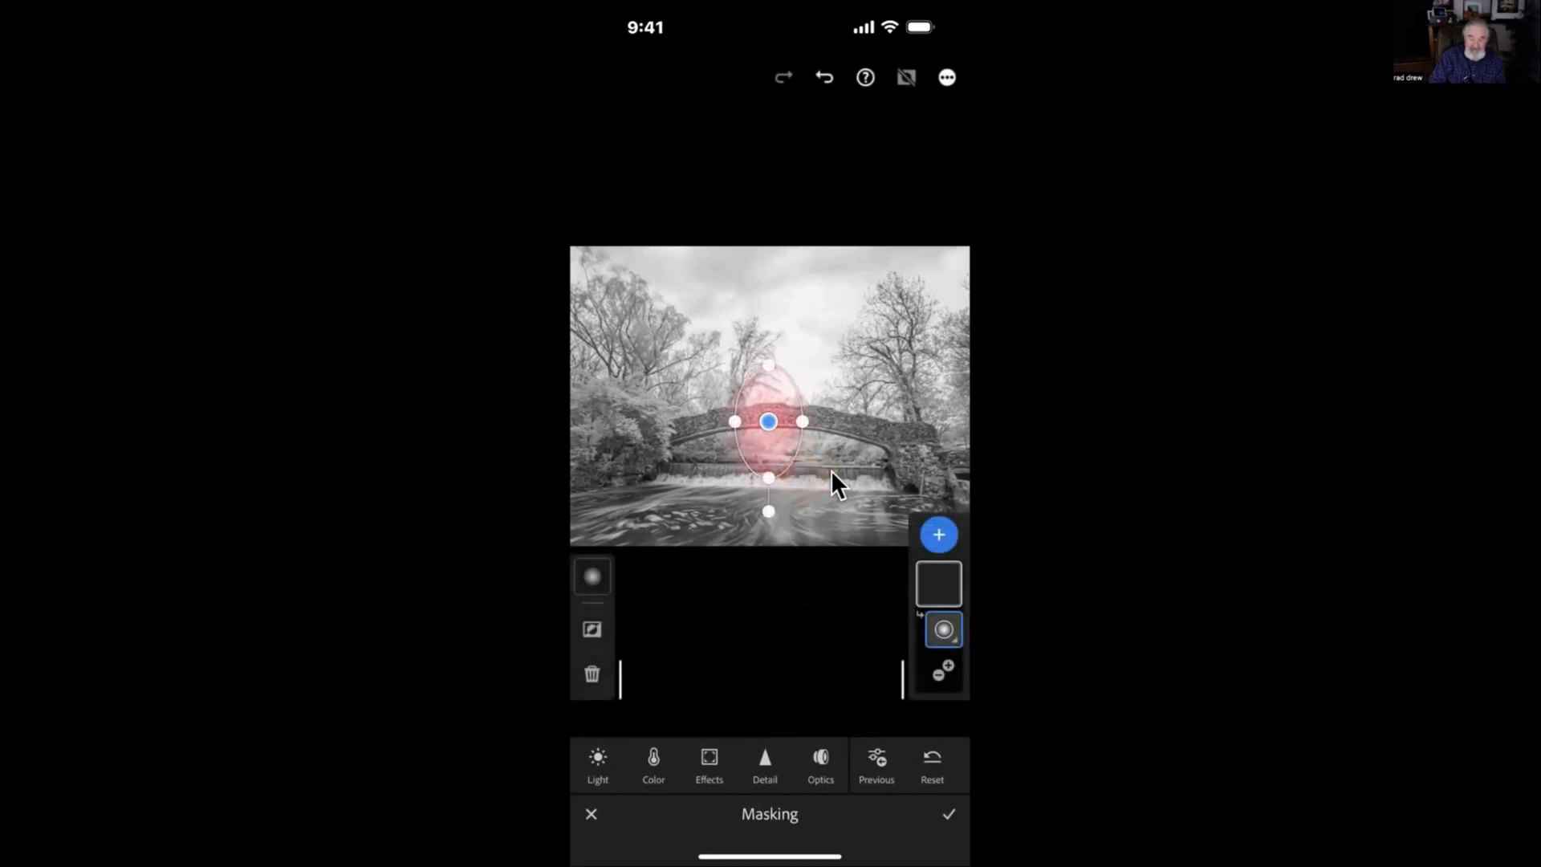
left_click(941, 582)
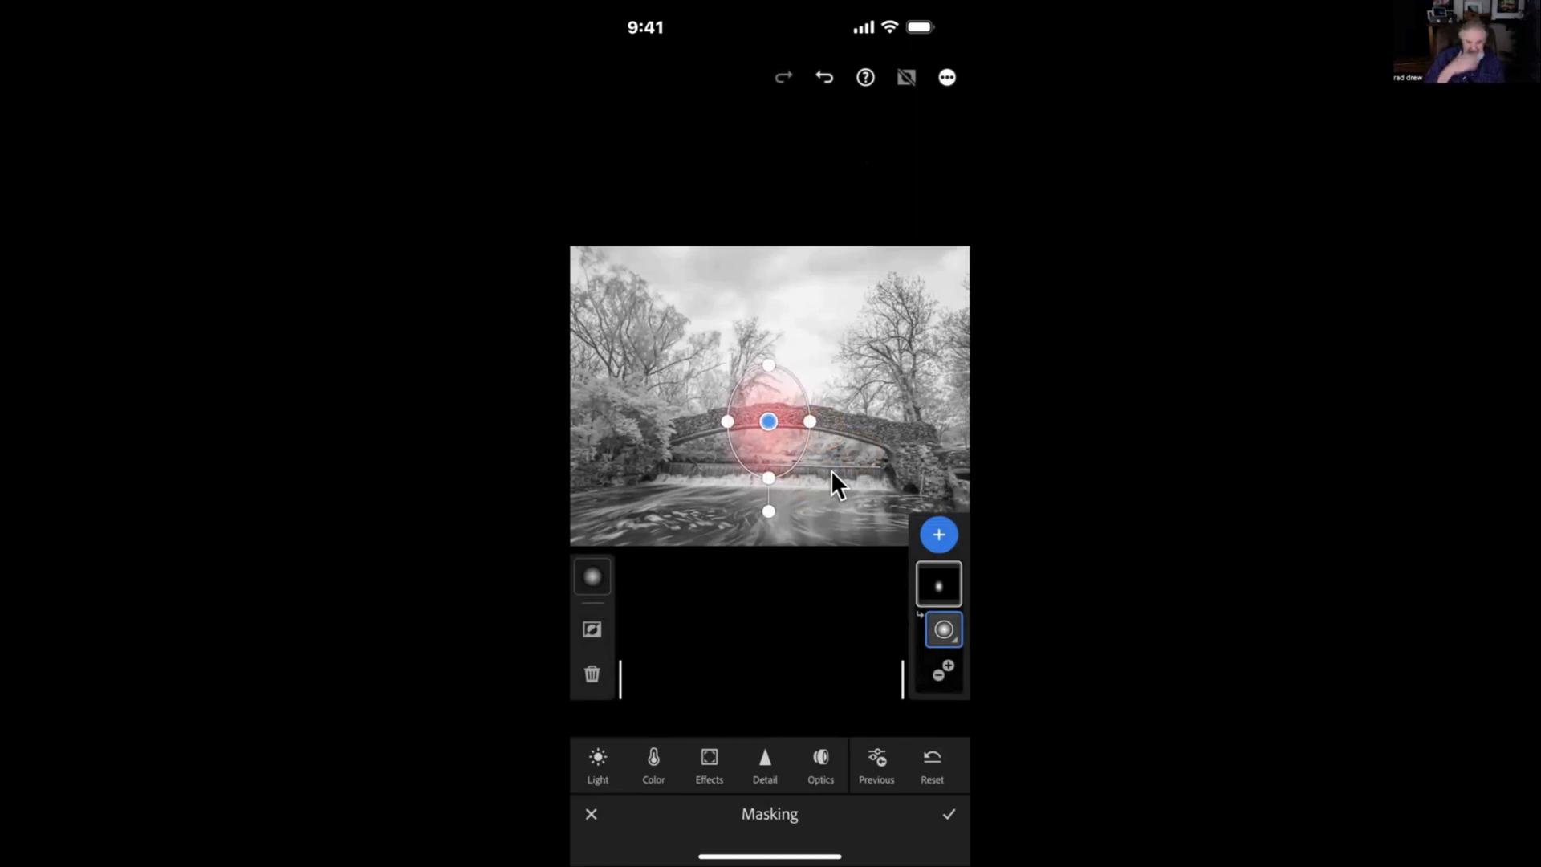
mouse_move(859, 467)
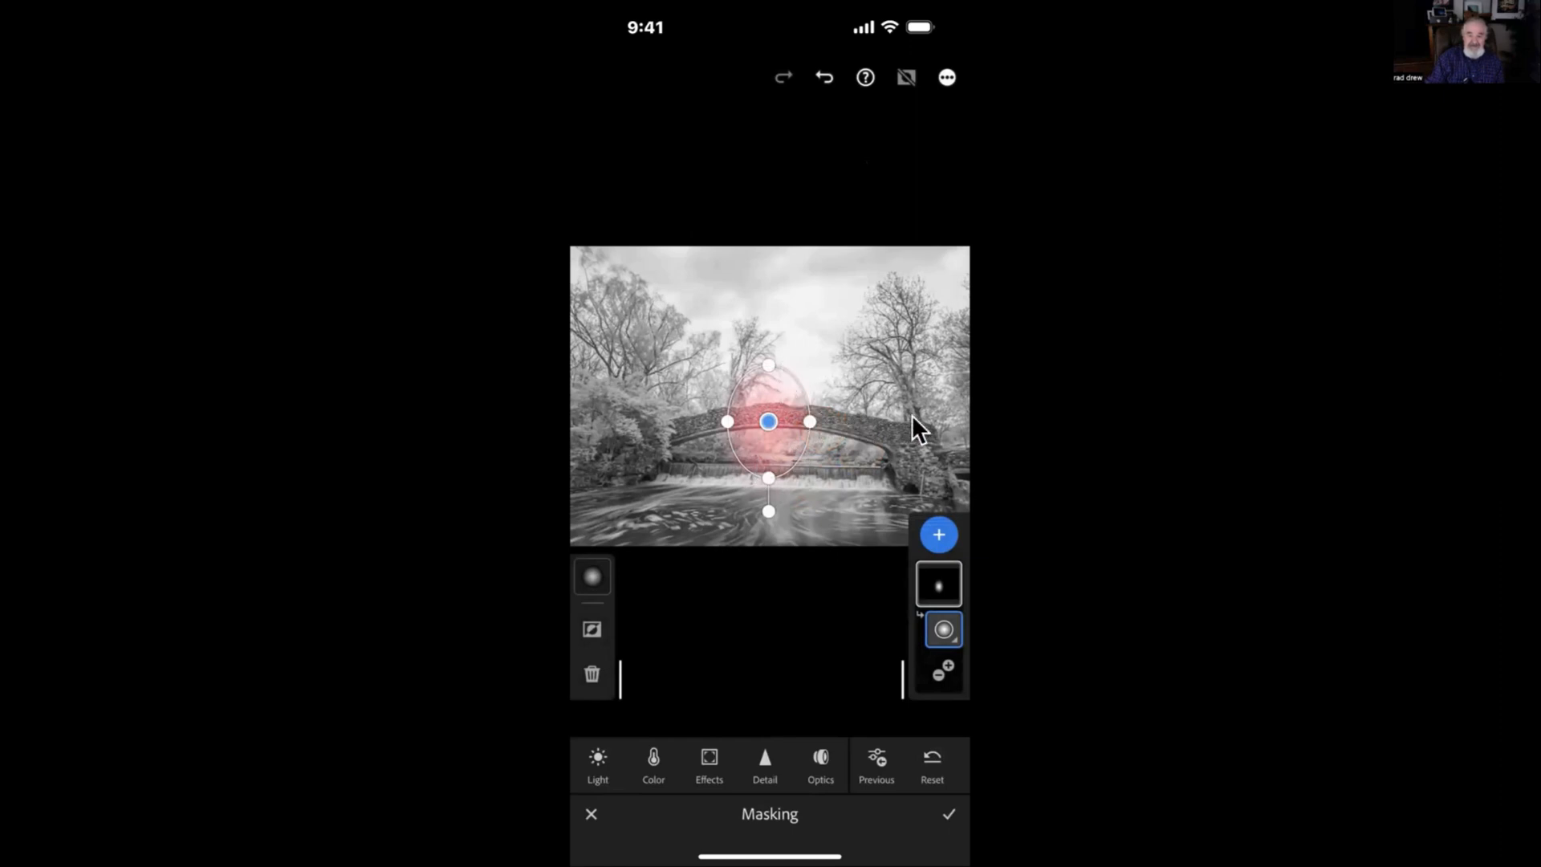
mouse_move(835, 463)
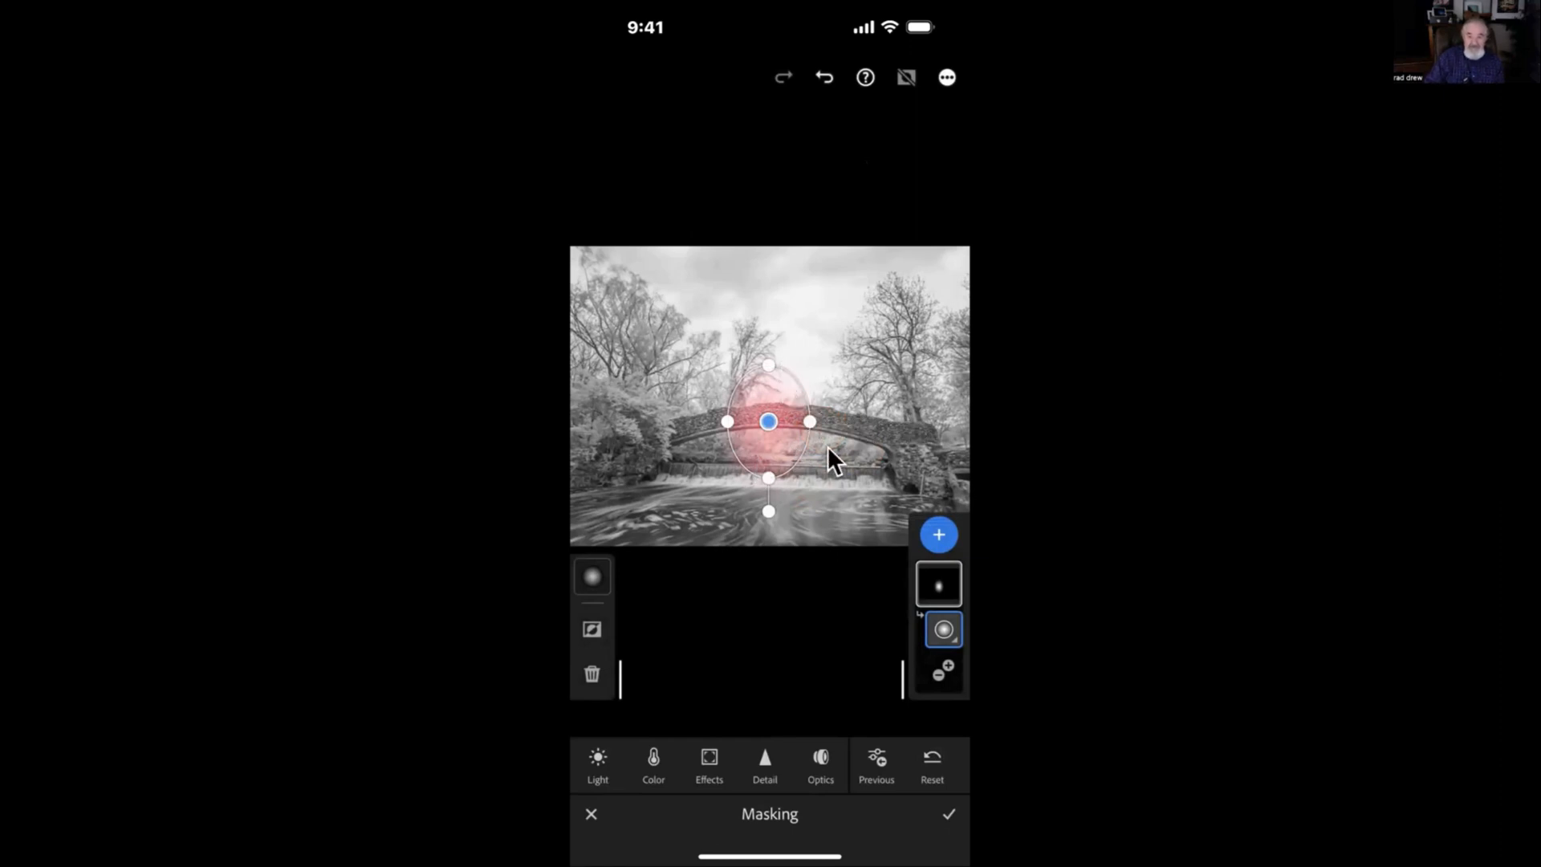
mouse_move(630, 589)
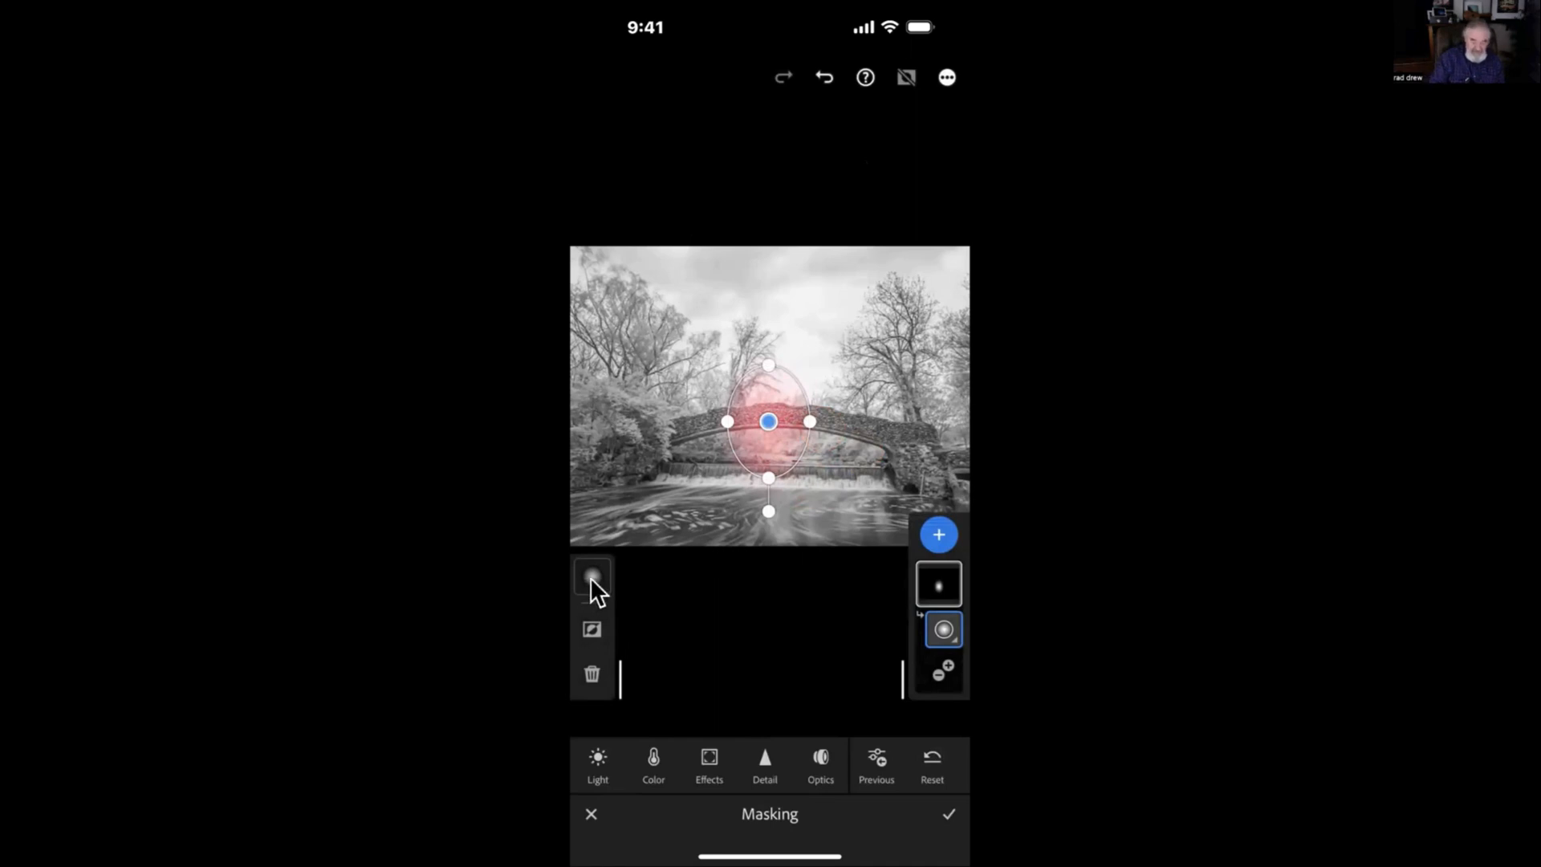
left_click(591, 577)
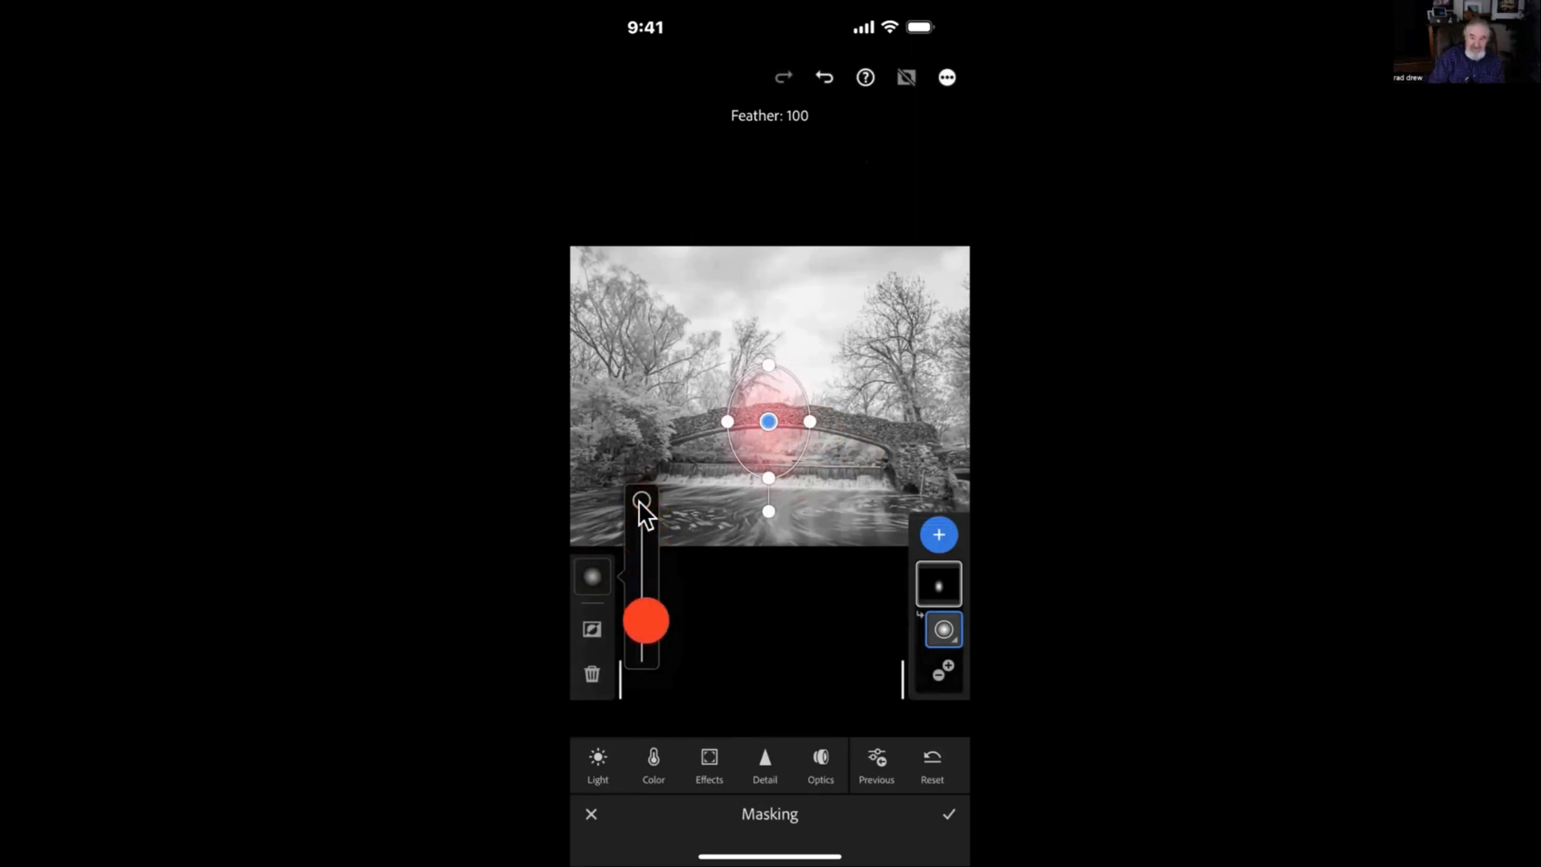
left_click_drag(645, 618, 645, 515)
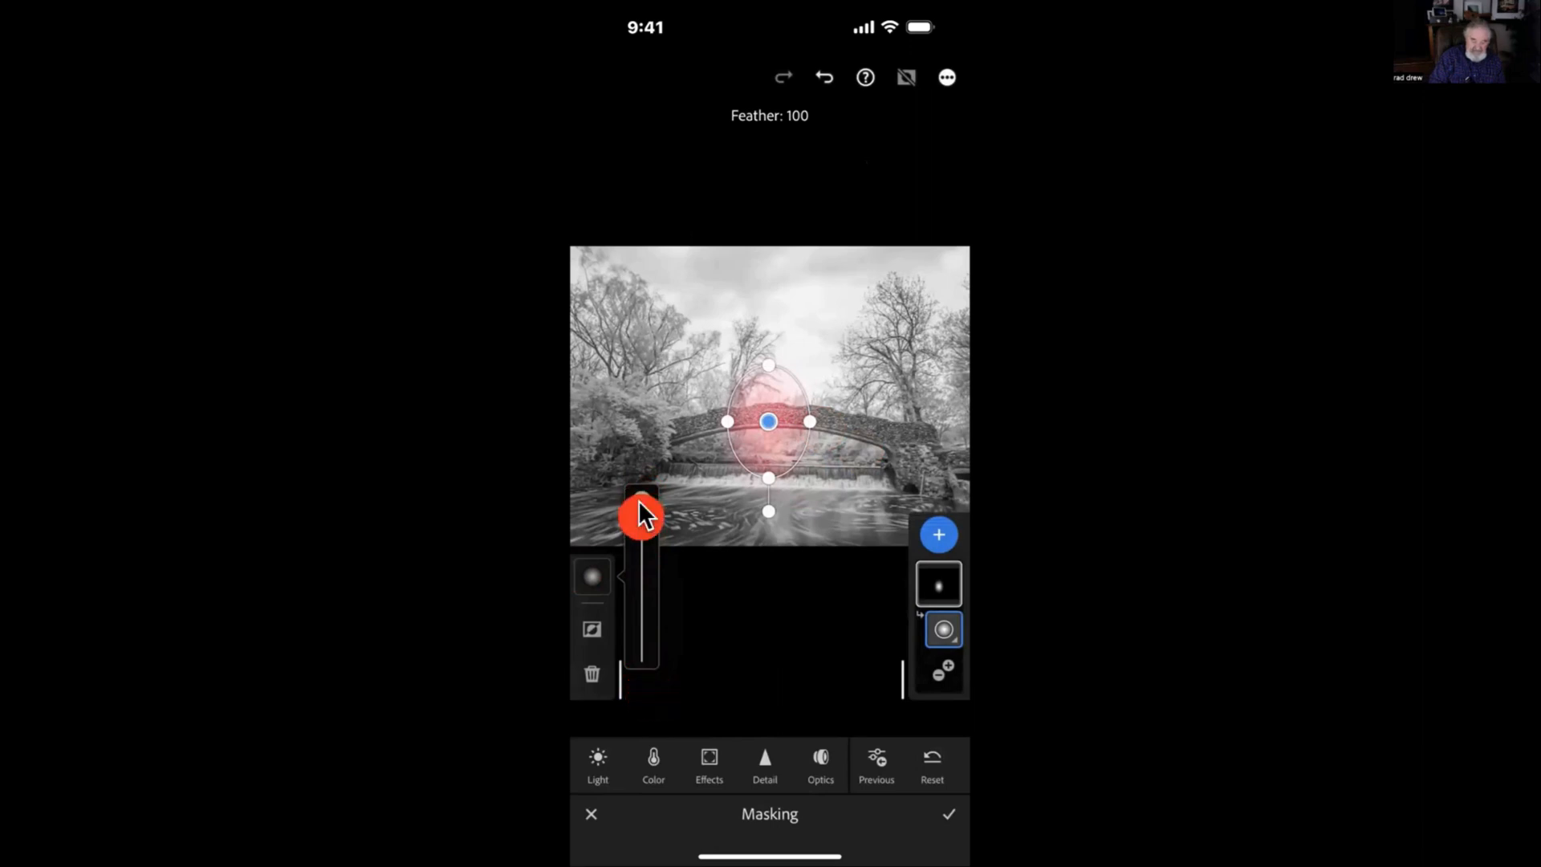
left_click_drag(640, 499, 640, 652)
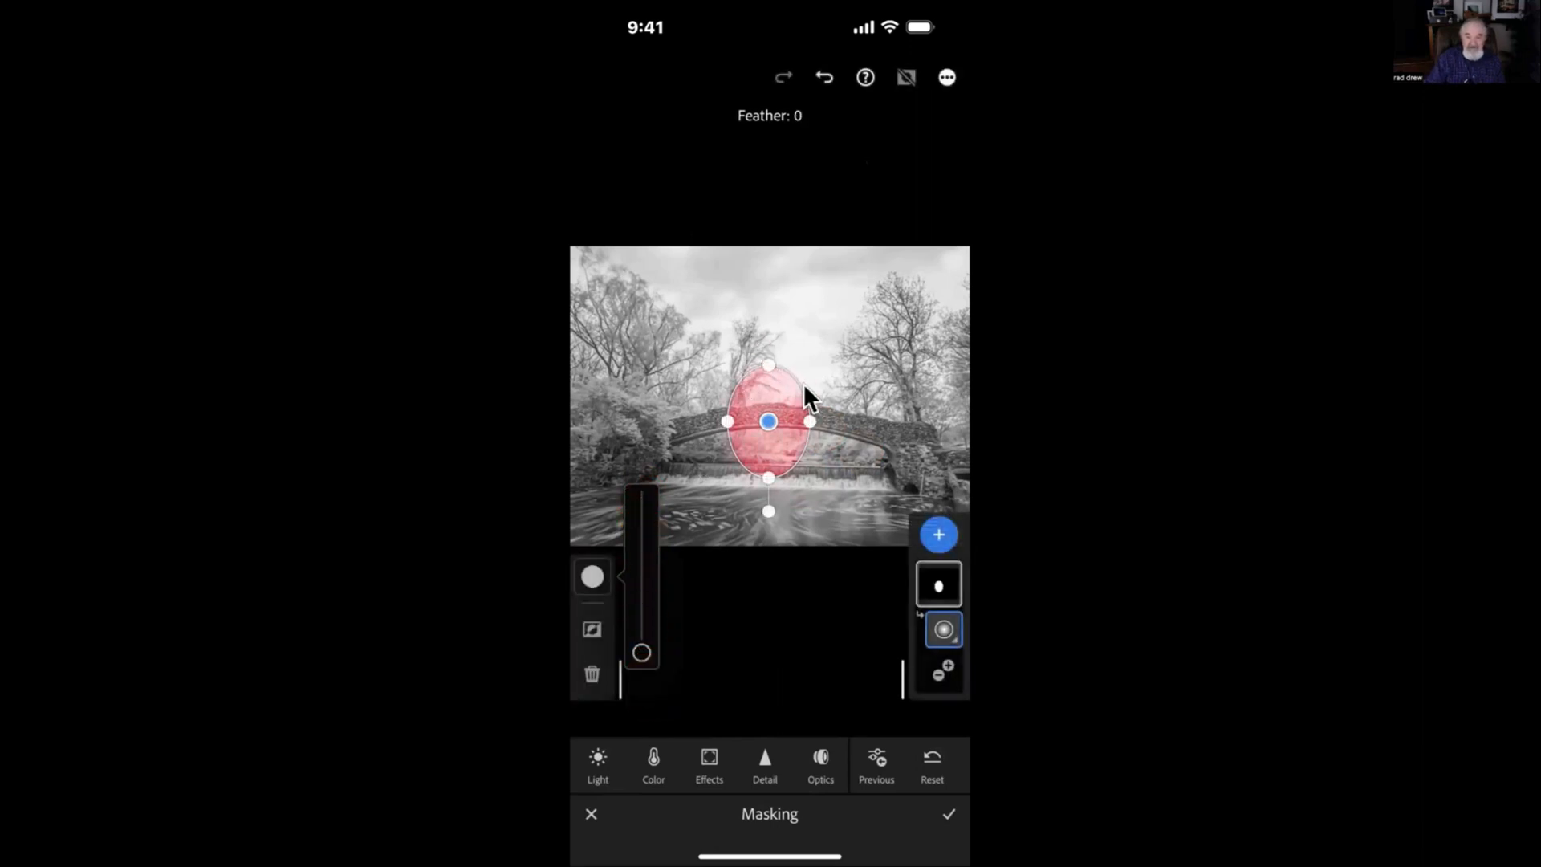
mouse_move(793, 398)
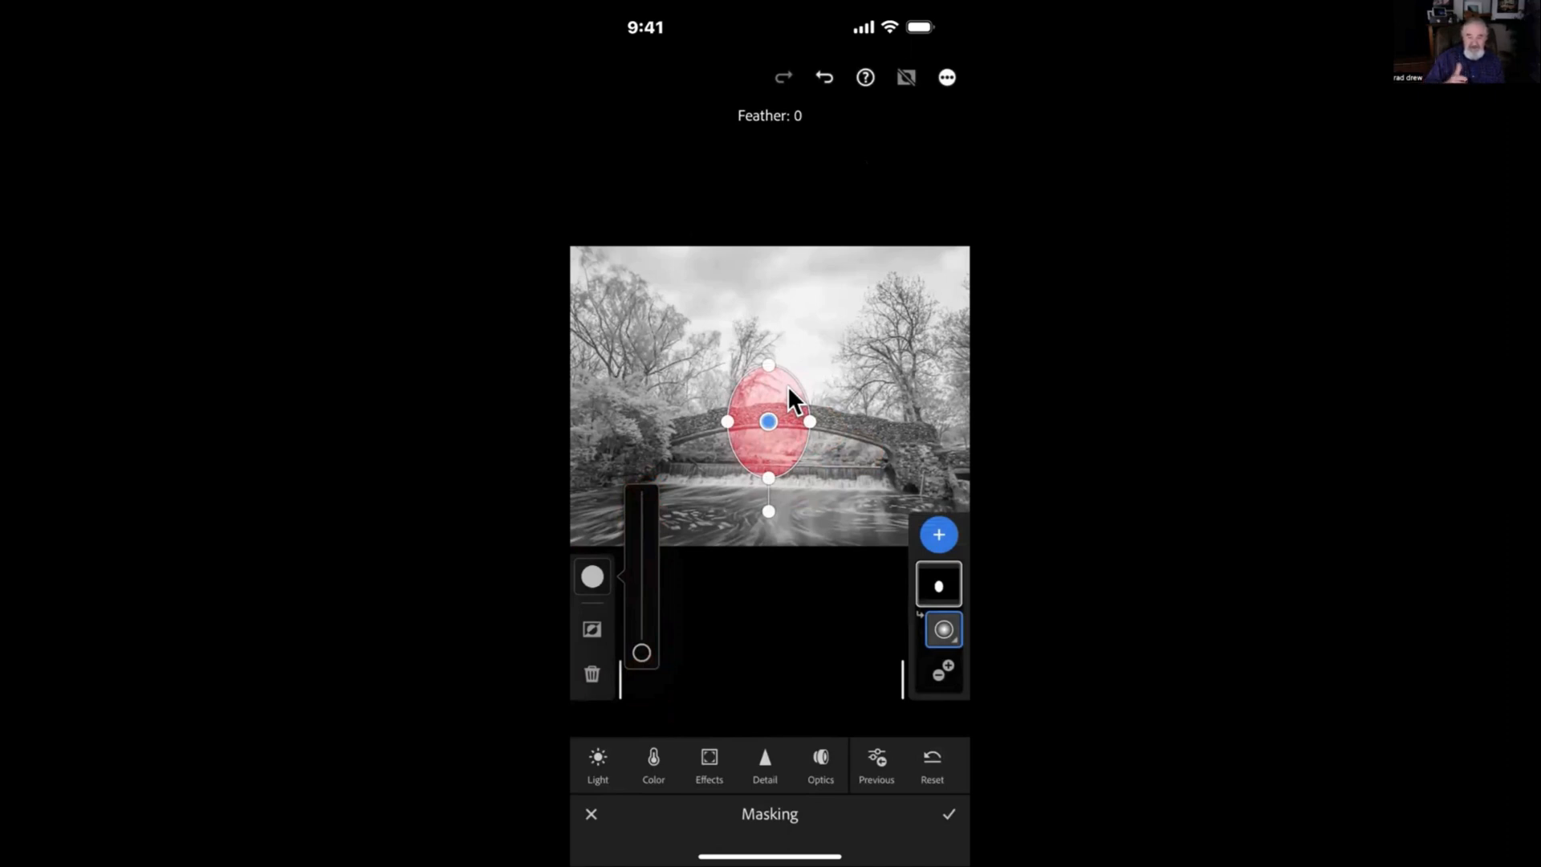
left_click_drag(641, 651, 645, 514)
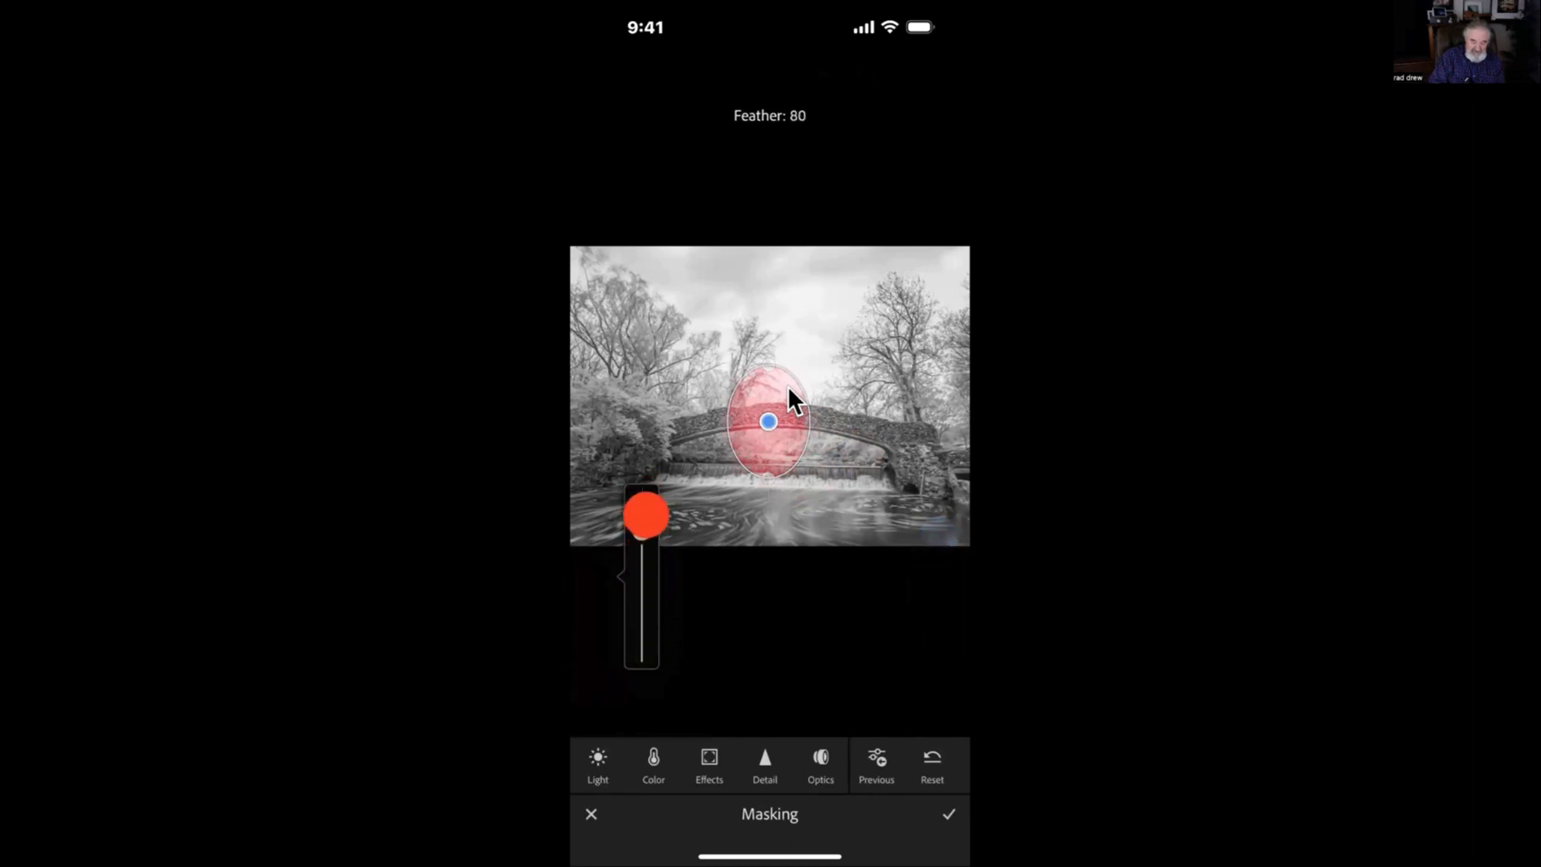
left_click_drag(645, 515, 640, 500)
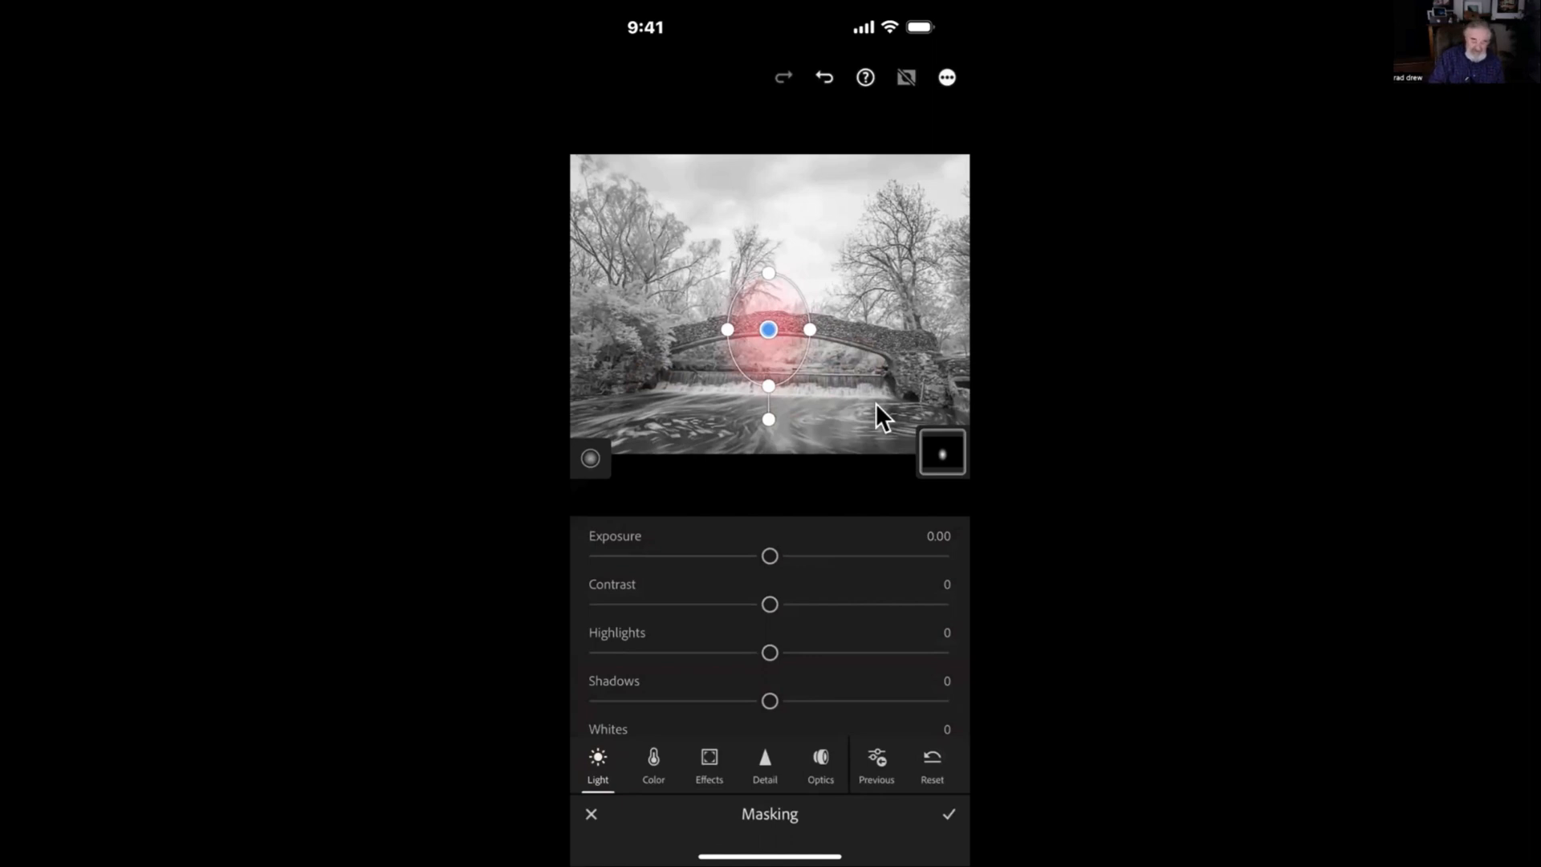
Set the radial mask's Exposure to -0.59 to darken the centre hotspot
left_click_drag(770, 555, 753, 558)
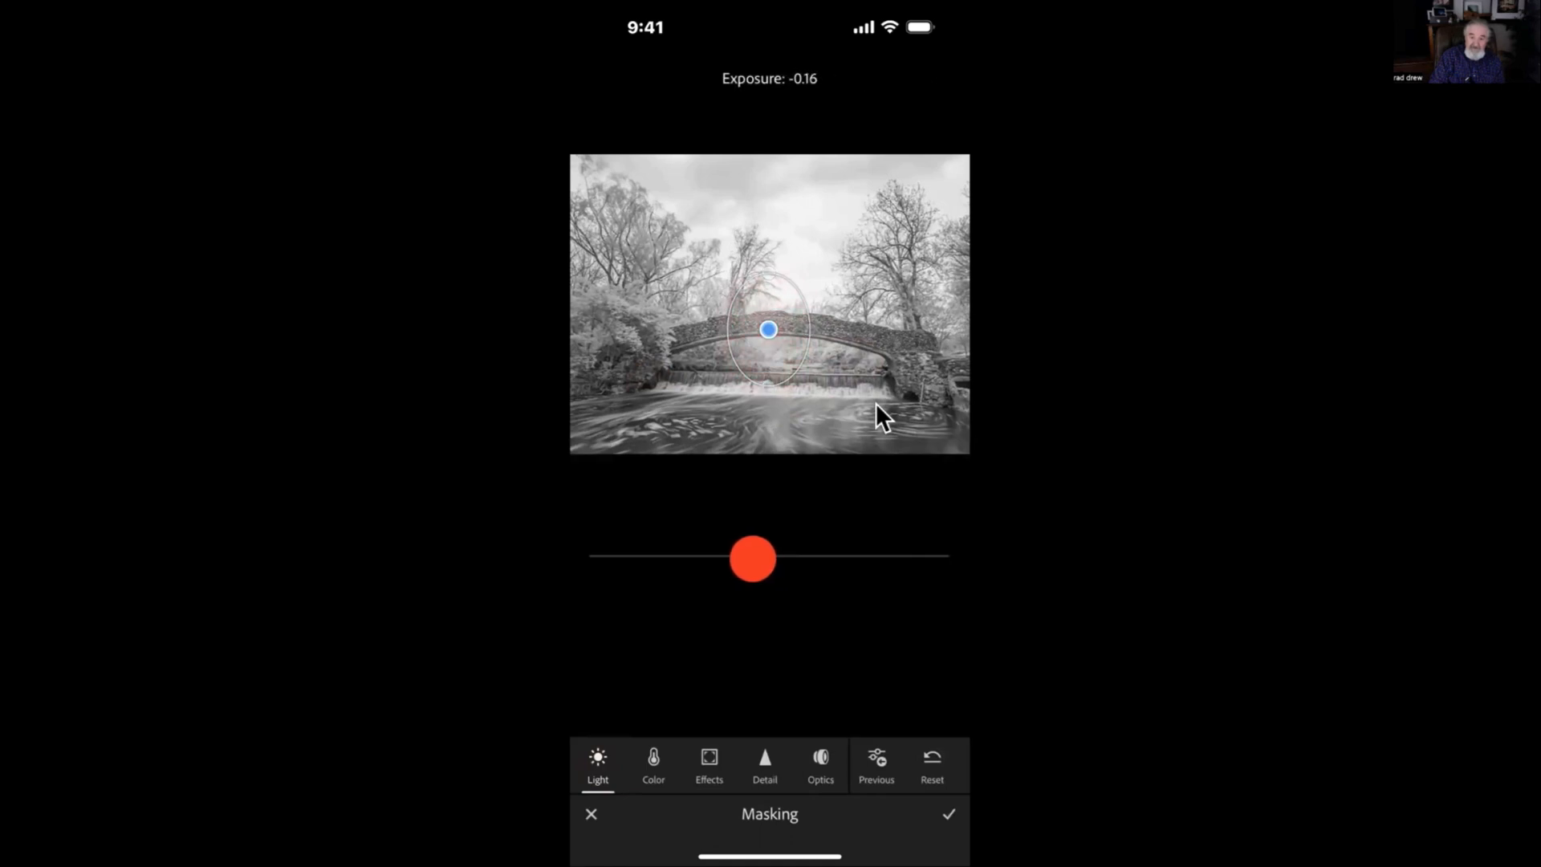
left_click_drag(752, 557, 744, 557)
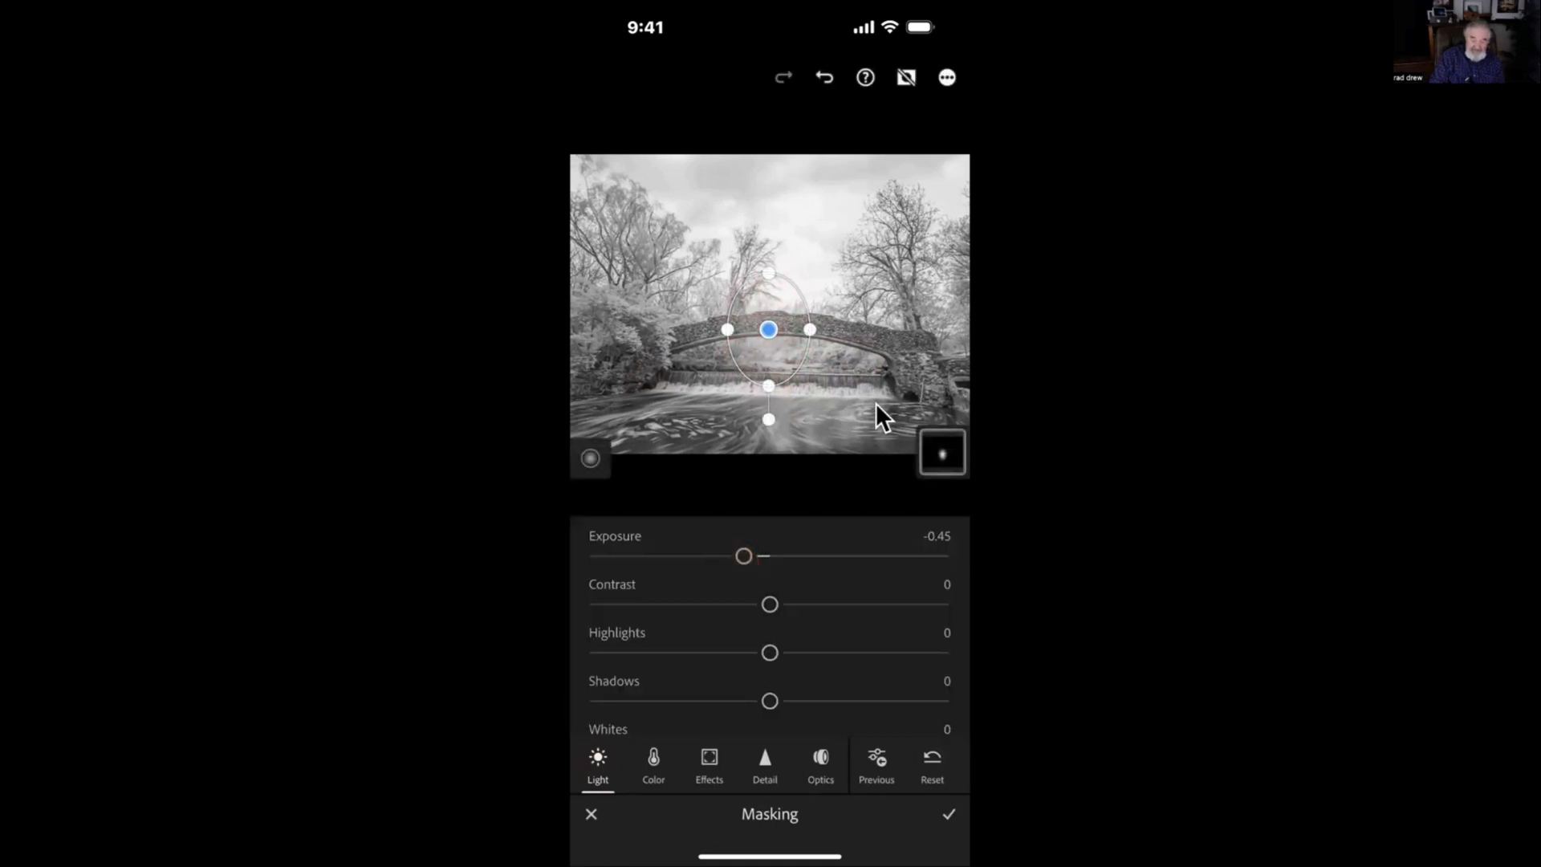
left_click_drag(744, 555, 632, 556)
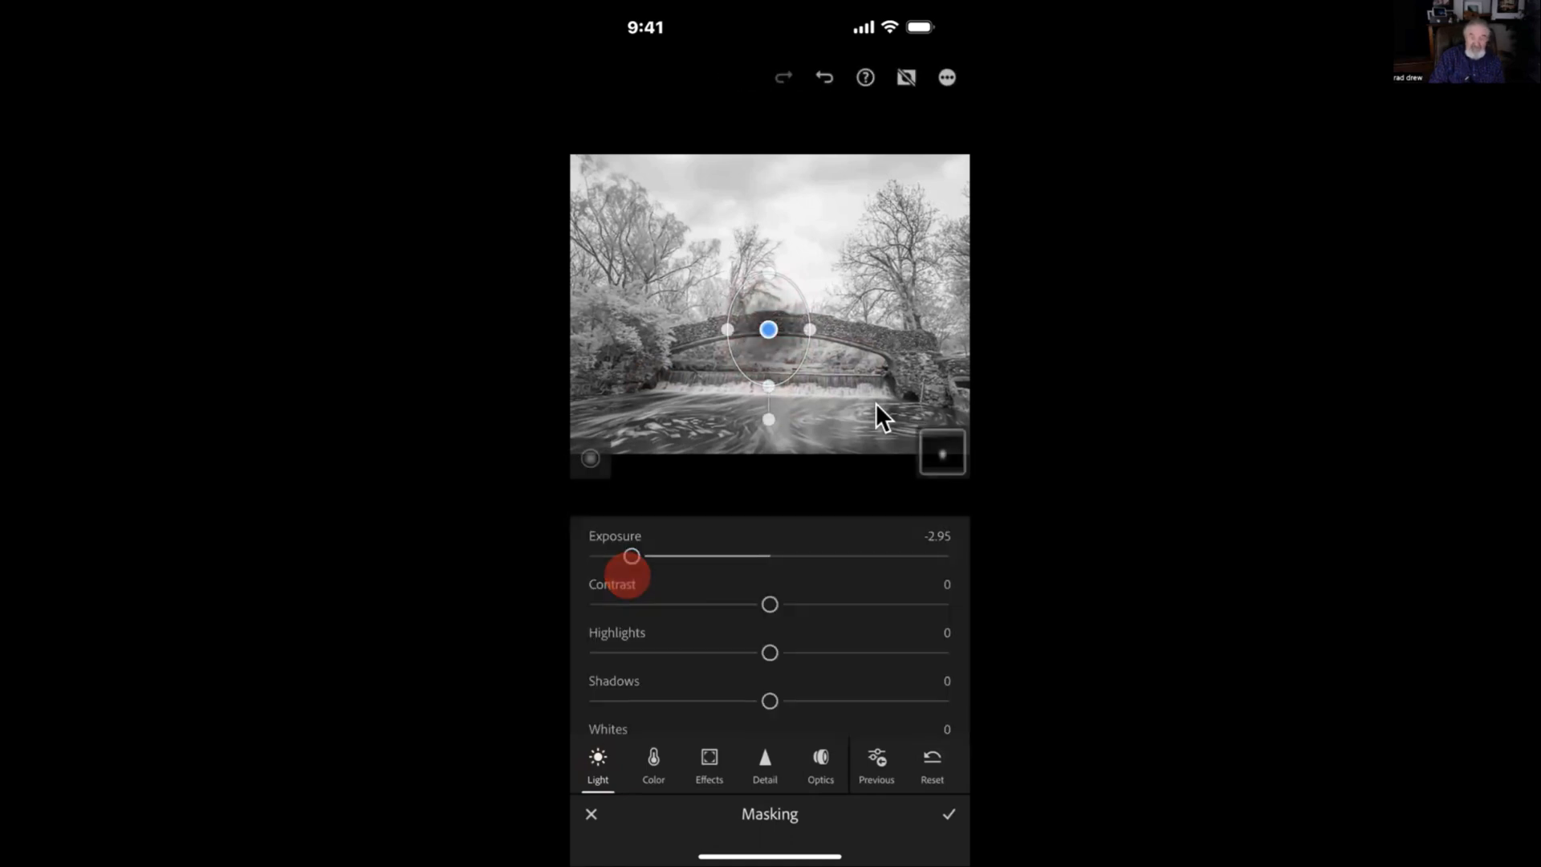
left_click_drag(631, 556, 689, 556)
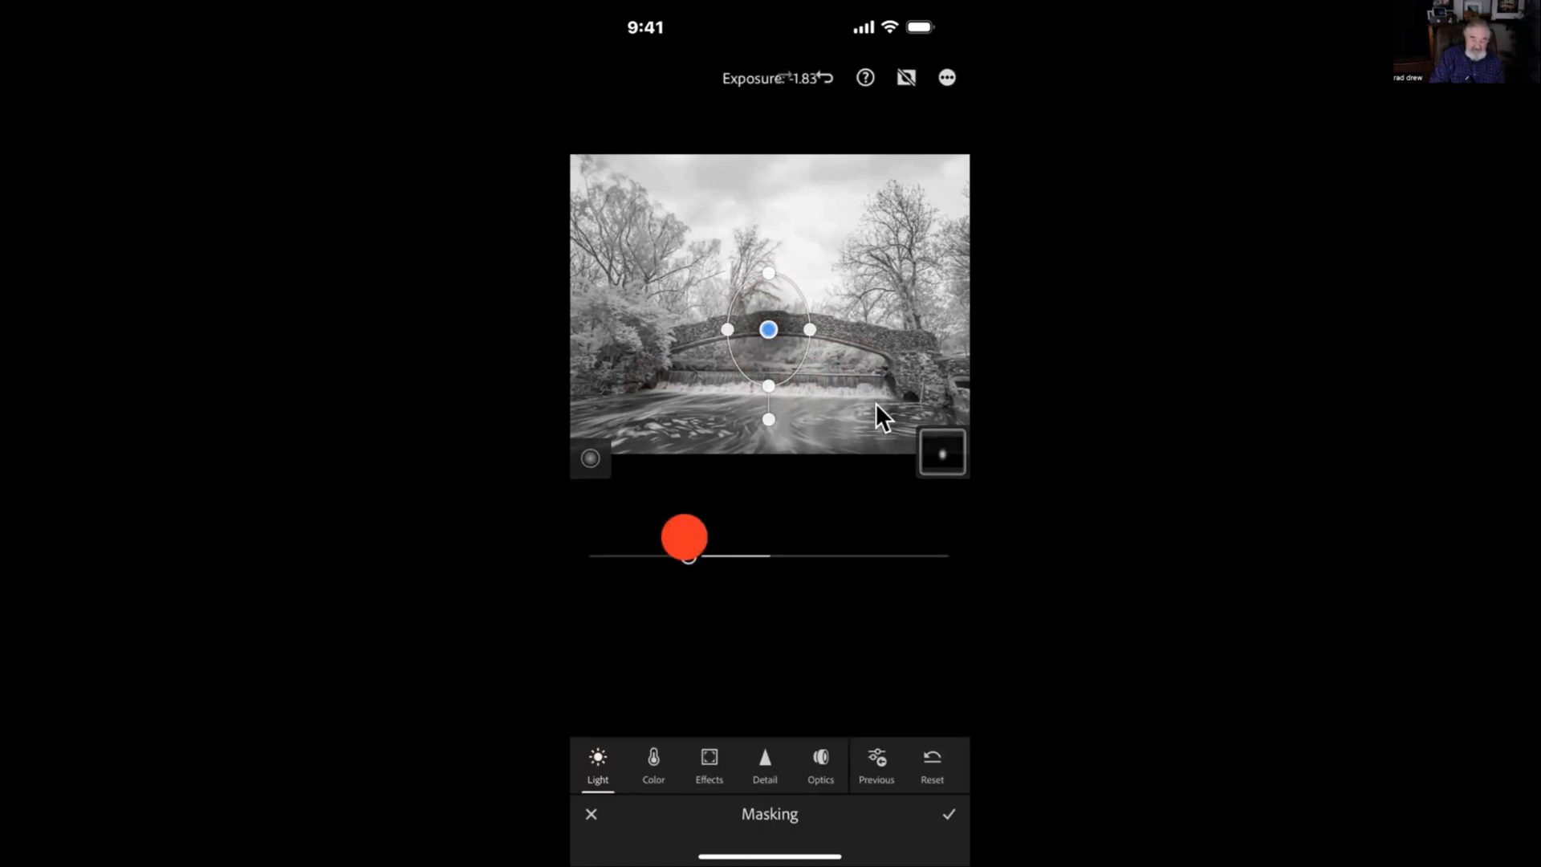
left_click_drag(685, 537, 774, 537)
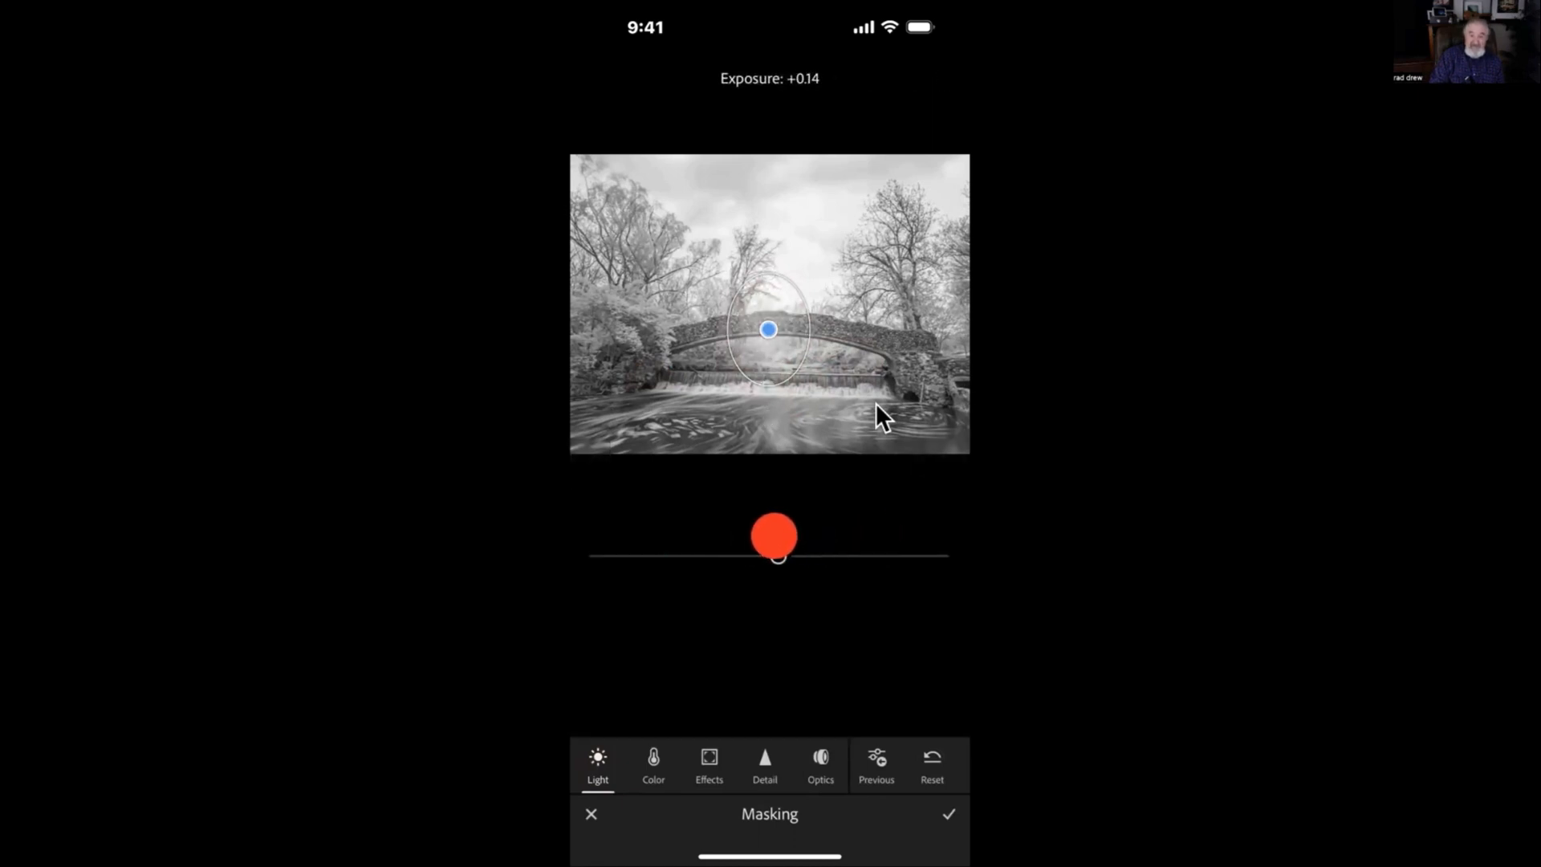
left_click_drag(777, 556, 748, 556)
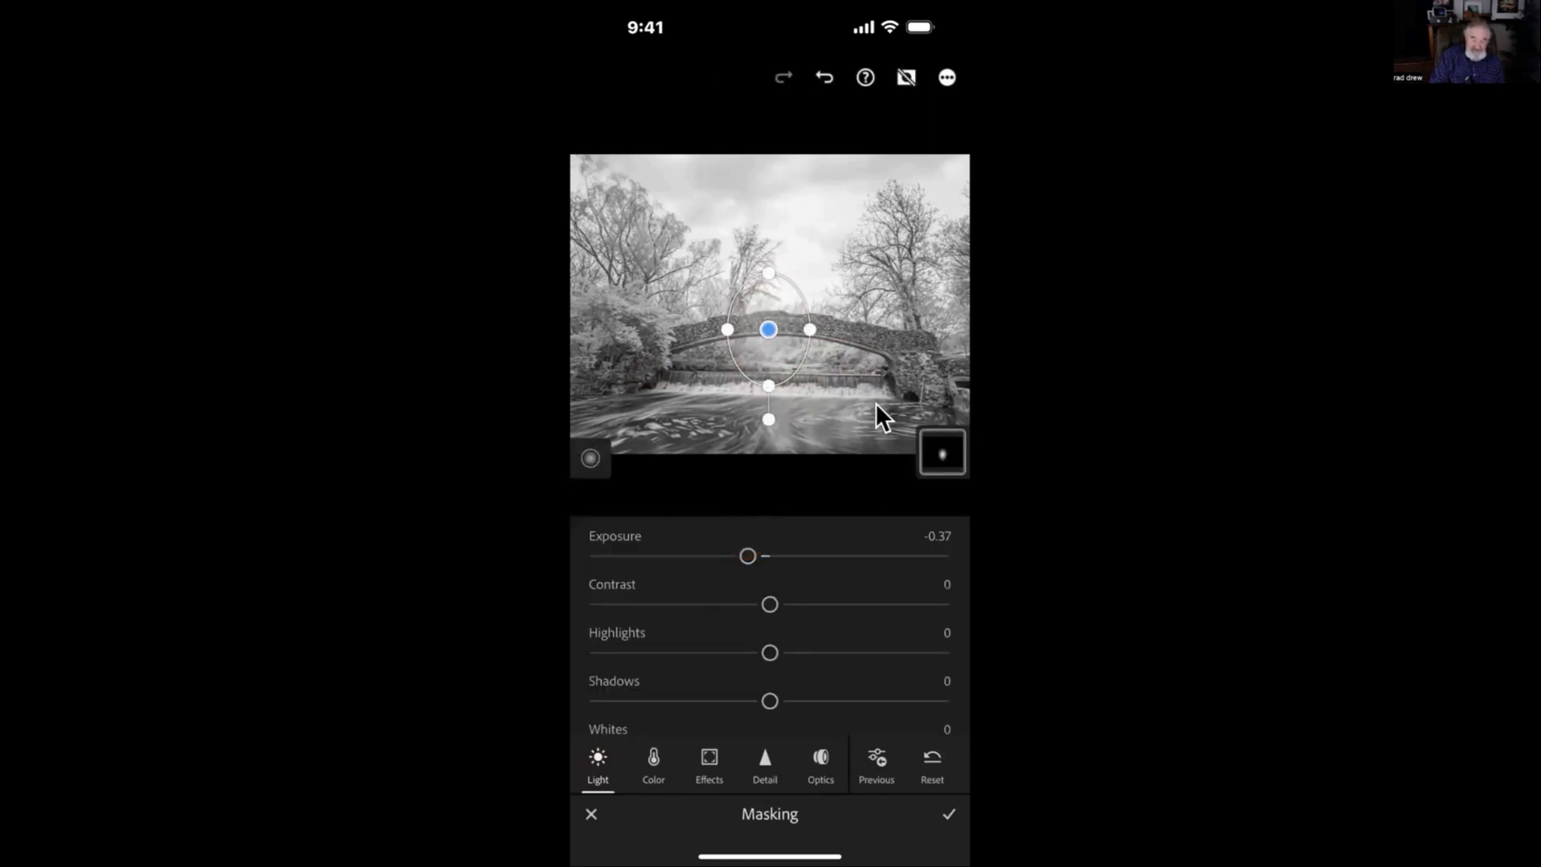
left_click_drag(747, 556, 736, 555)
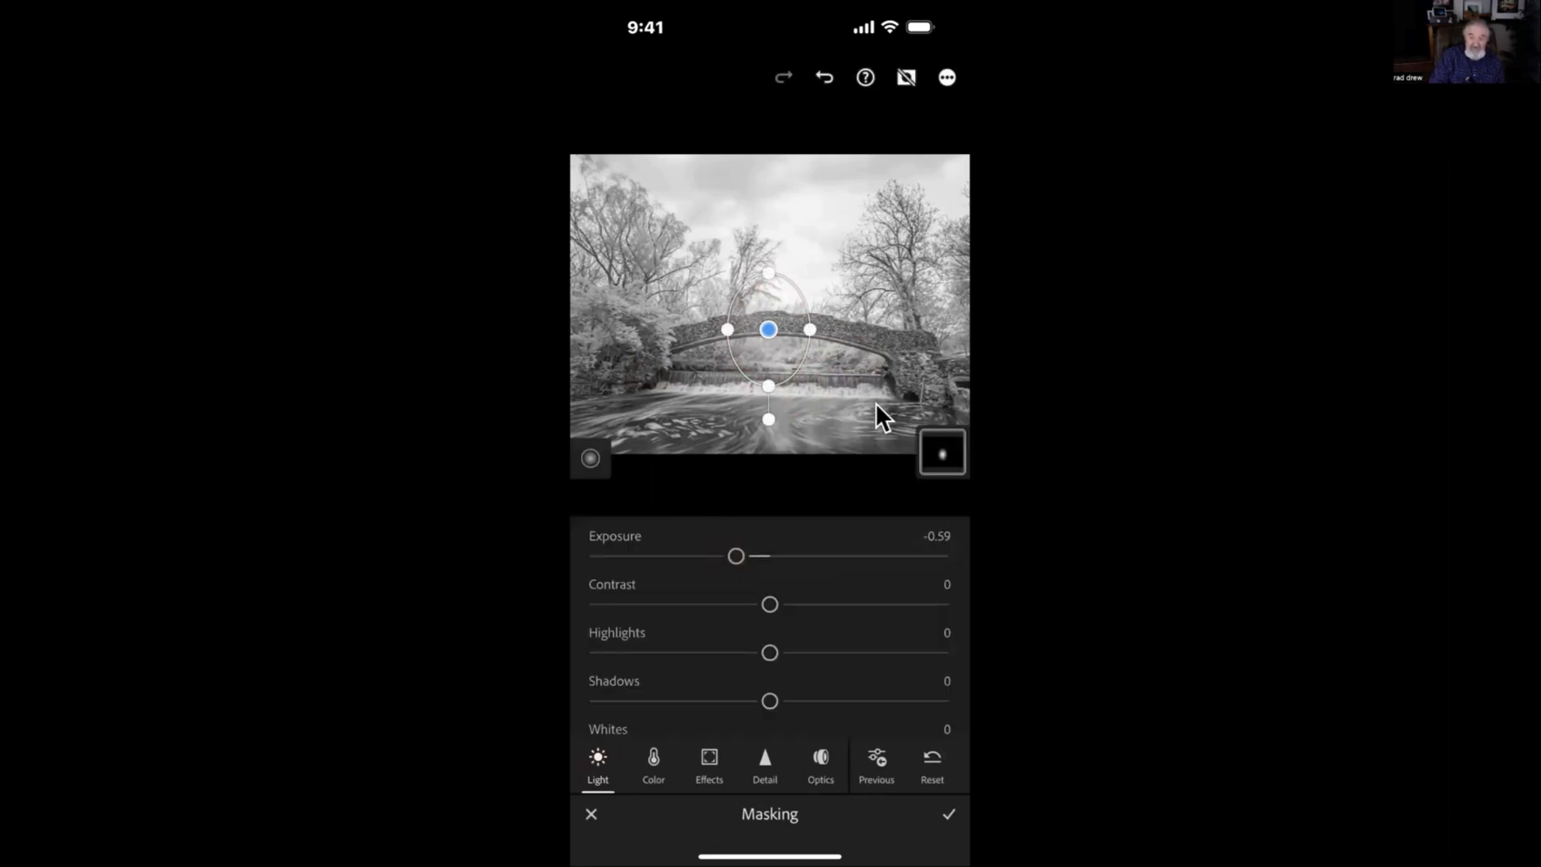
left_click(946, 814)
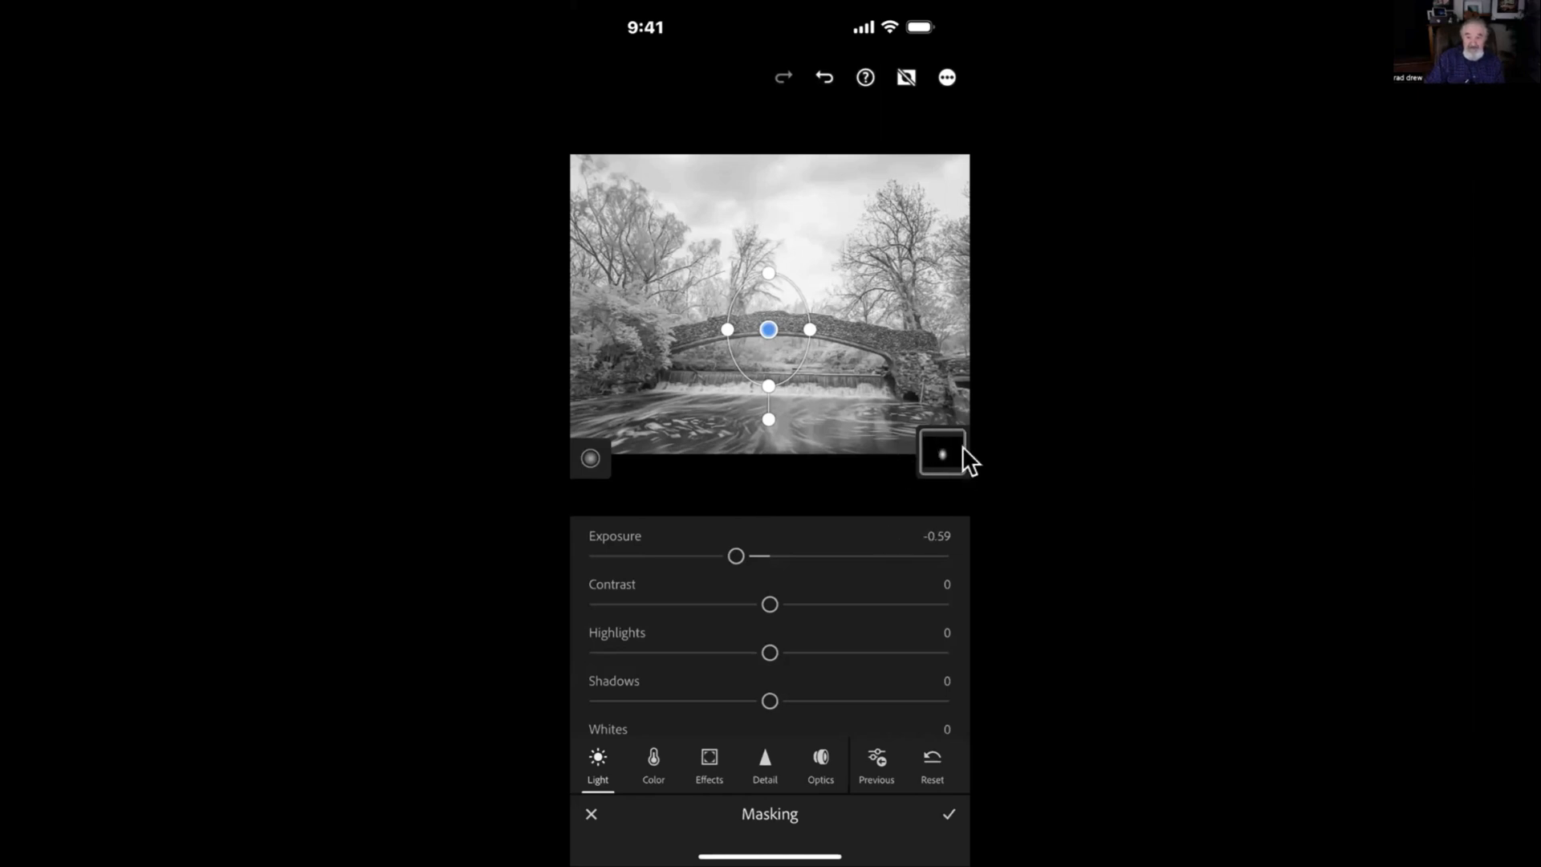
left_click(941, 452)
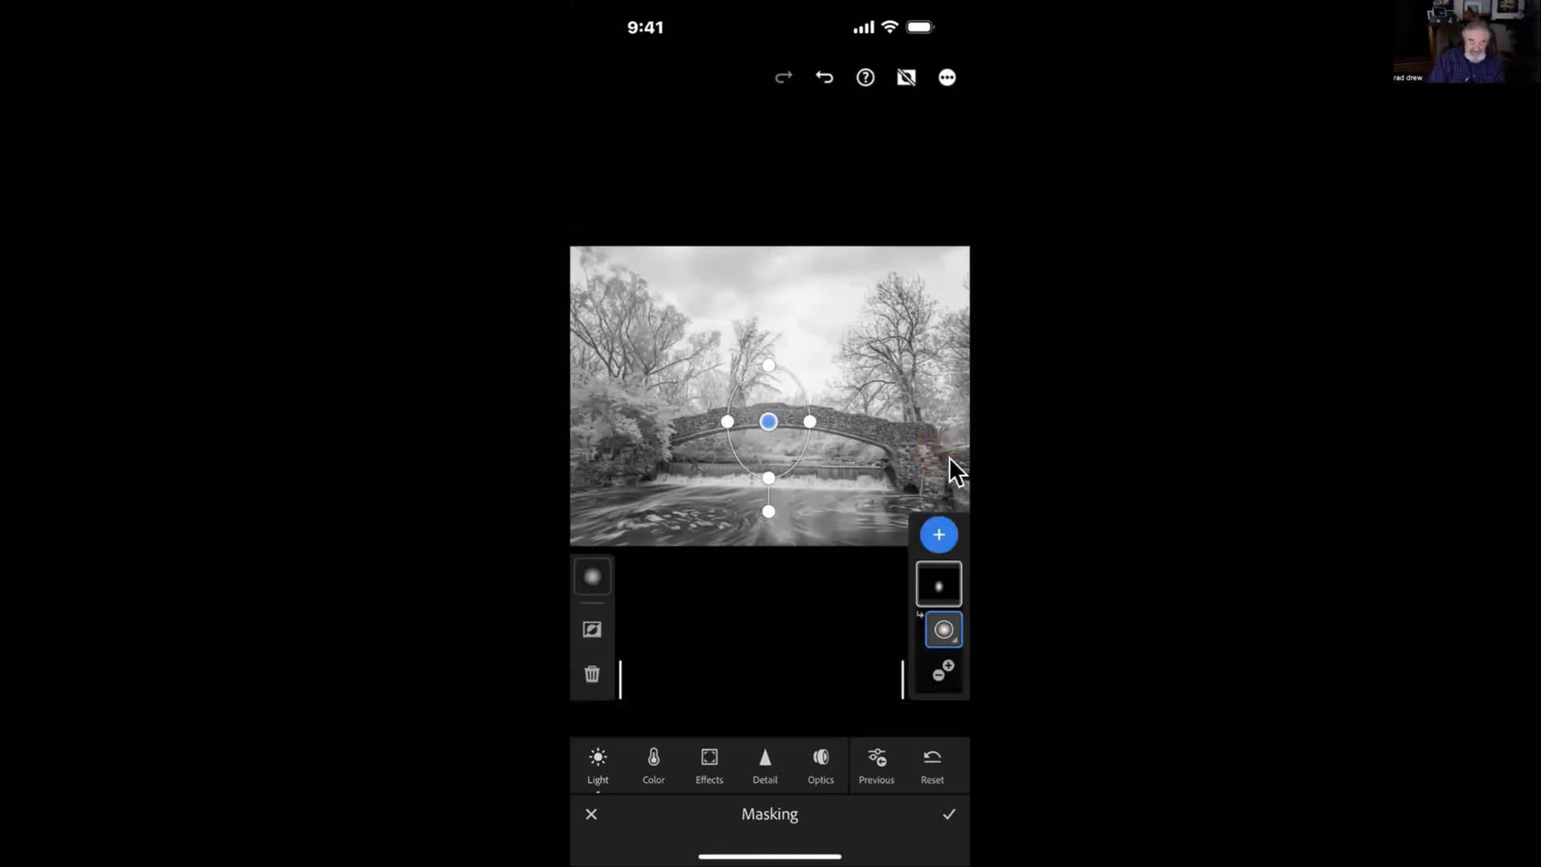
left_click(938, 584)
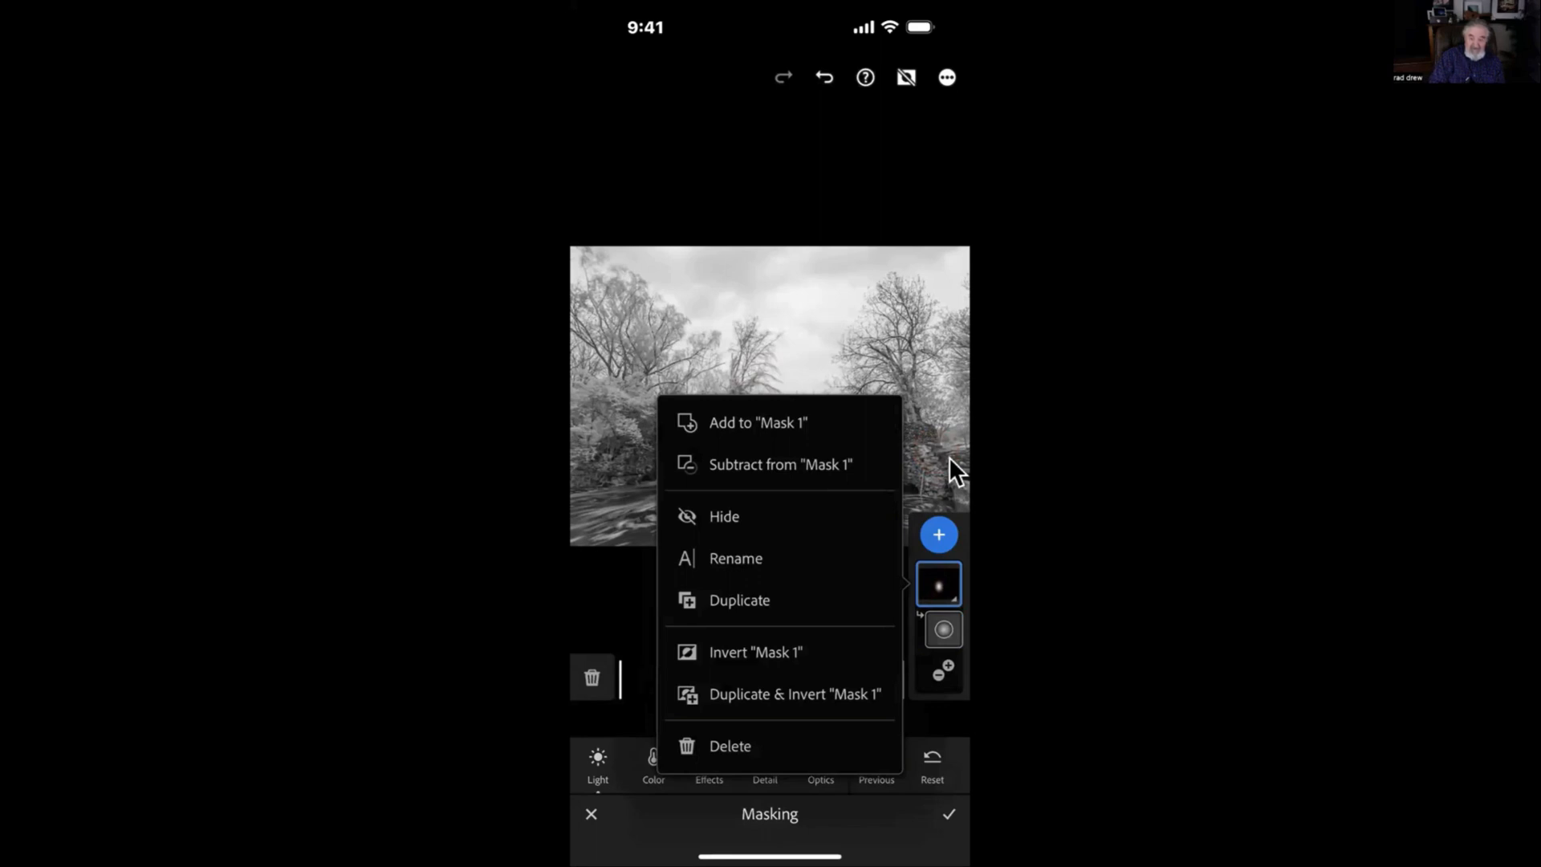
left_click(724, 516)
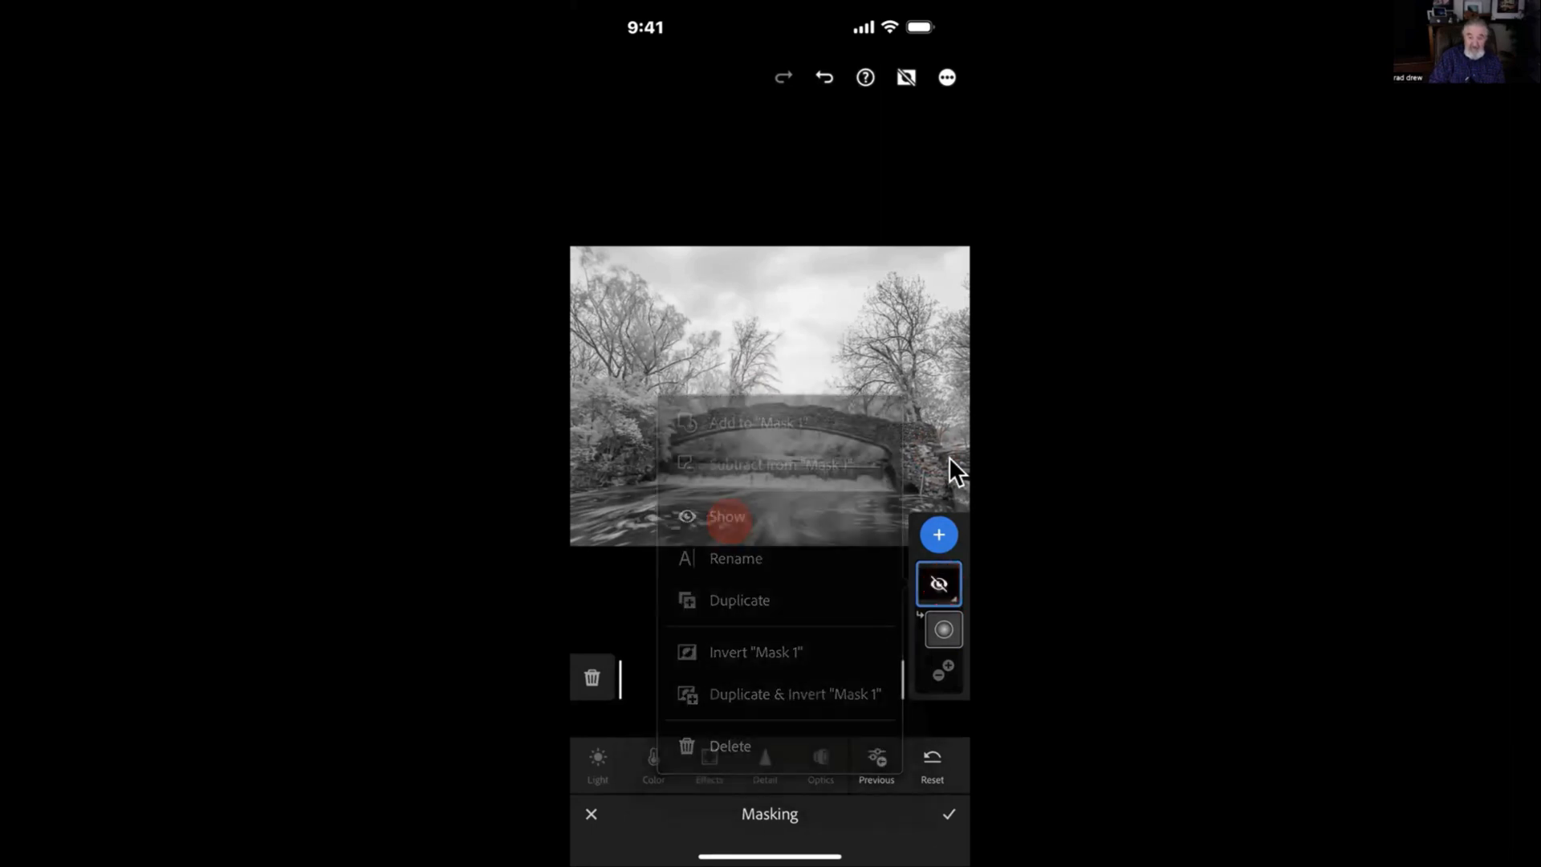
left_click(727, 516)
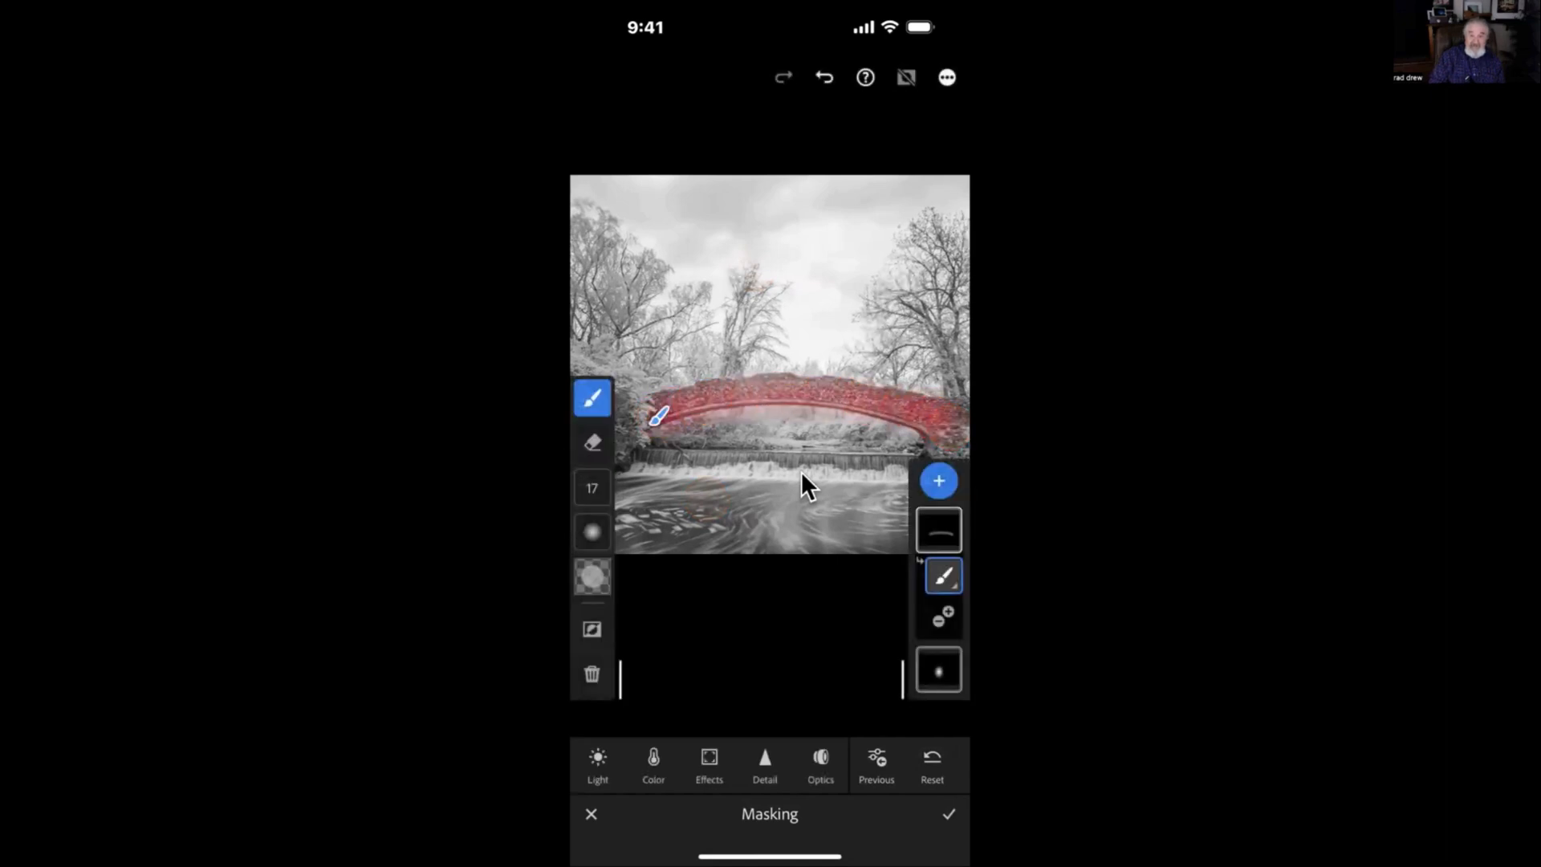
Lower the brushed bridge arch mask's Exposure to -0.61
left_click(597, 765)
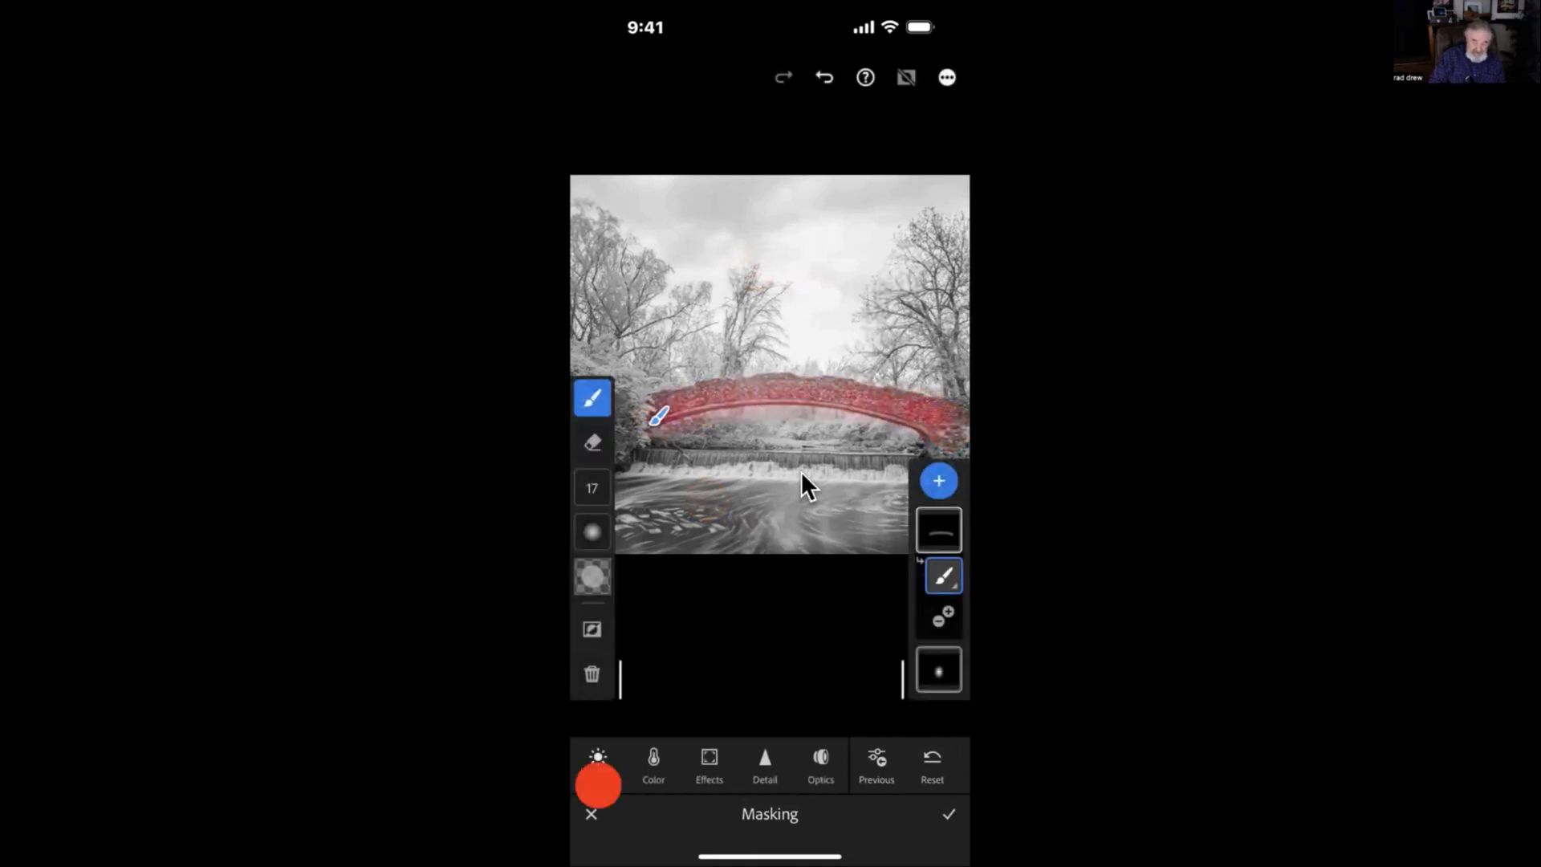
left_click(596, 762)
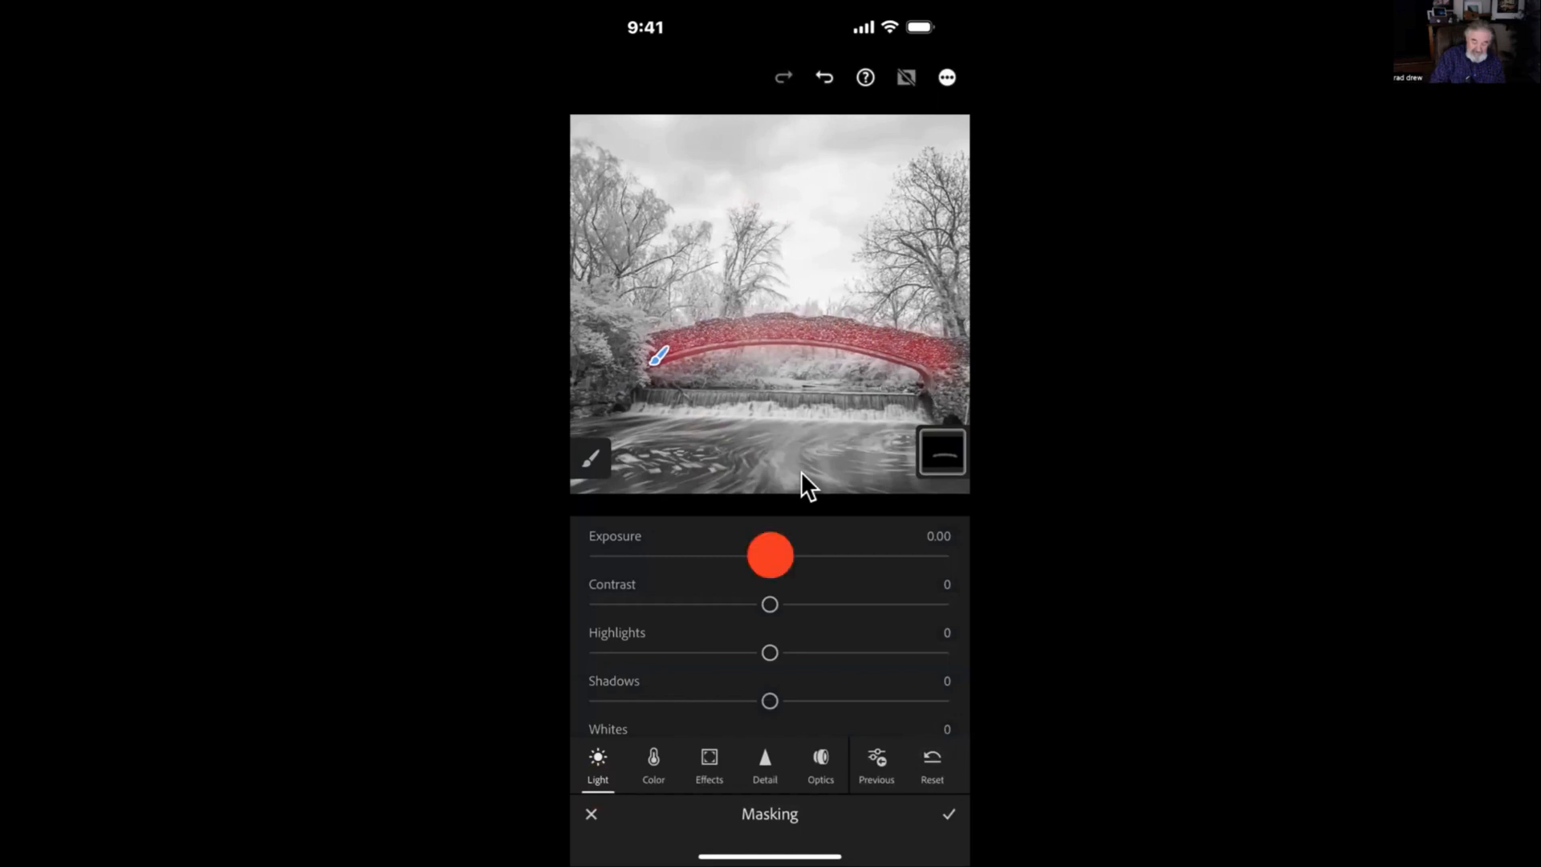
left_click_drag(770, 556, 727, 553)
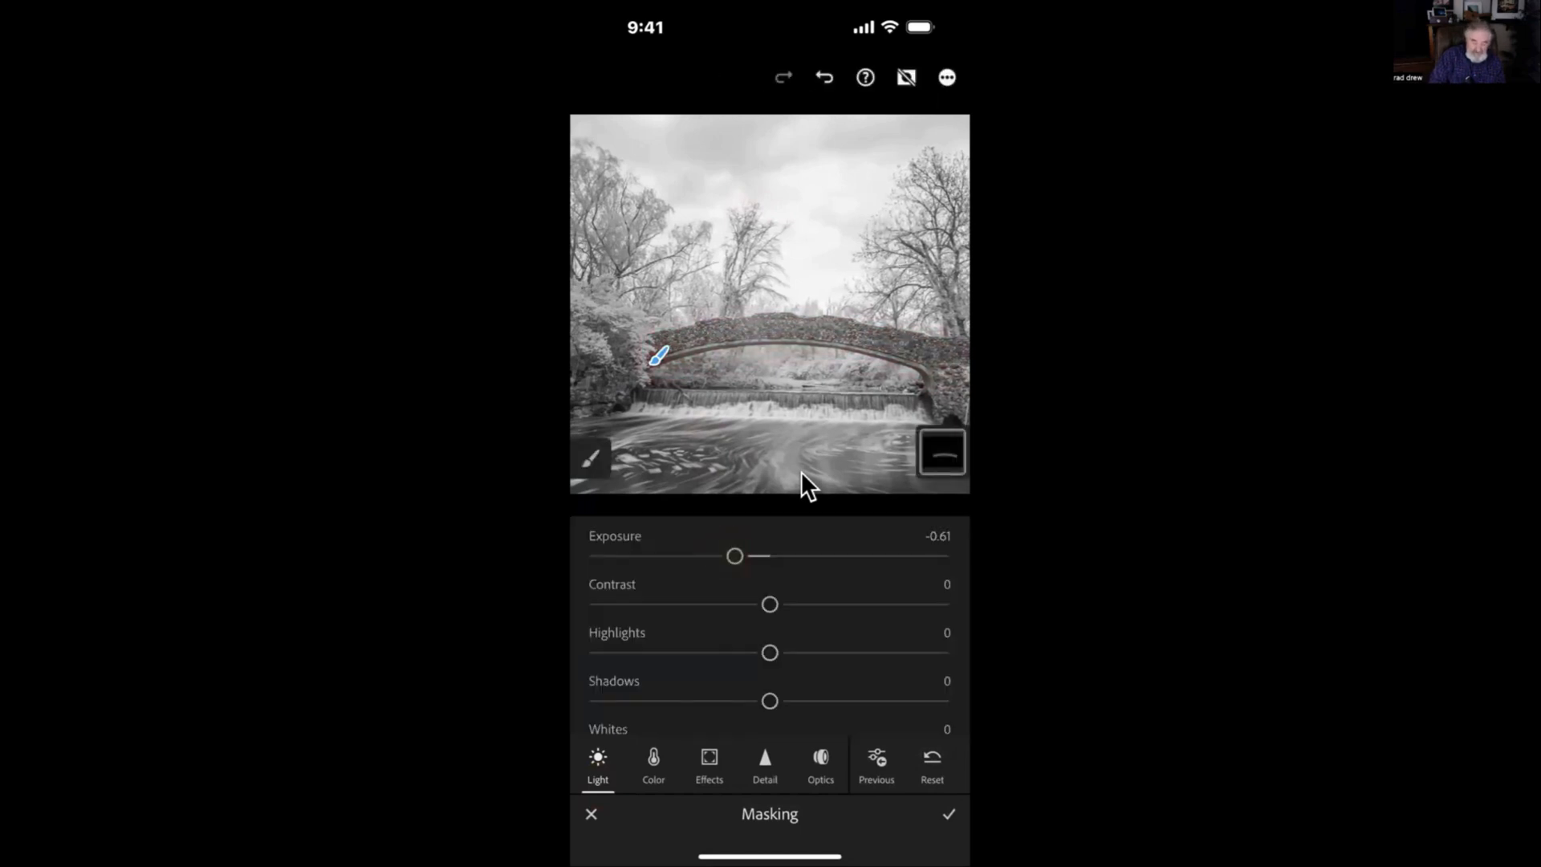
Give the arch mask Texture +29 and Clarity +18, then commit masking
left_click(709, 761)
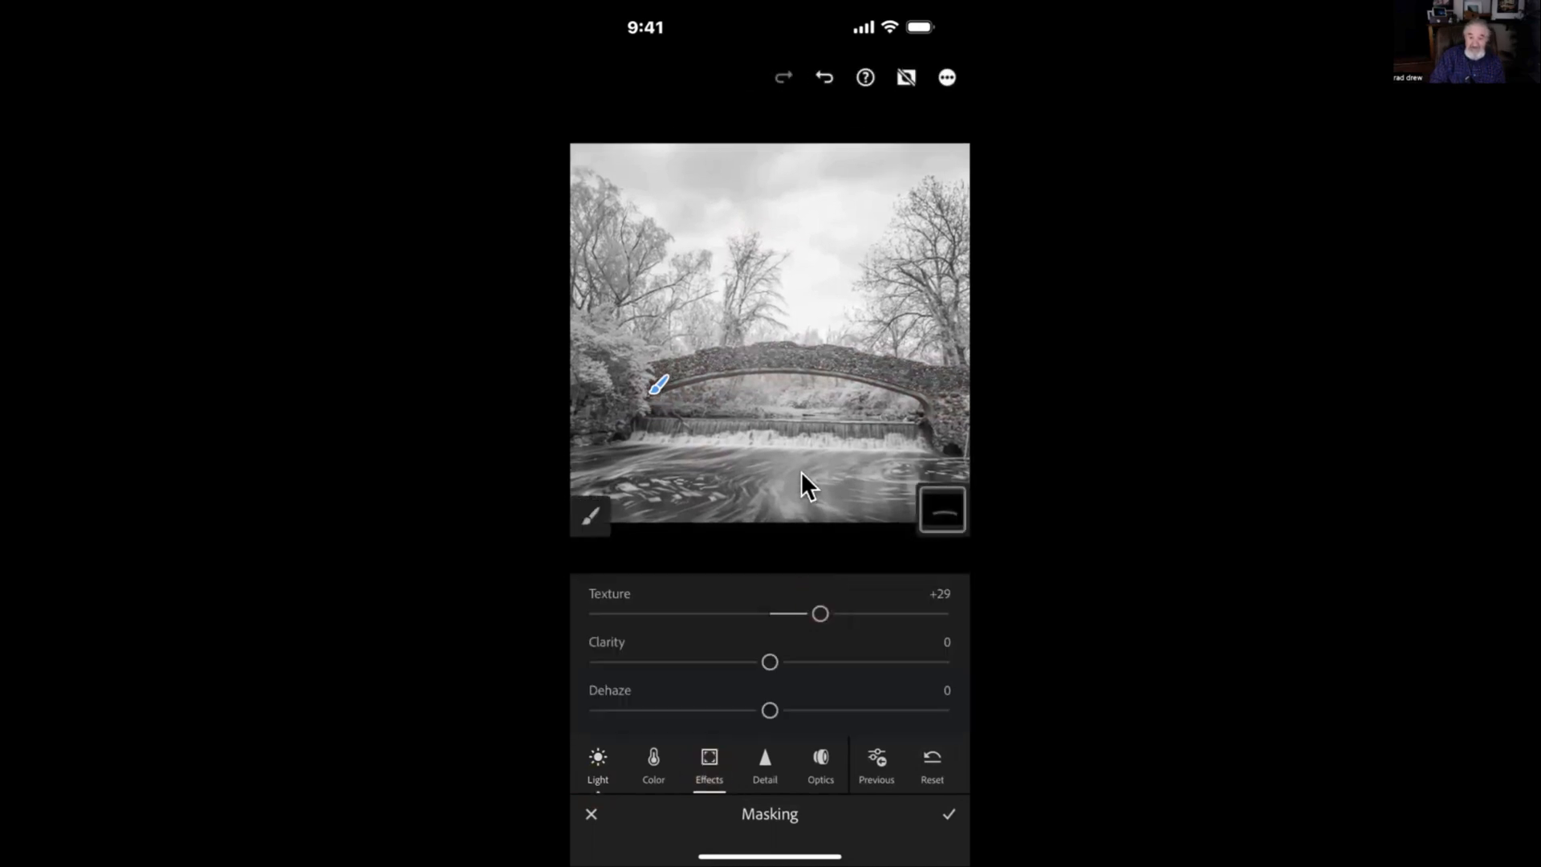
left_click_drag(770, 661, 798, 661)
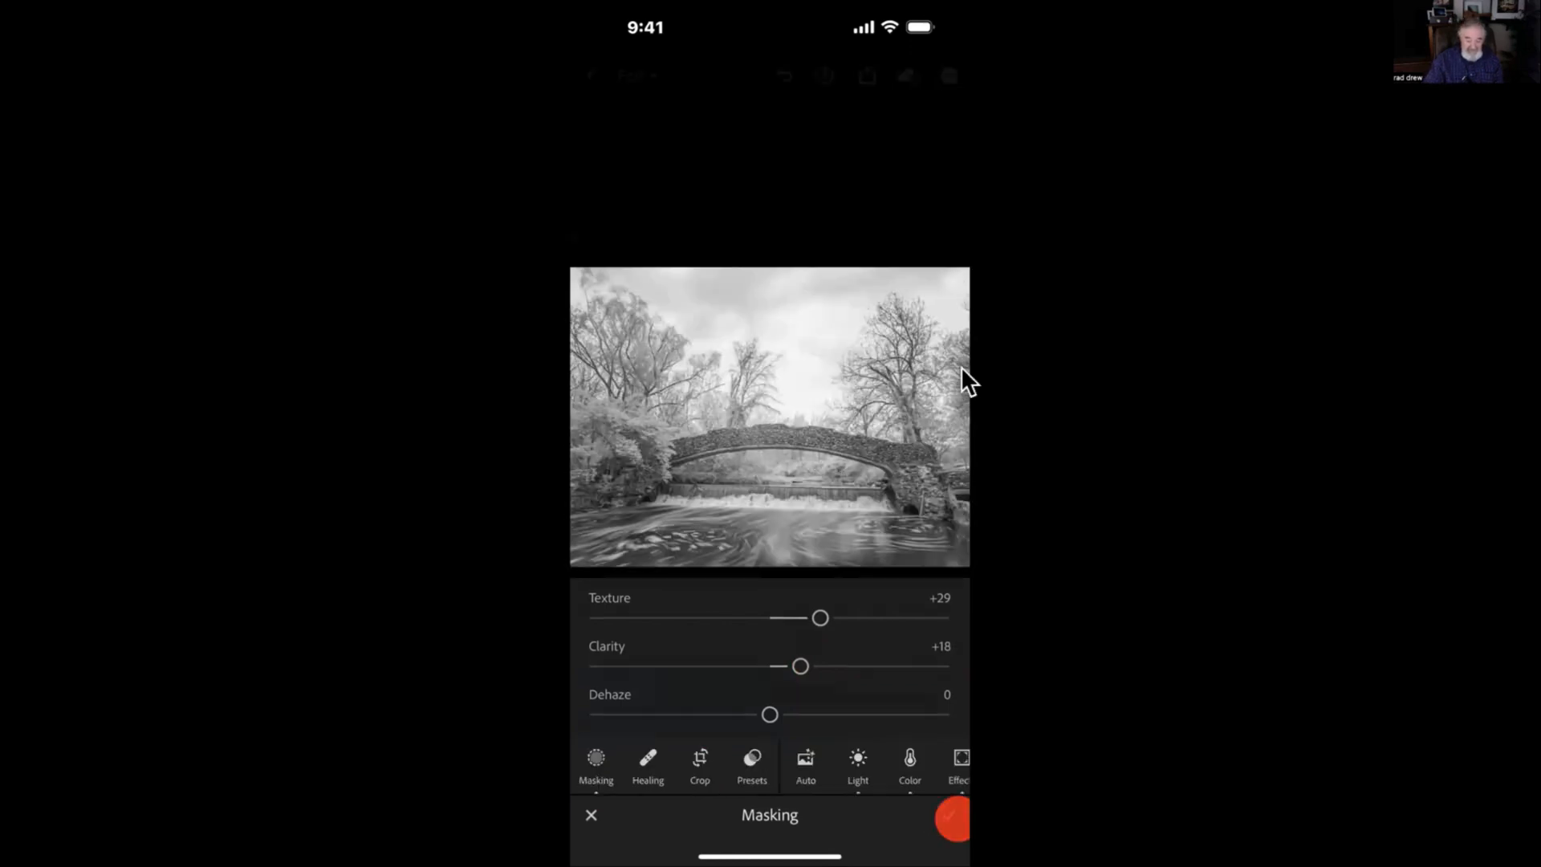
left_click(590, 814)
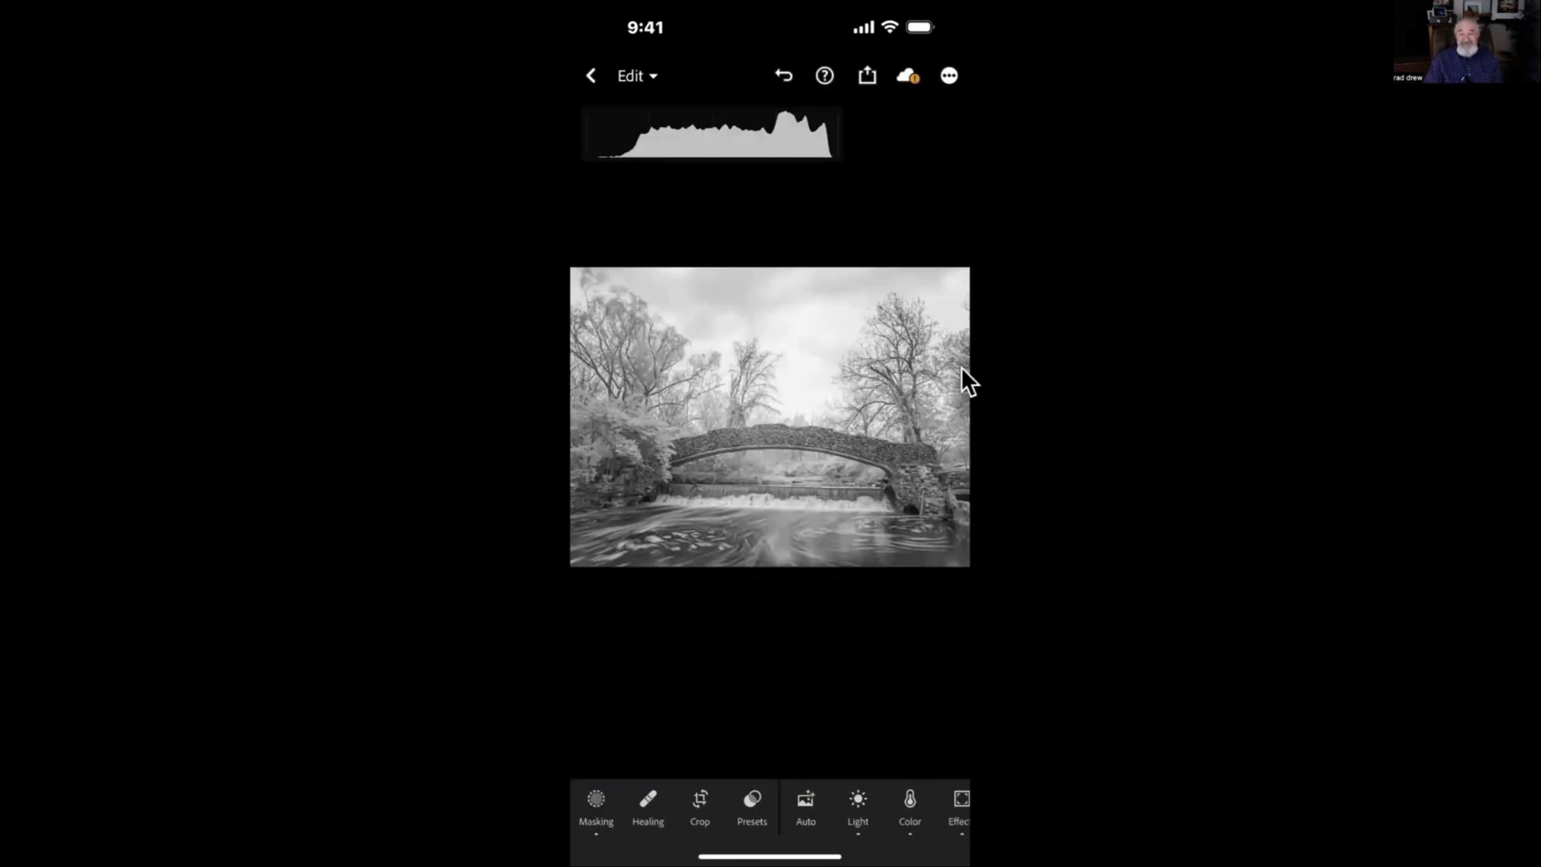